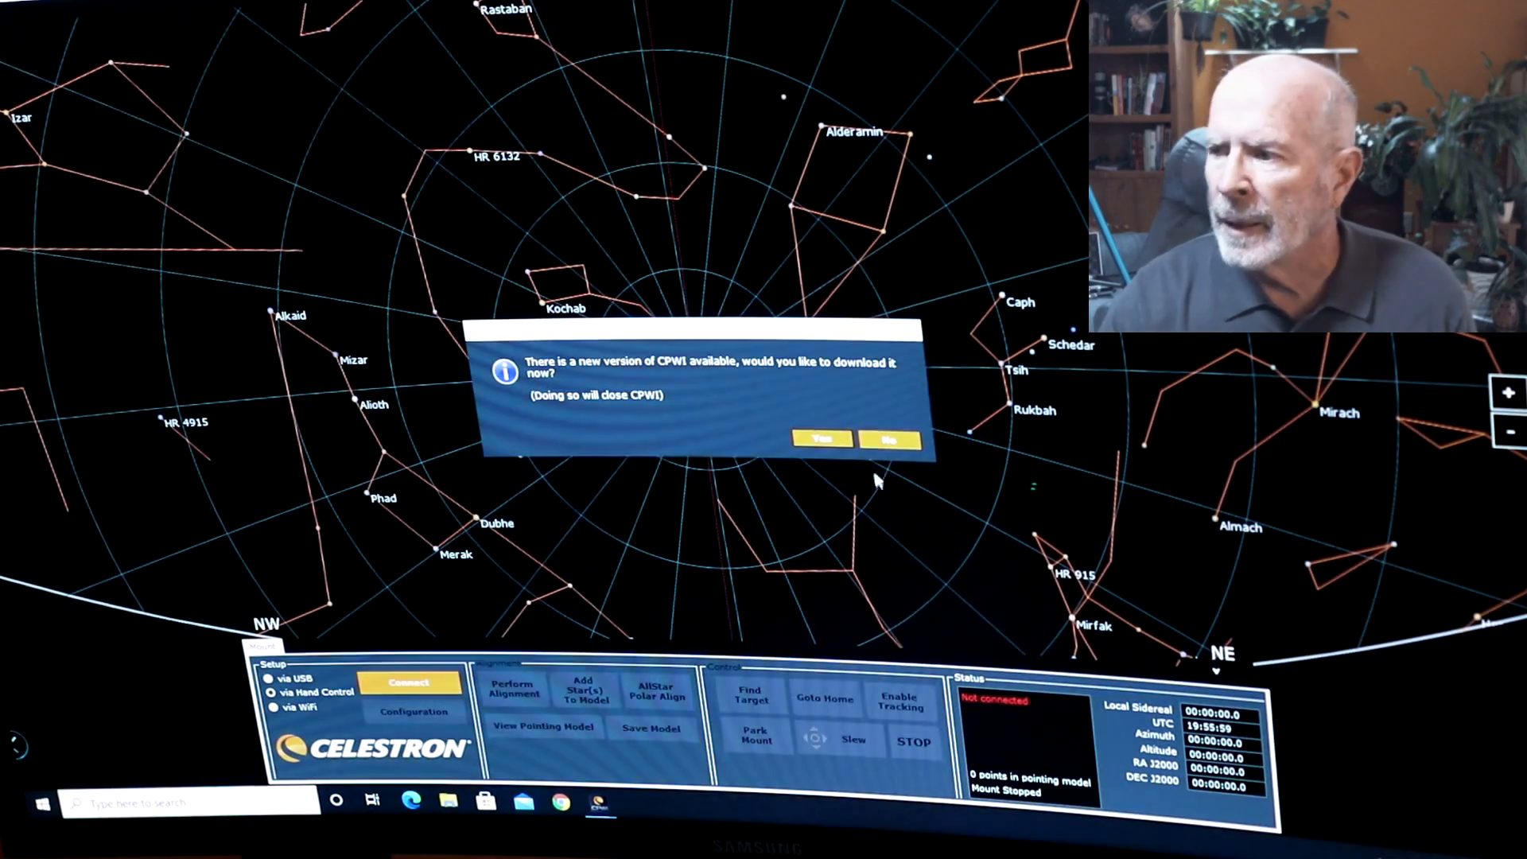
Decline the new-version download and connect CPWI to the telescope mount.
left_click(888, 439)
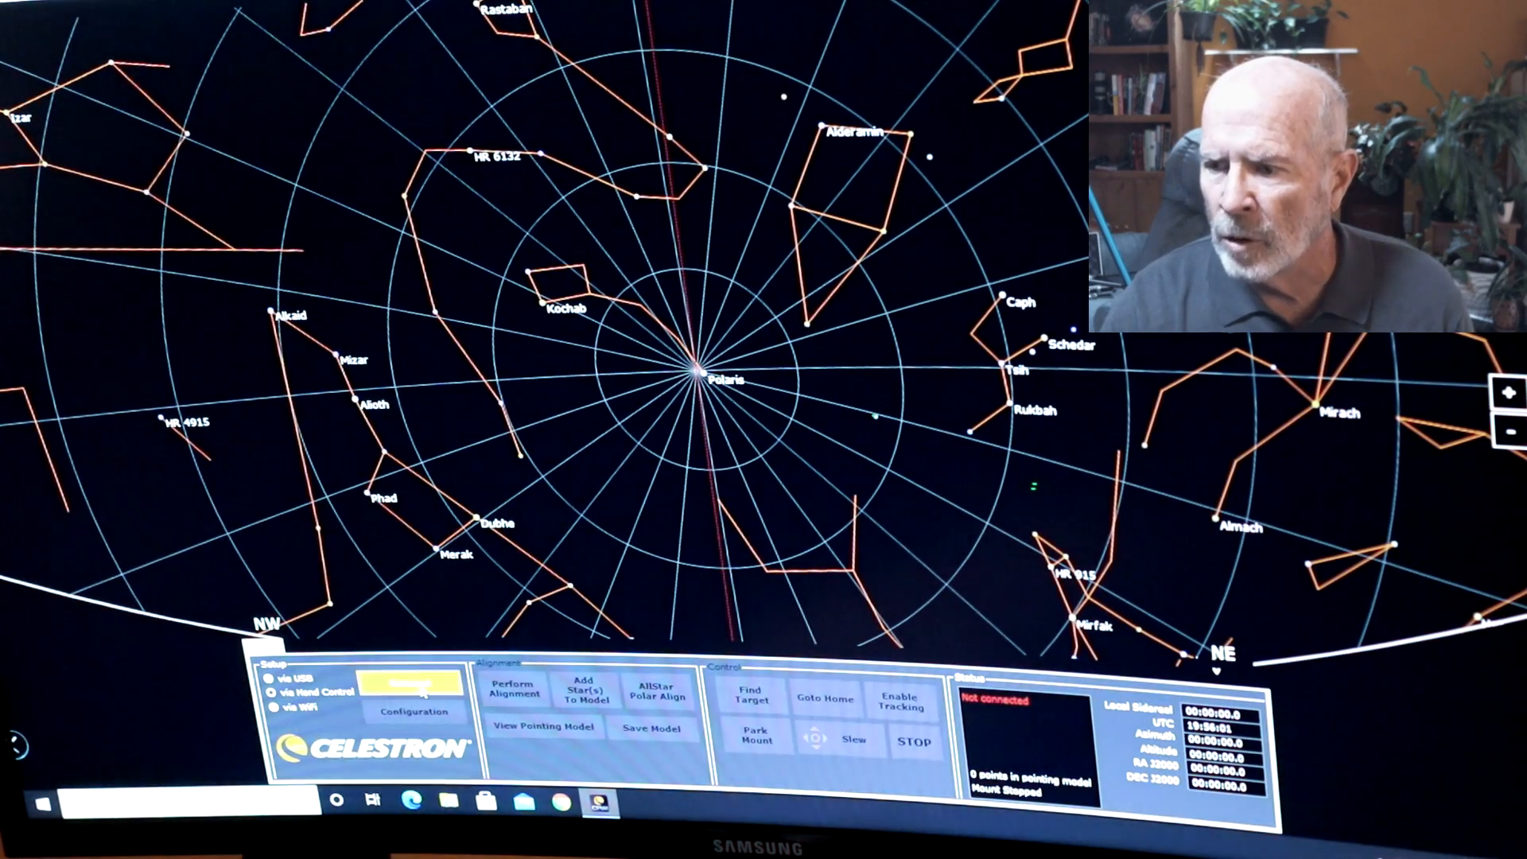
left_click(412, 692)
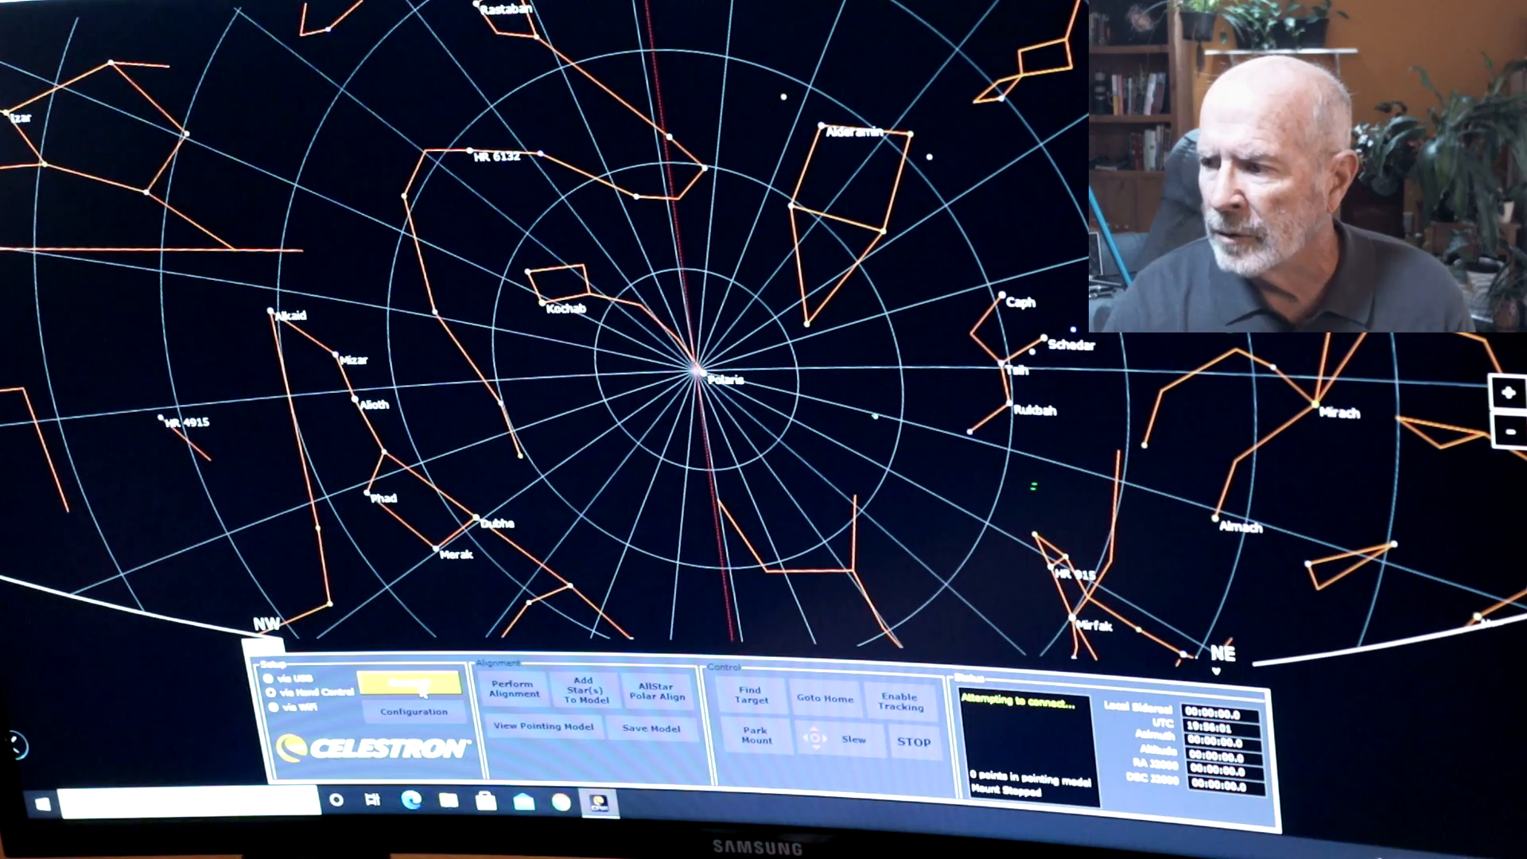
mouse_move(779, 646)
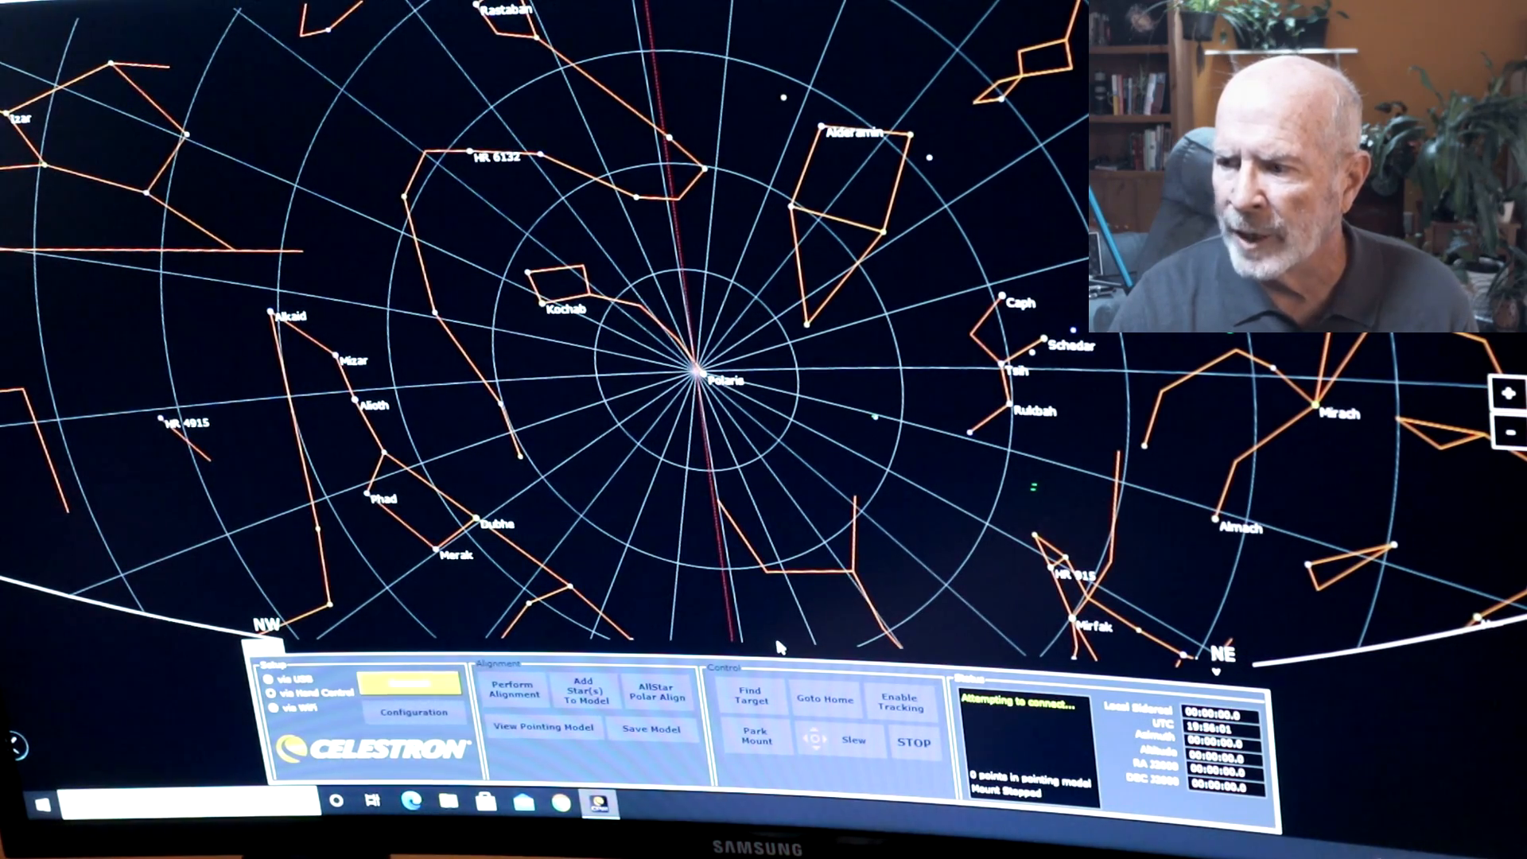
left_click(512, 690)
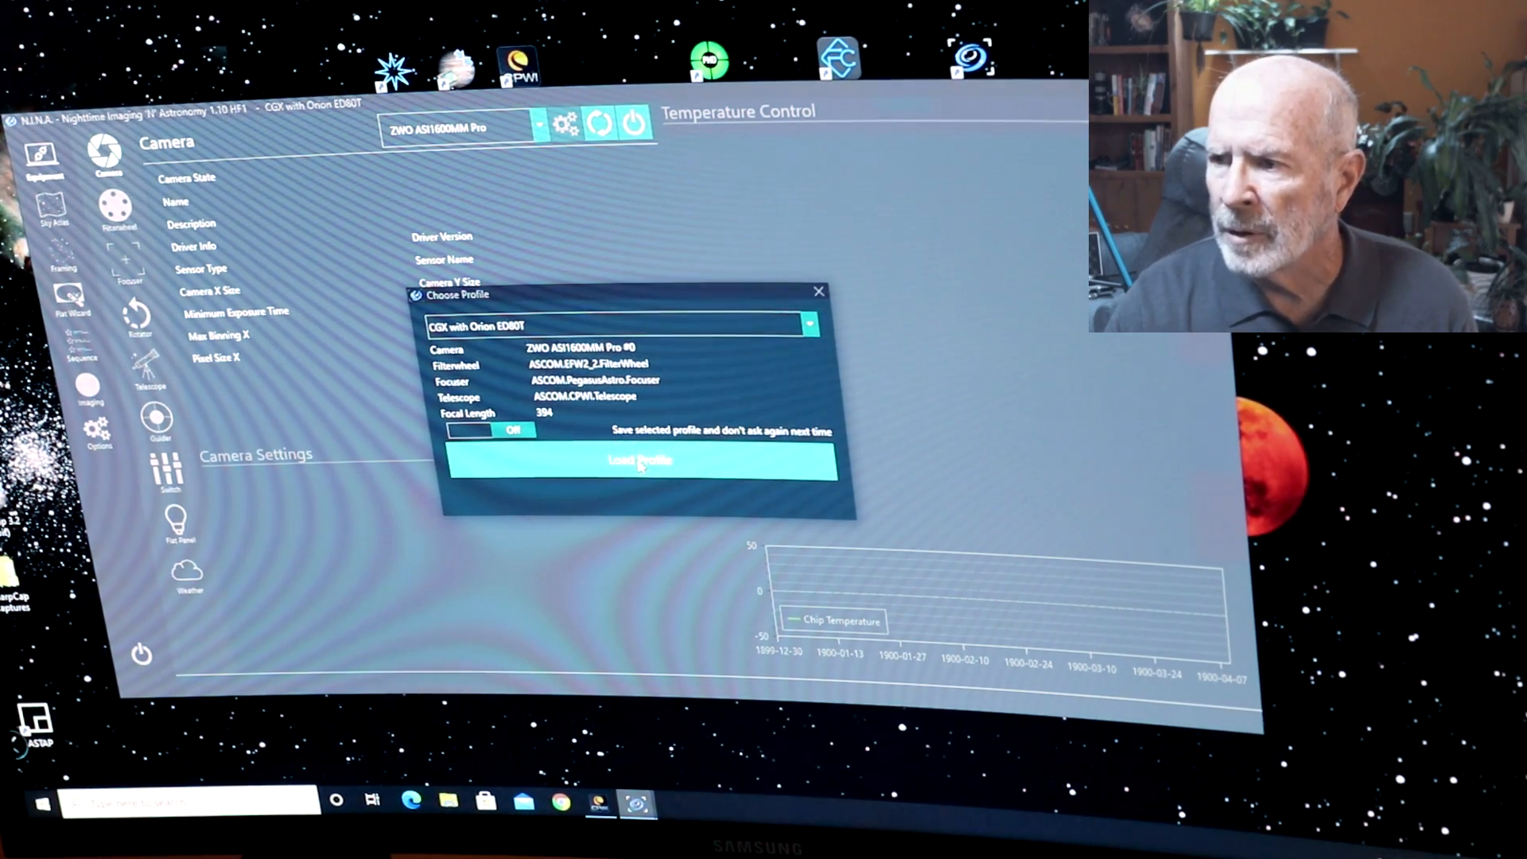
Load the CGX with Orion ED80T equipment profile.
left_click(639, 461)
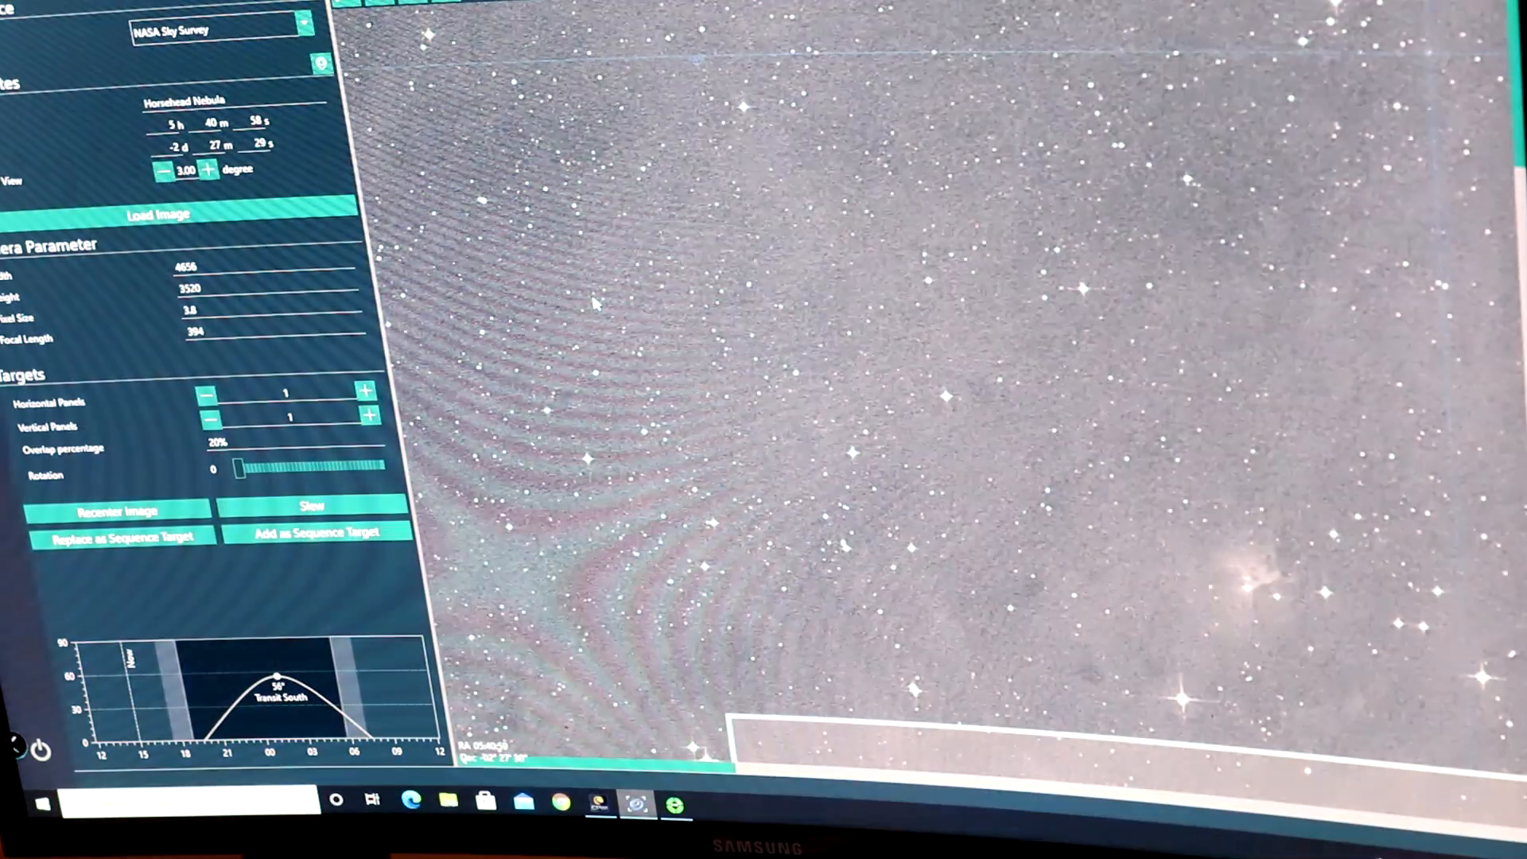
Load the NASA Sky Survey image and position the camera frame over the Horsehead Nebula.
left_click(164, 214)
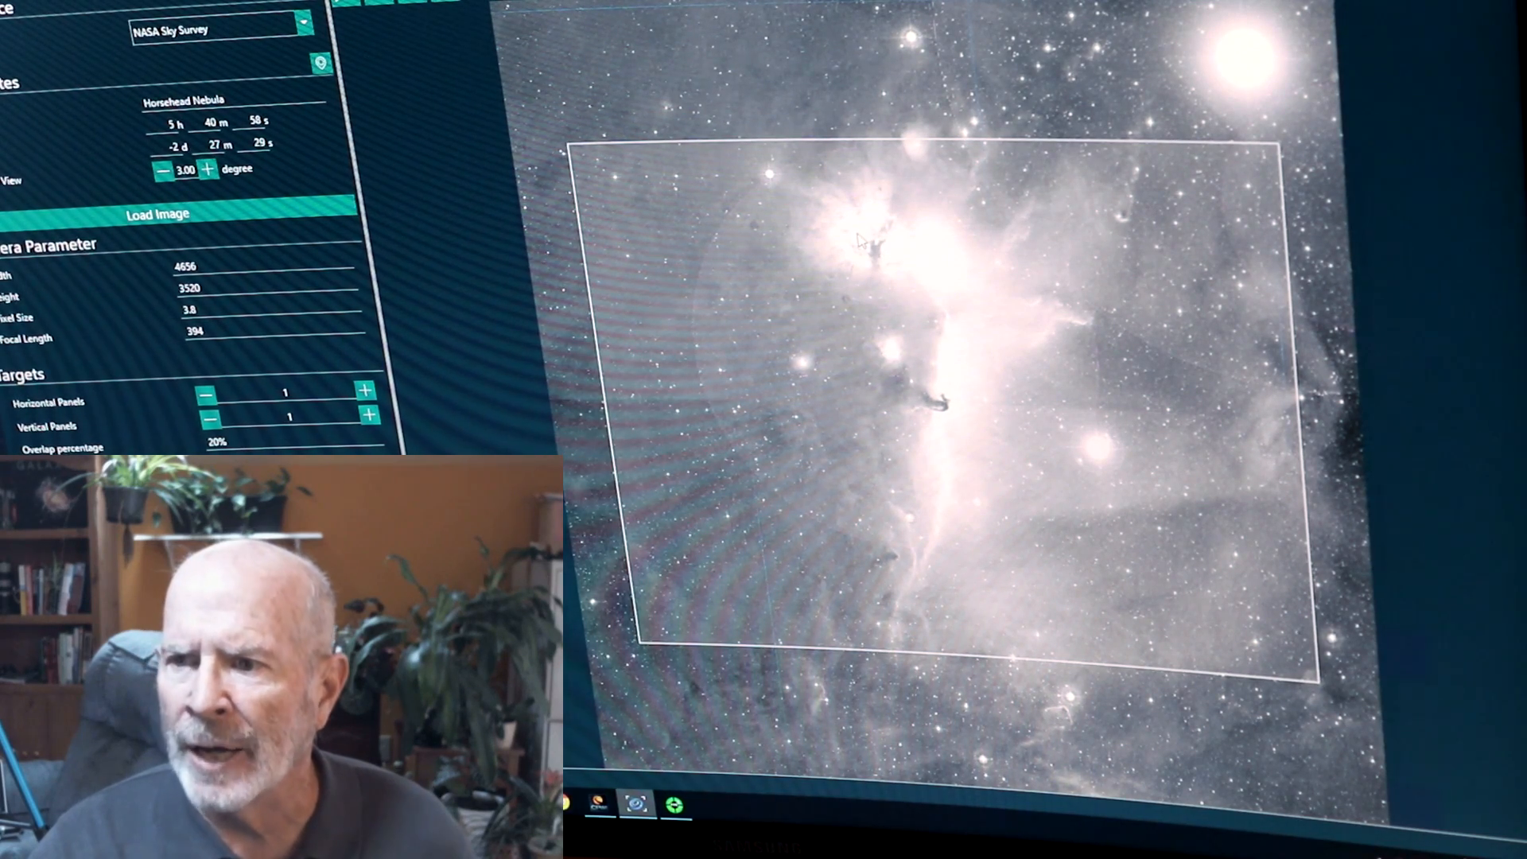
mouse_move(800, 285)
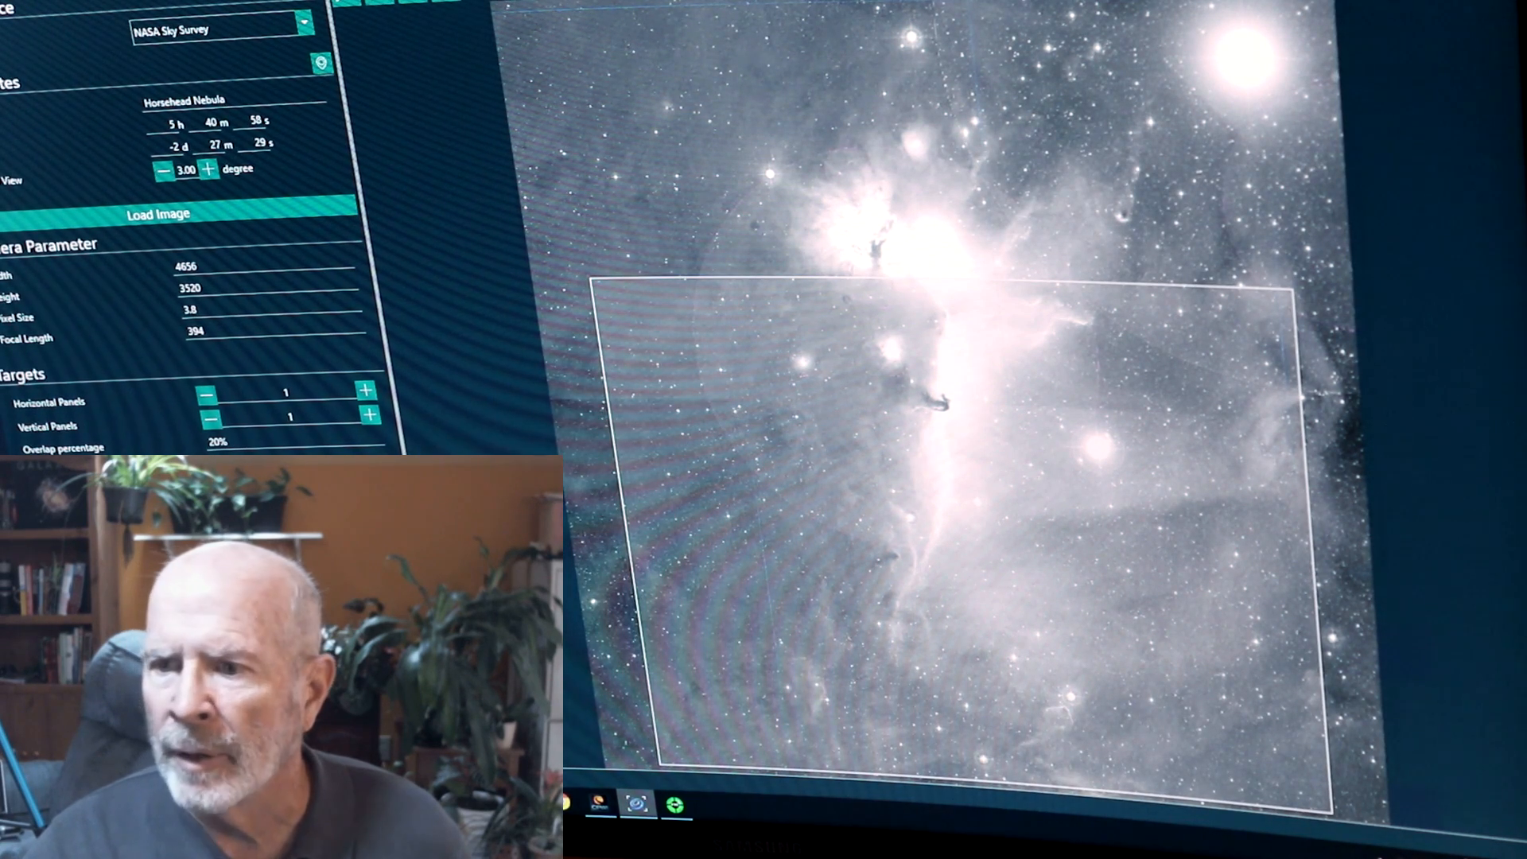
left_click(159, 213)
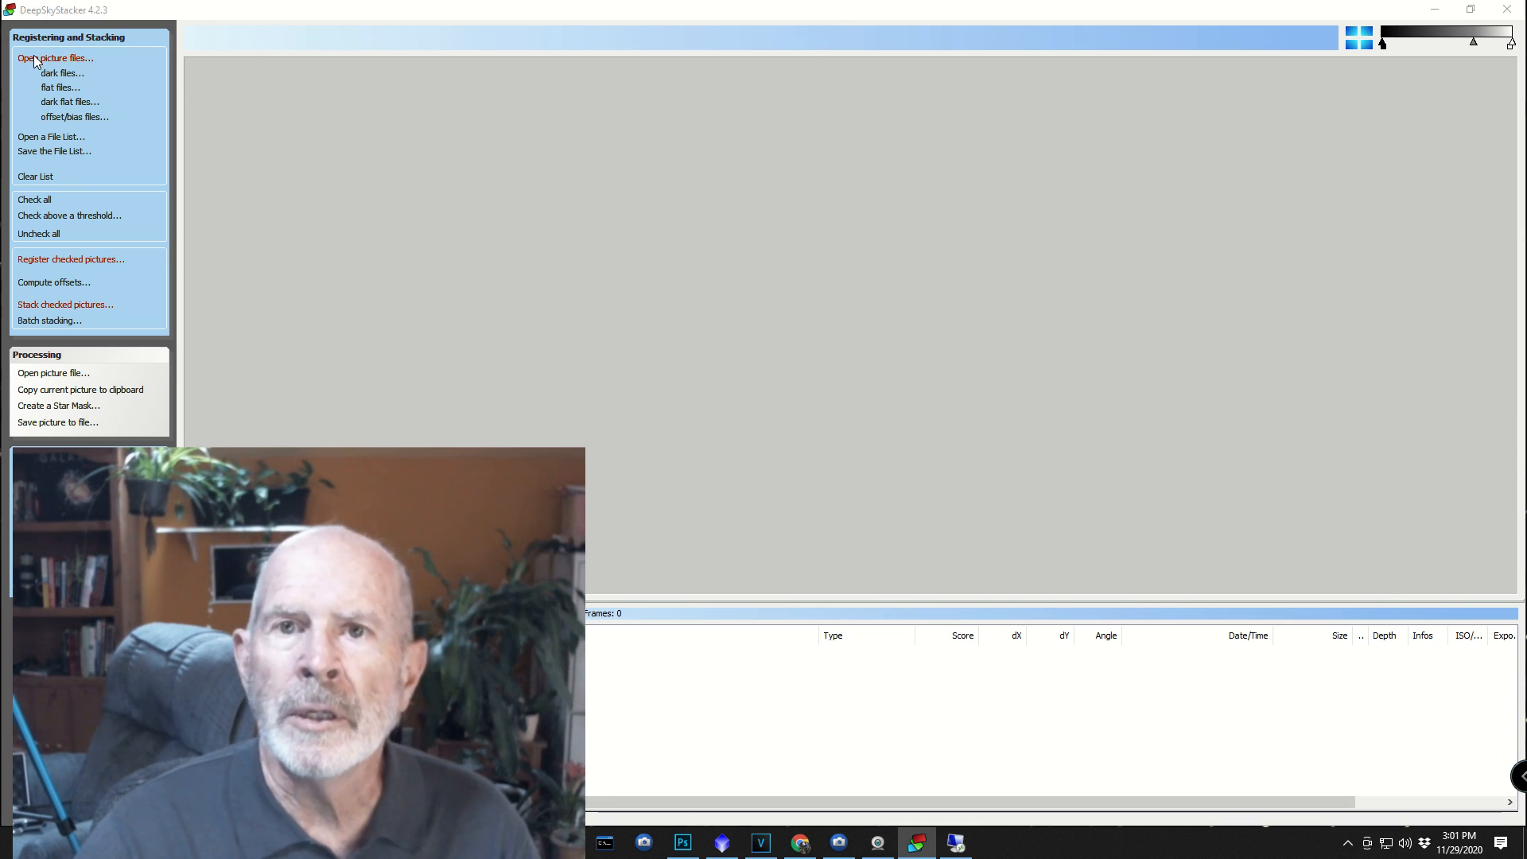
Add the twelve Red Horsehead light frames to the stacking list.
left_click(58, 58)
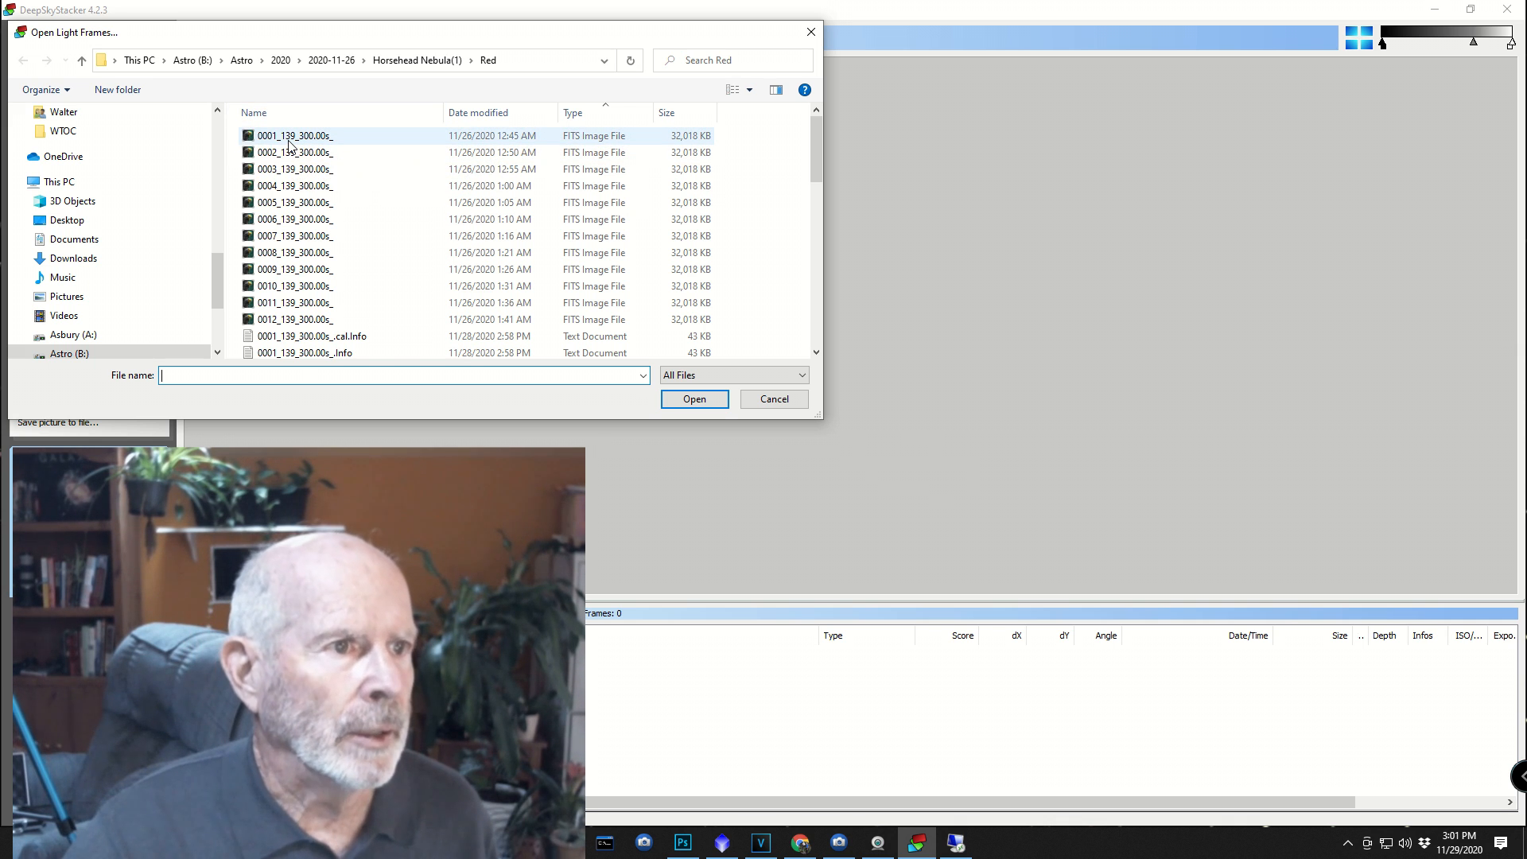
left_click(292, 136)
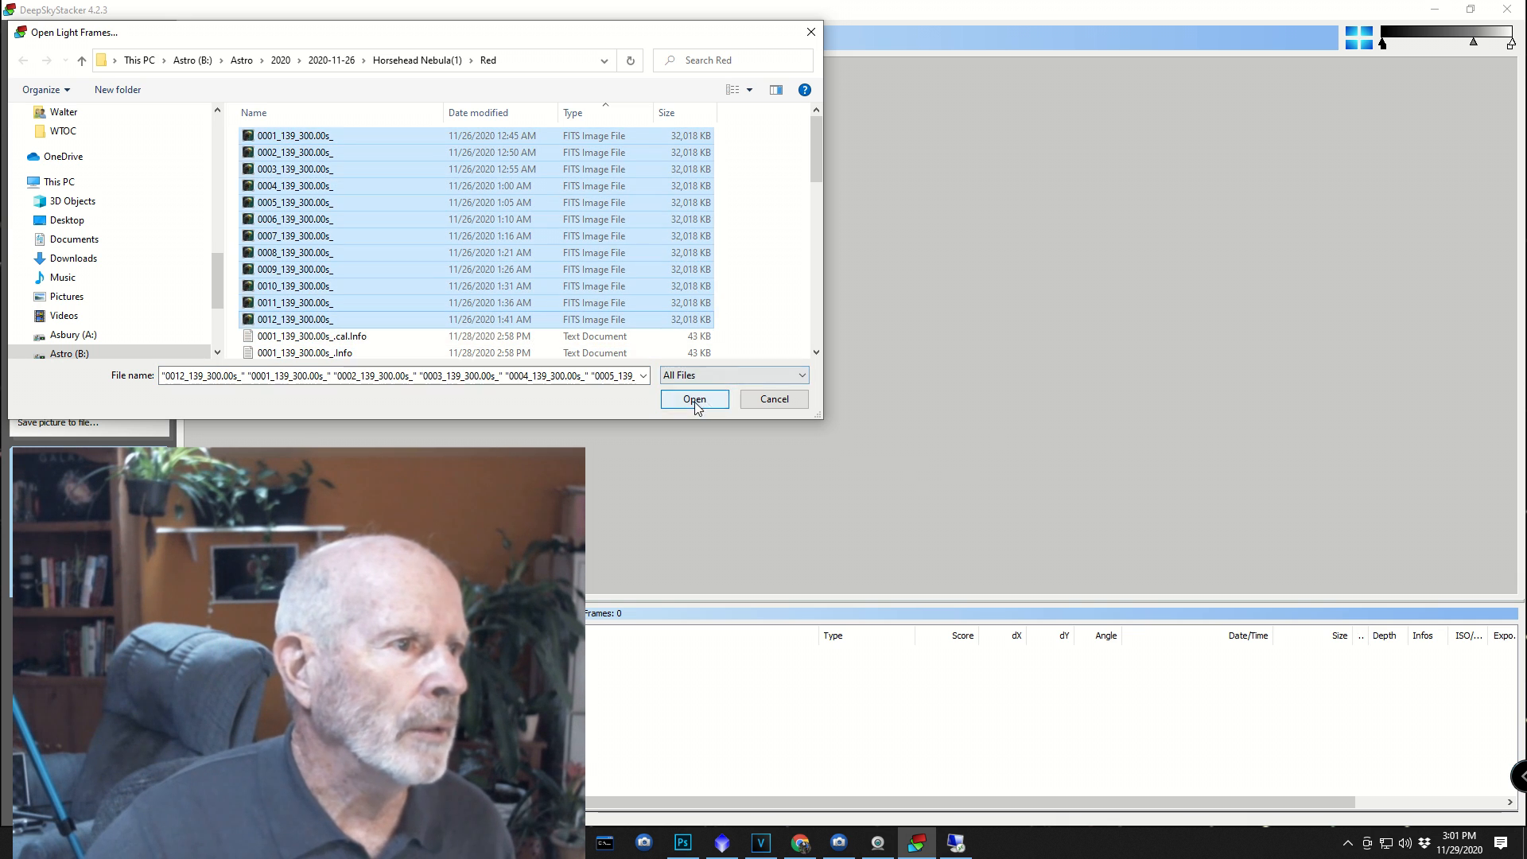
left_click(694, 397)
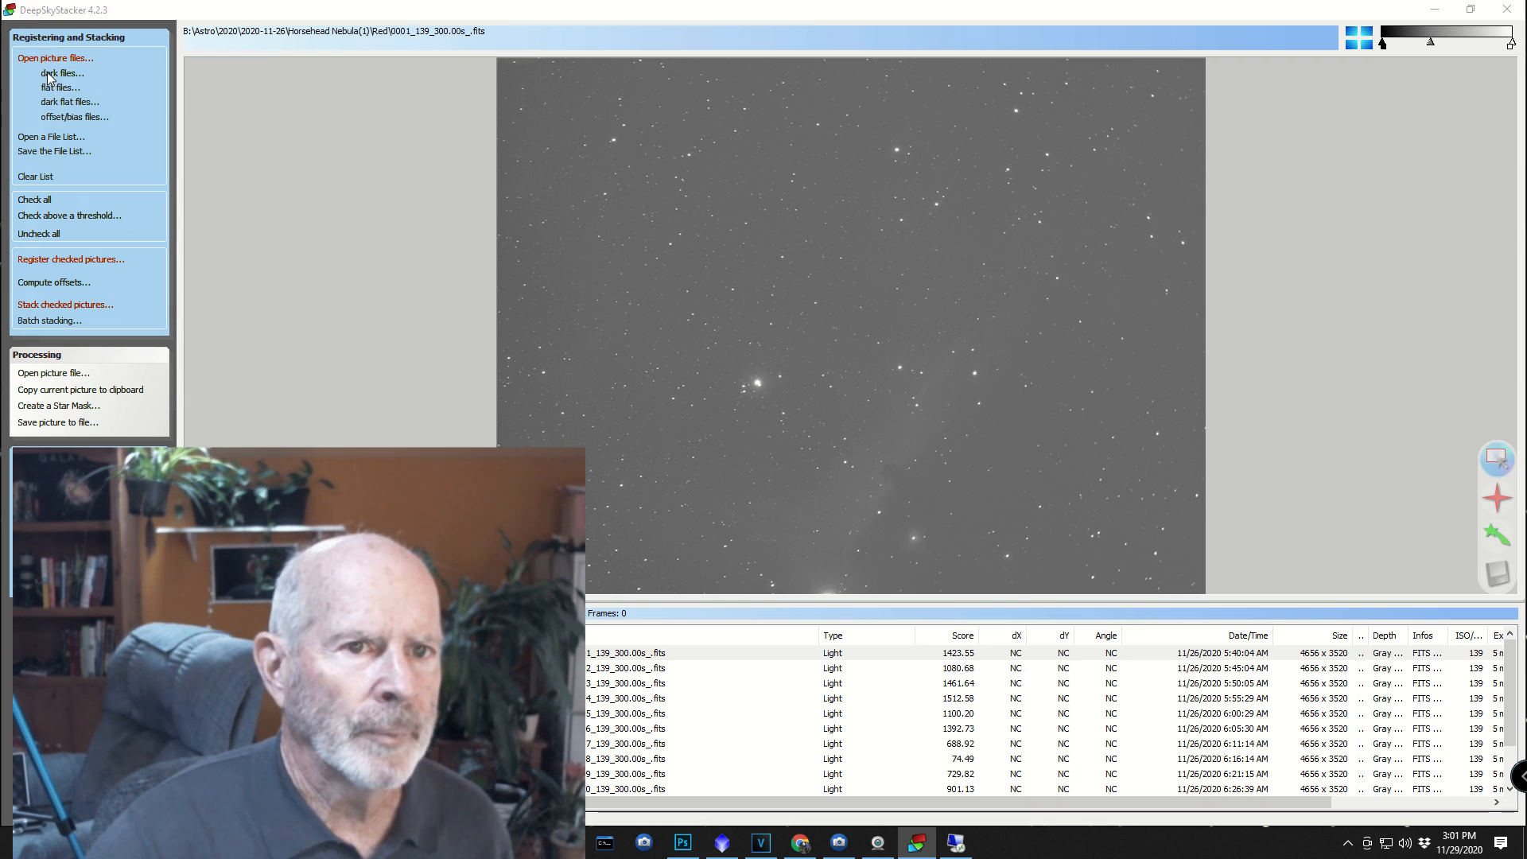
Add the MasterDark_Gain139_300s dark frame to the list.
left_click(49, 73)
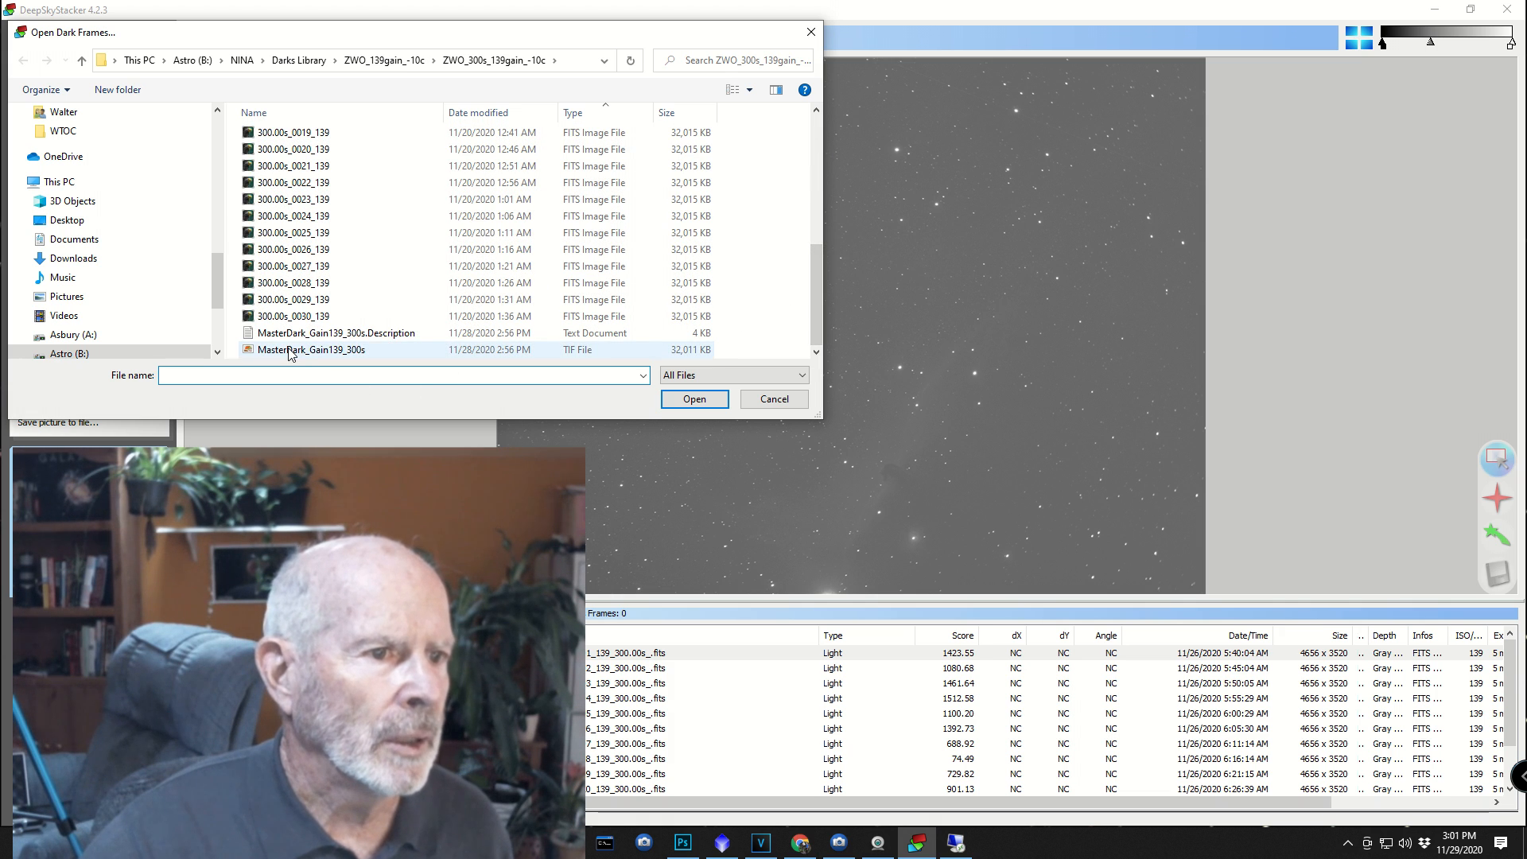
left_click(312, 349)
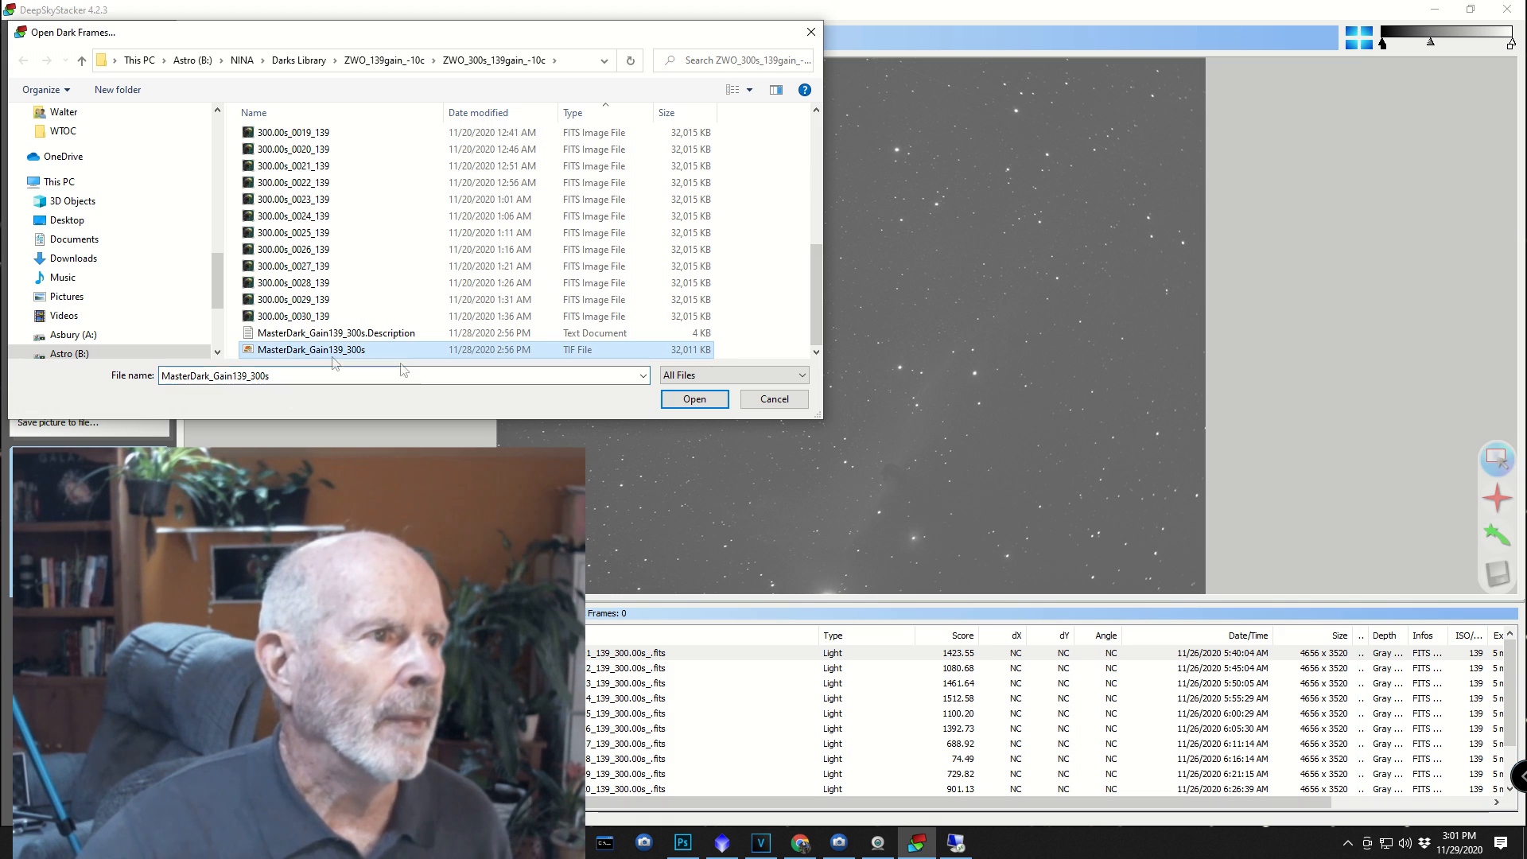
left_click(694, 398)
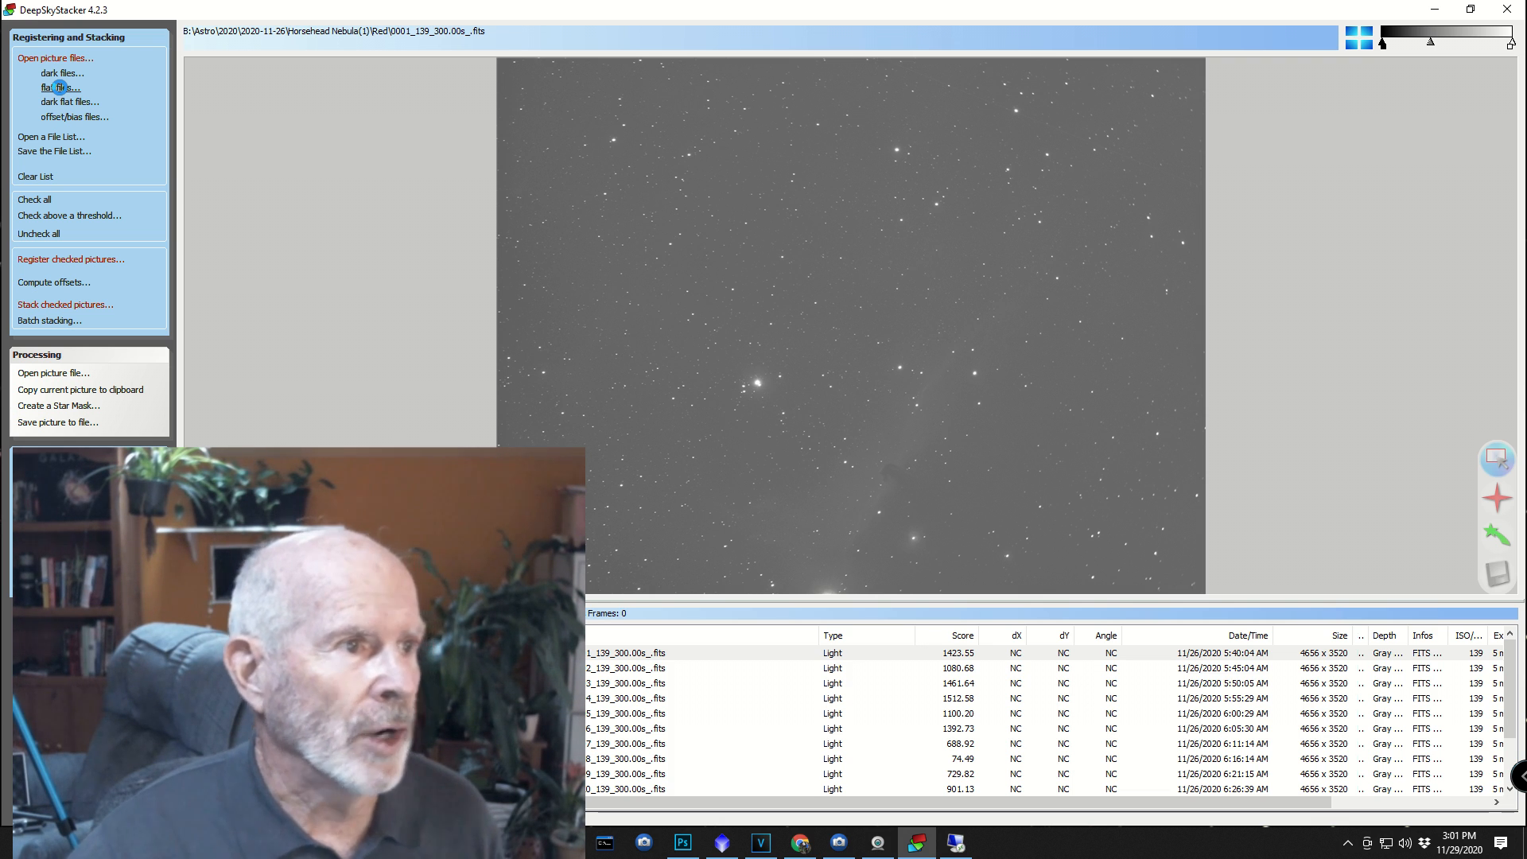
Add the MasterFlat_Gain139 flat frame to the list.
left_click(53, 85)
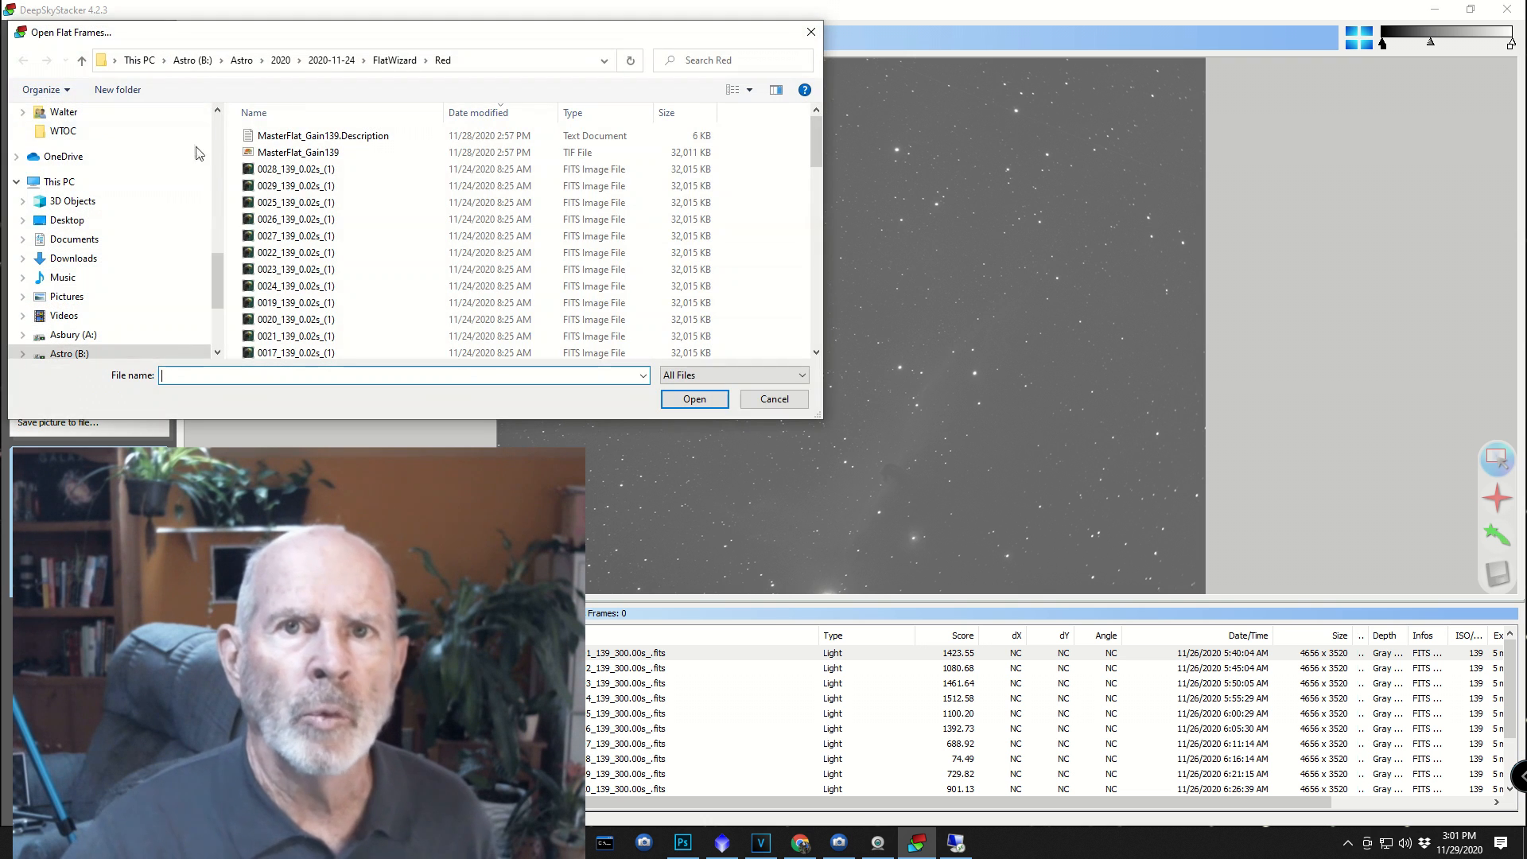
left_click(296, 169)
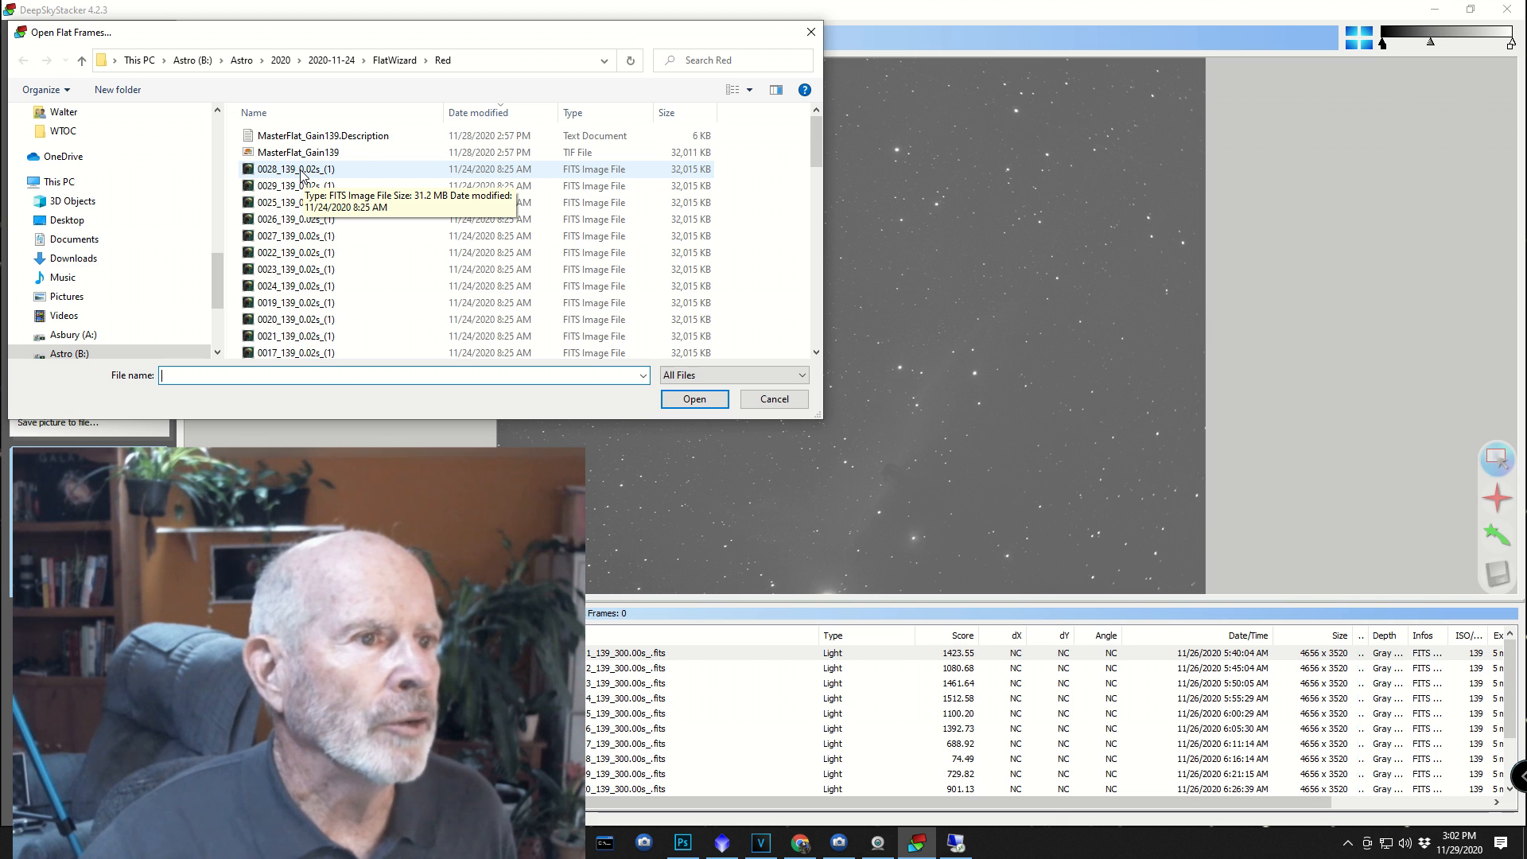
left_click(299, 153)
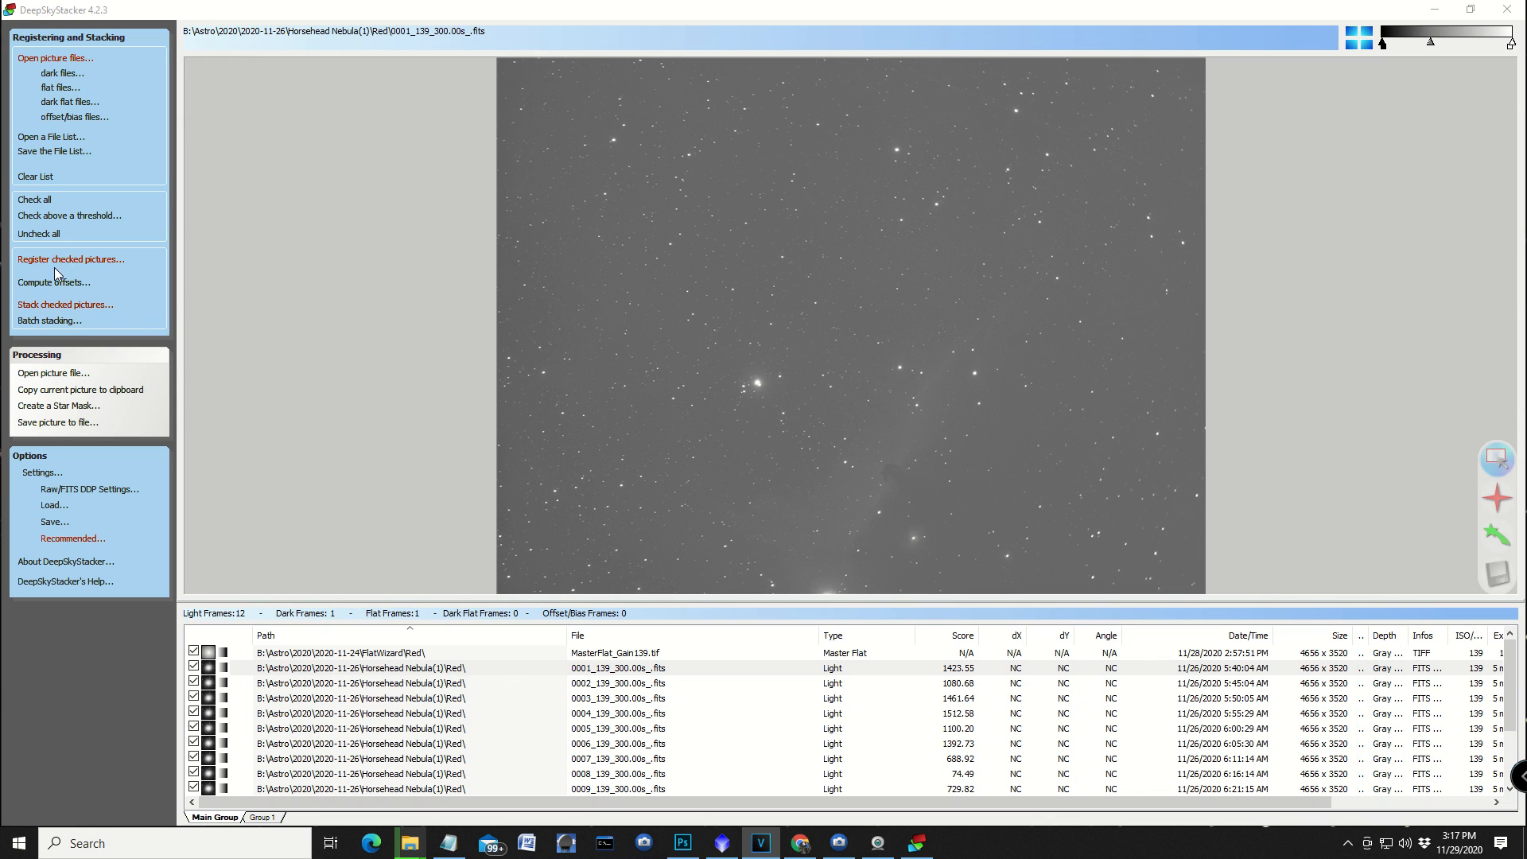
mouse_move(56, 482)
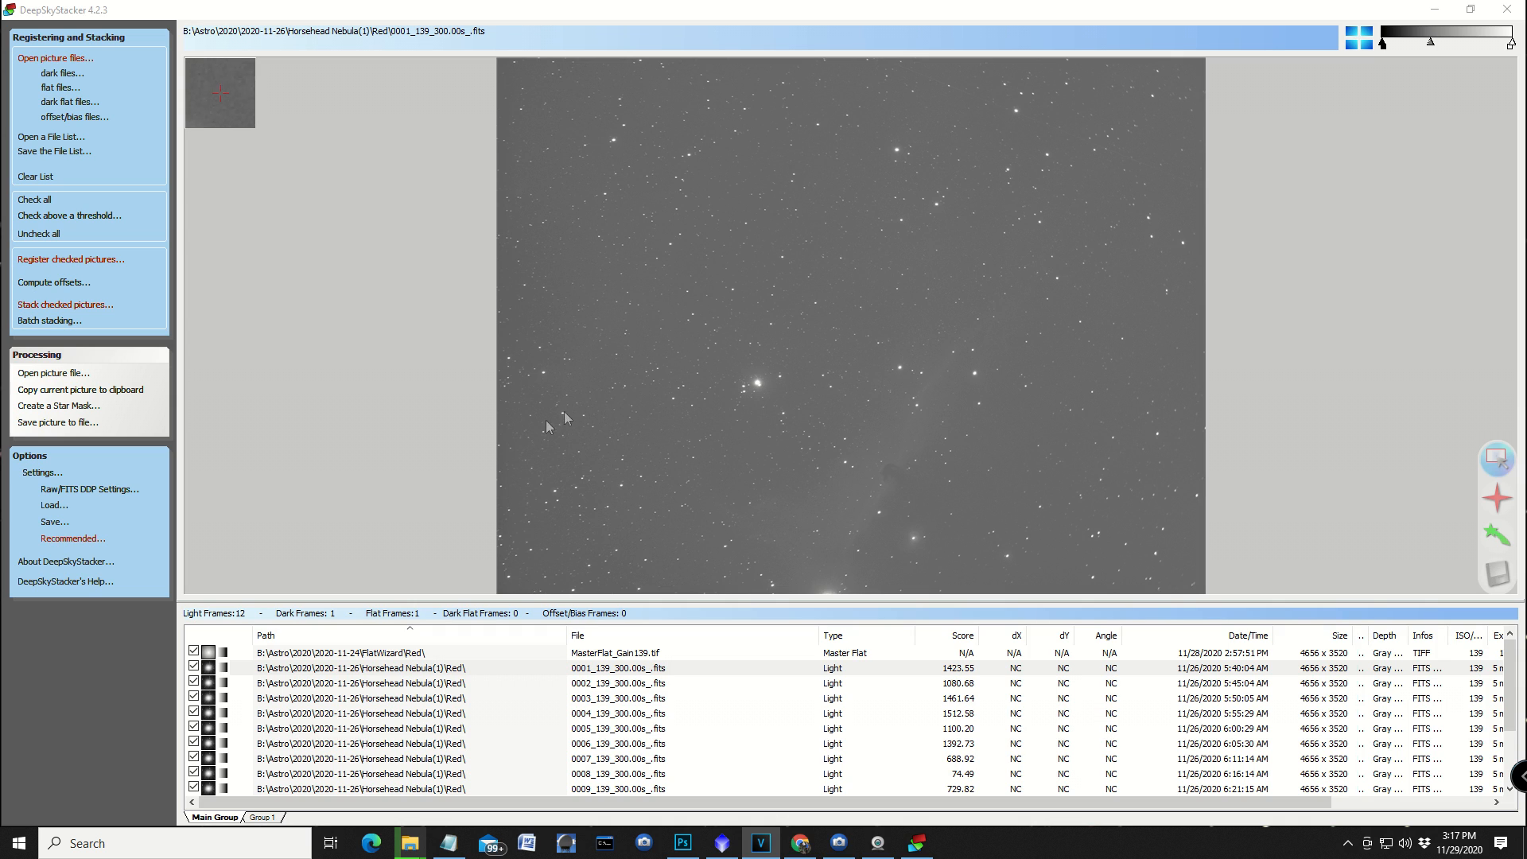
left_click(41, 471)
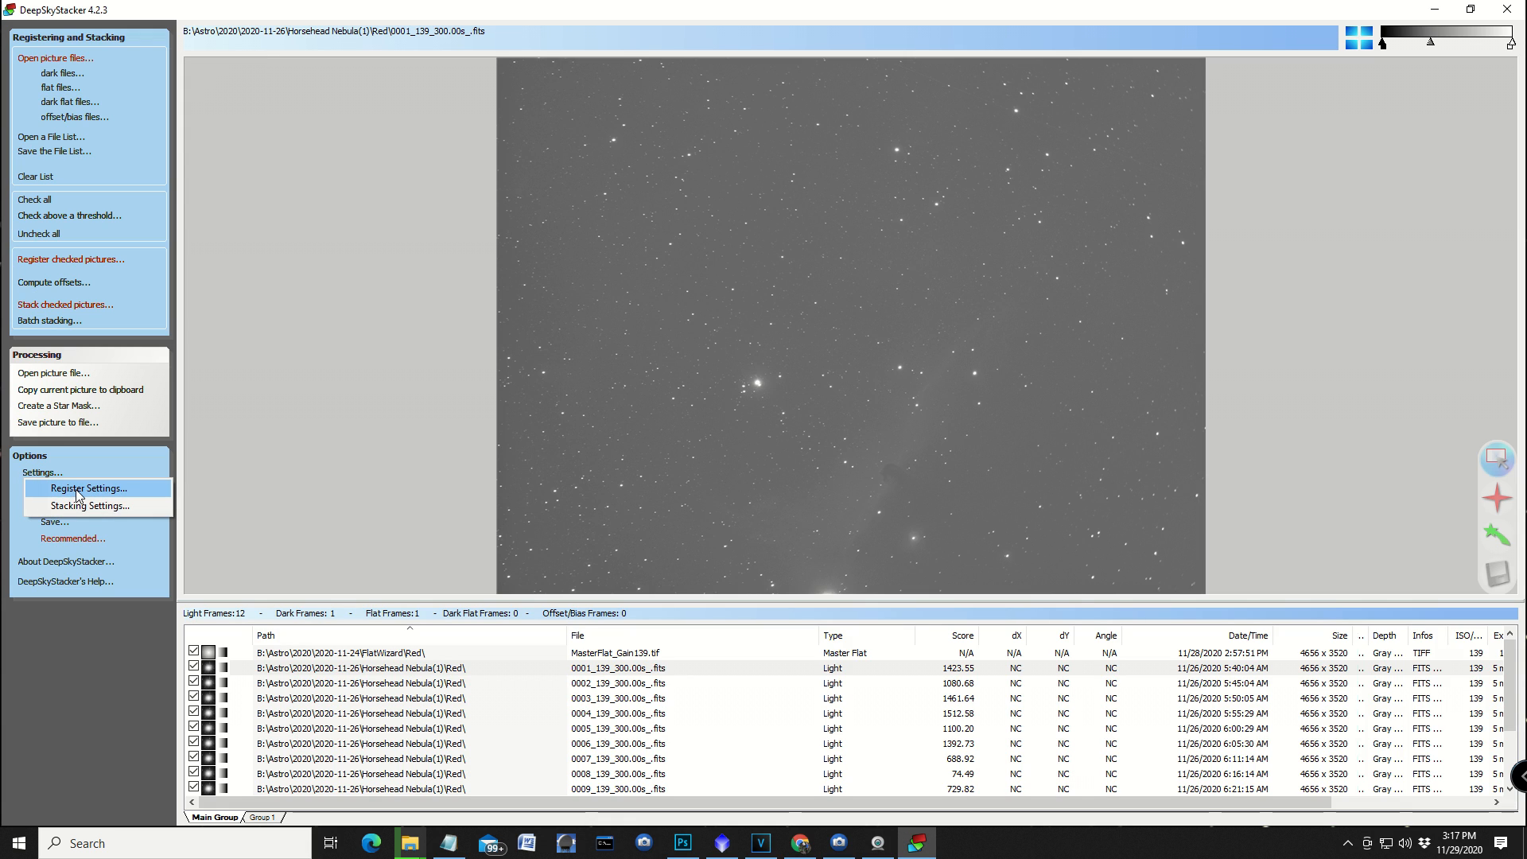
mouse_move(88, 505)
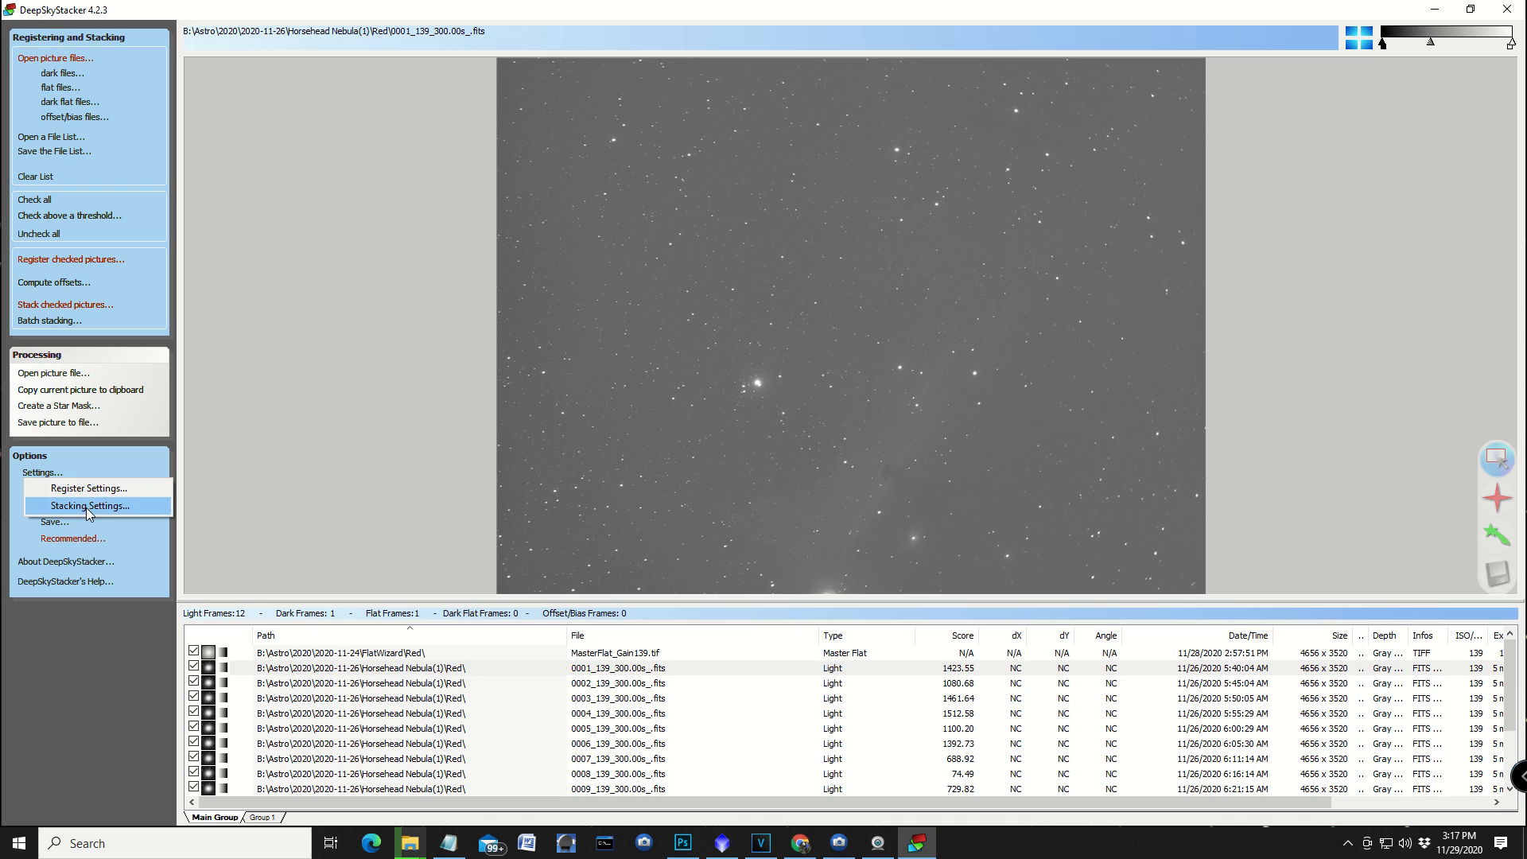
left_click(87, 506)
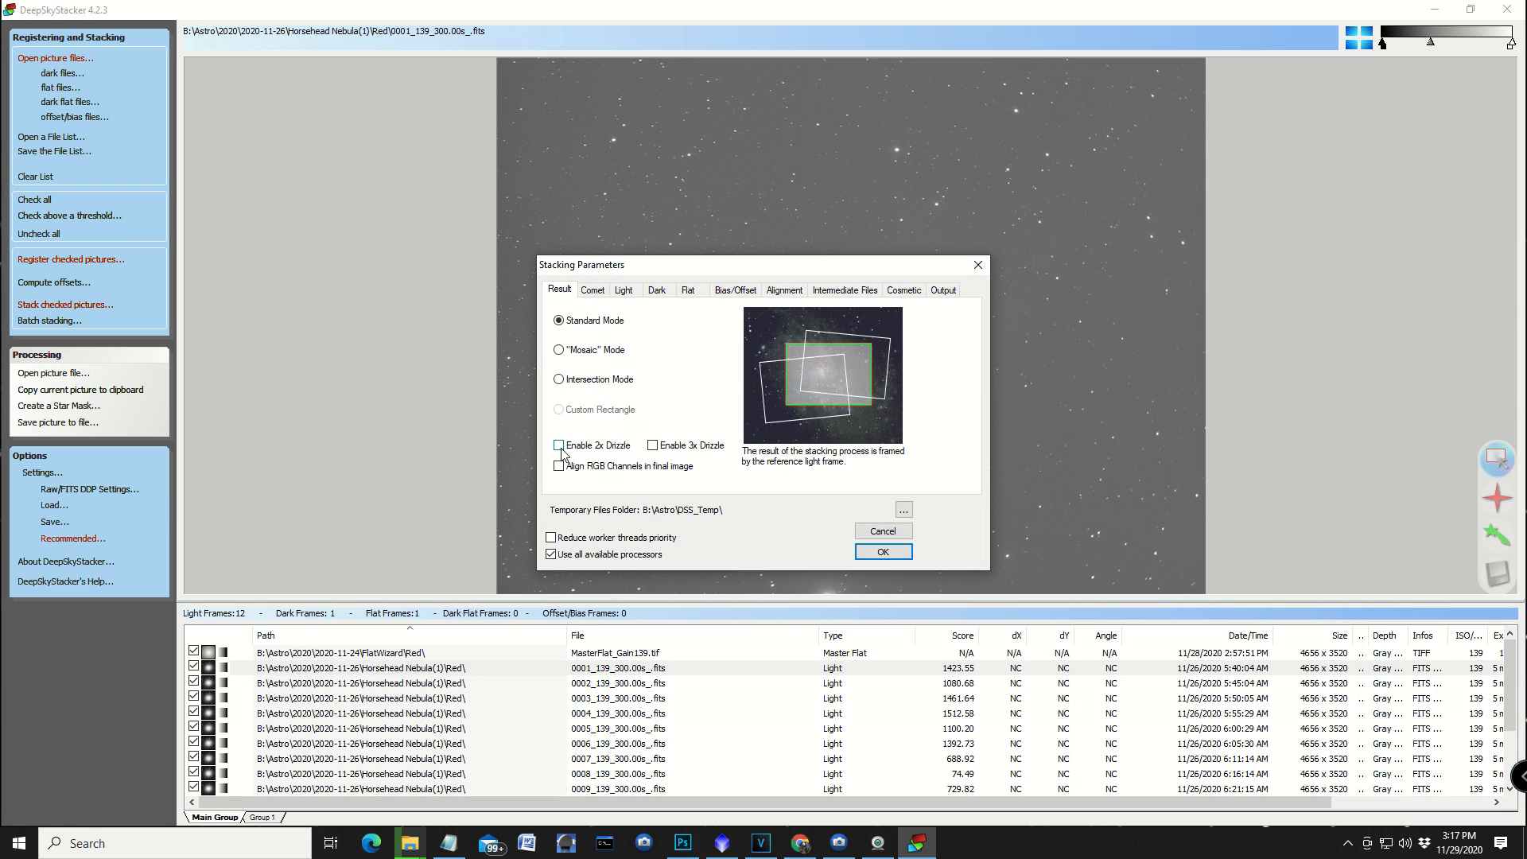
left_click(558, 466)
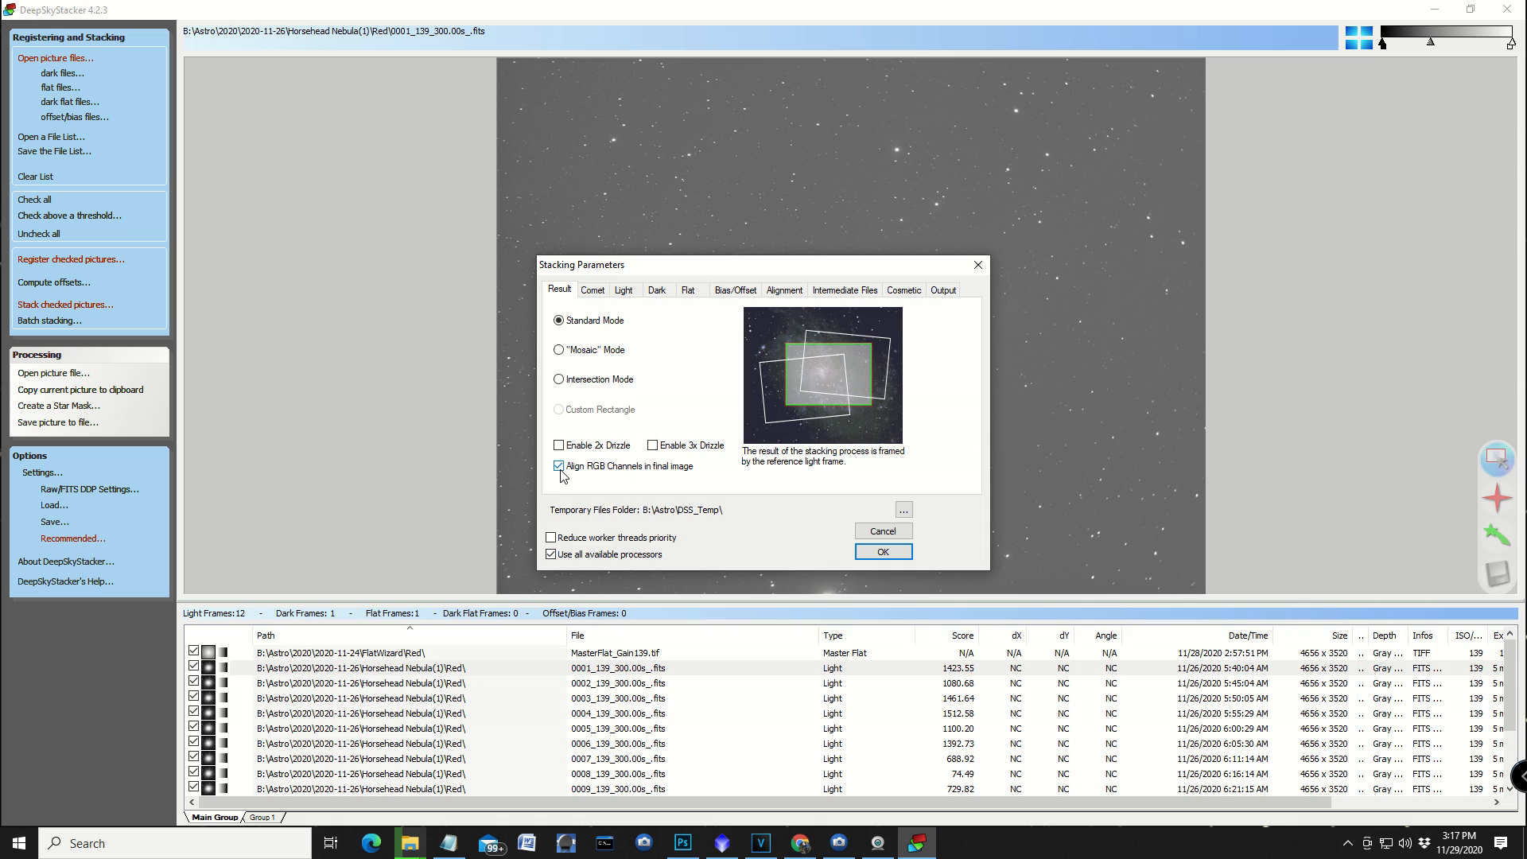
left_click(557, 466)
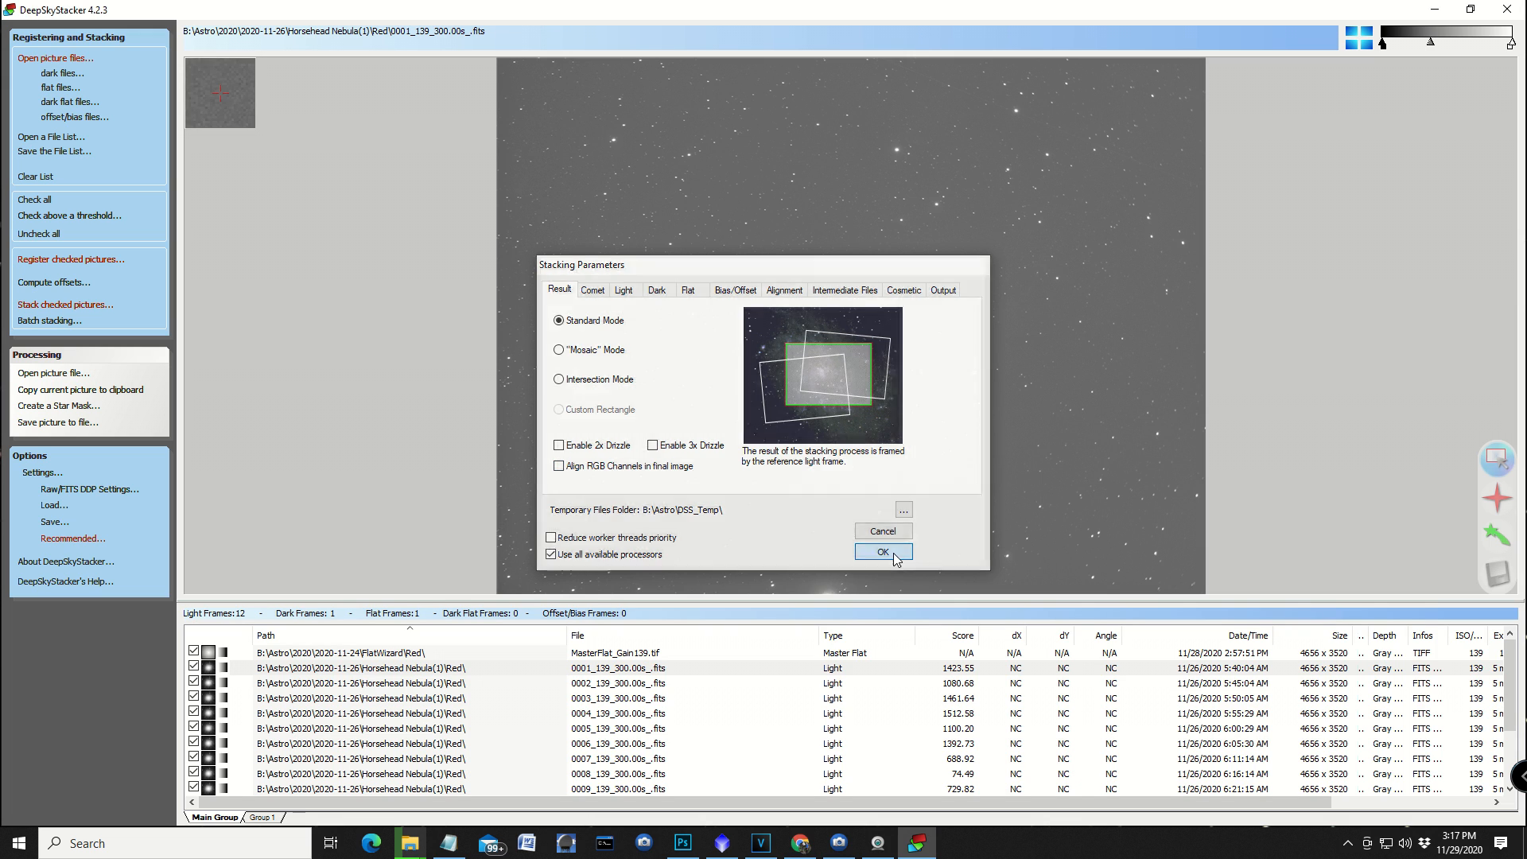
left_click(884, 552)
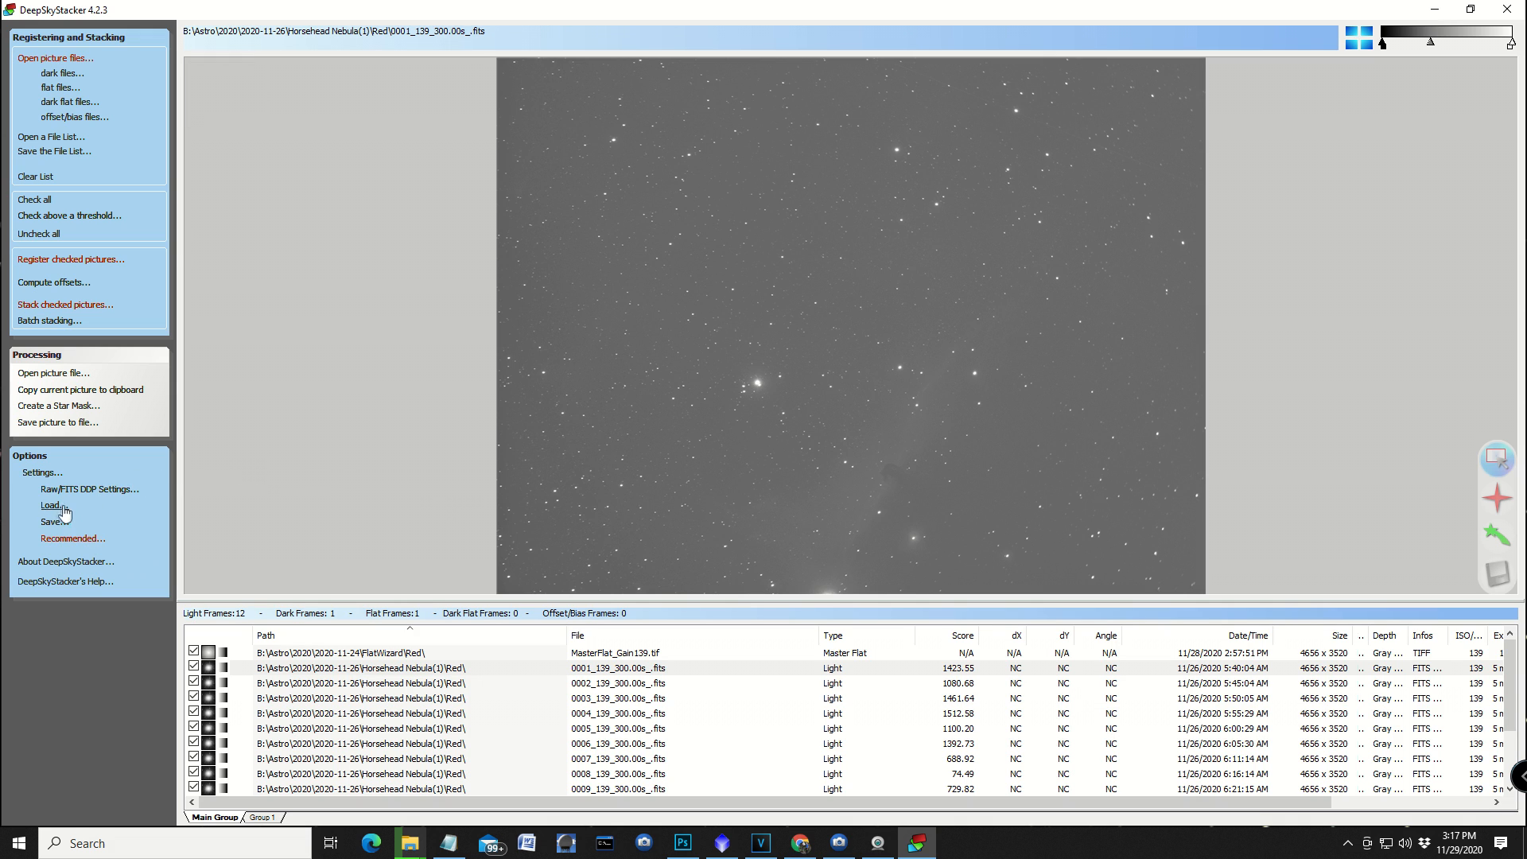
left_click(89, 490)
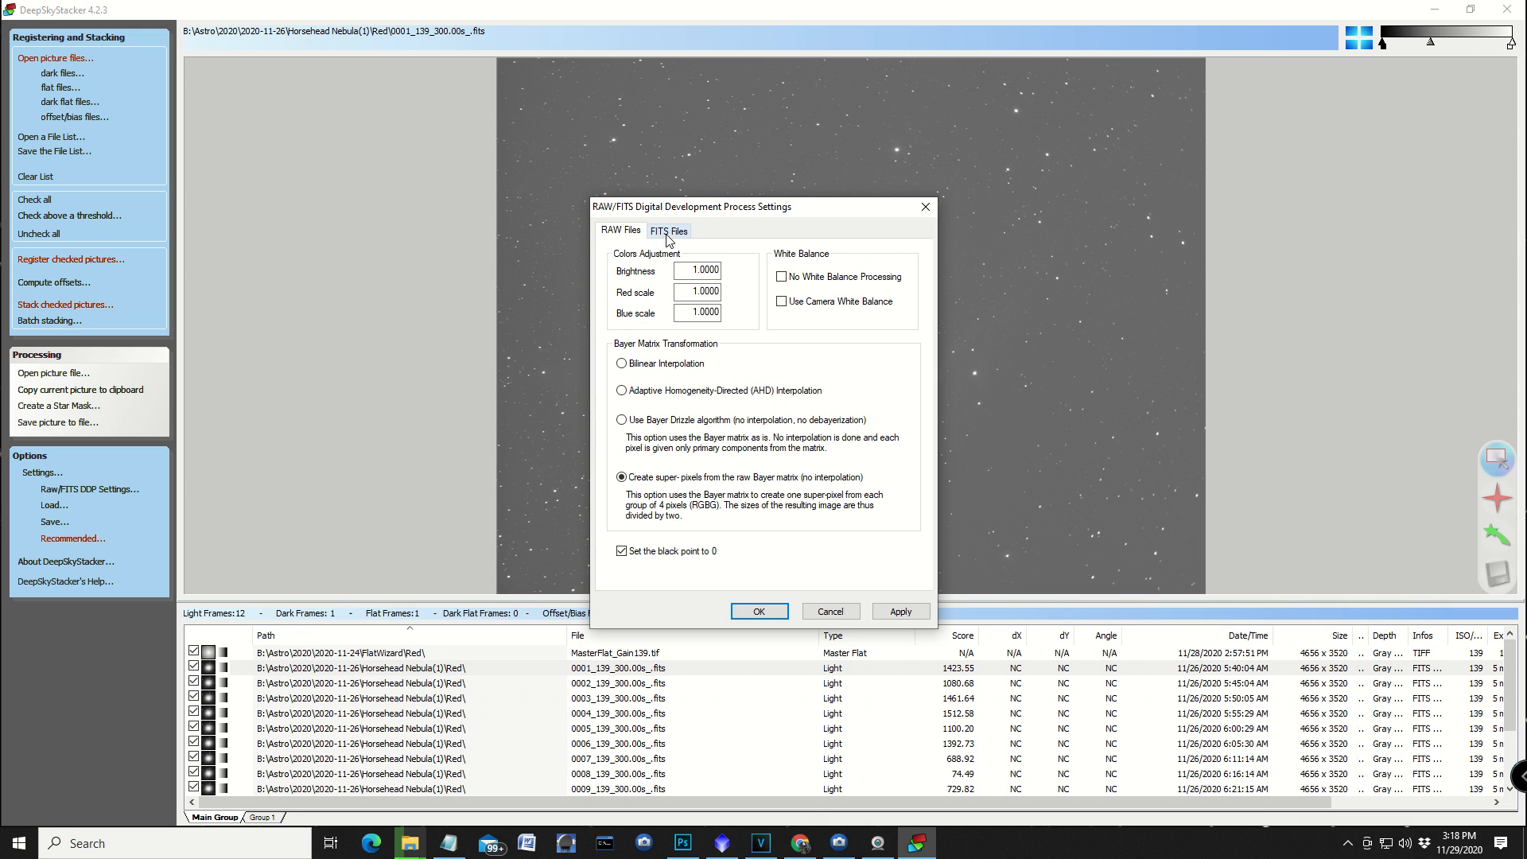
left_click(668, 229)
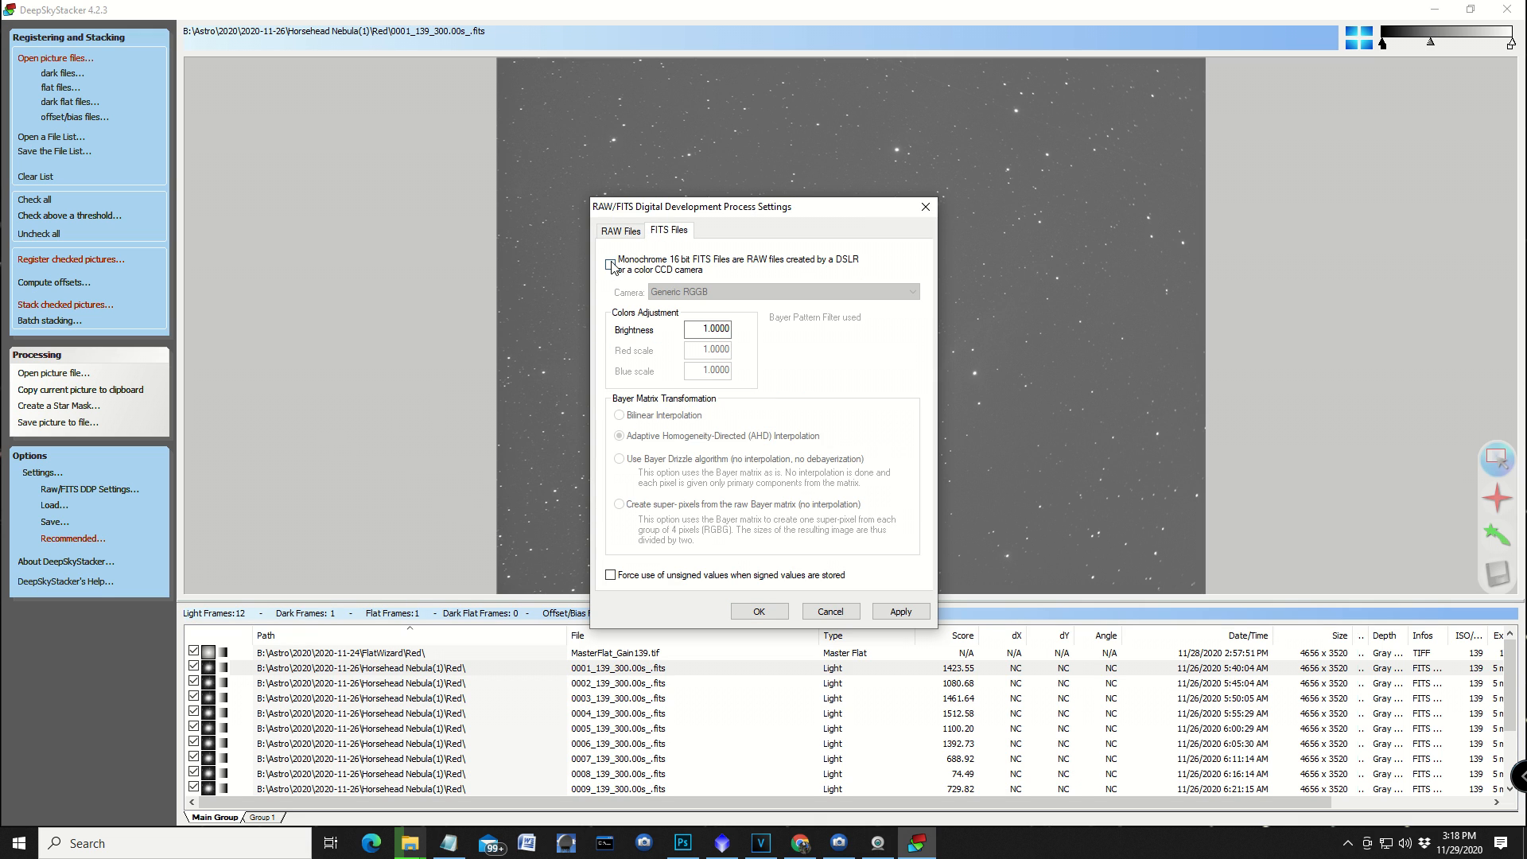
left_click(609, 264)
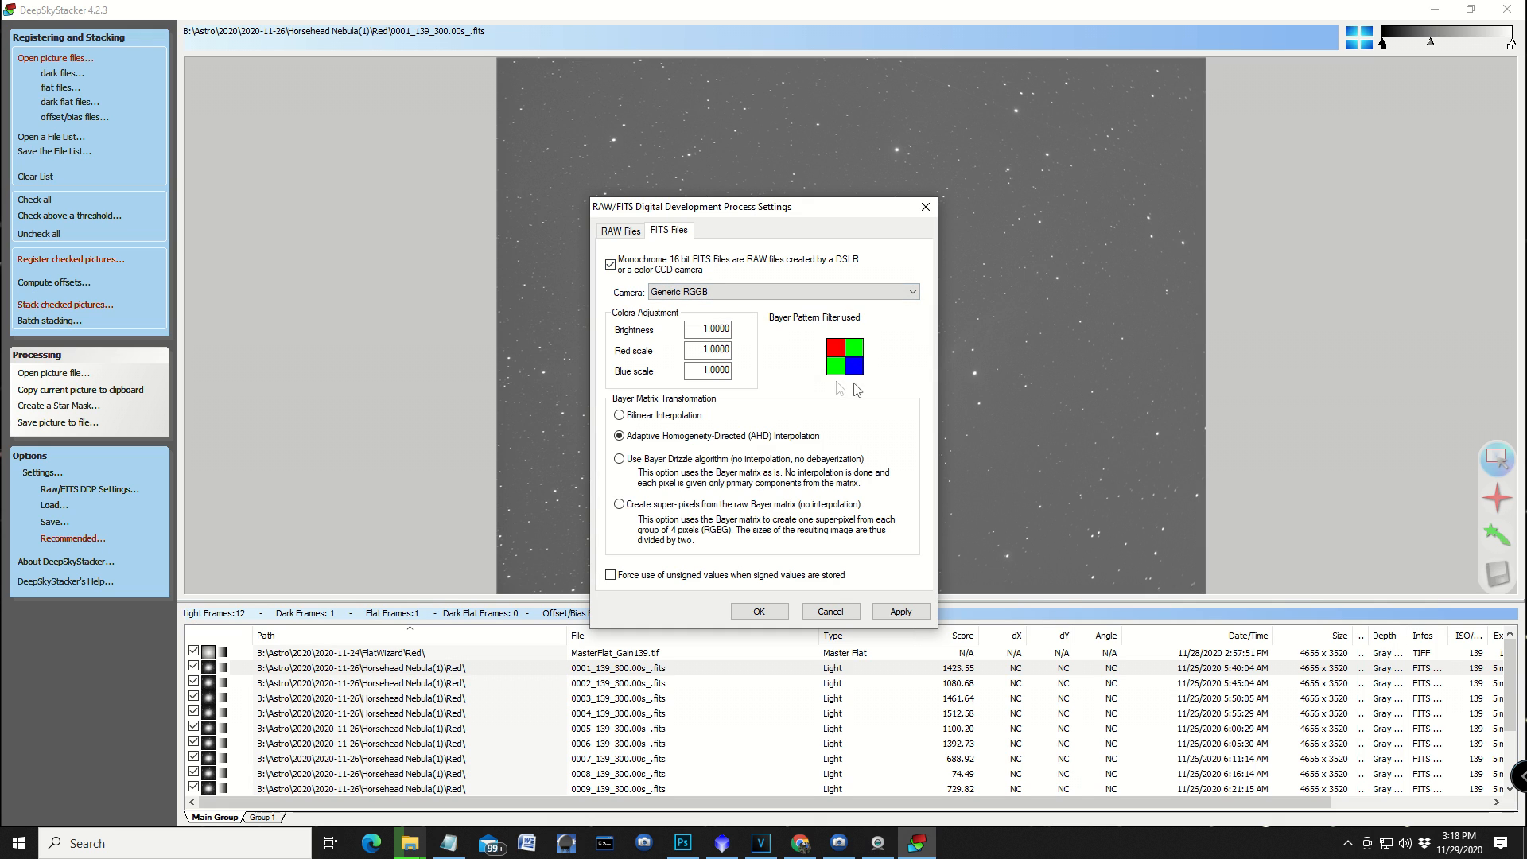
mouse_move(851, 394)
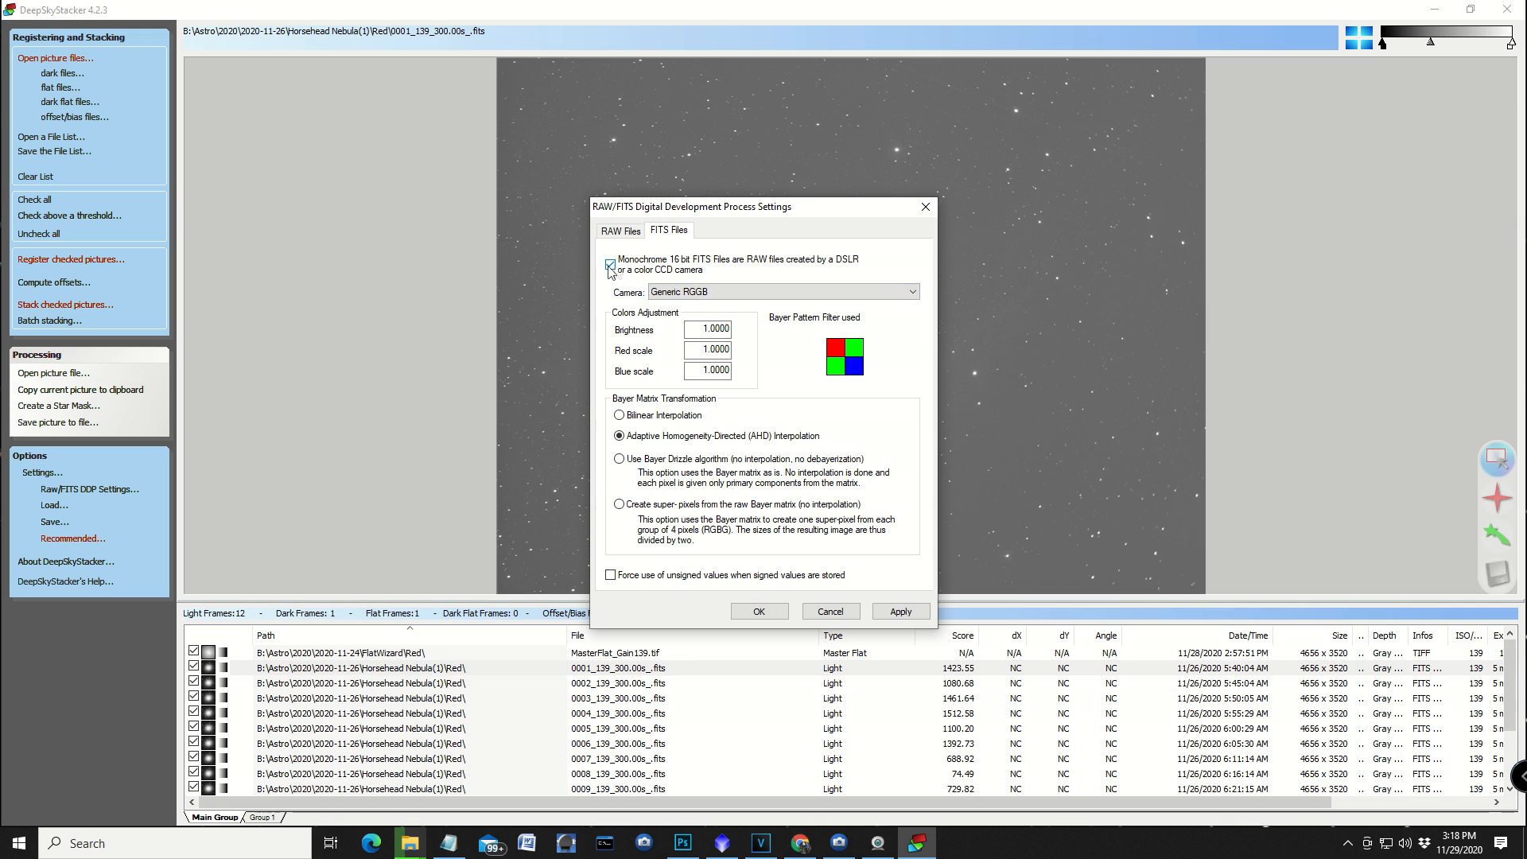
left_click(611, 264)
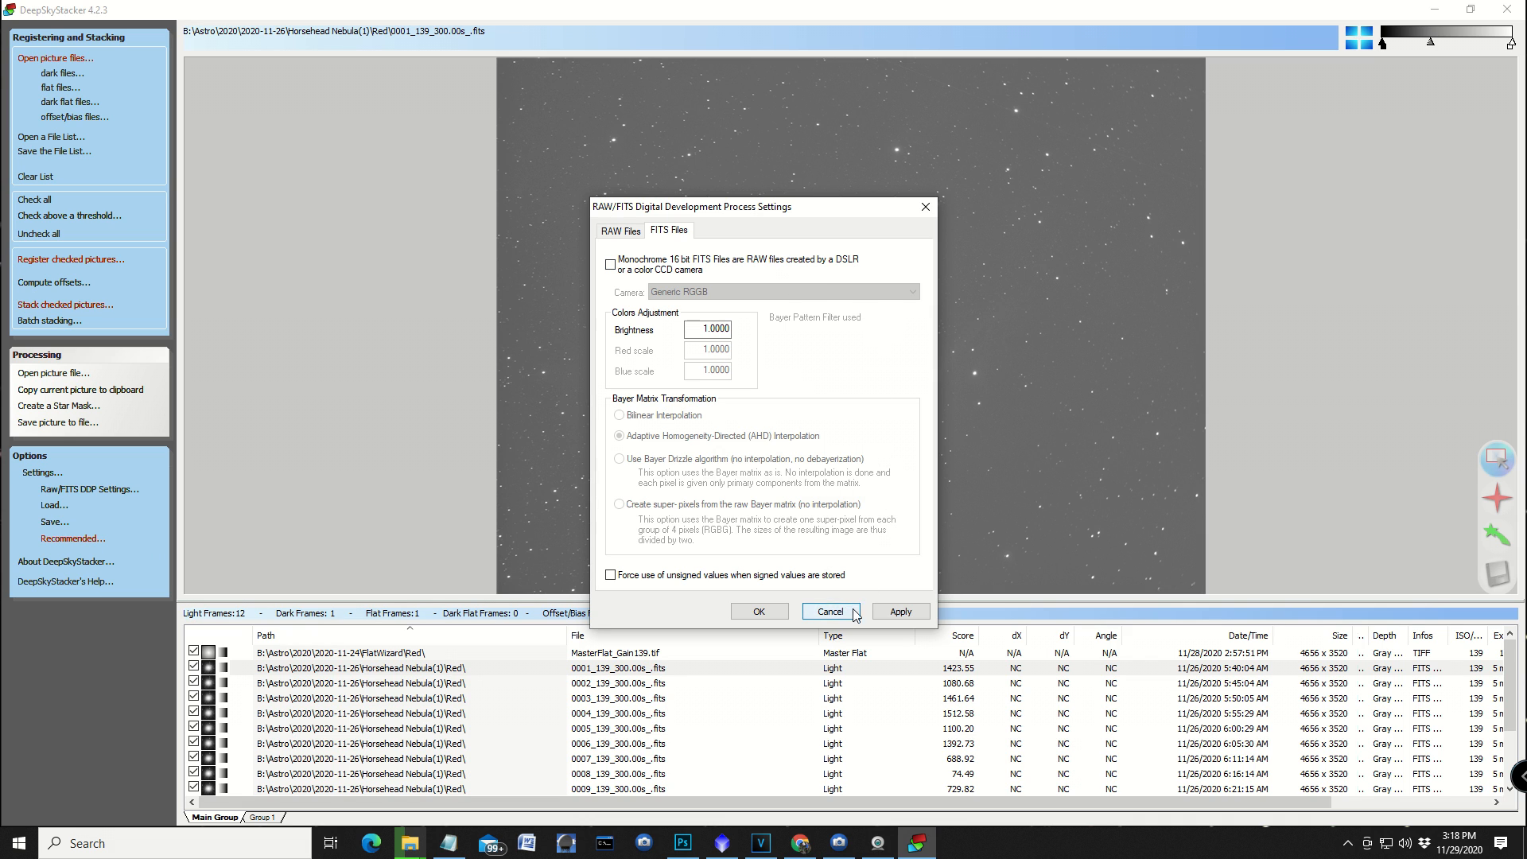
left_click(759, 611)
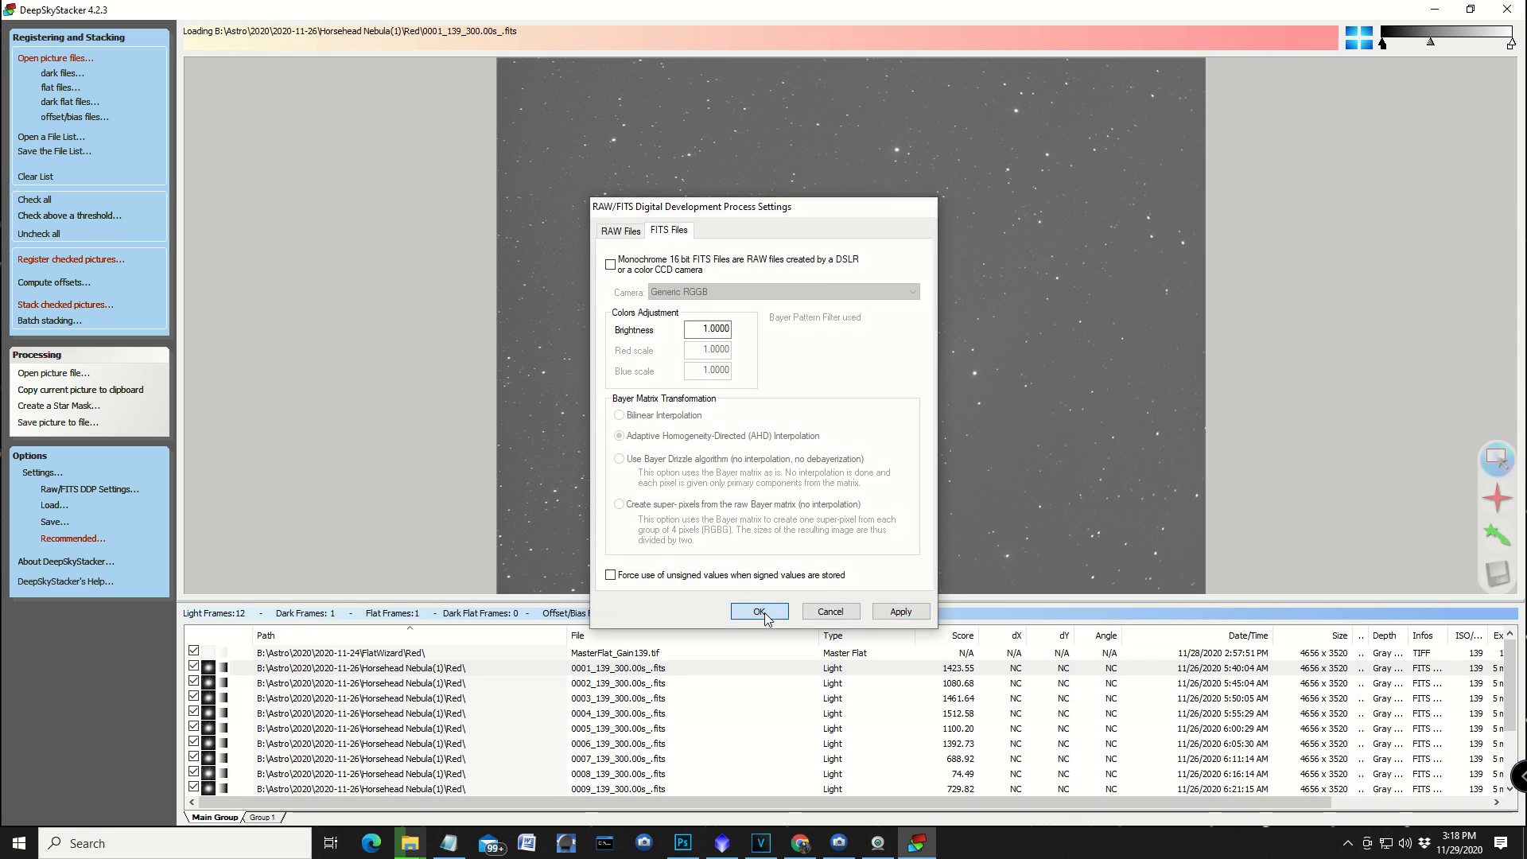
left_click(760, 611)
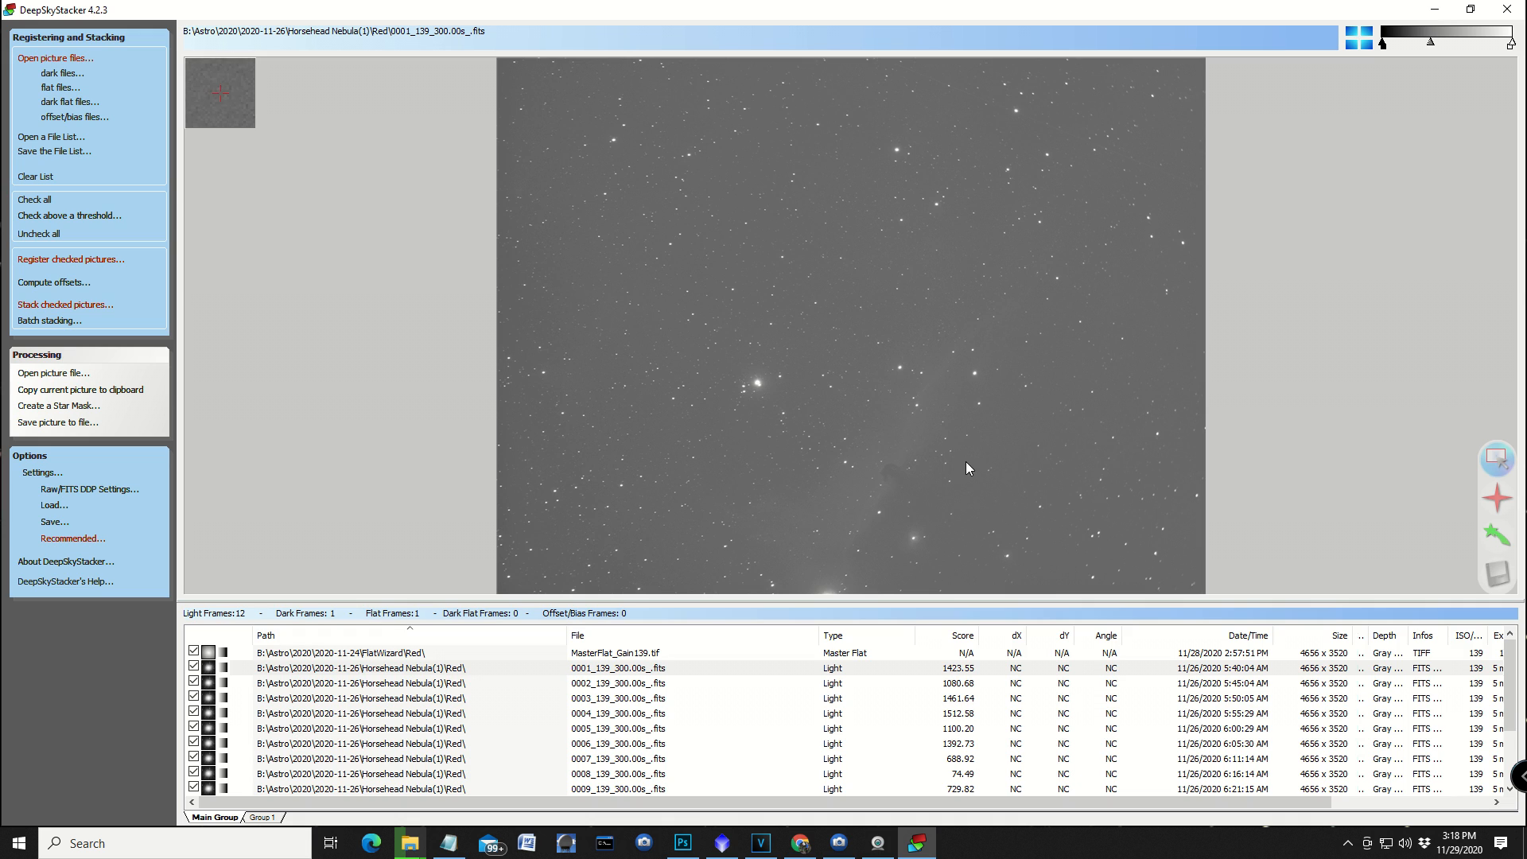
mouse_move(1257, 379)
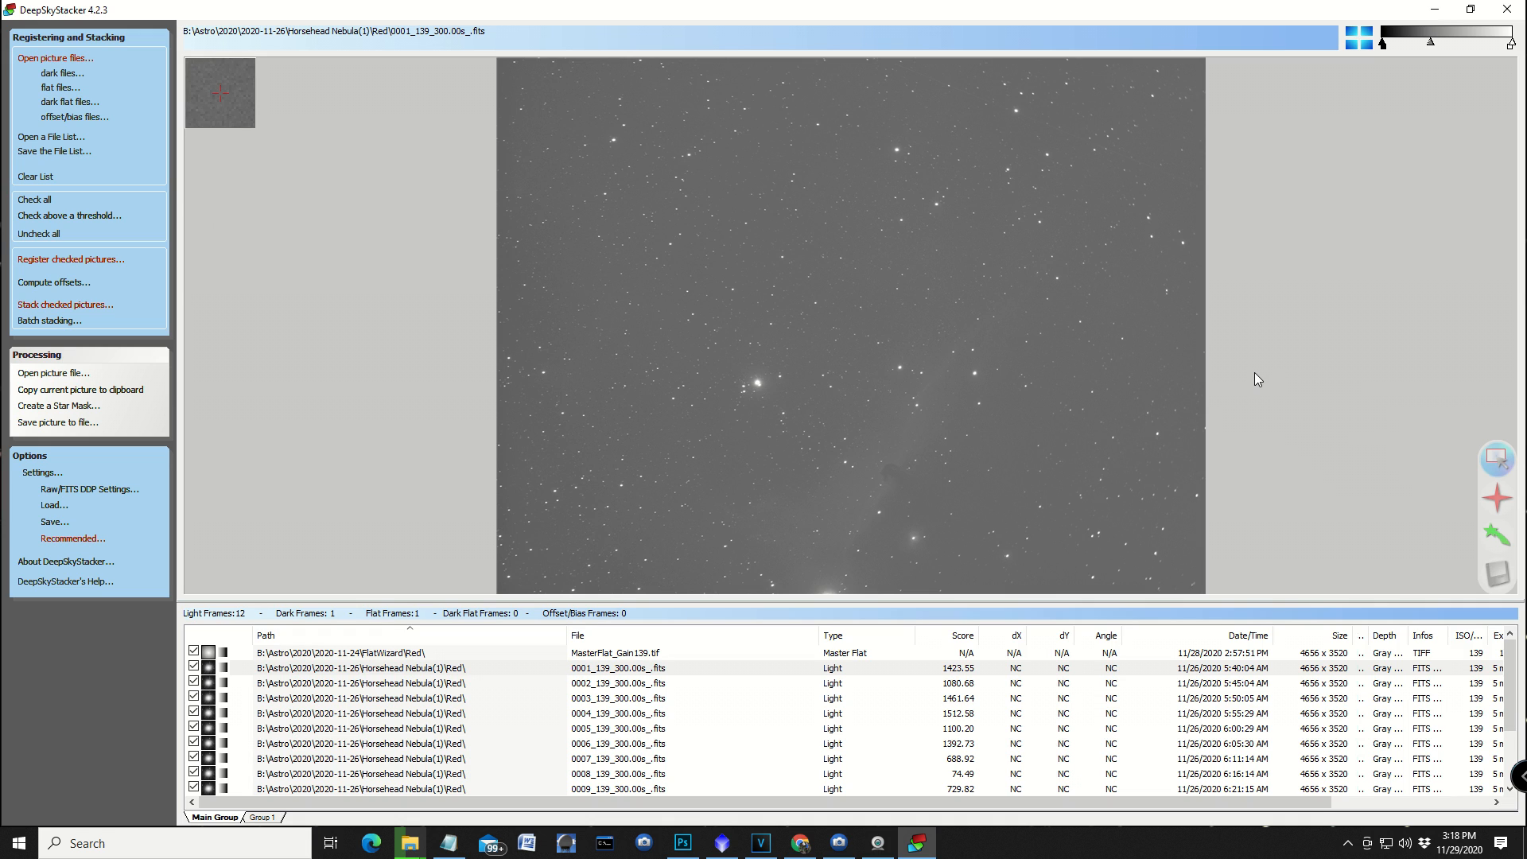
mouse_move(1249, 382)
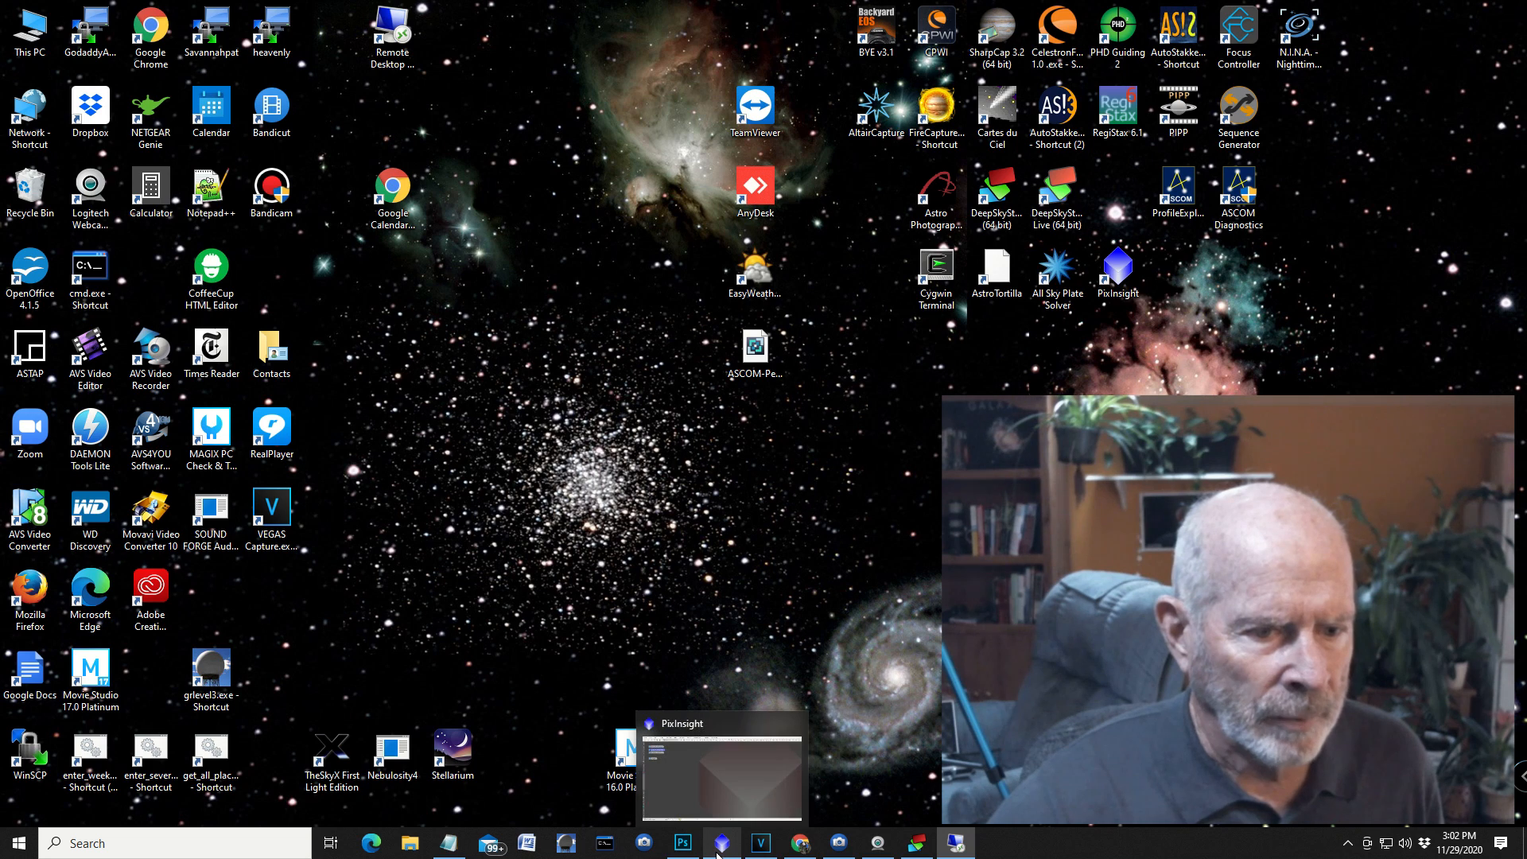
Bring up PixInsight and open the green and blue Horsehead channel stacks.
left_click(720, 843)
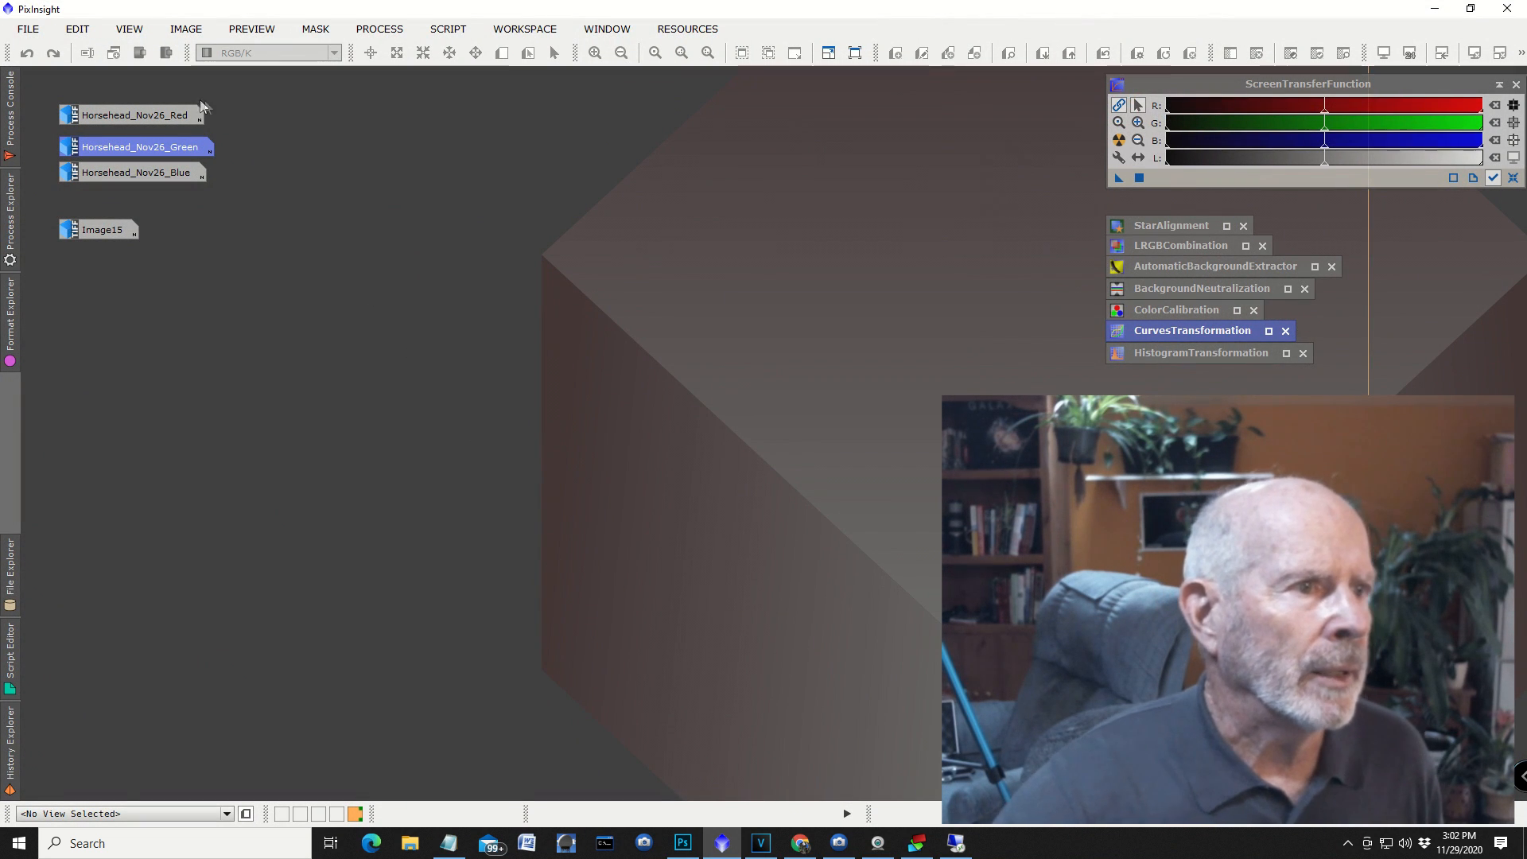
double_click(127, 114)
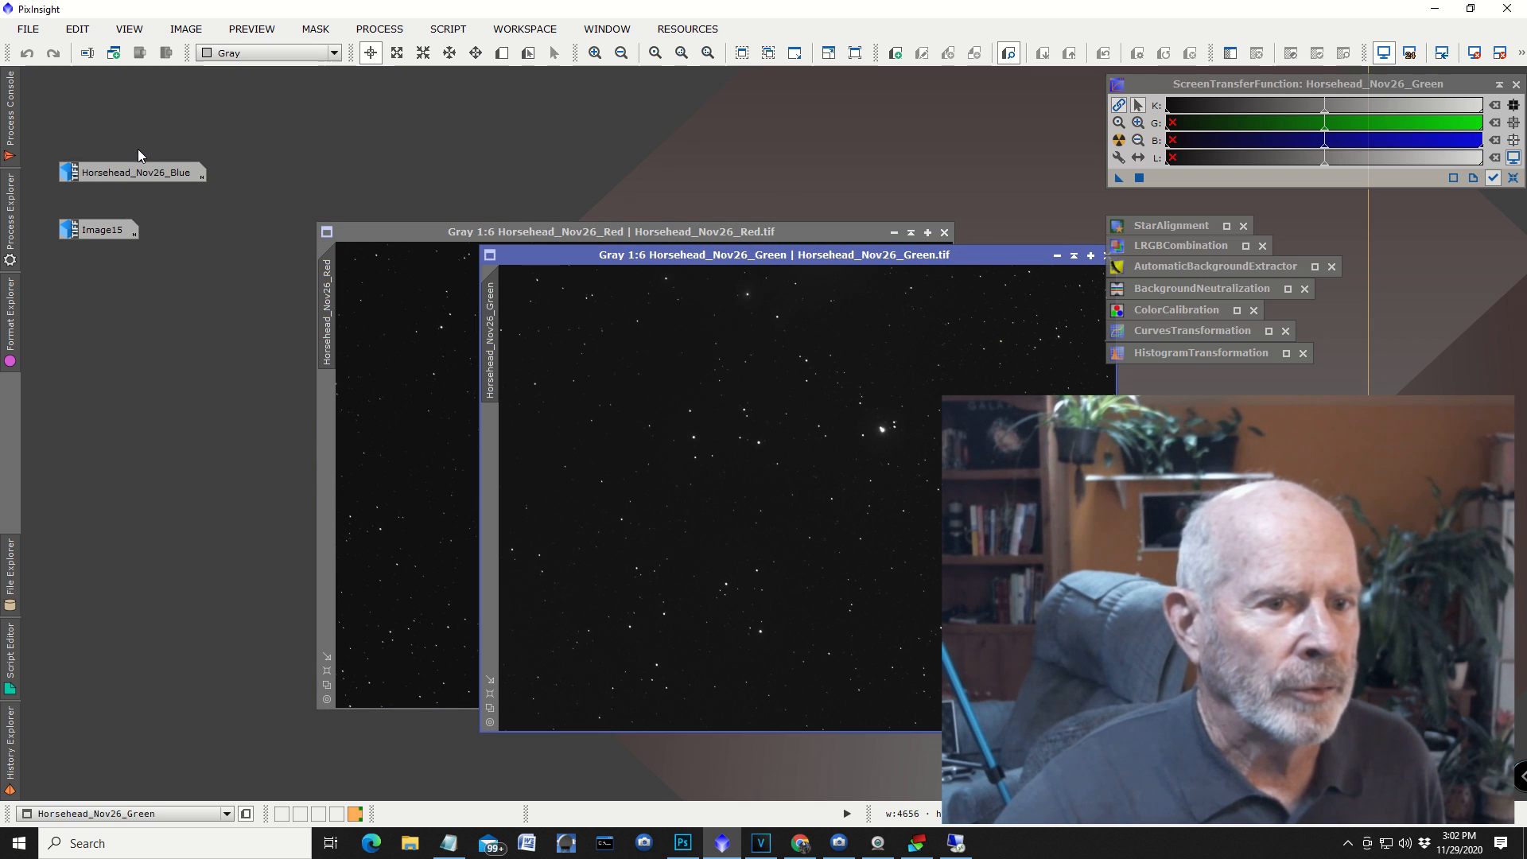
double_click(119, 172)
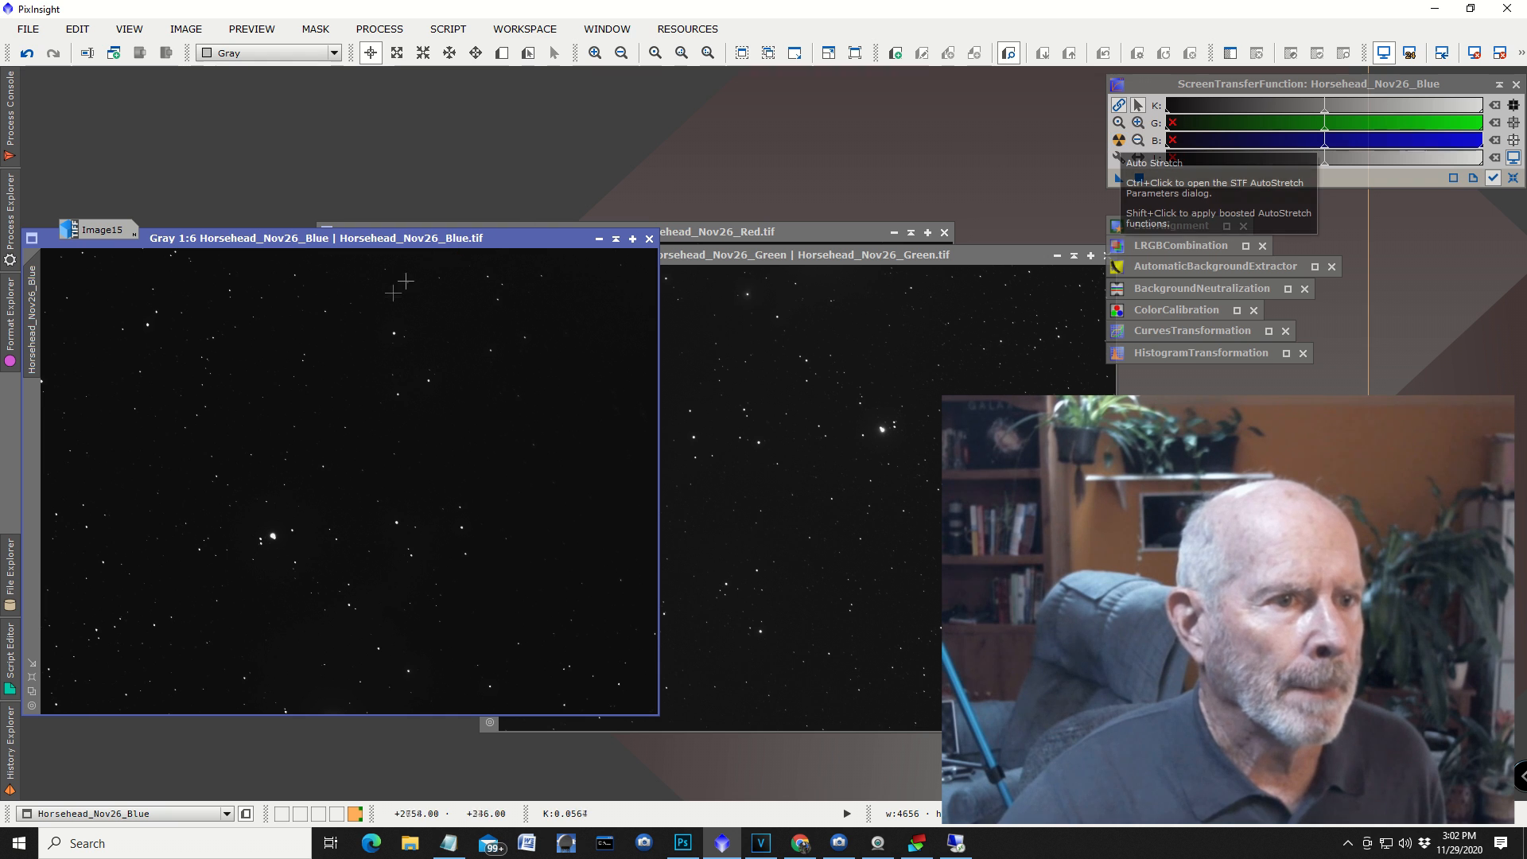
Auto-stretch the blue and red stacks with STF to reveal the nebulosity.
left_click(1118, 140)
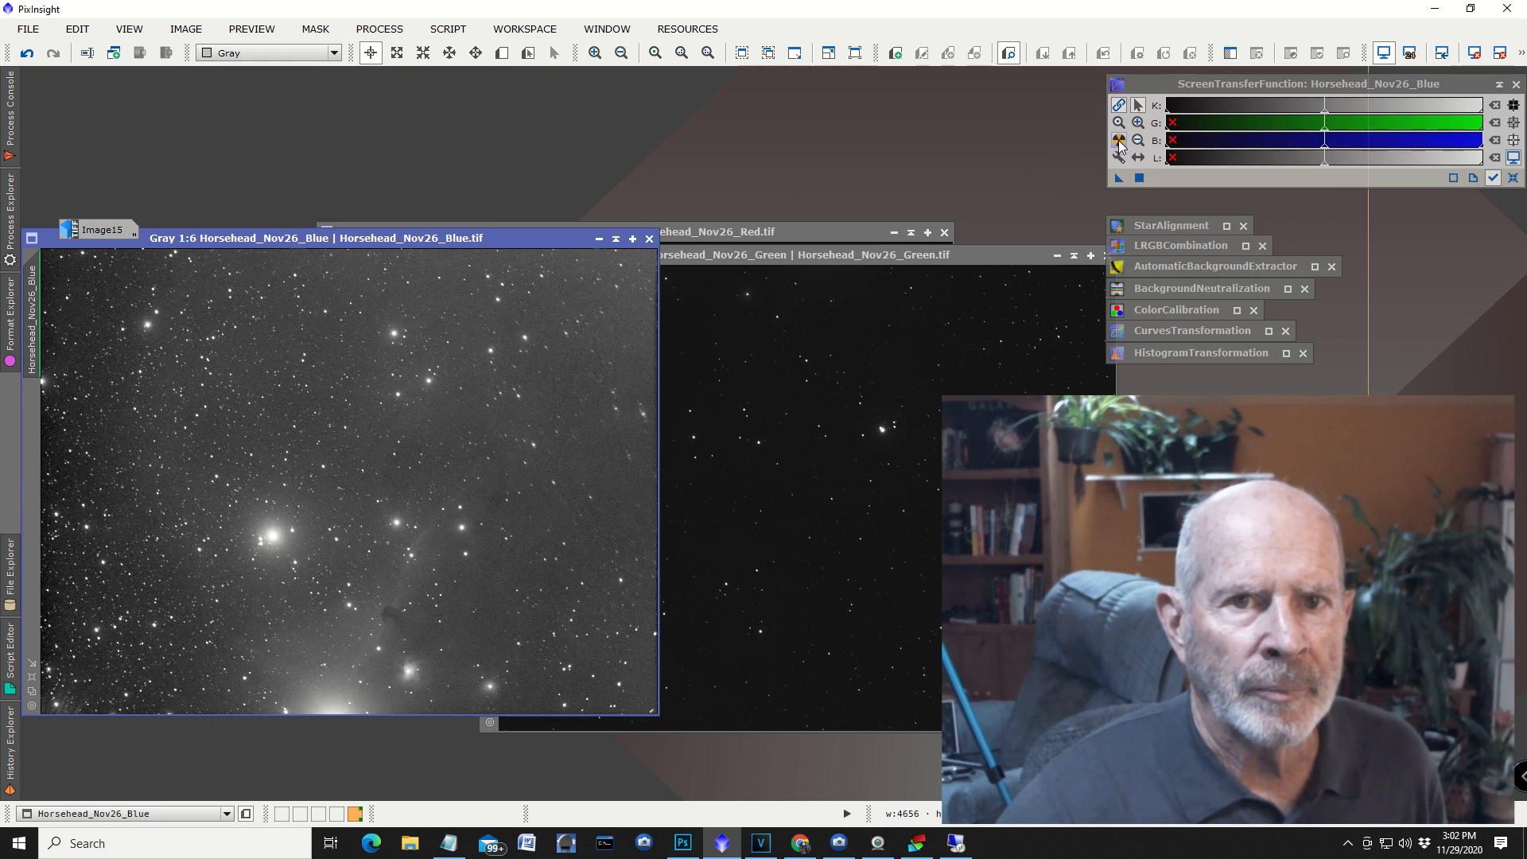
mouse_move(878, 324)
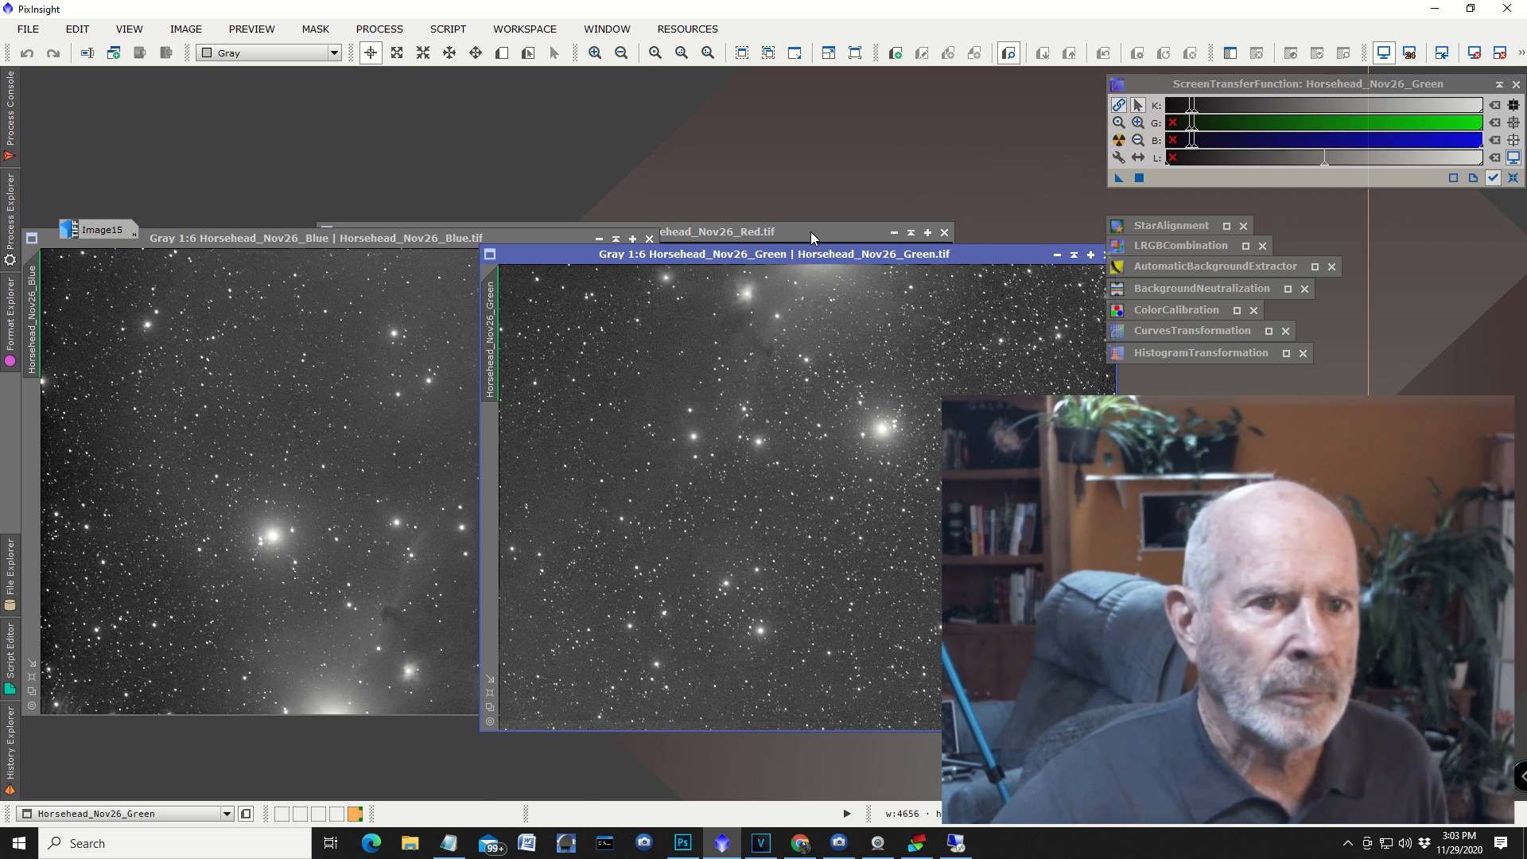
left_click(760, 232)
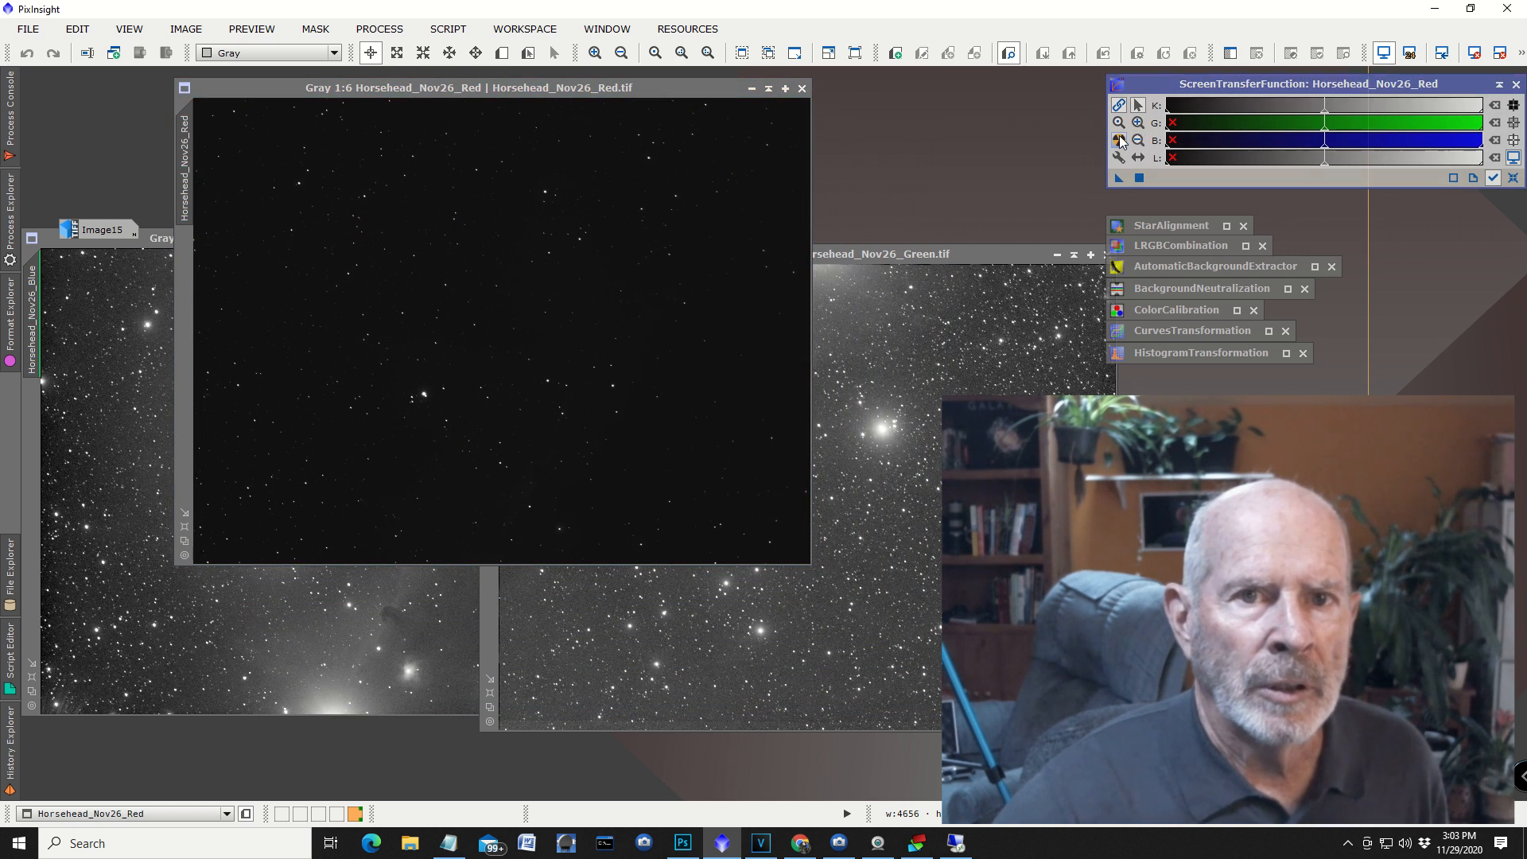
left_click(1118, 140)
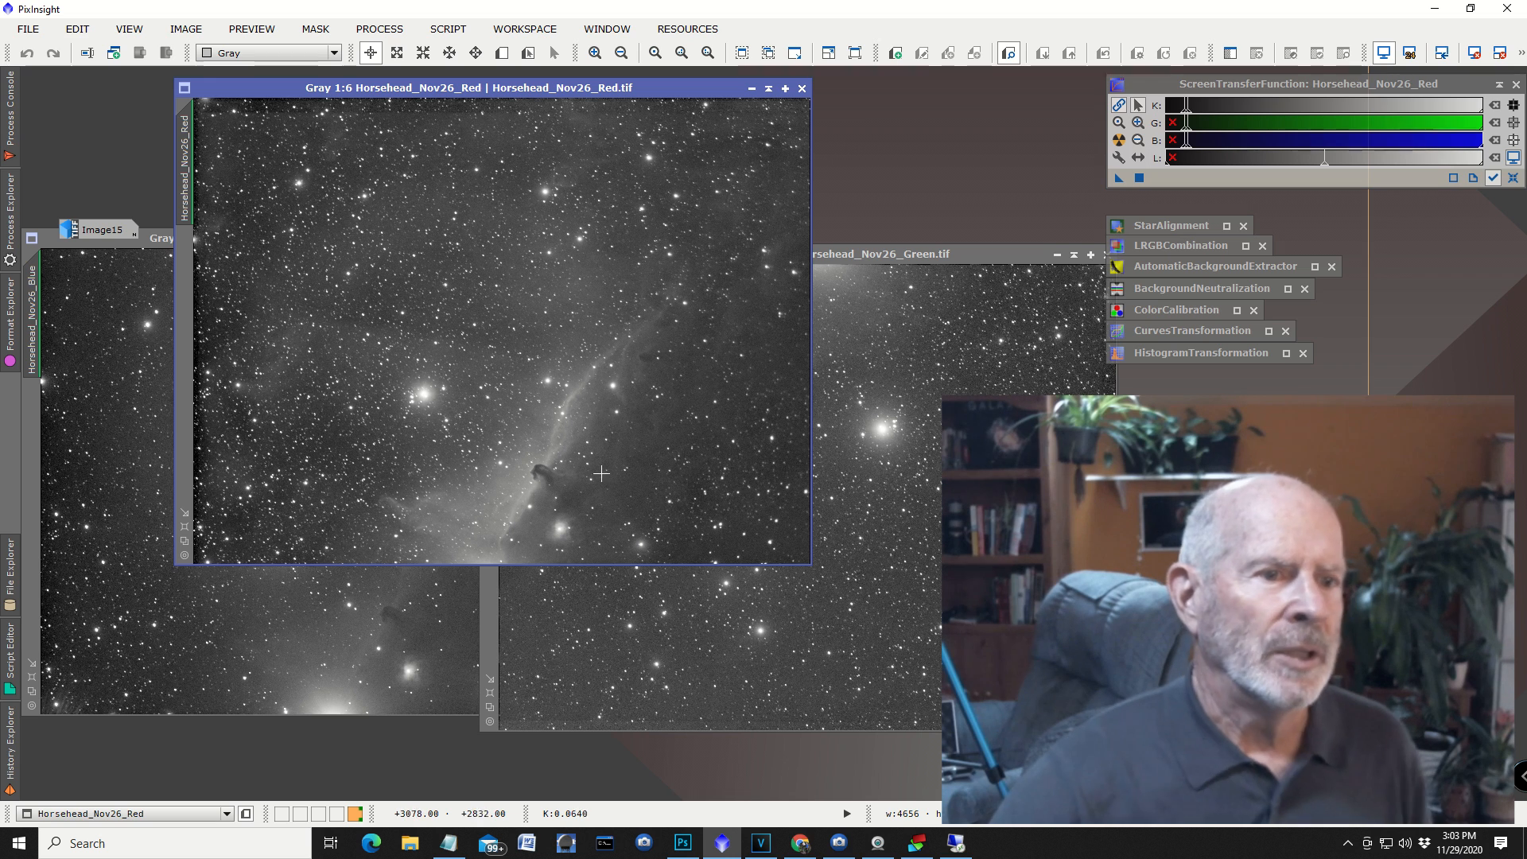
mouse_move(598, 446)
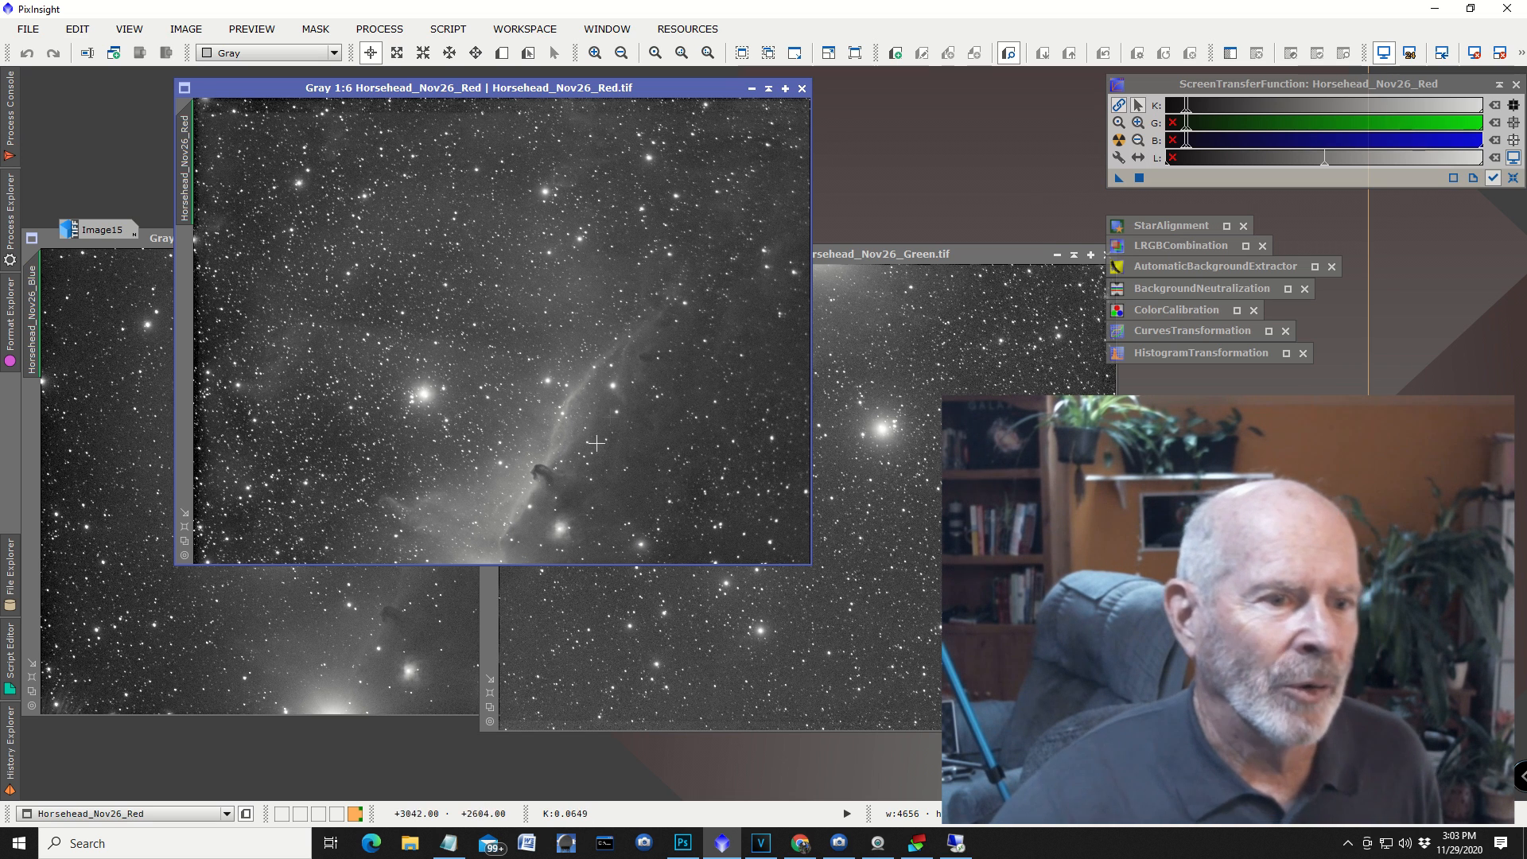
mouse_move(509, 536)
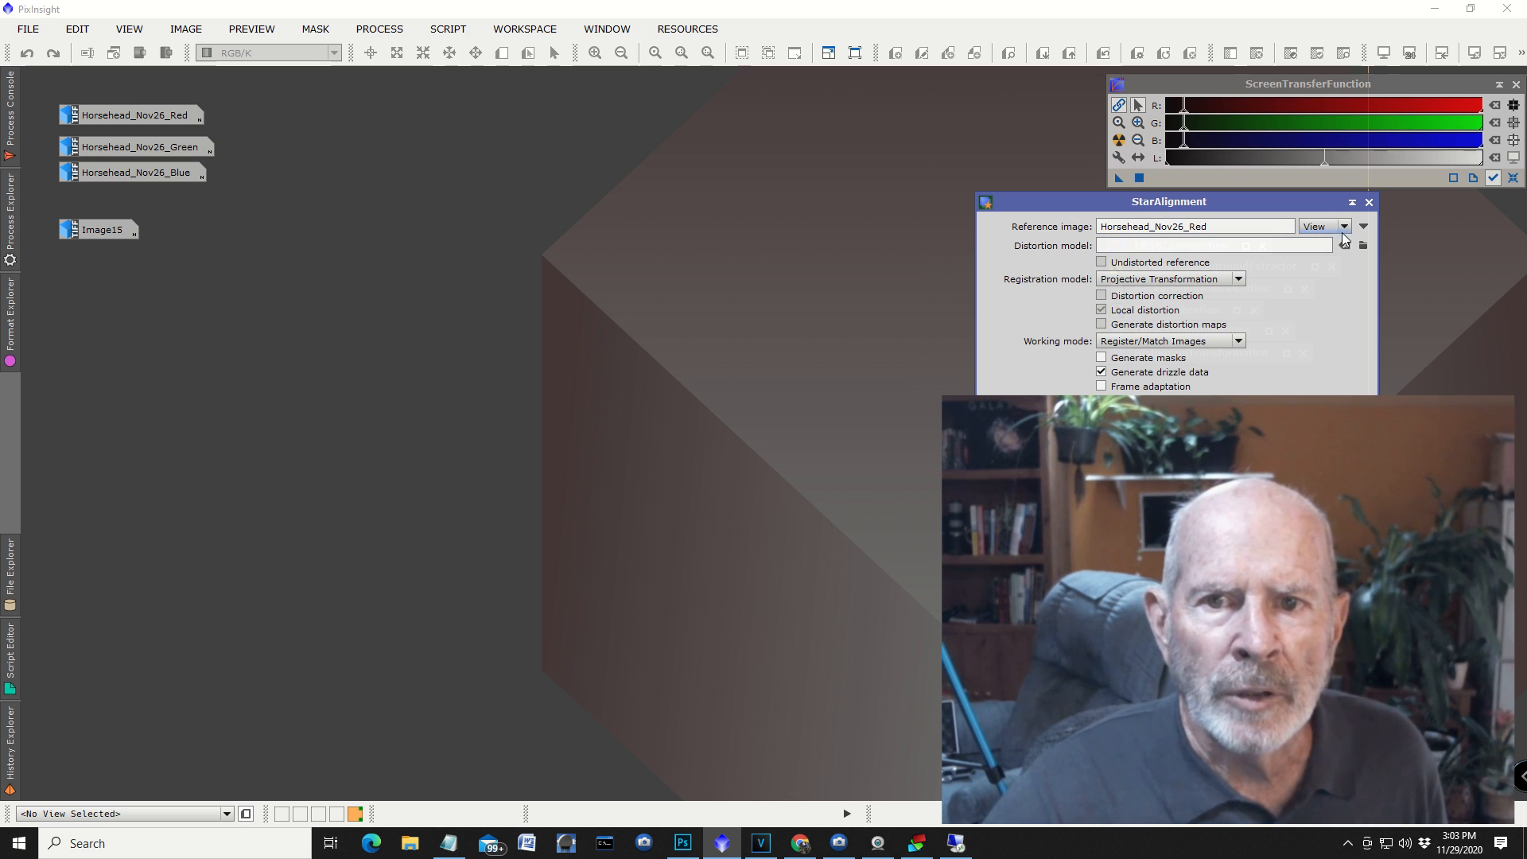
Set Horsehead_Nov26_Red as the StarAlignment reference view.
left_click(1343, 226)
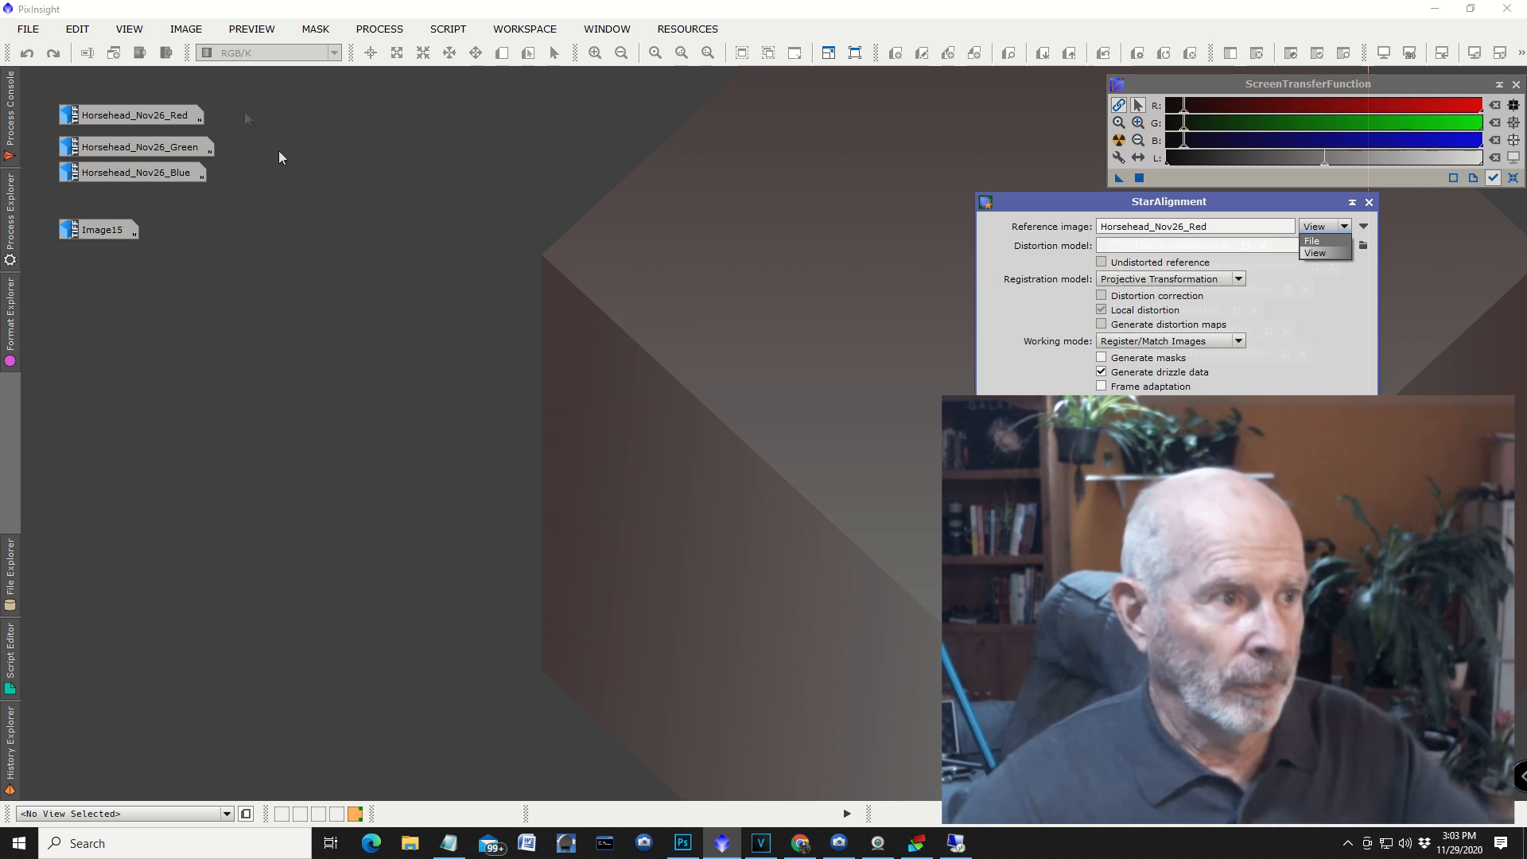
left_click(1314, 253)
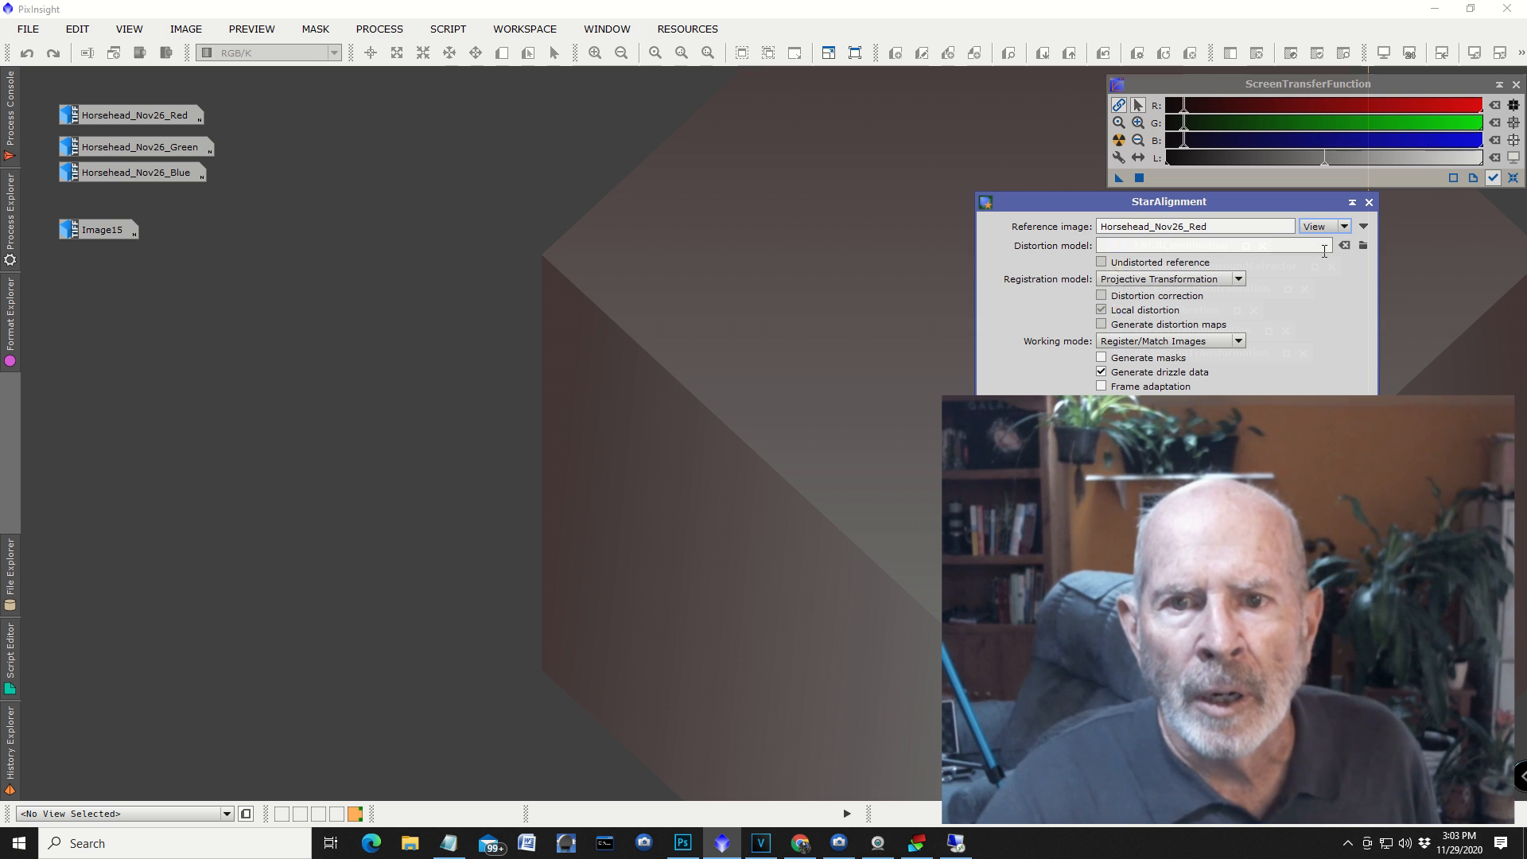
left_click(1365, 226)
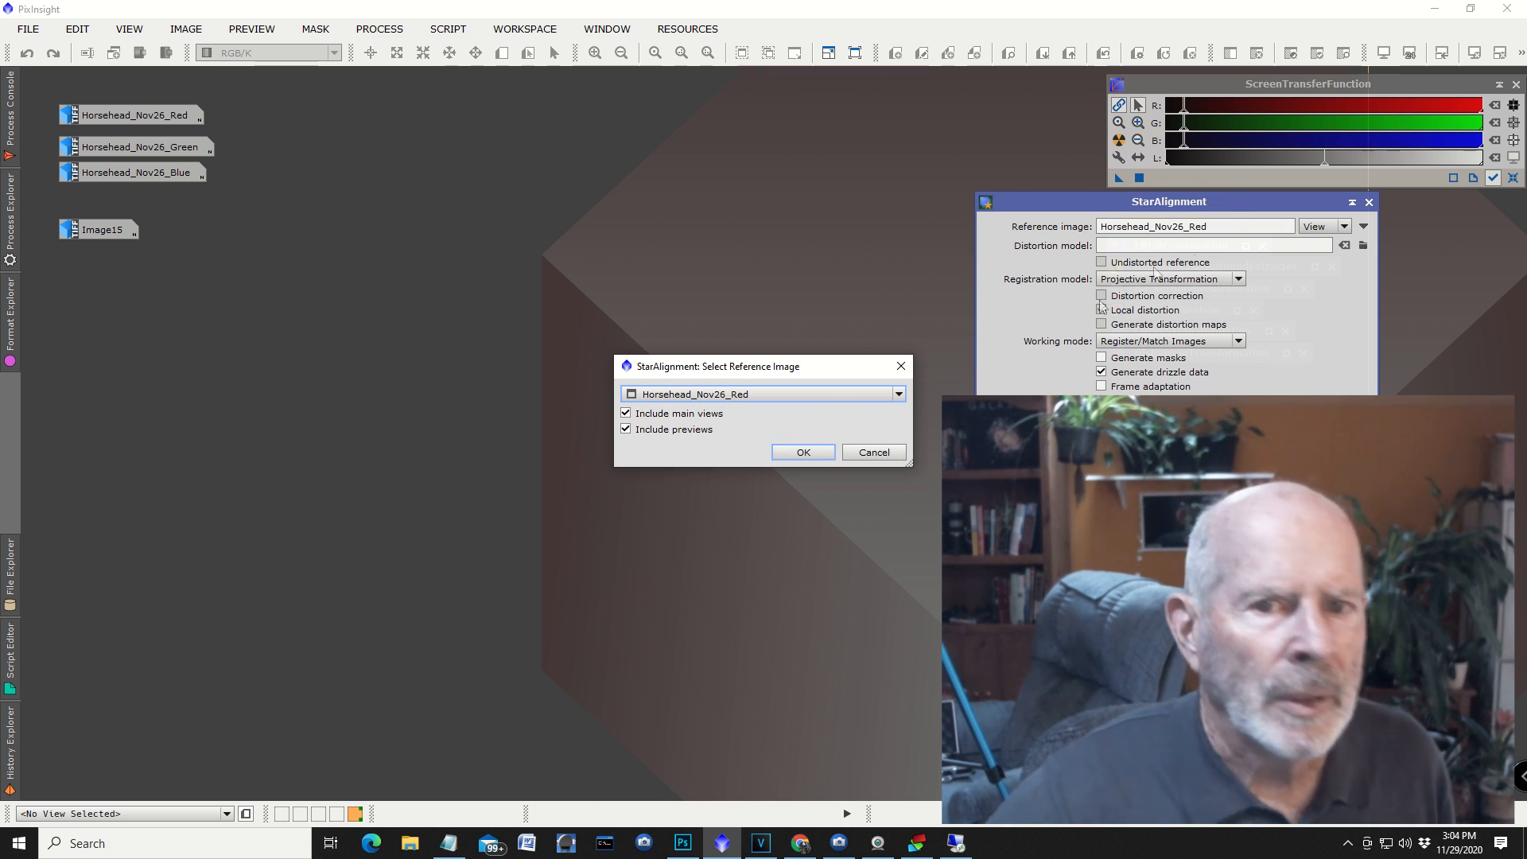
left_click(804, 452)
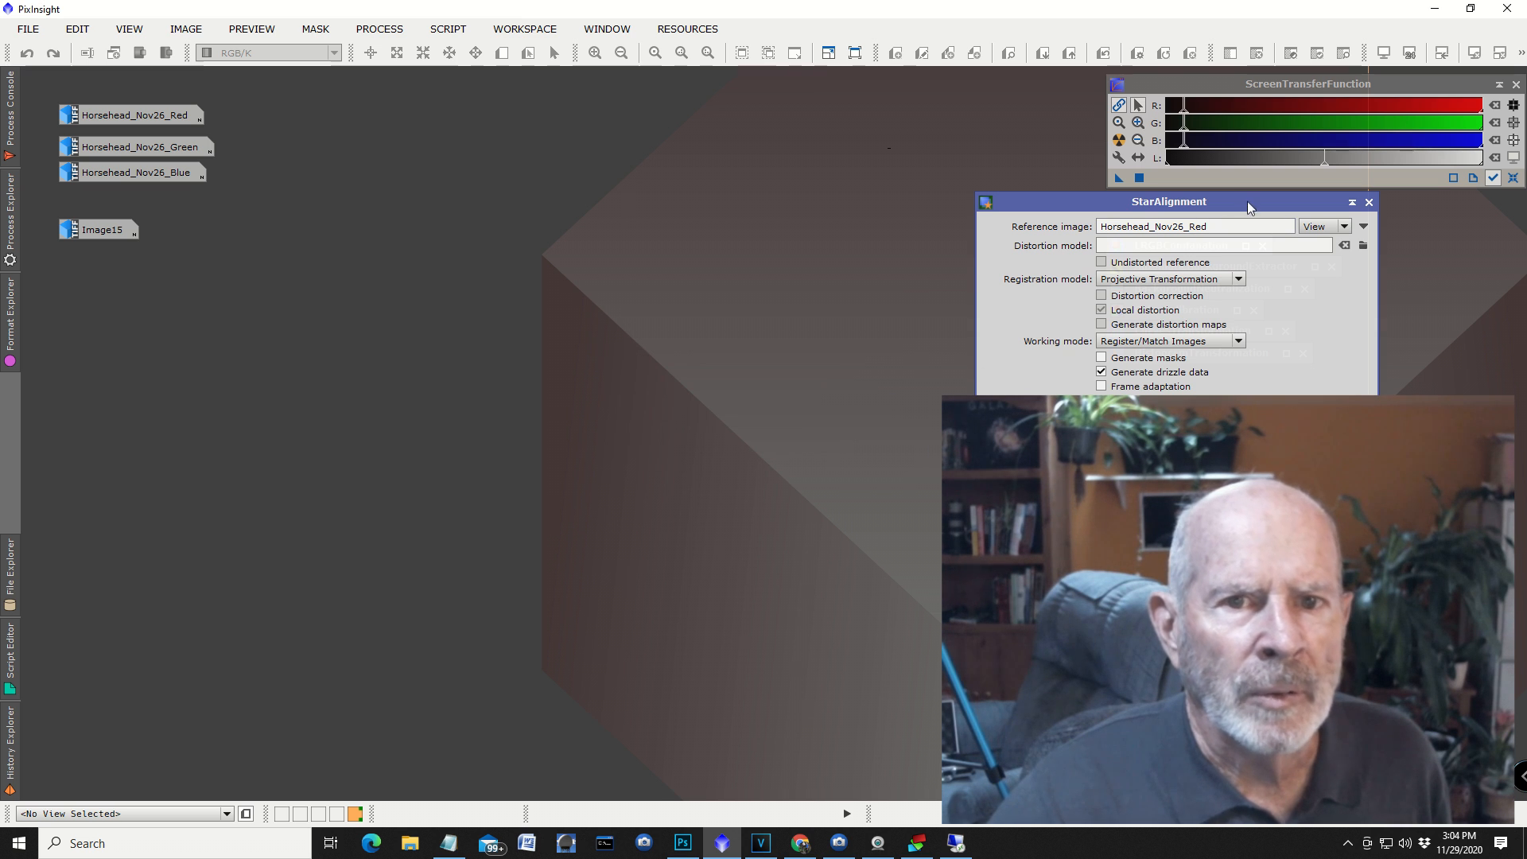
mouse_move(1052, 218)
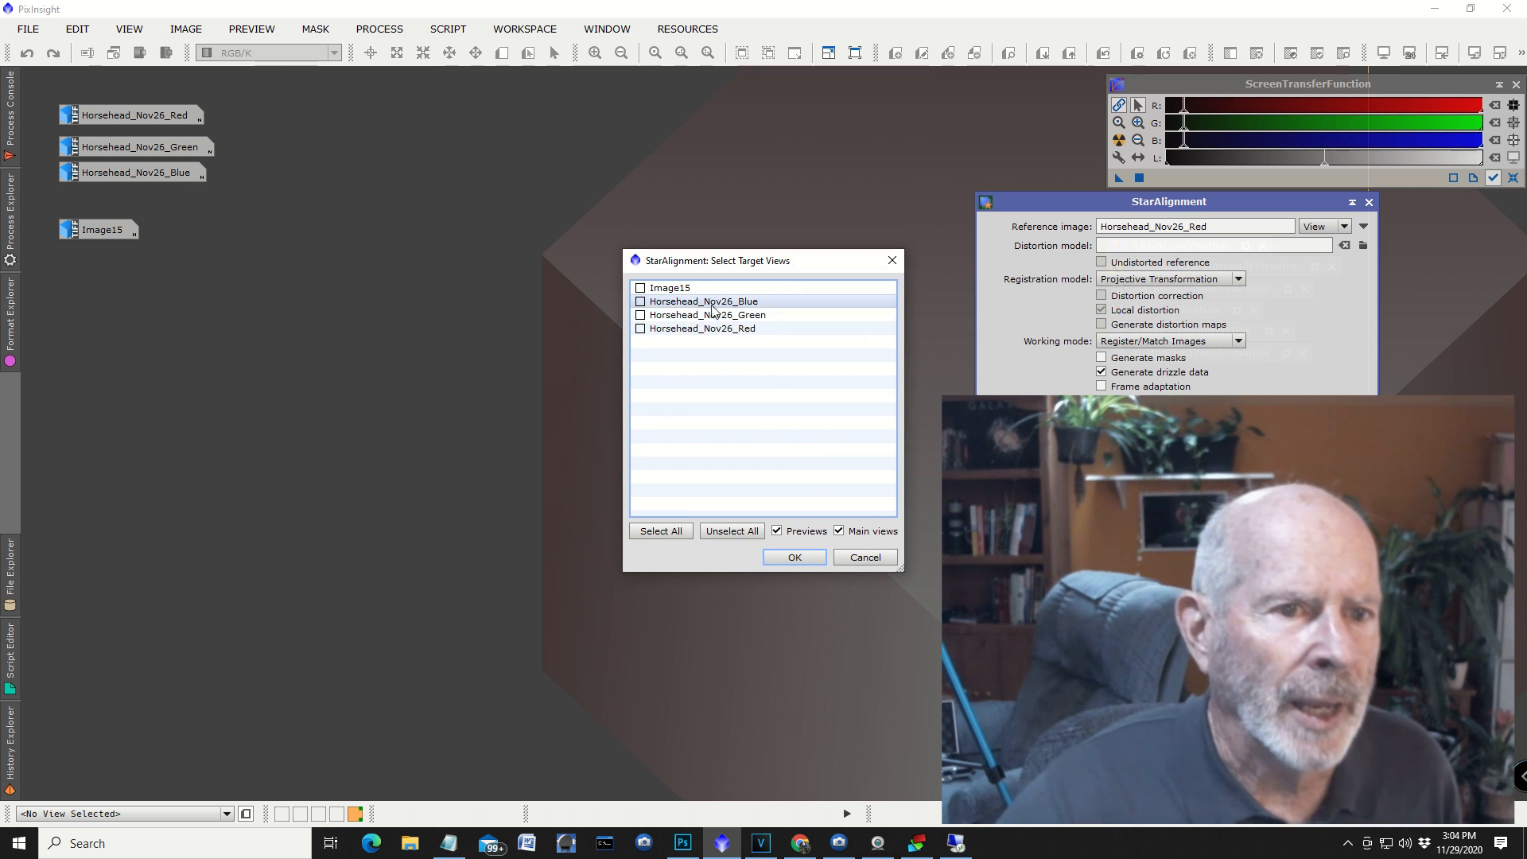
Add the blue and green stacks as alignment targets and confirm.
left_click(640, 302)
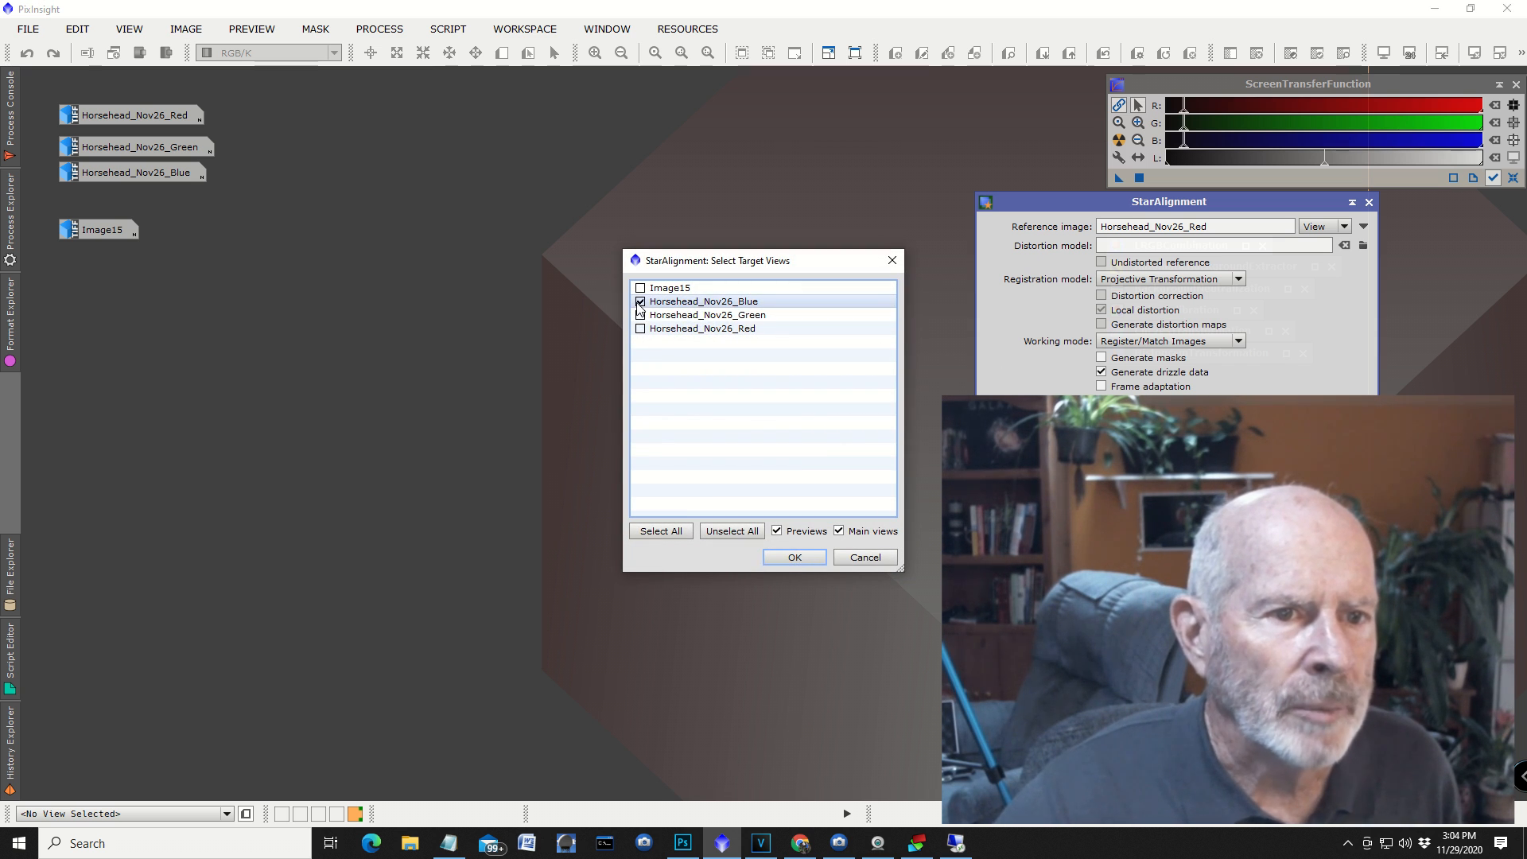
left_click(639, 313)
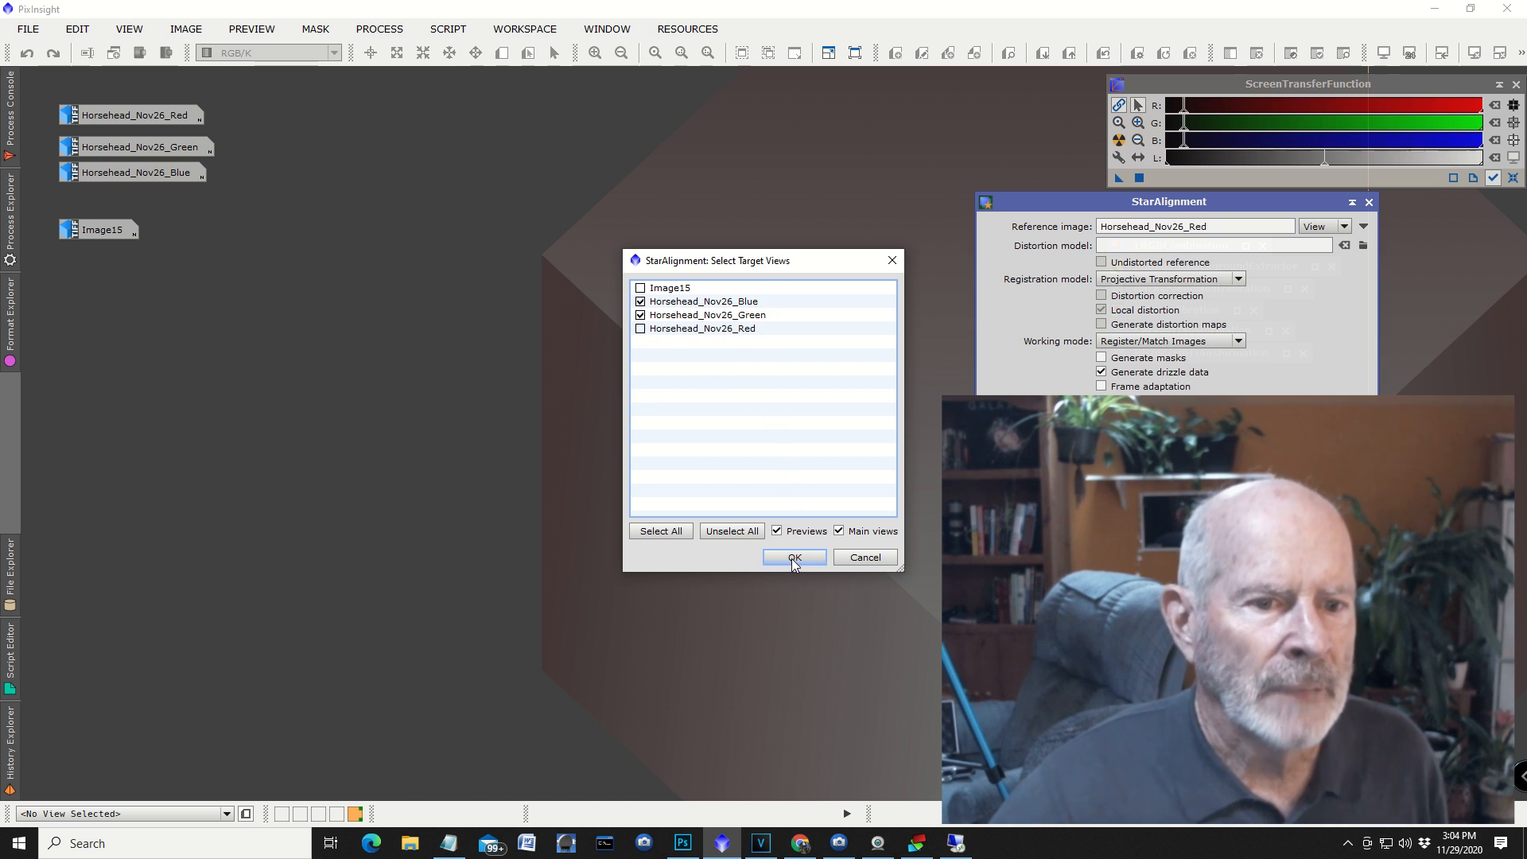
left_click(794, 559)
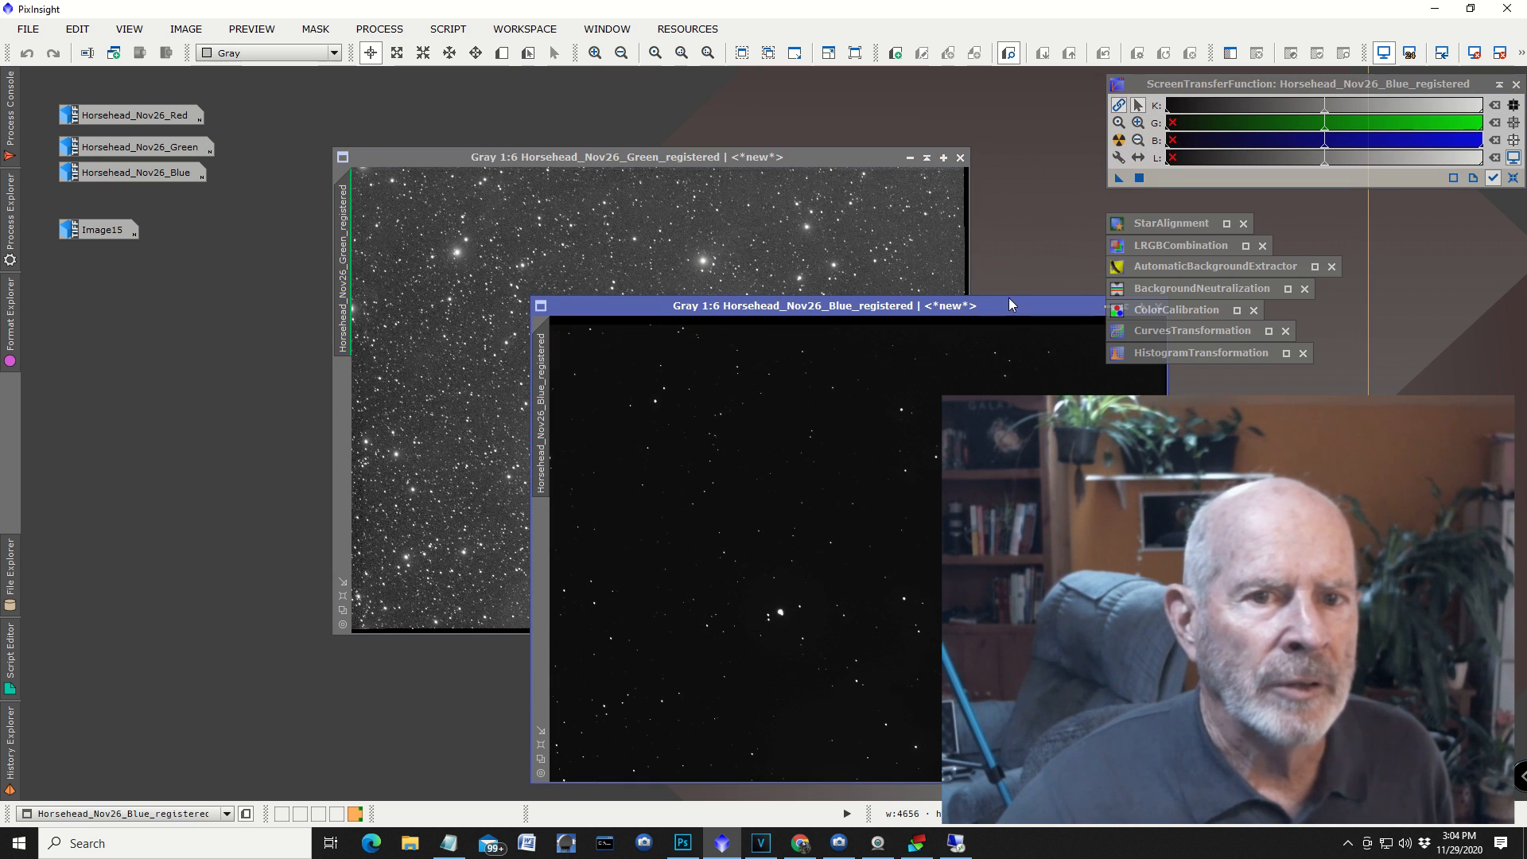
Auto-stretch Horsehead_Nov26_Blue_registered and bring the red stack back to the front.
left_click(1119, 140)
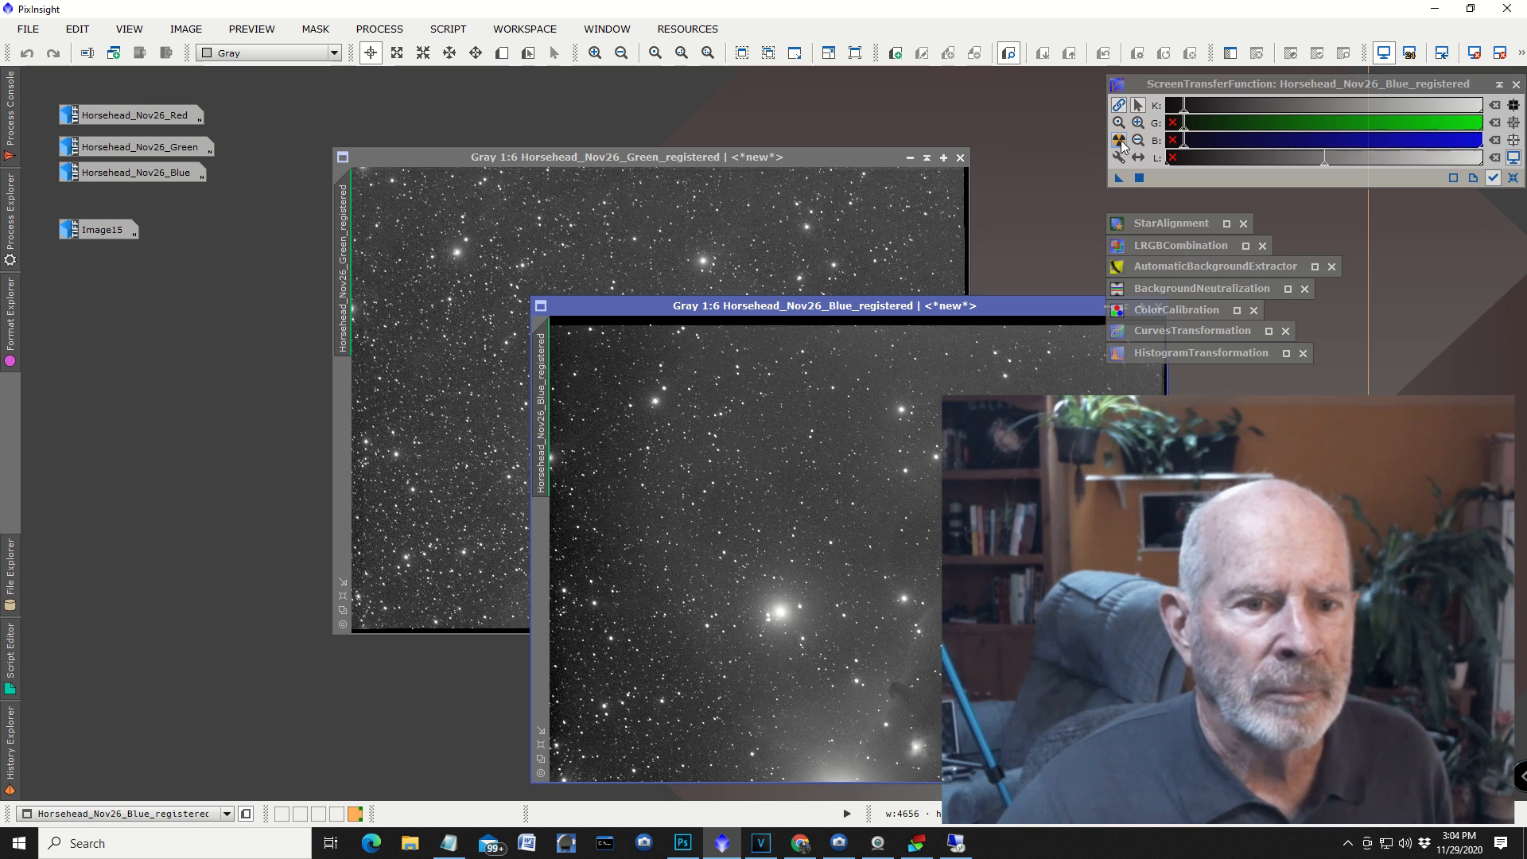
left_click_drag(137, 114, 302, 119)
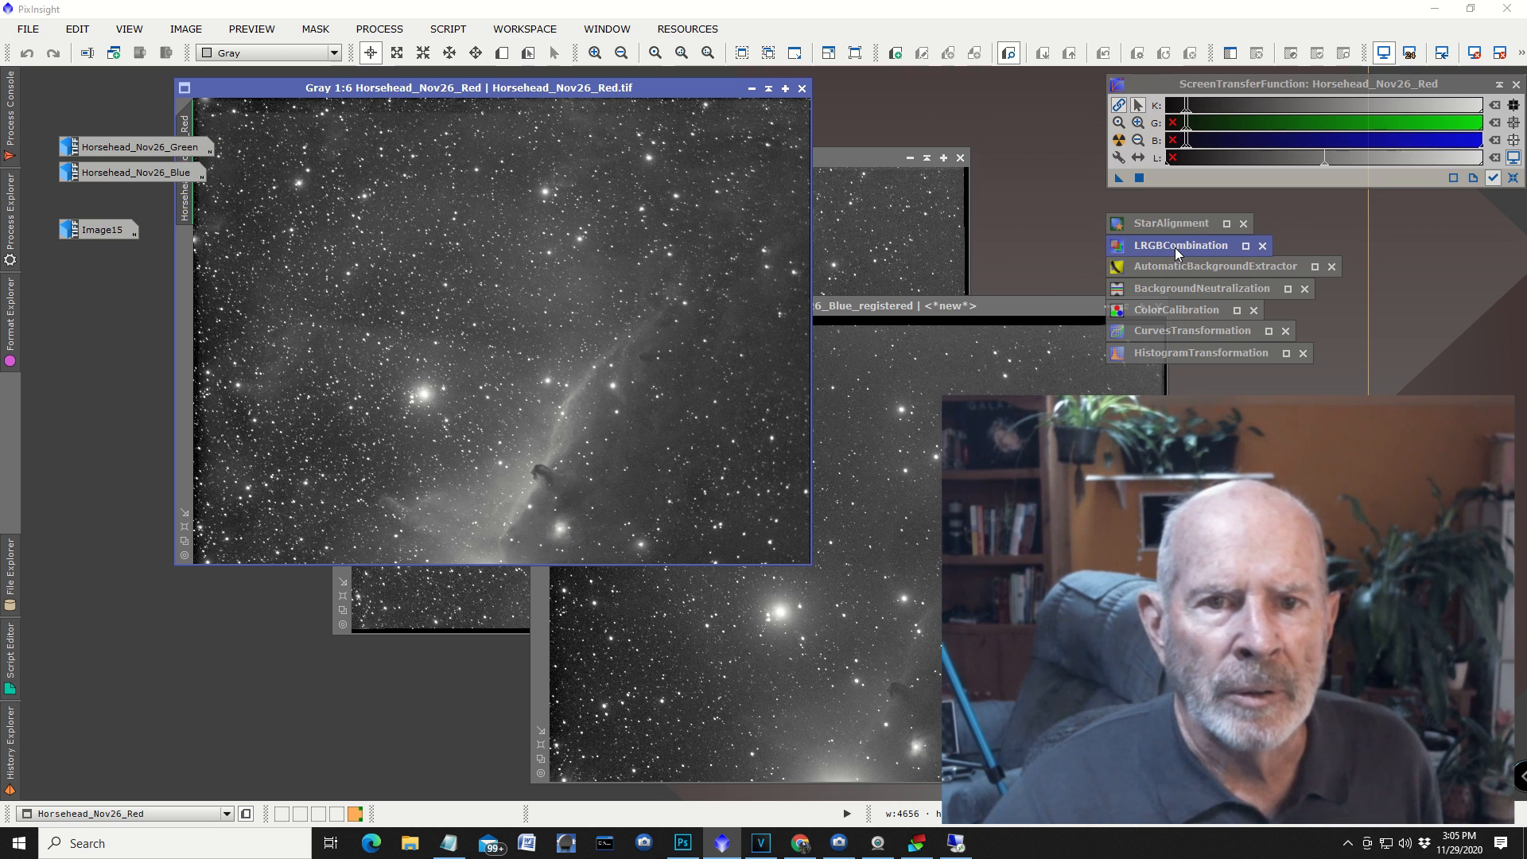
Launch LRGBCombination and set Horsehead_Nov26_Red as the R source.
left_click(1263, 245)
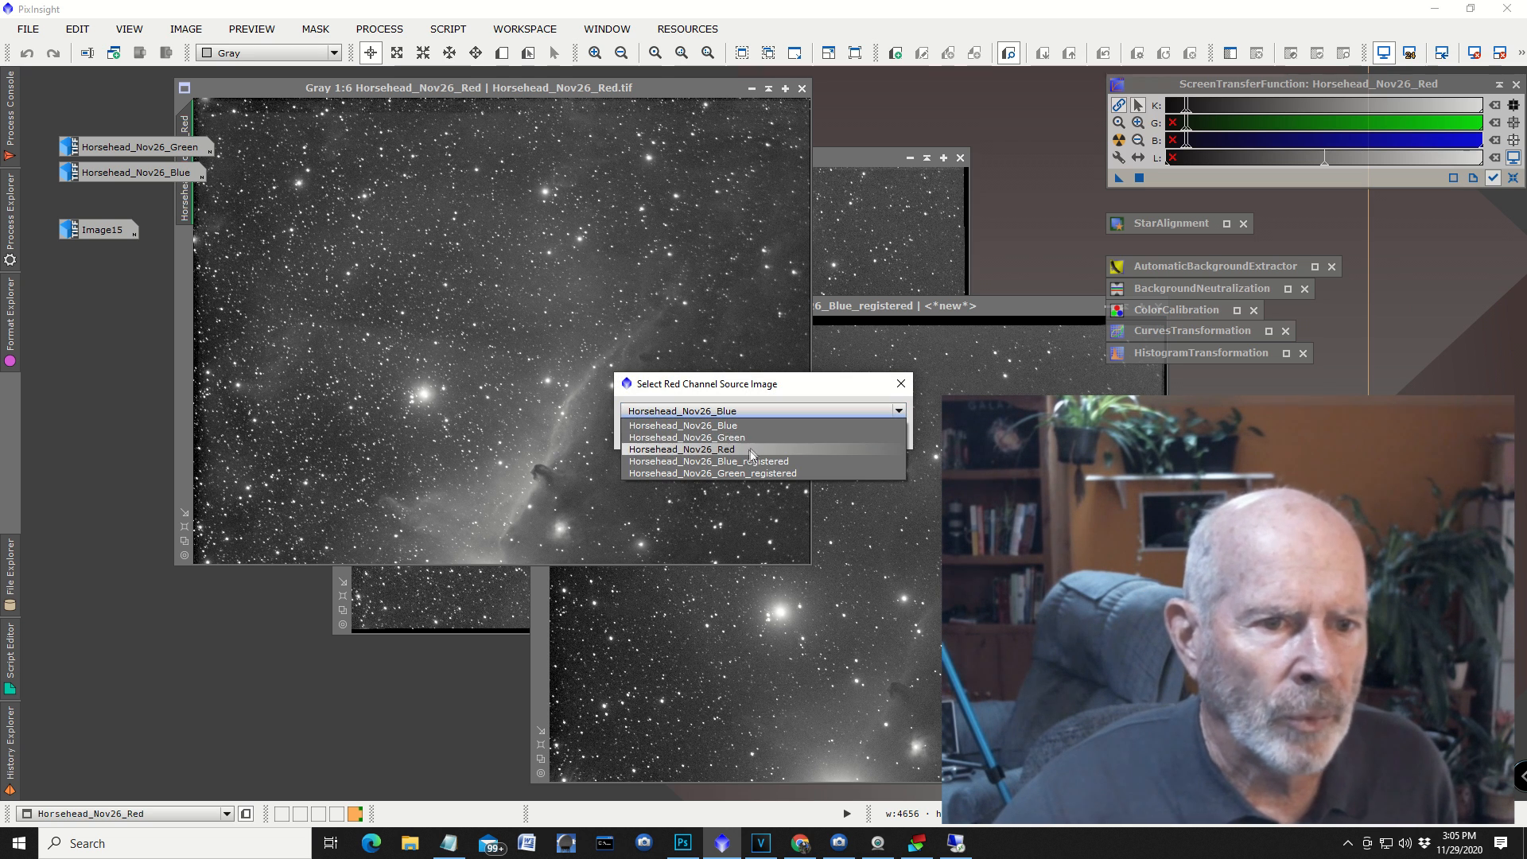
left_click(680, 448)
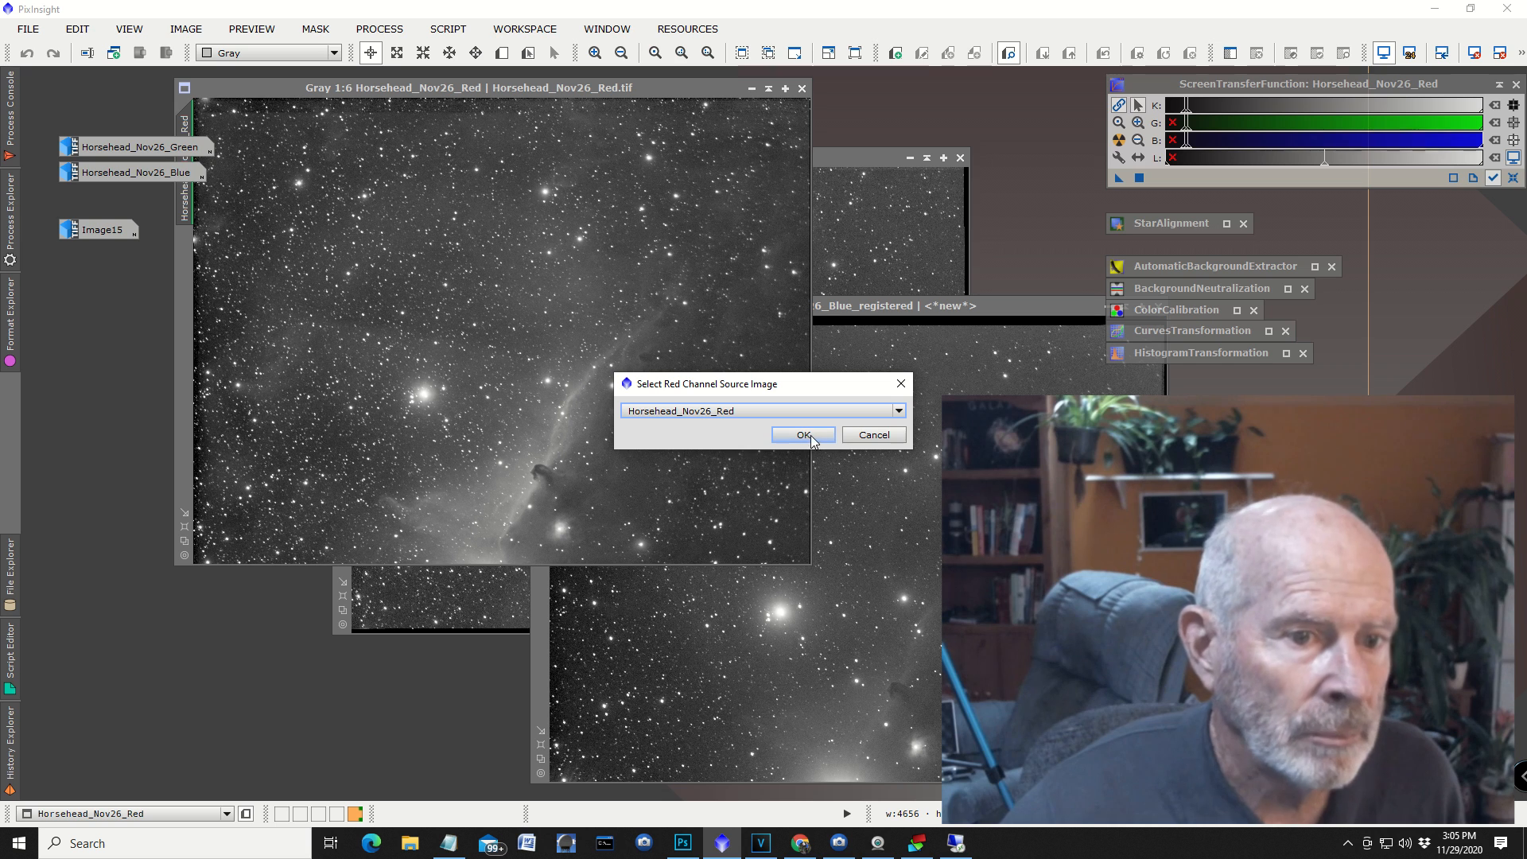
left_click(802, 434)
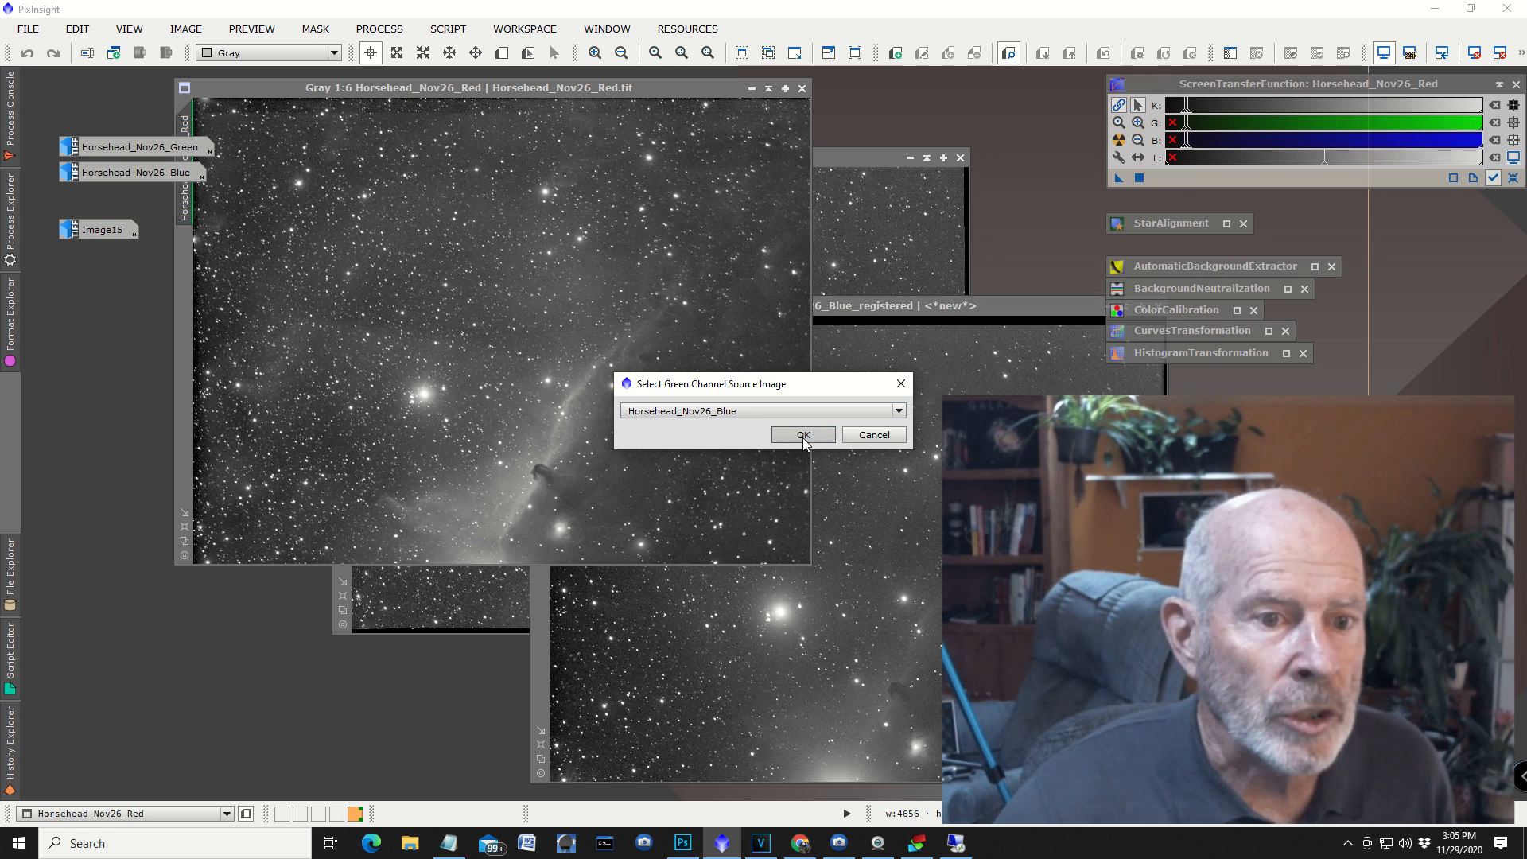
left_click(803, 434)
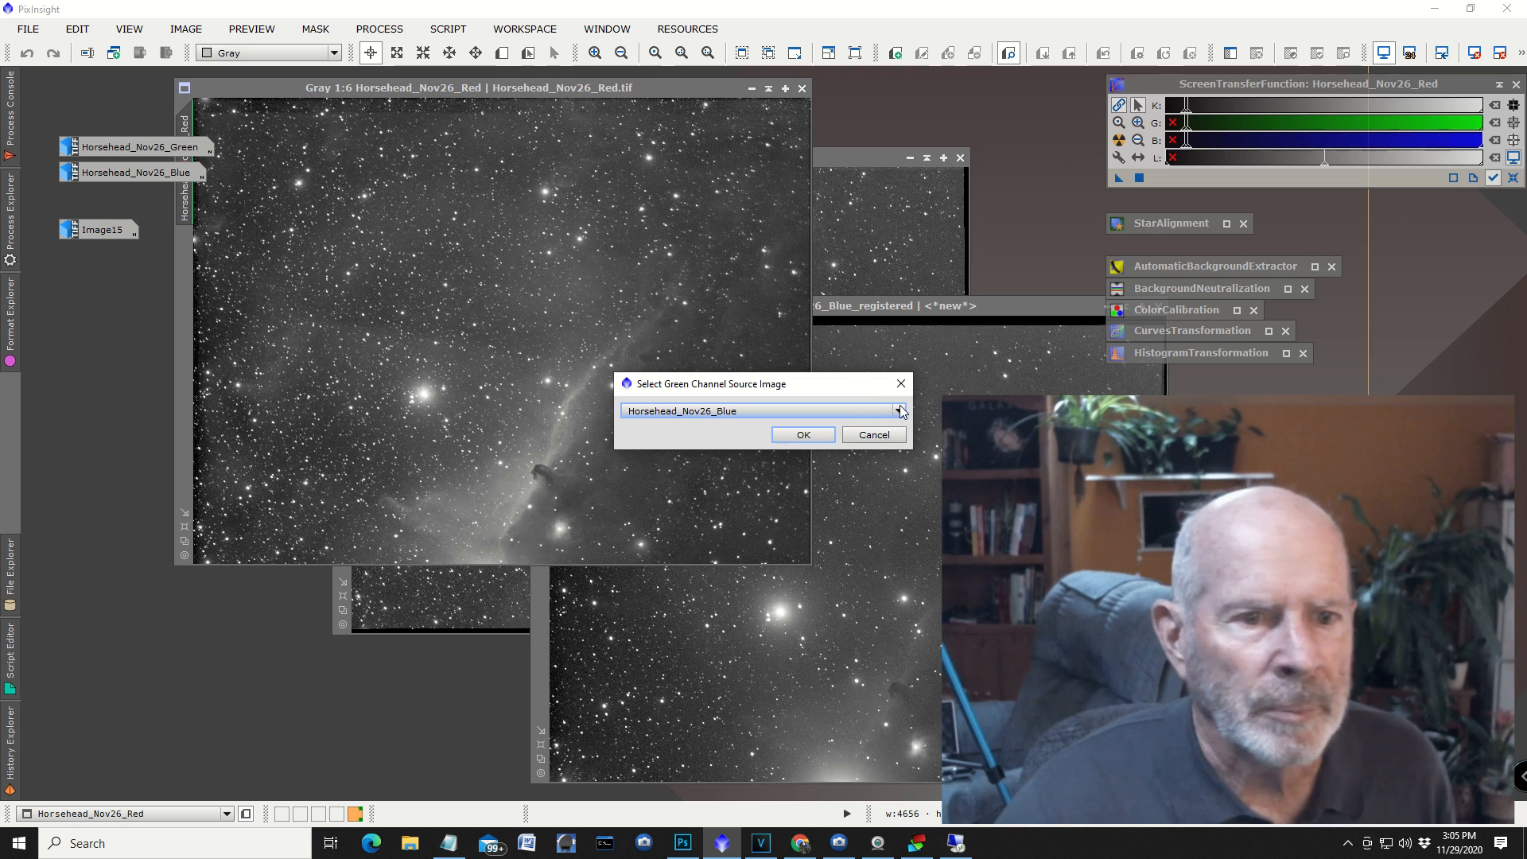
Assign the registered green image to G and Horsehead_Nov26_Blue_registered to B.
left_click(899, 410)
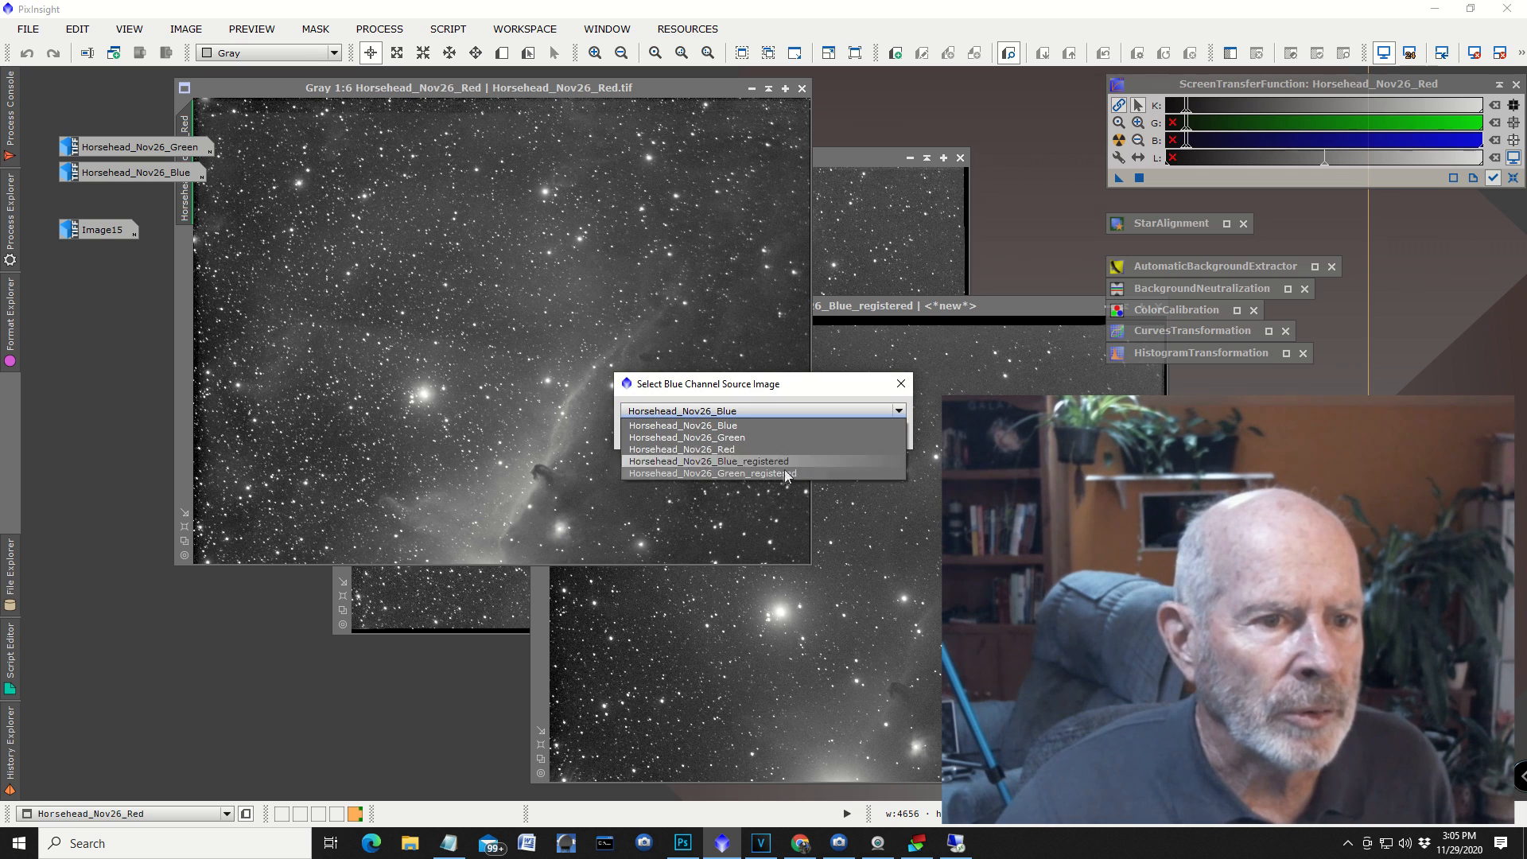
left_click(706, 461)
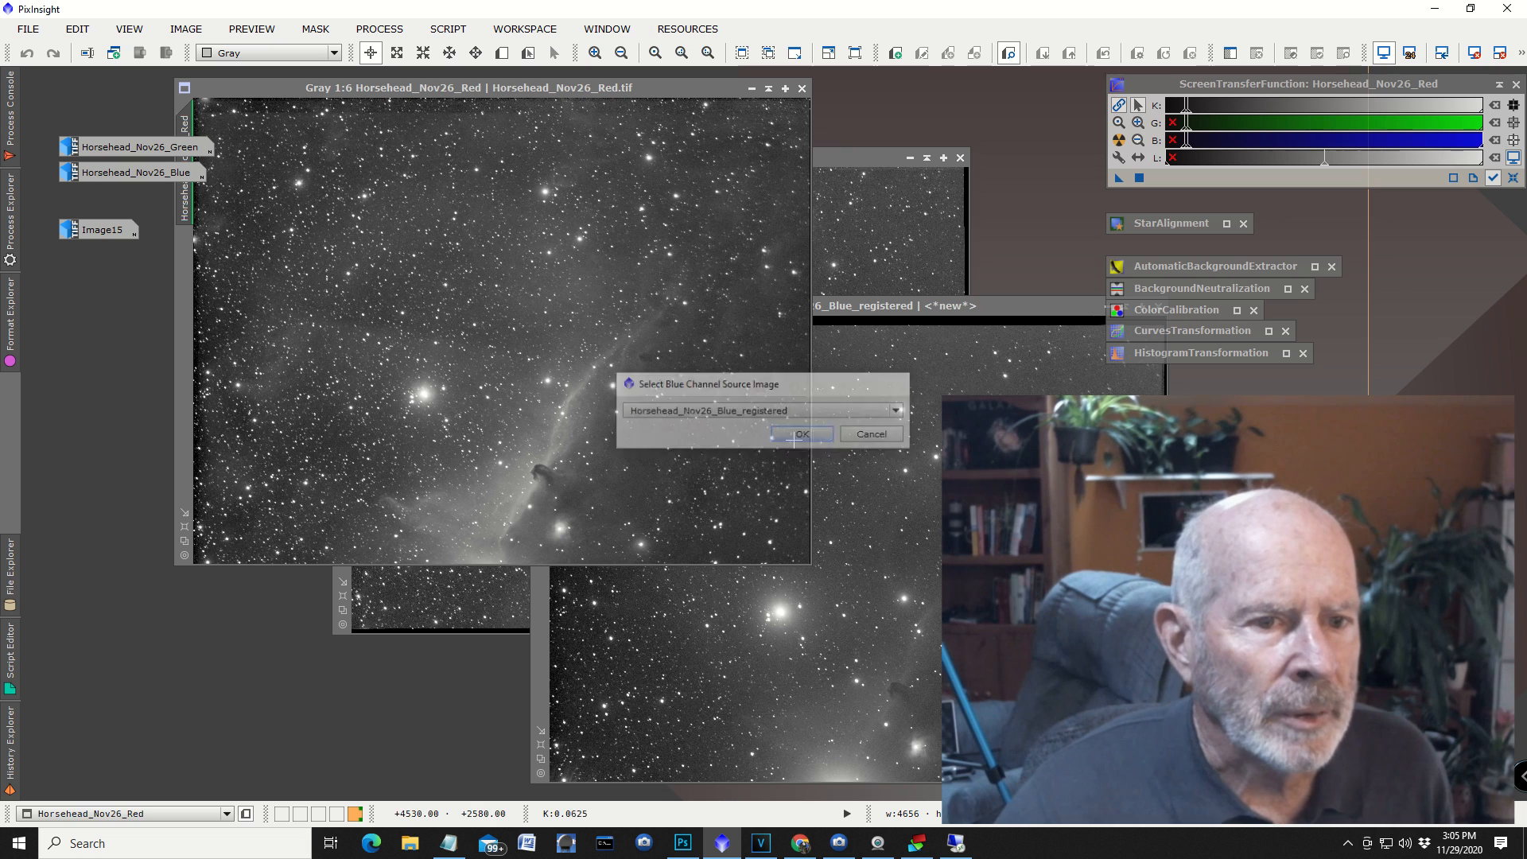
left_click(800, 433)
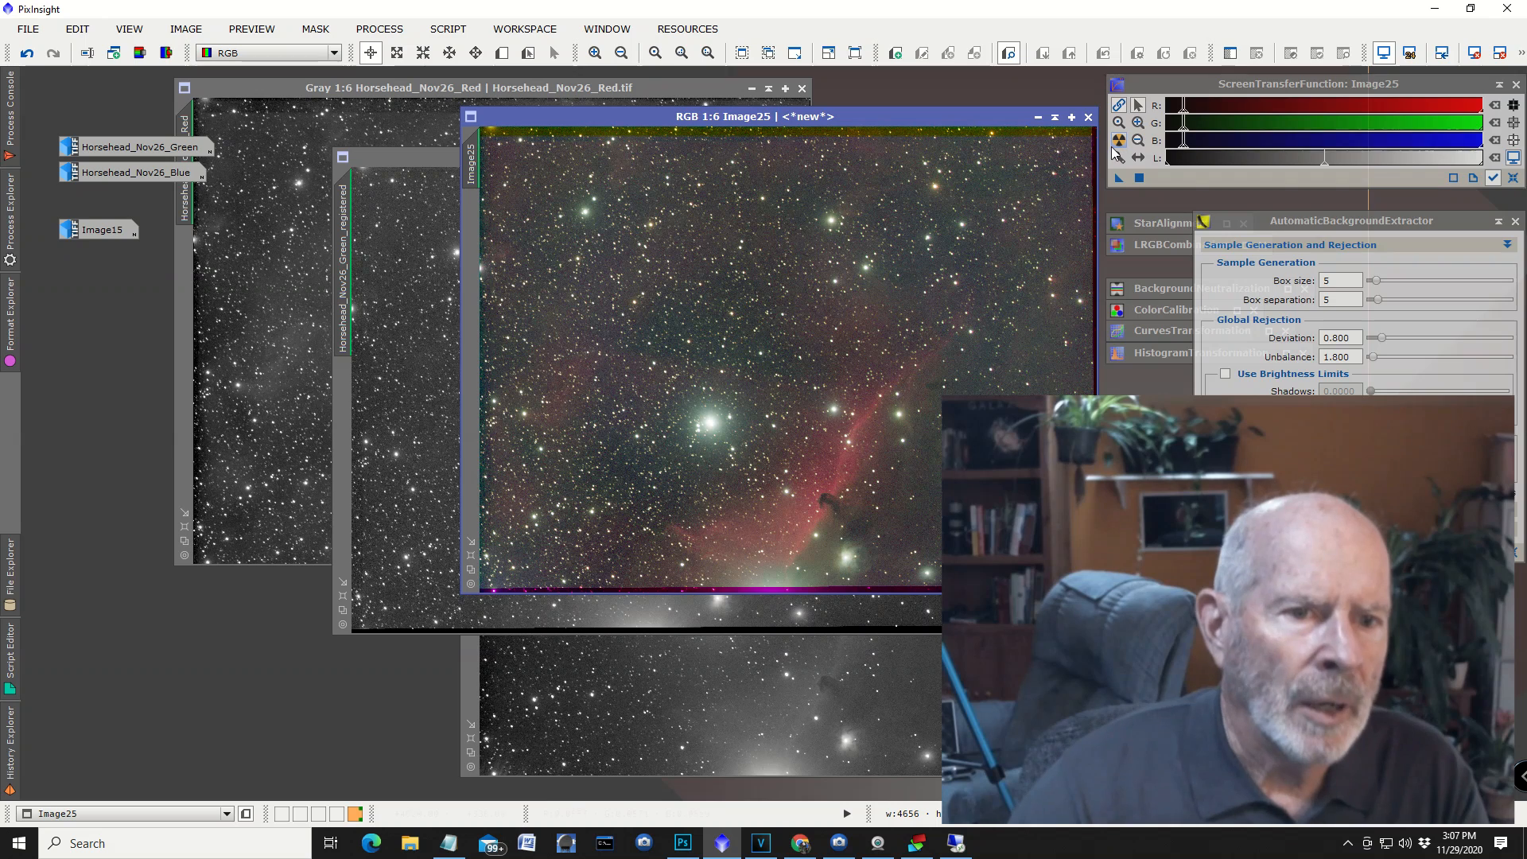
mouse_move(908, 353)
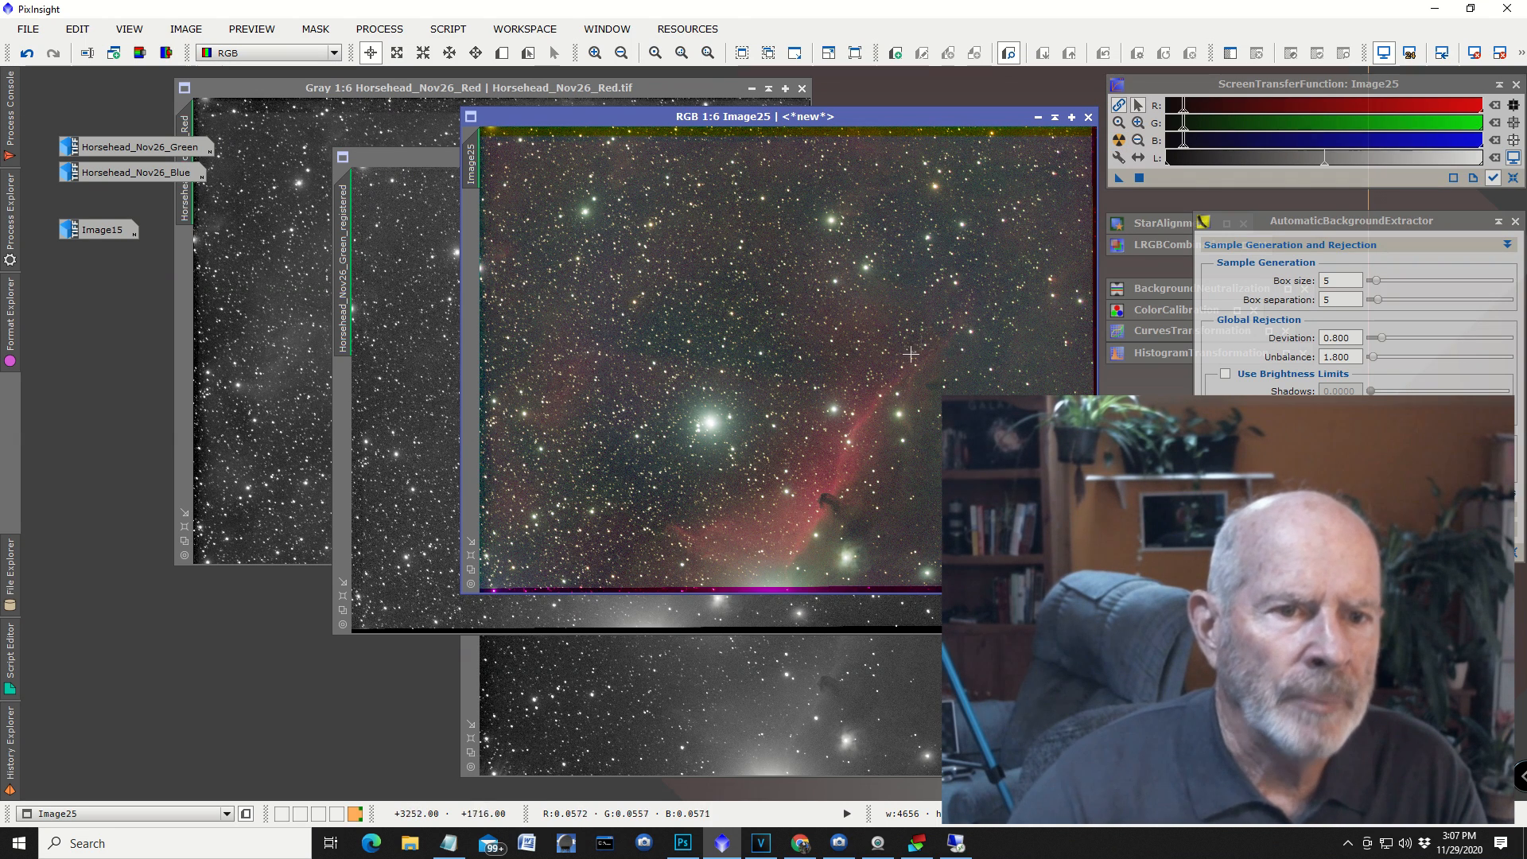
mouse_move(795, 483)
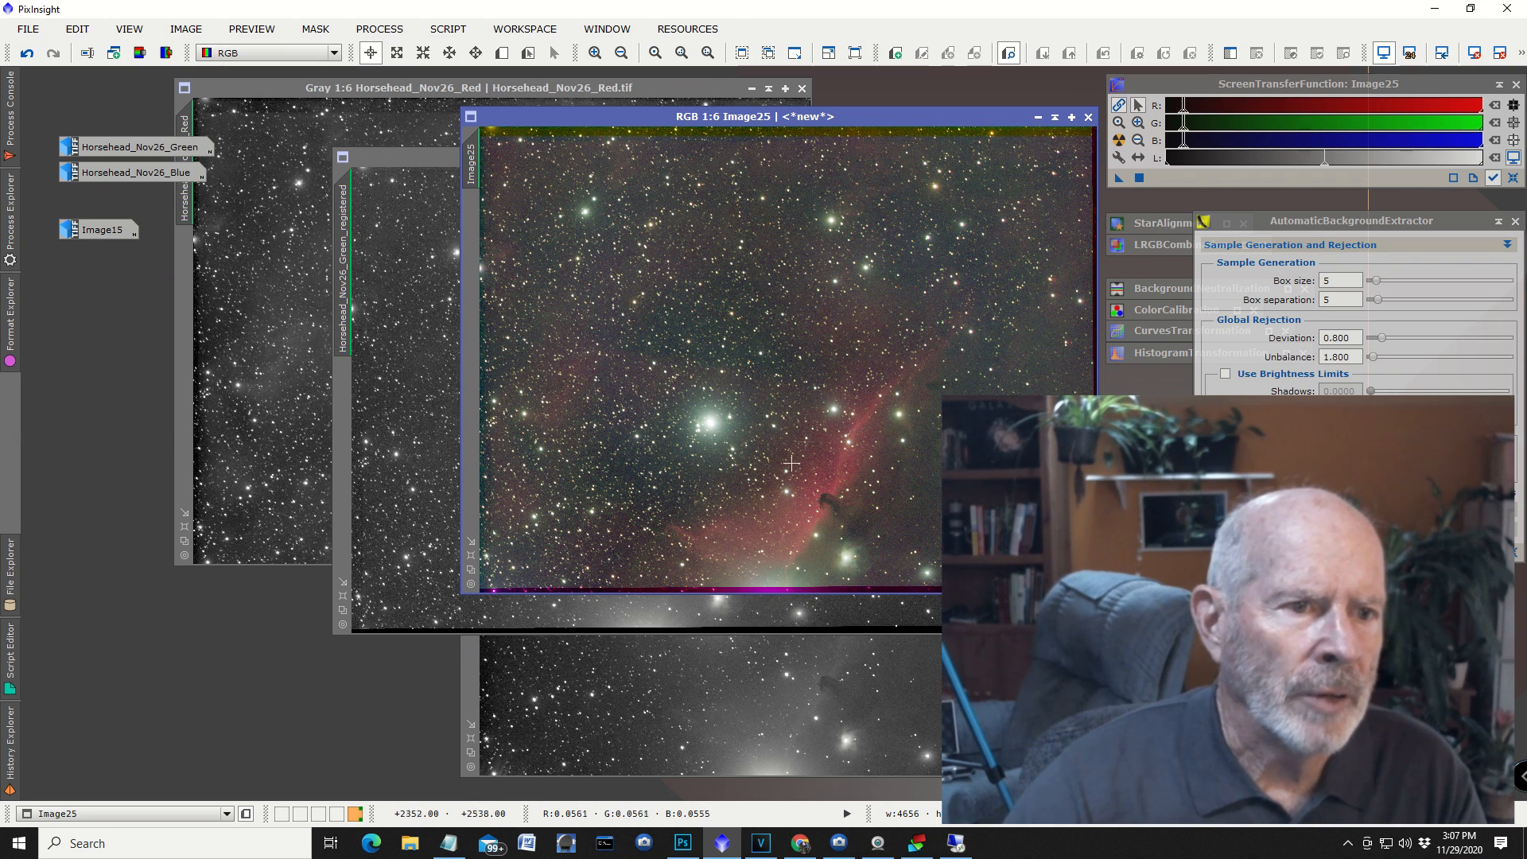
mouse_move(573, 359)
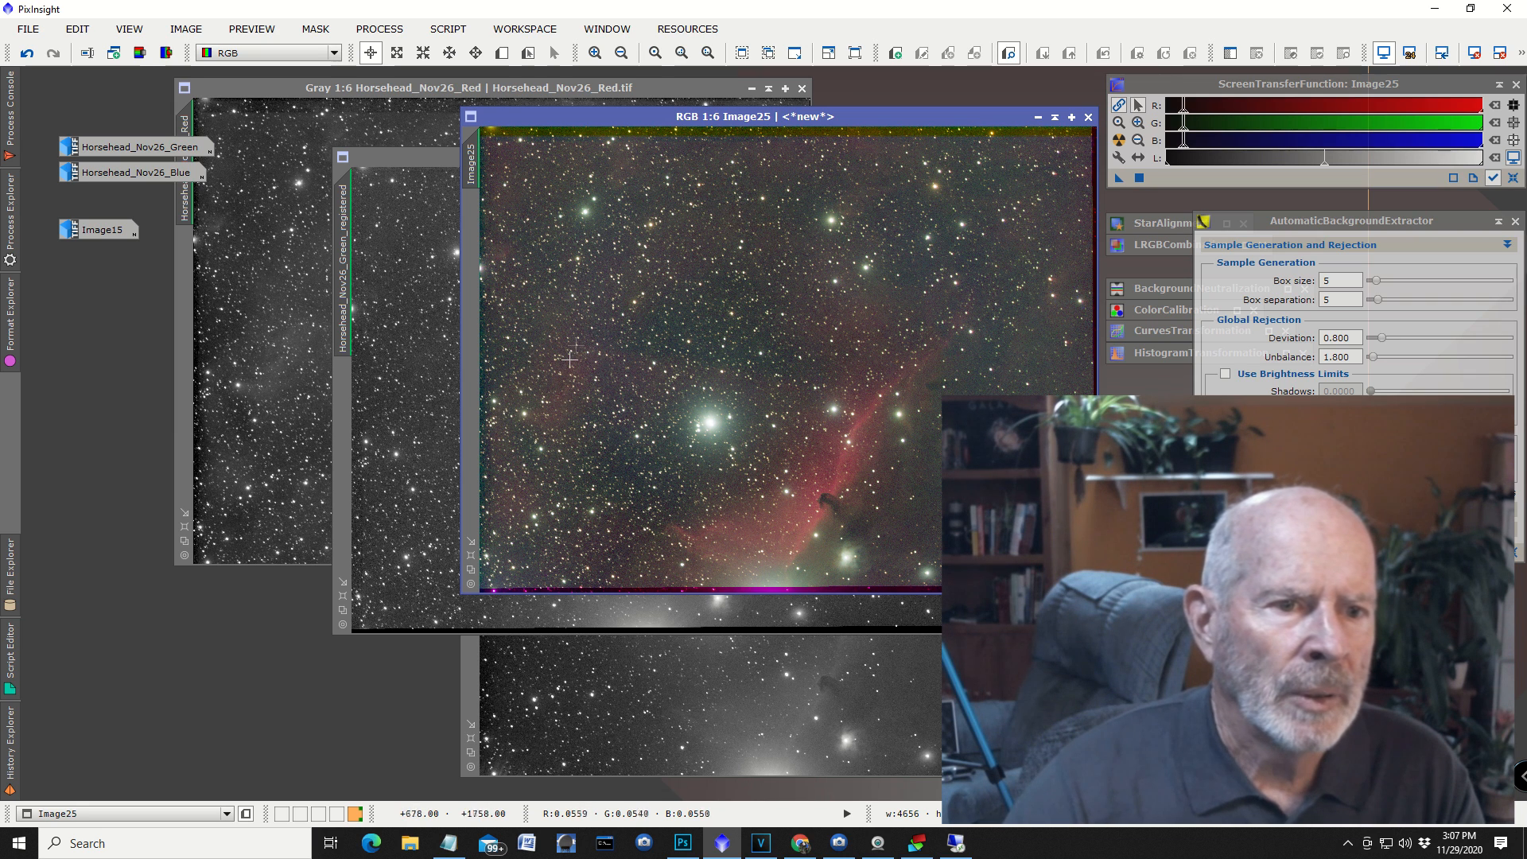
mouse_move(633, 465)
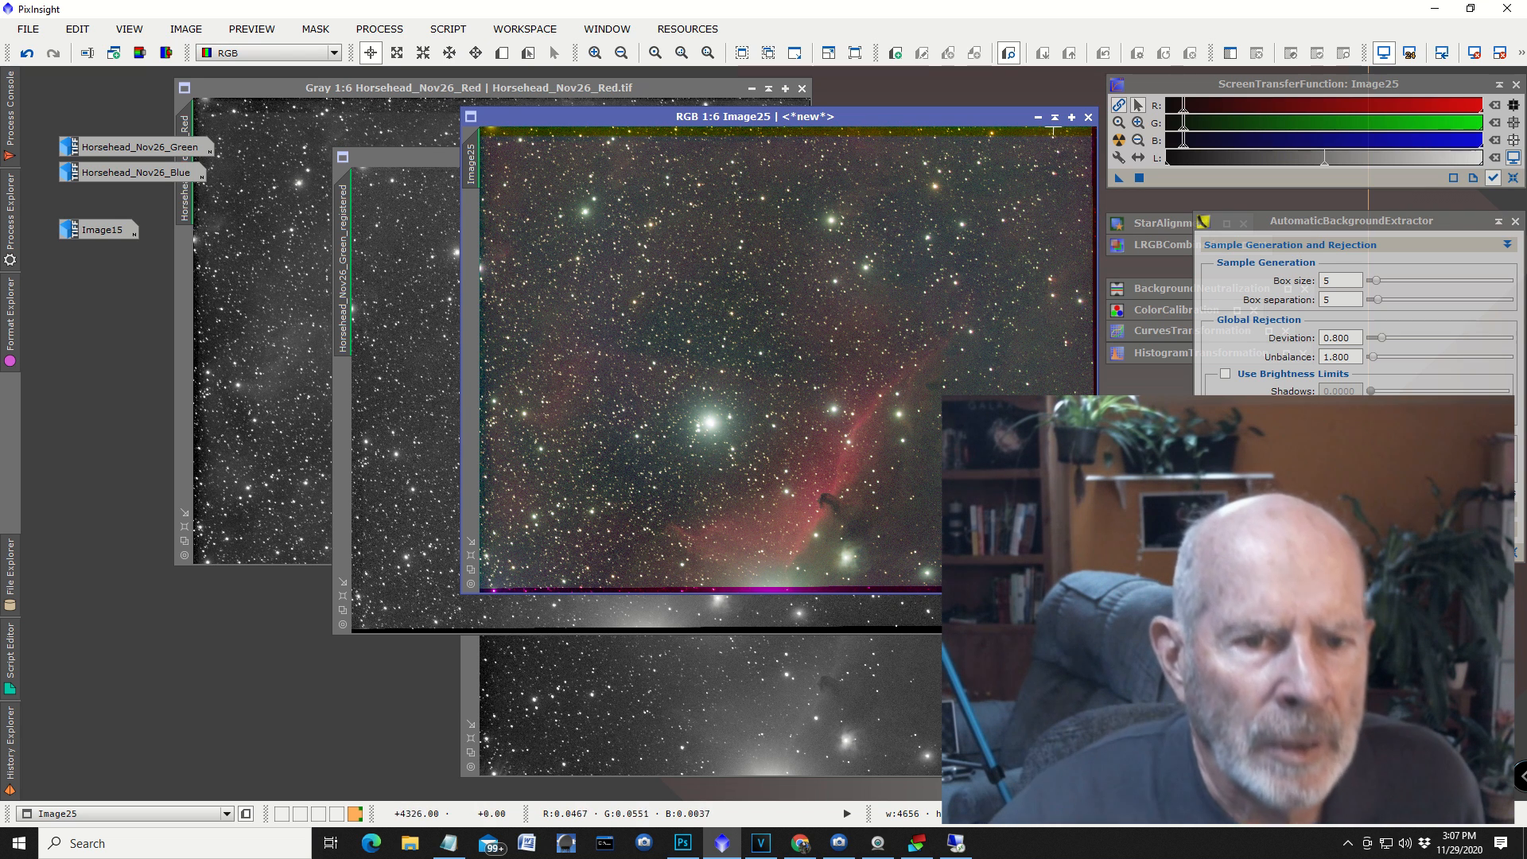
mouse_move(1037, 118)
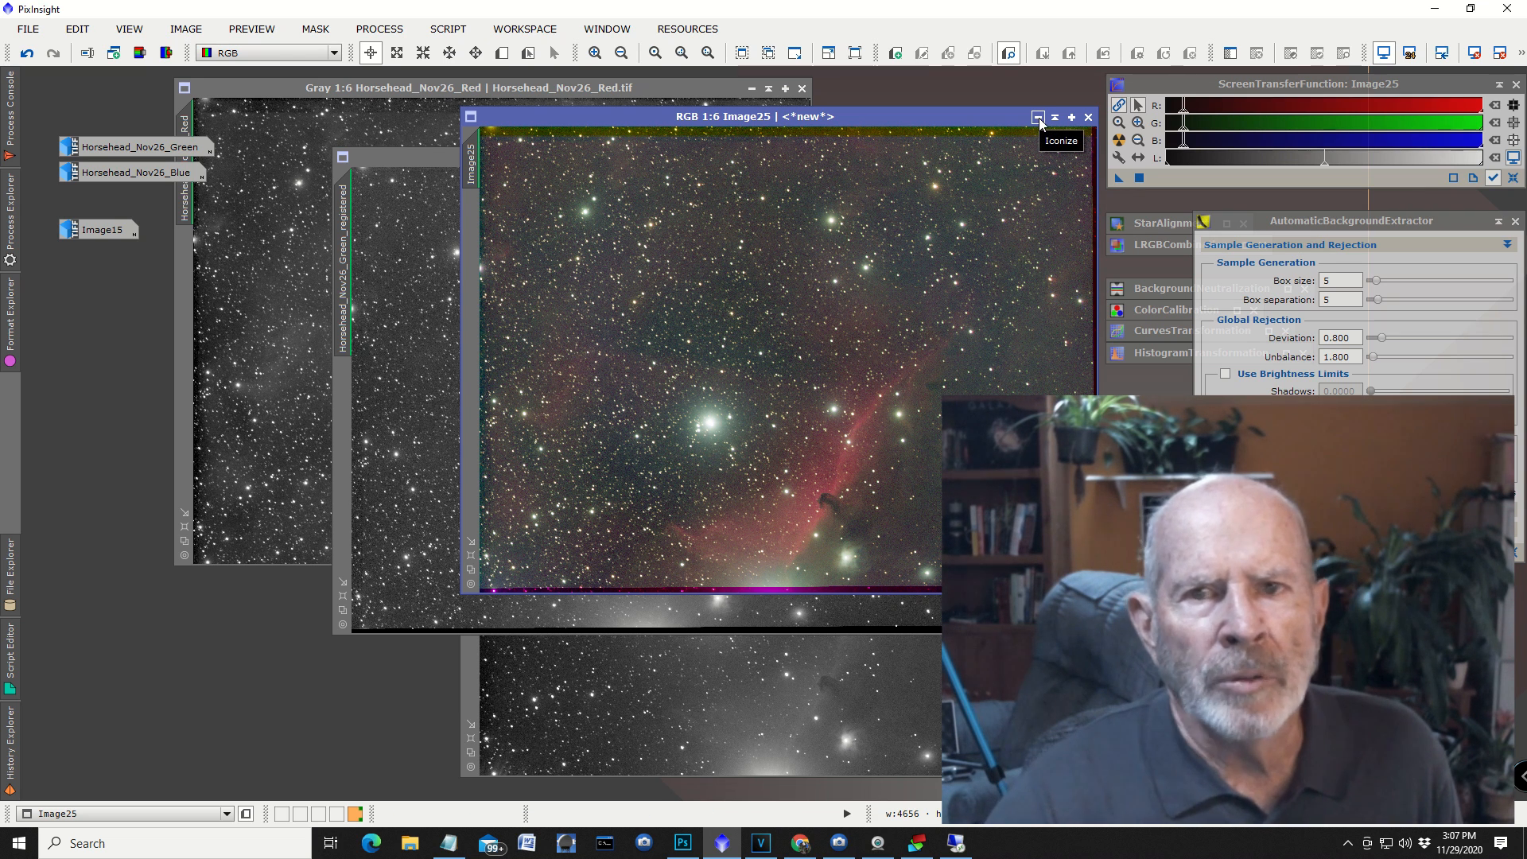
mouse_move(1418, 32)
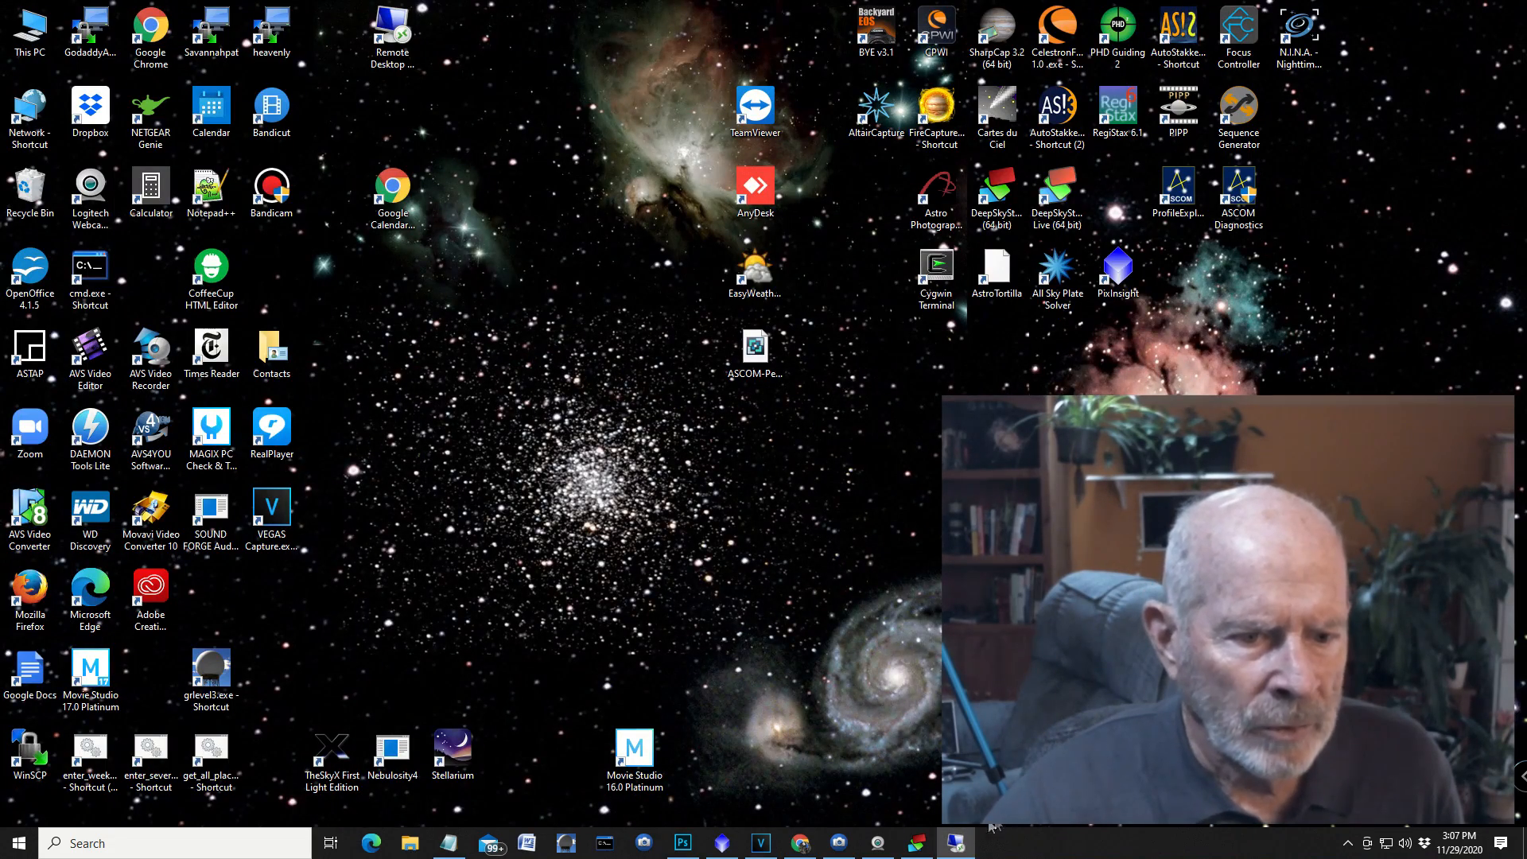
Return to Photoshop and make the original Background layer active.
left_click(684, 842)
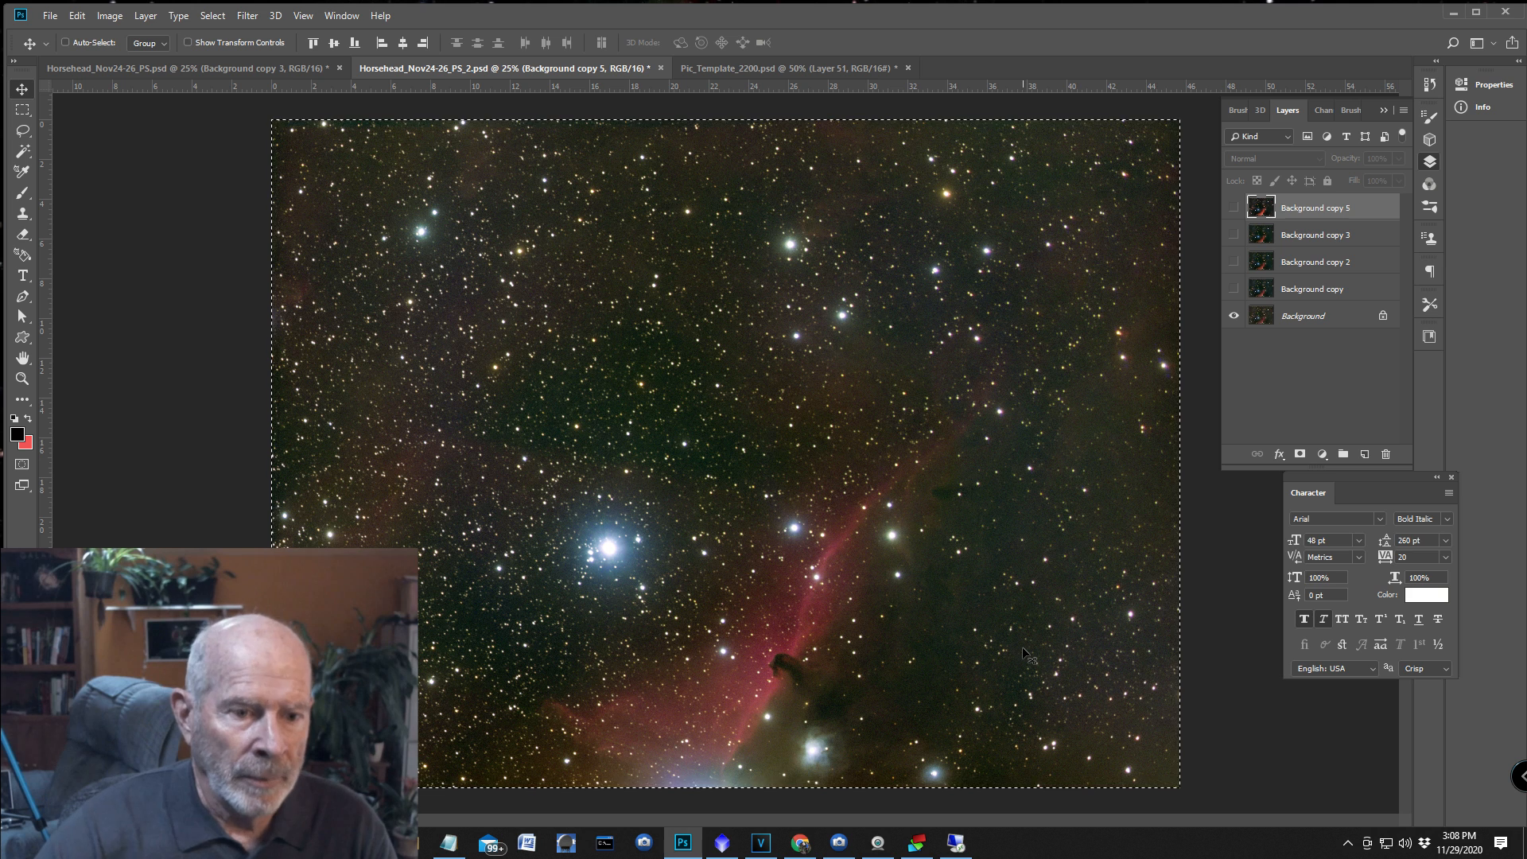
left_click(251, 14)
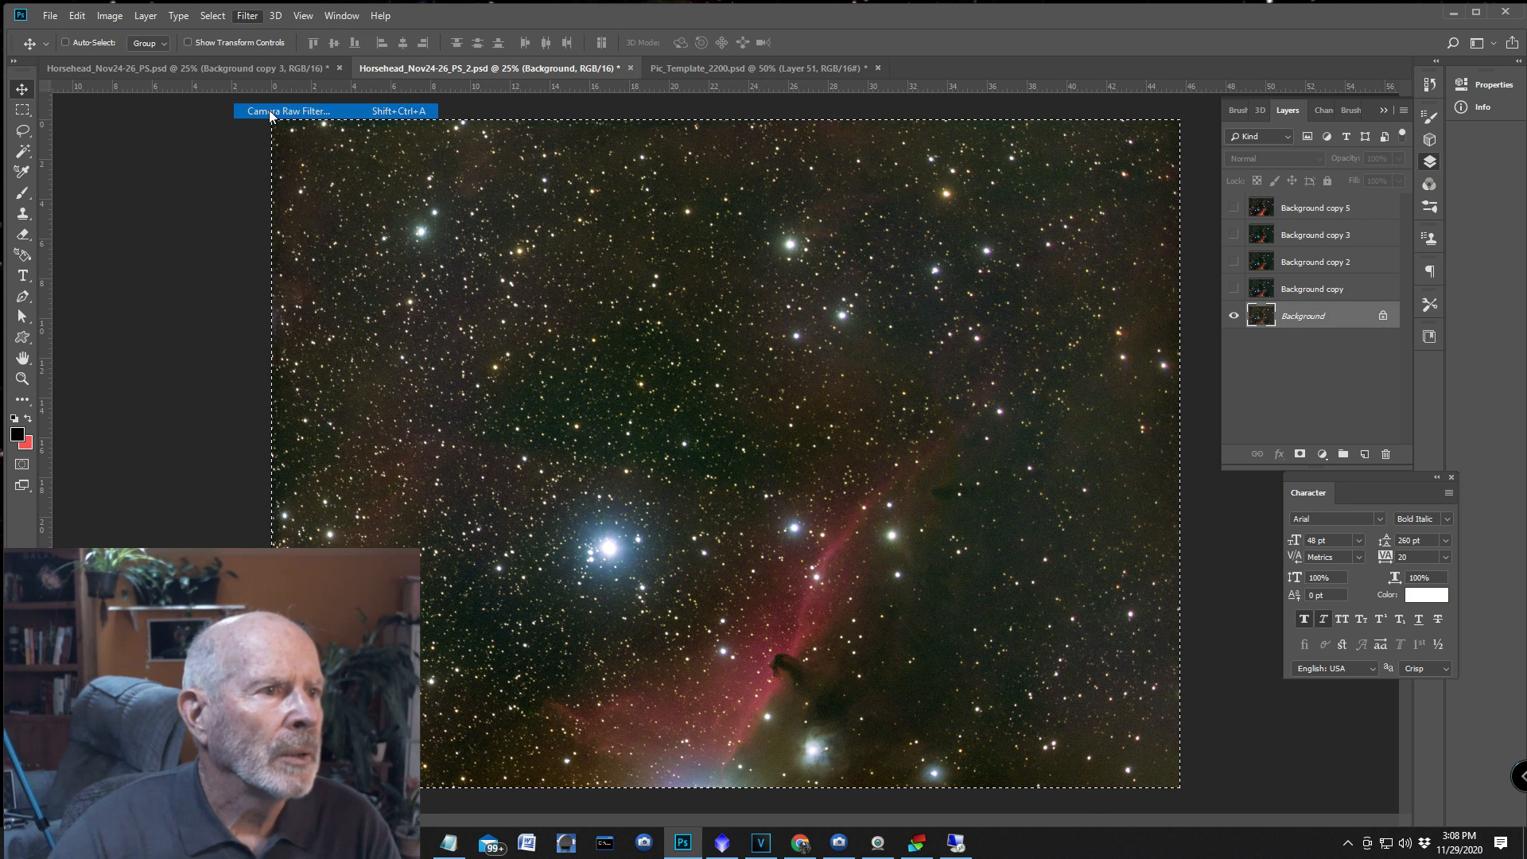
Apply Camera Raw Filter with Contrast +8, Shadows -10, Whites +10, Blacks -16, Texture -15, Dehaze +8.
left_click(290, 112)
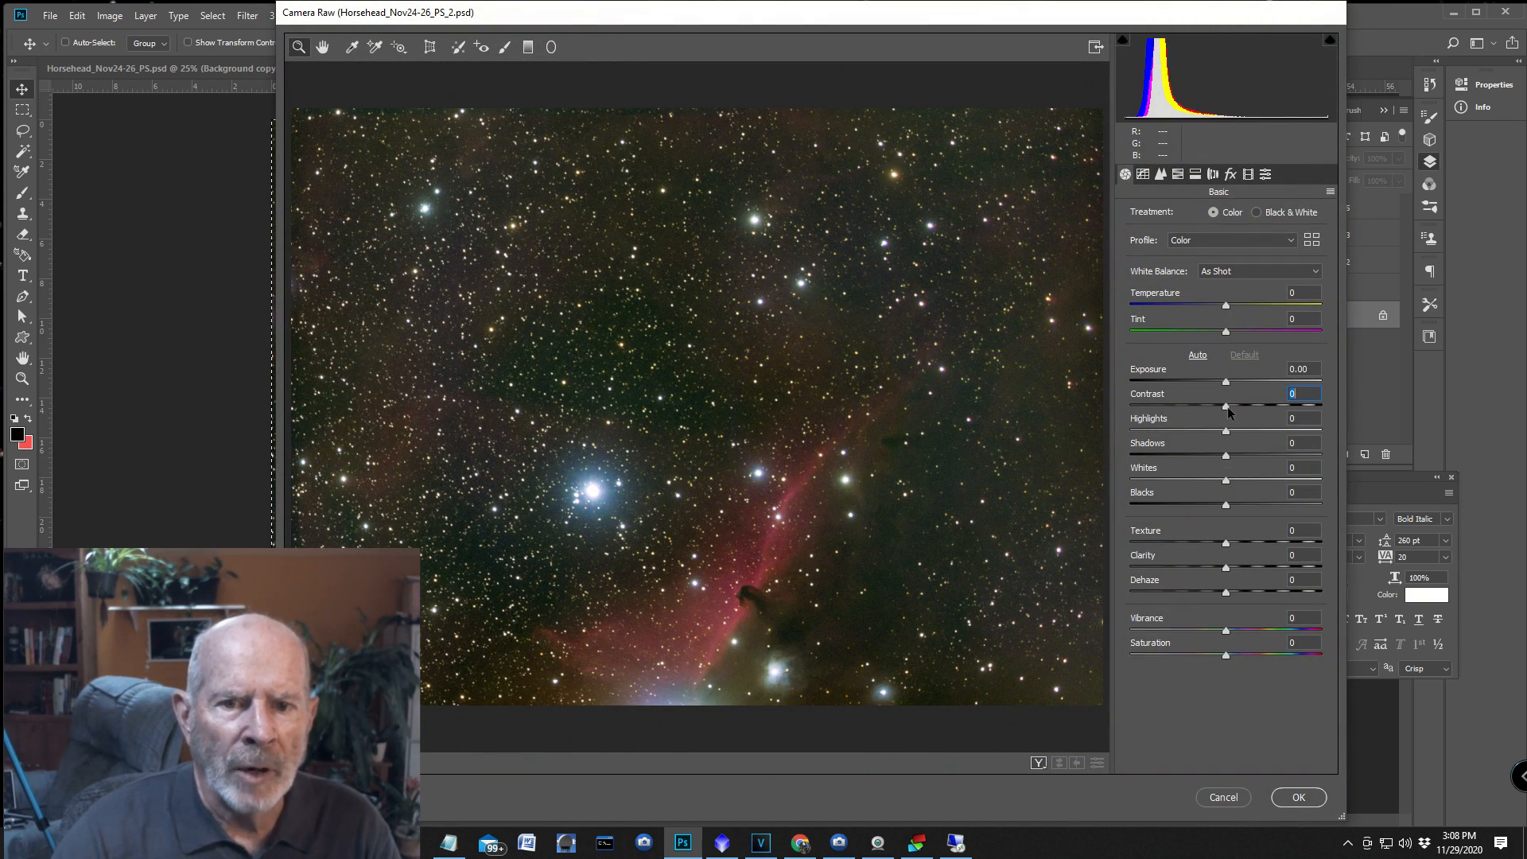
left_click_drag(1225, 405, 1237, 405)
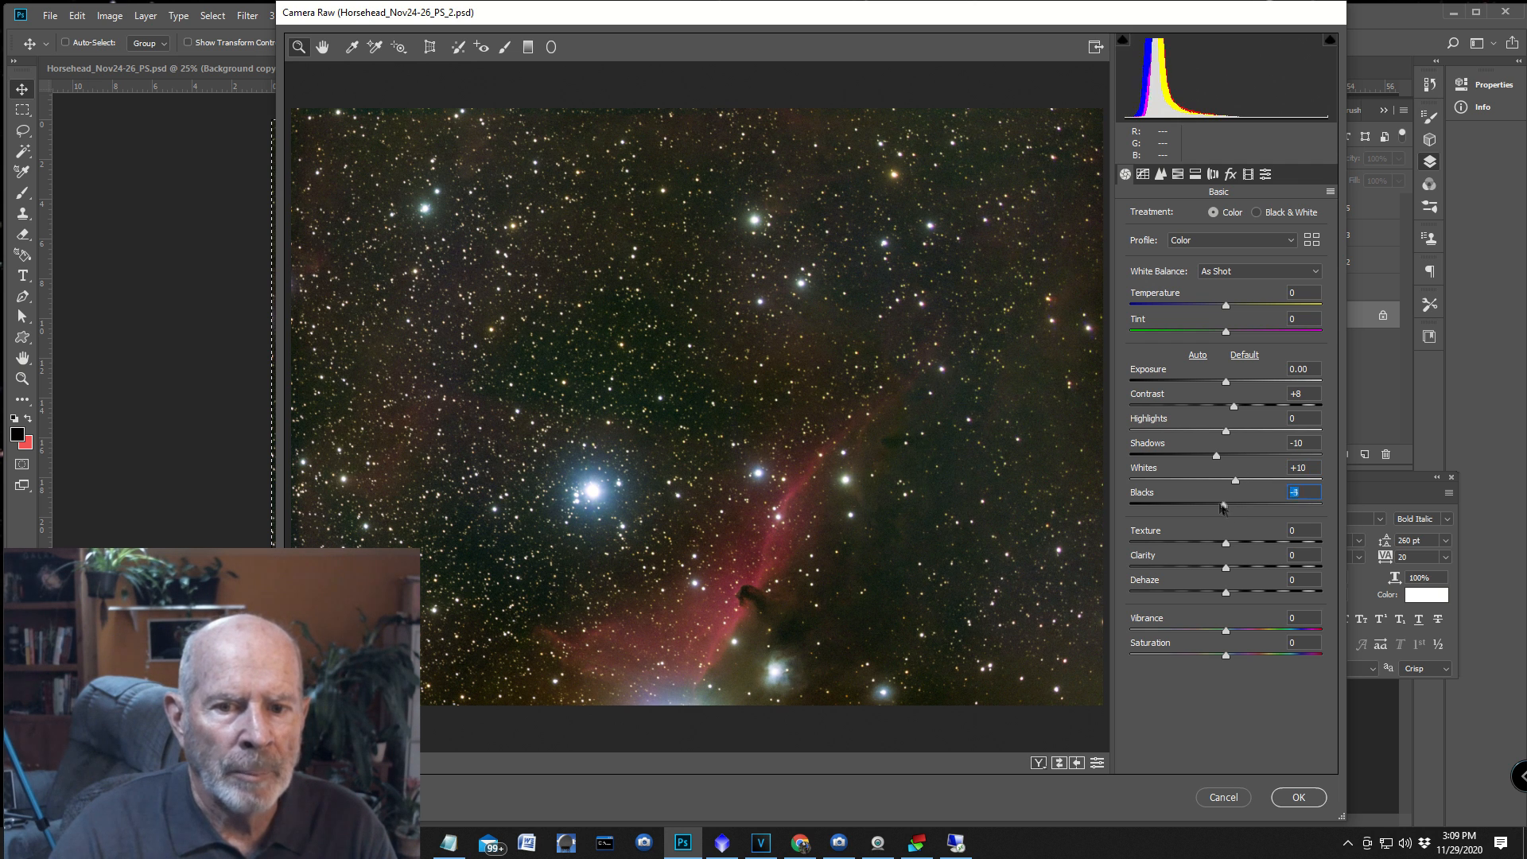
left_click_drag(1221, 506, 1211, 506)
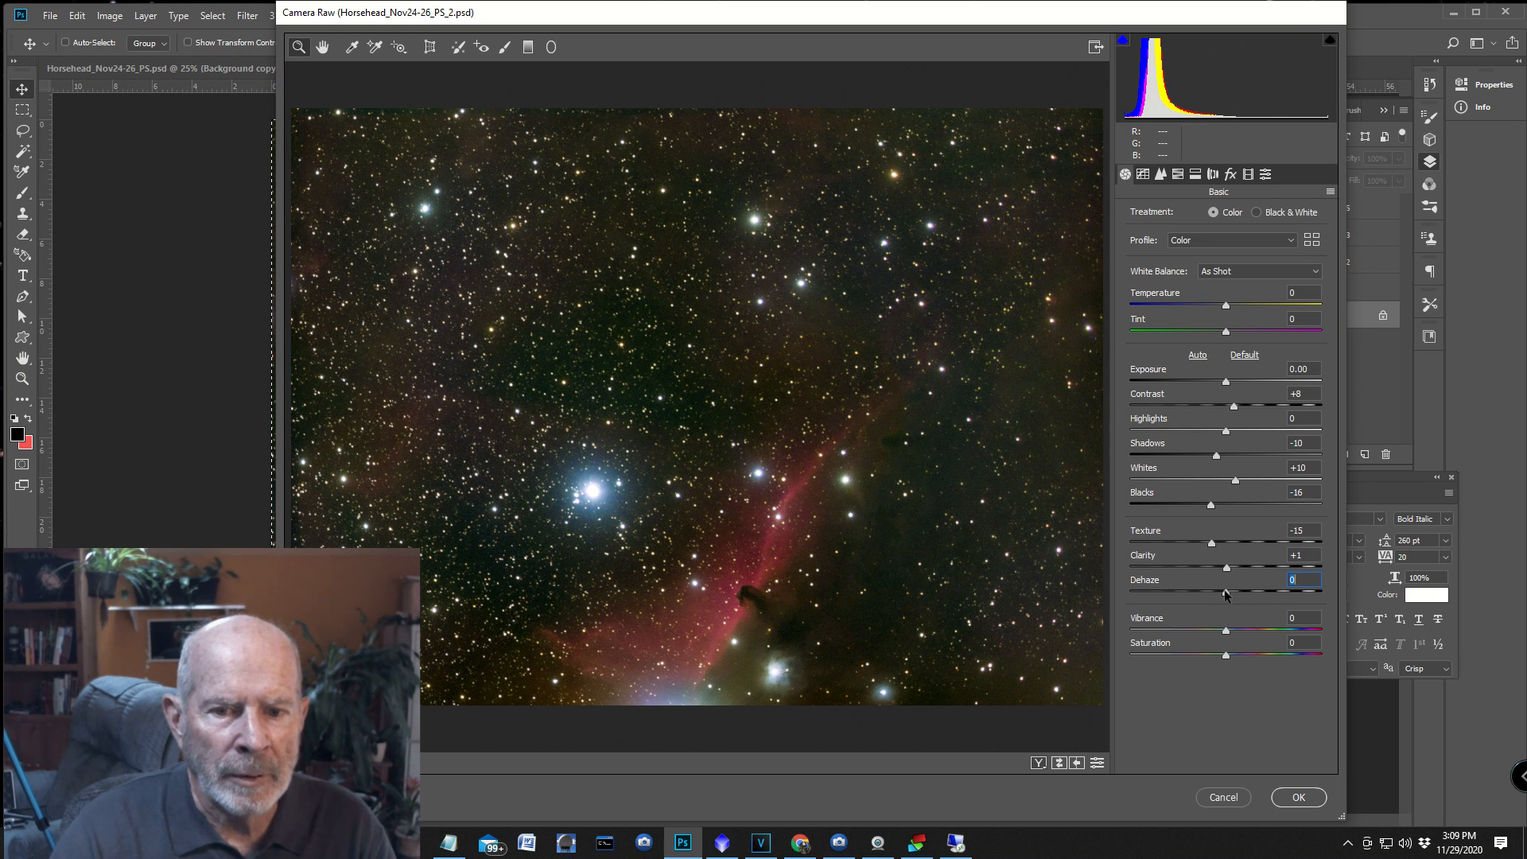
left_click_drag(1225, 593, 1230, 594)
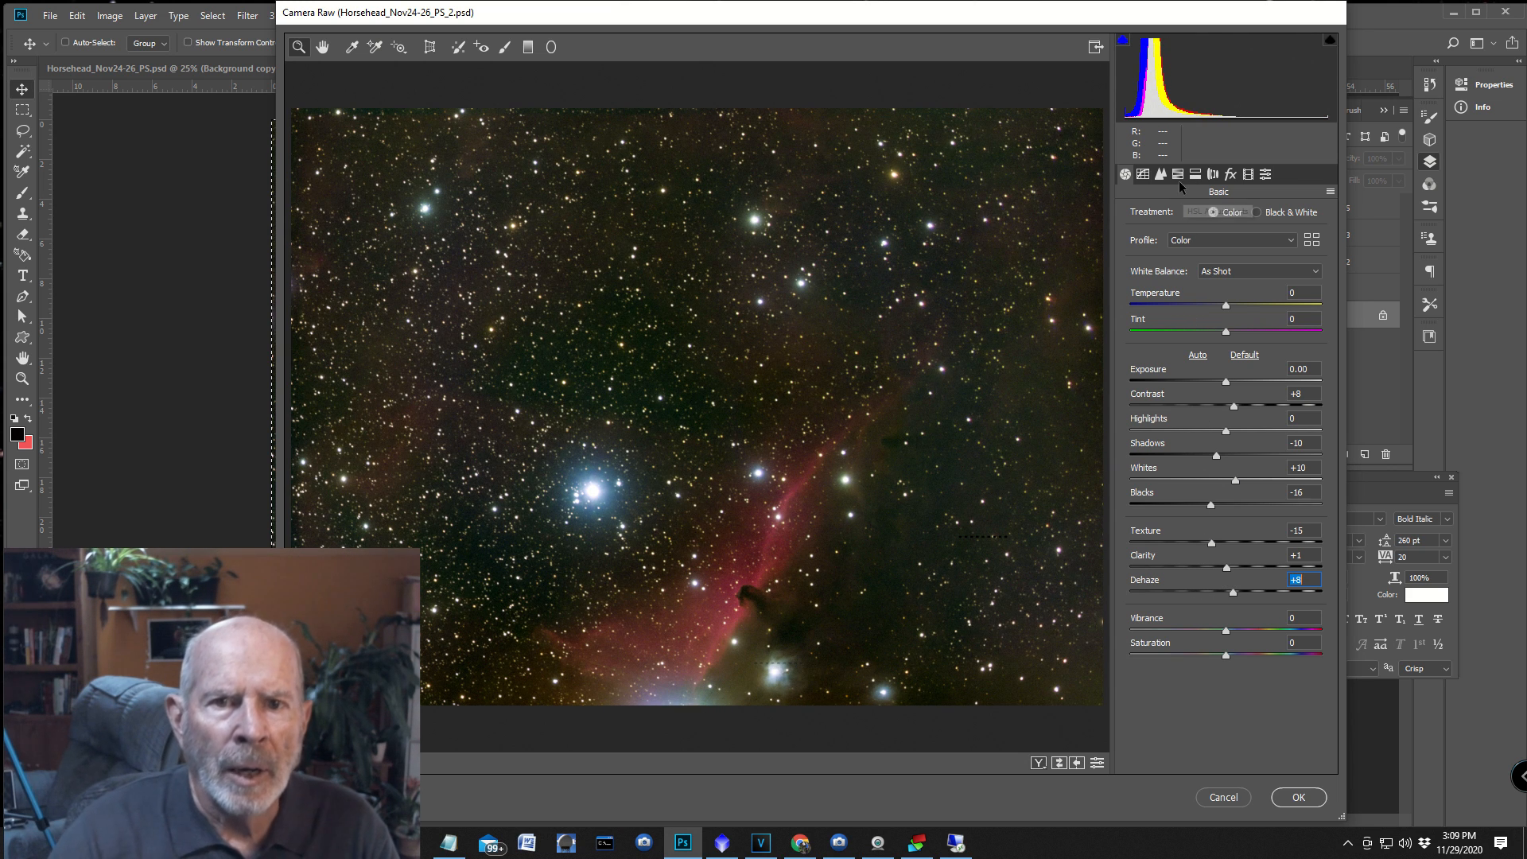
In the HSL Adjustments, raise the Reds saturation to +8.
left_click(1197, 175)
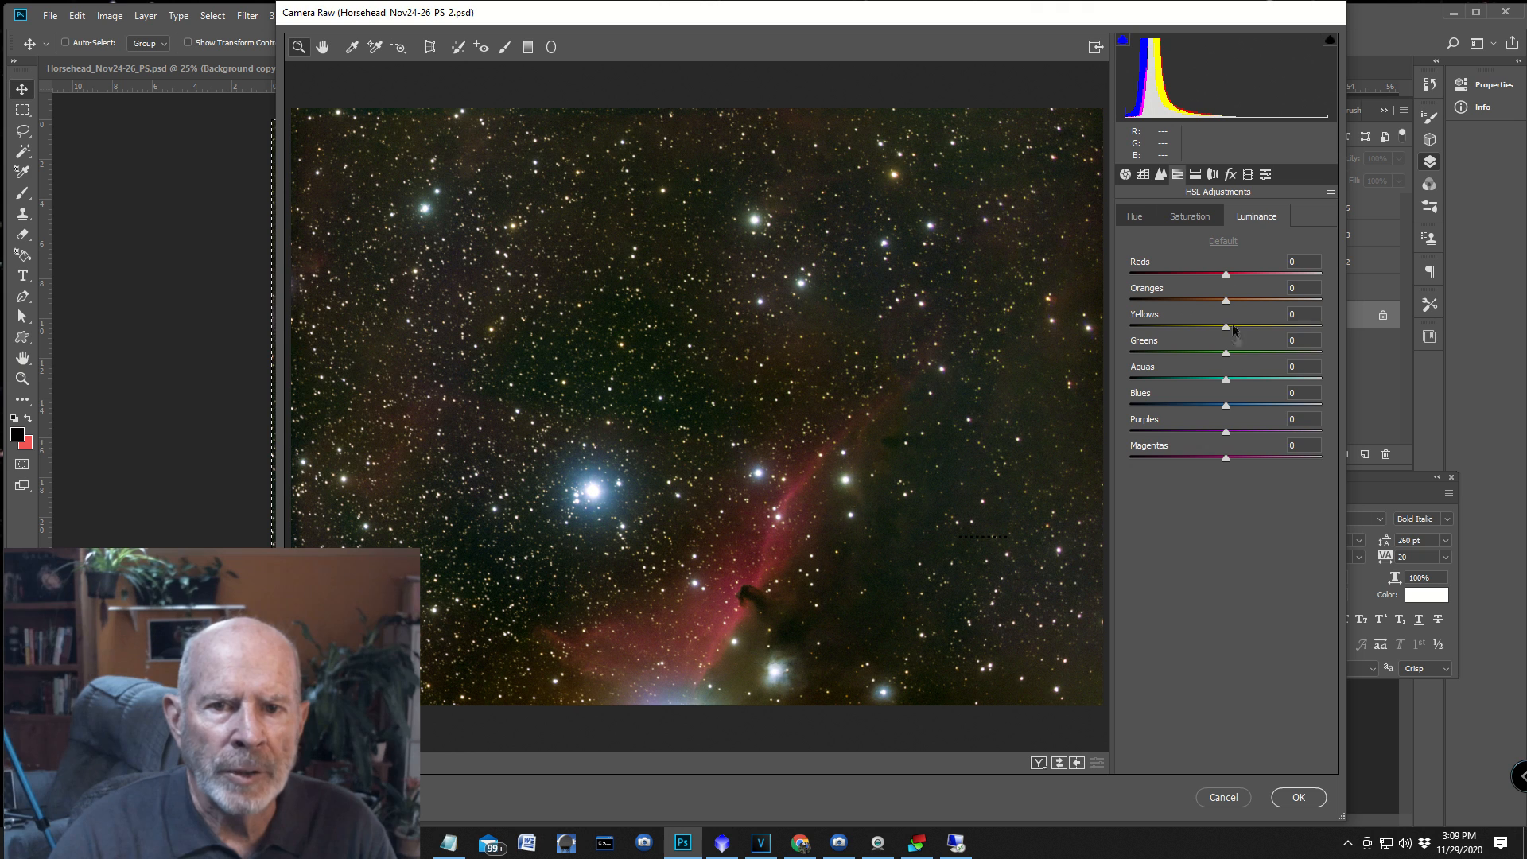
mouse_move(1226, 264)
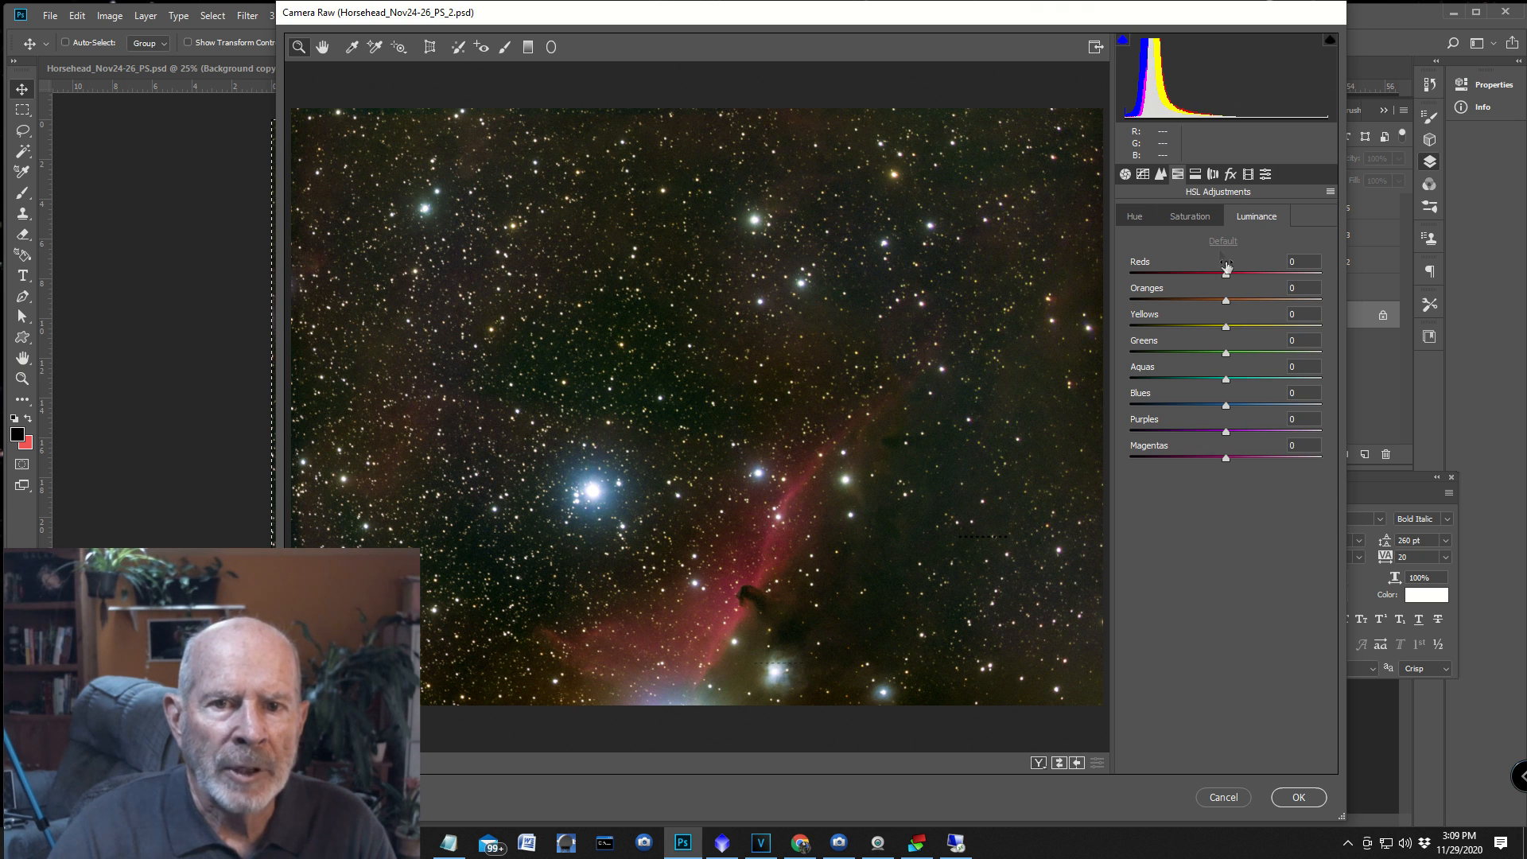
left_click(1190, 217)
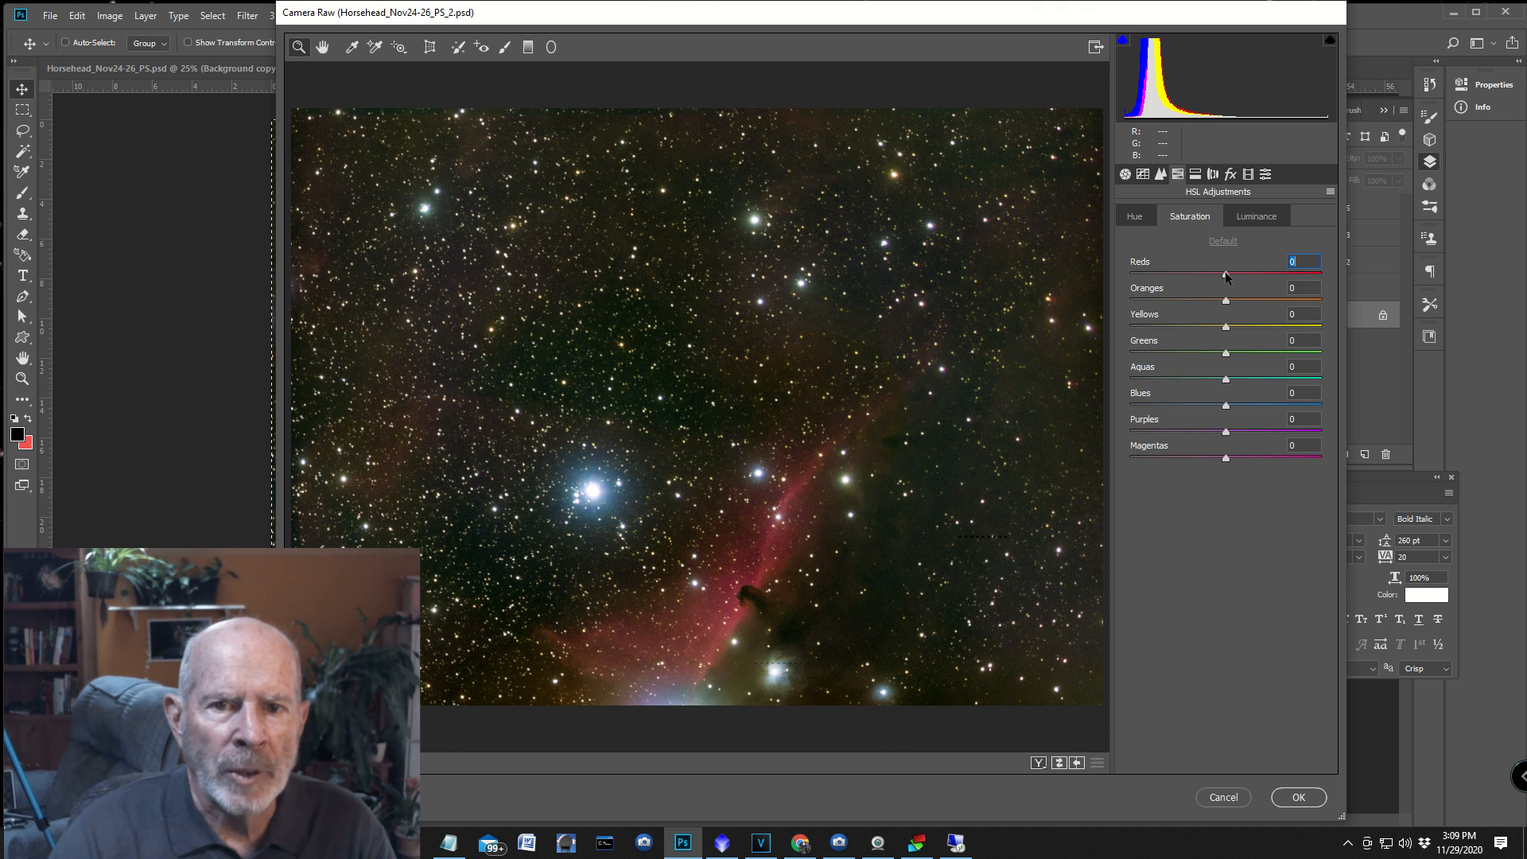
left_click_drag(1225, 274, 1268, 273)
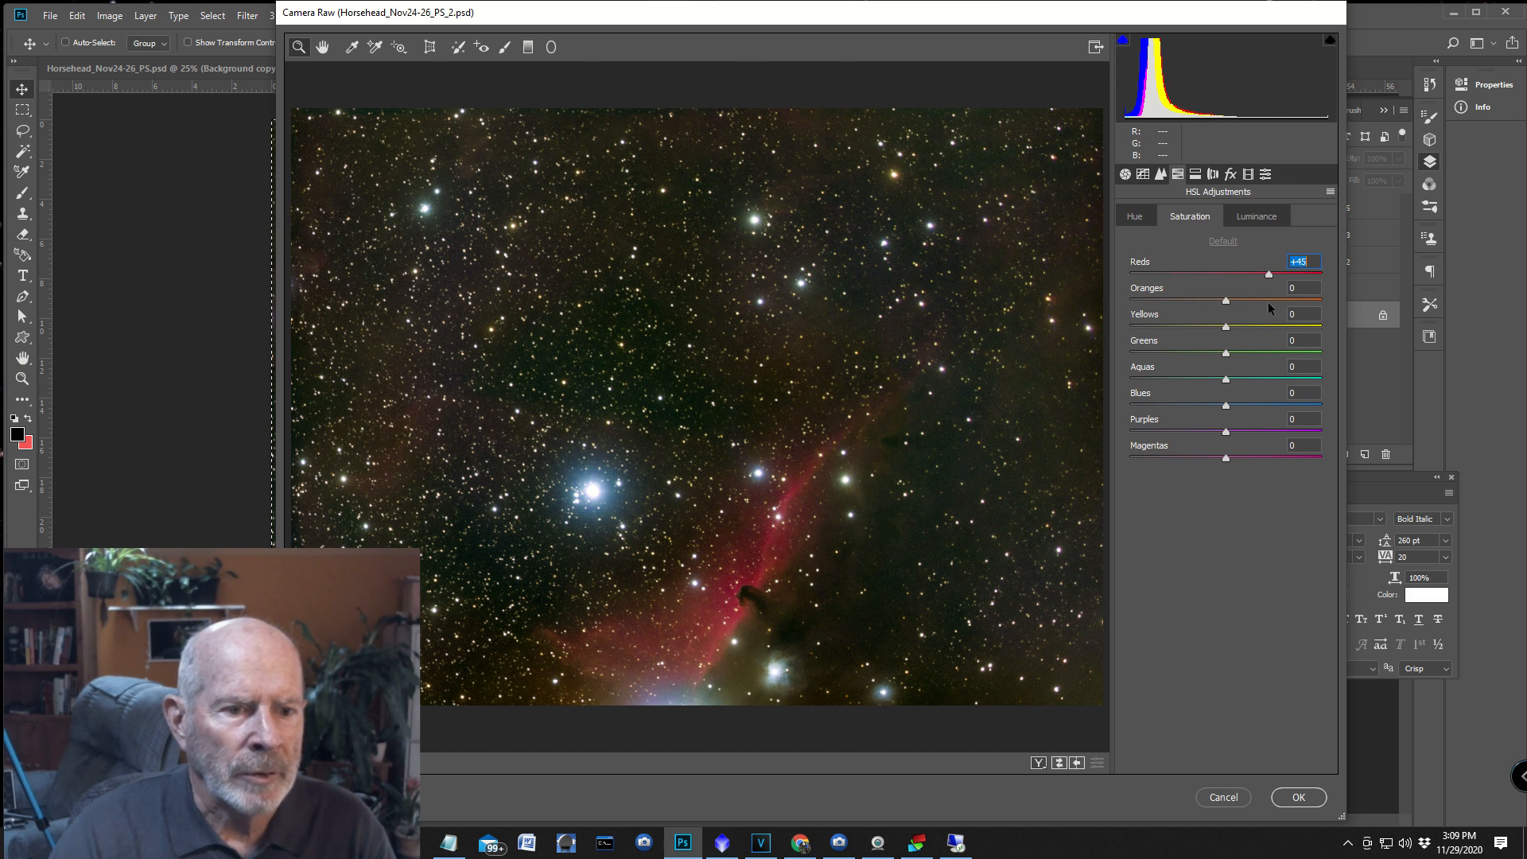
left_click_drag(1268, 274, 1233, 273)
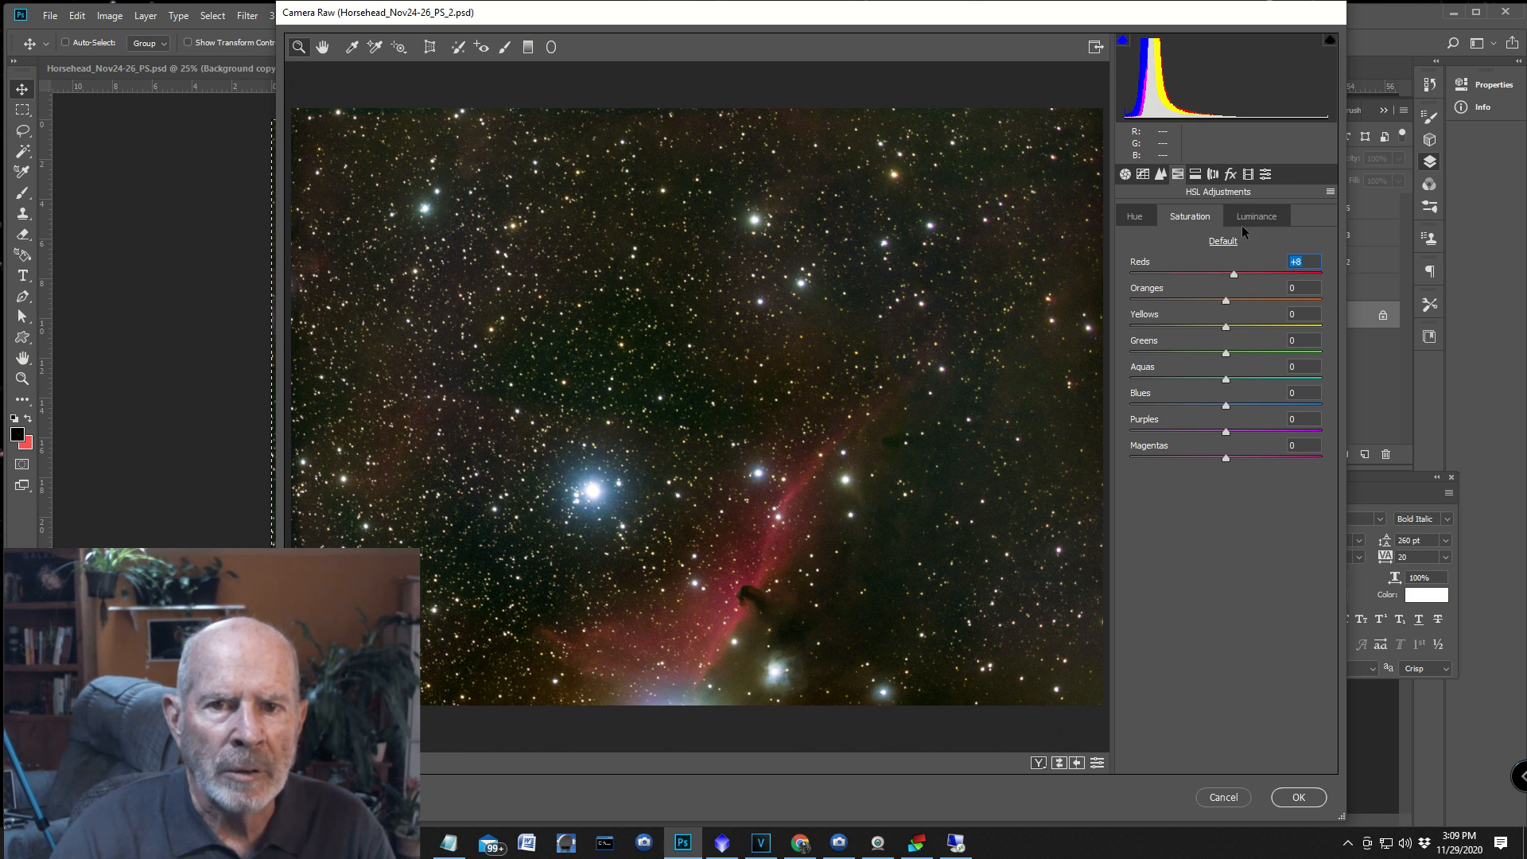
Raise the Reds luminance to +29 and apply the Camera Raw changes to the image.
left_click(1257, 216)
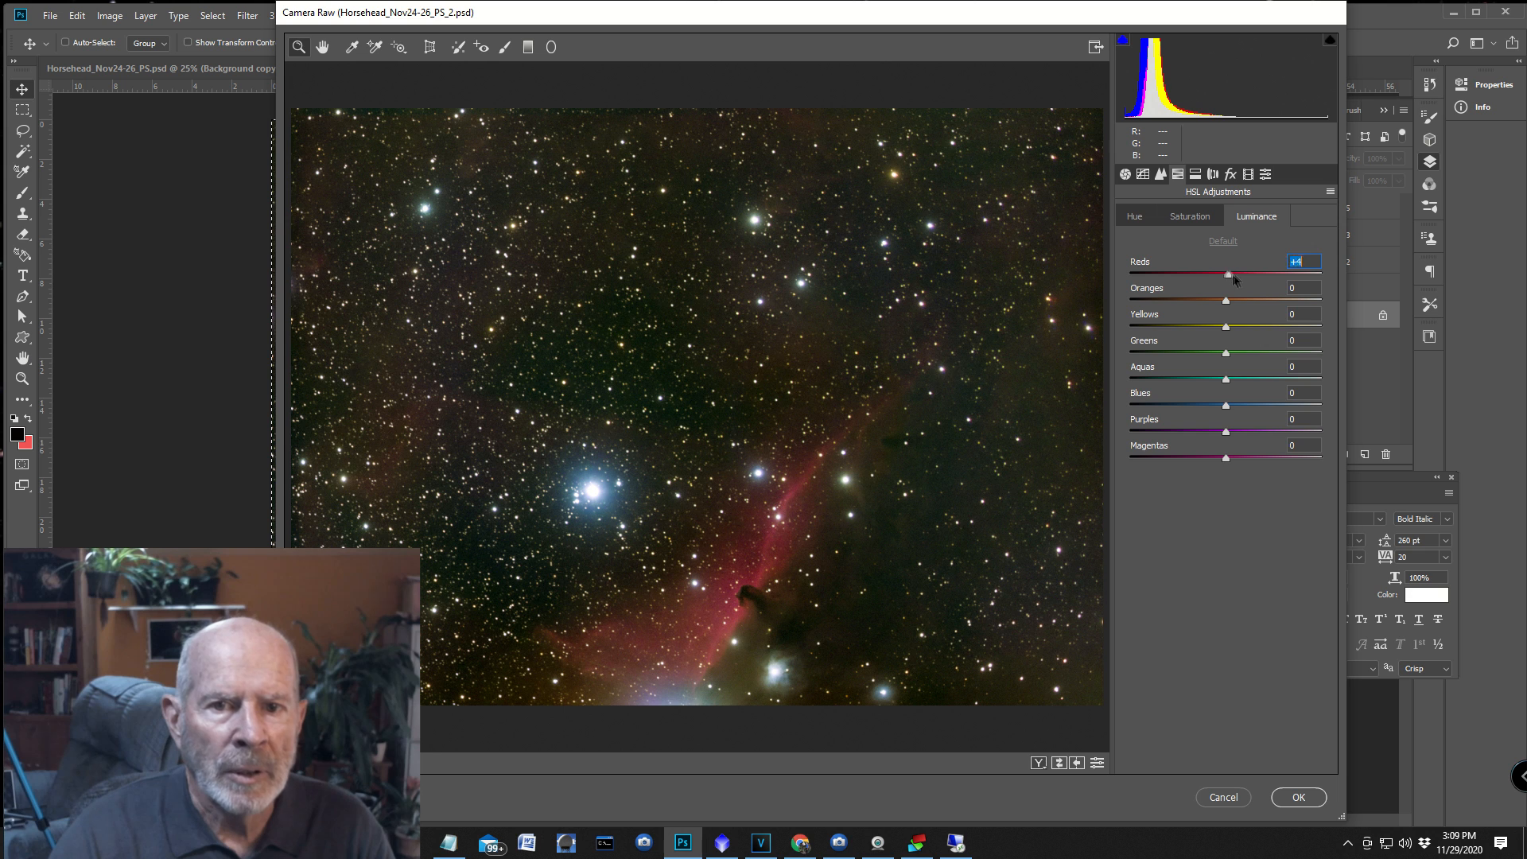
left_click_drag(1227, 275, 1262, 275)
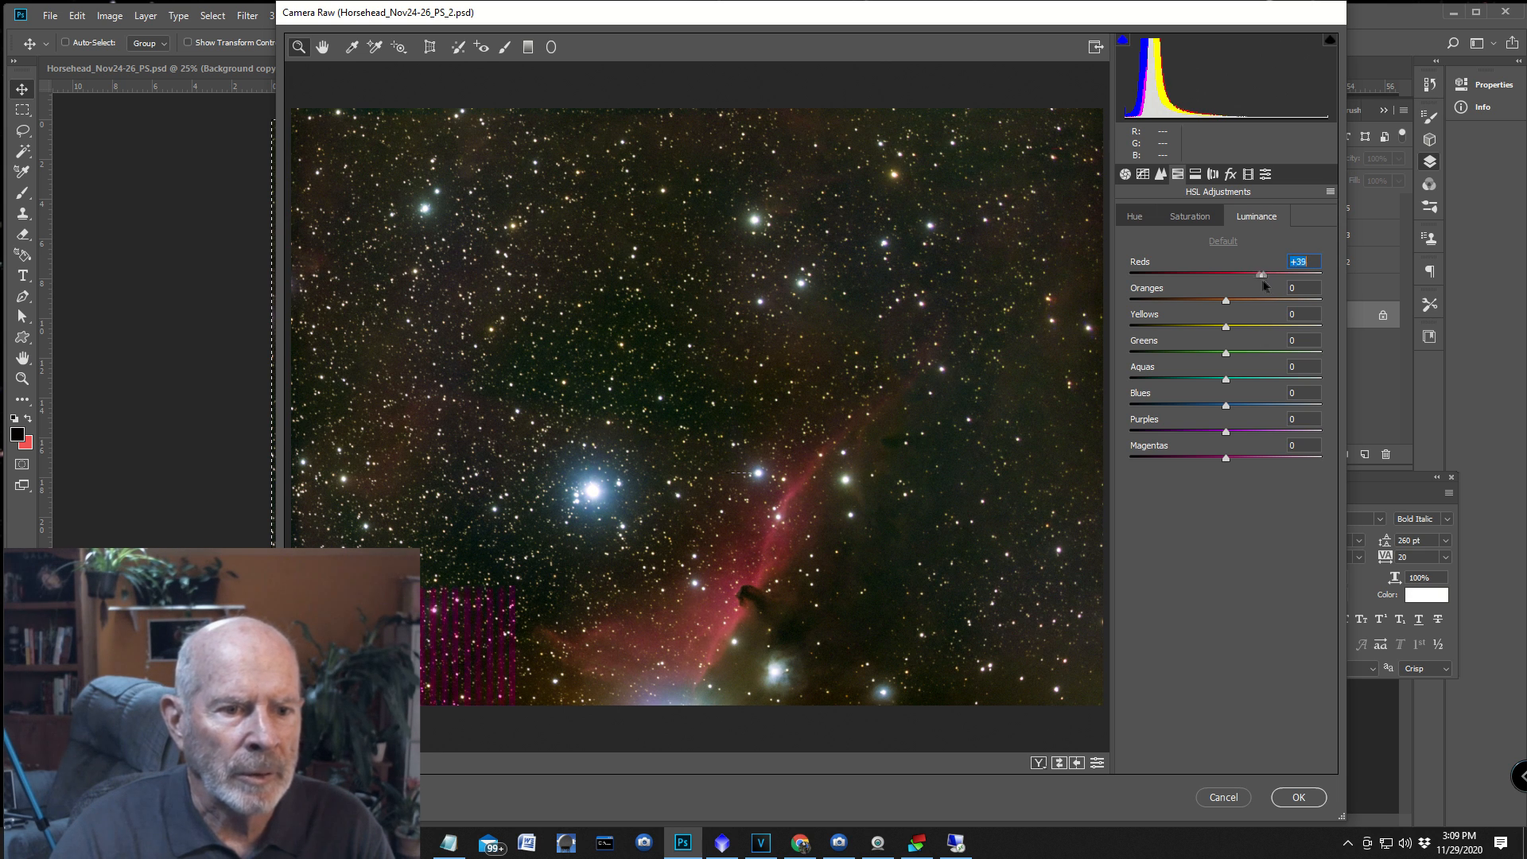
left_click_drag(1263, 274, 1244, 274)
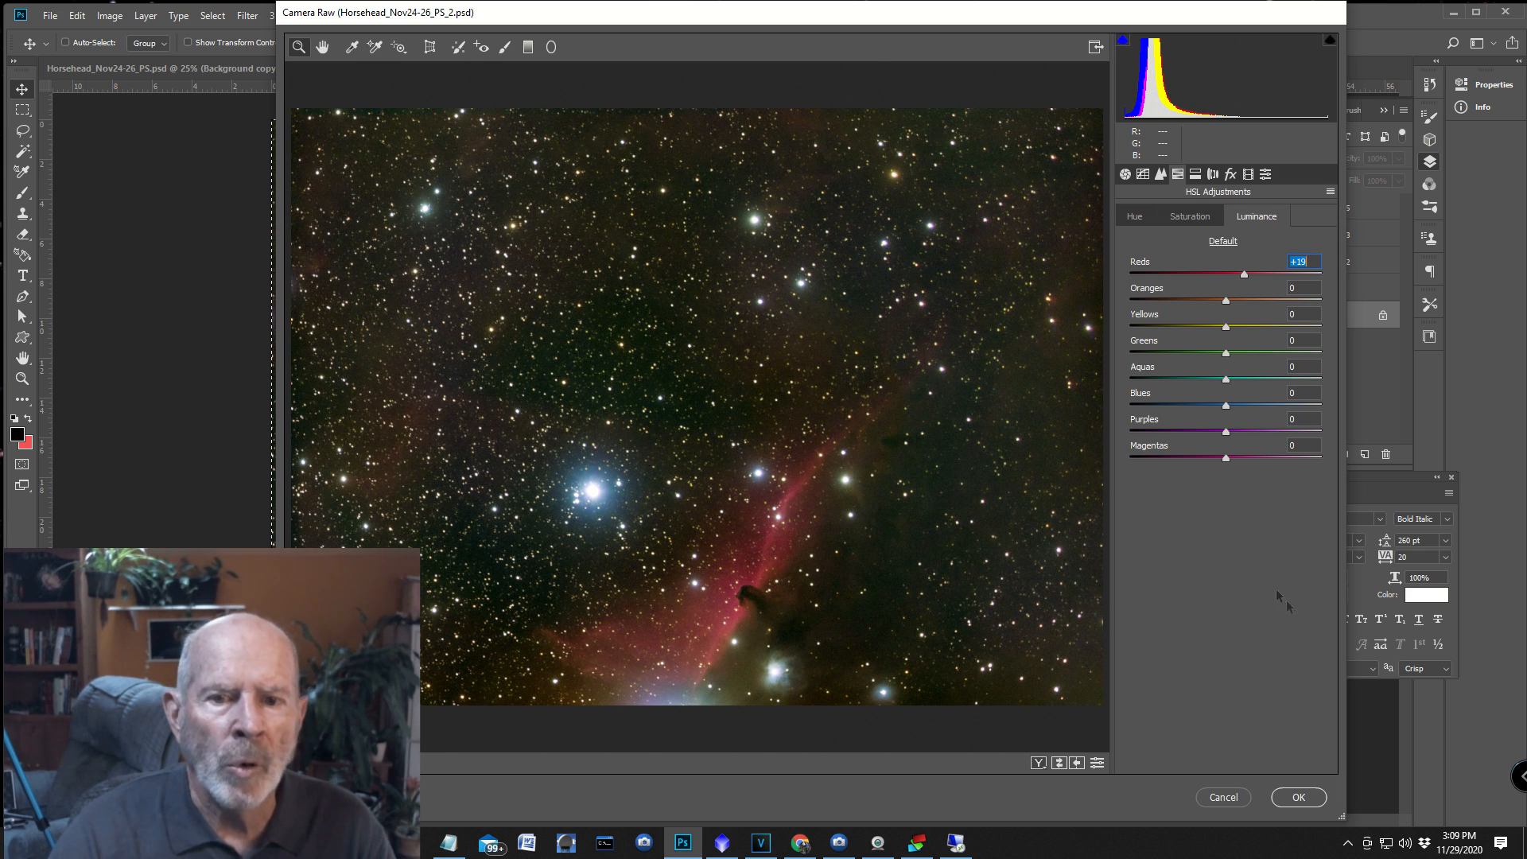
left_click(1298, 797)
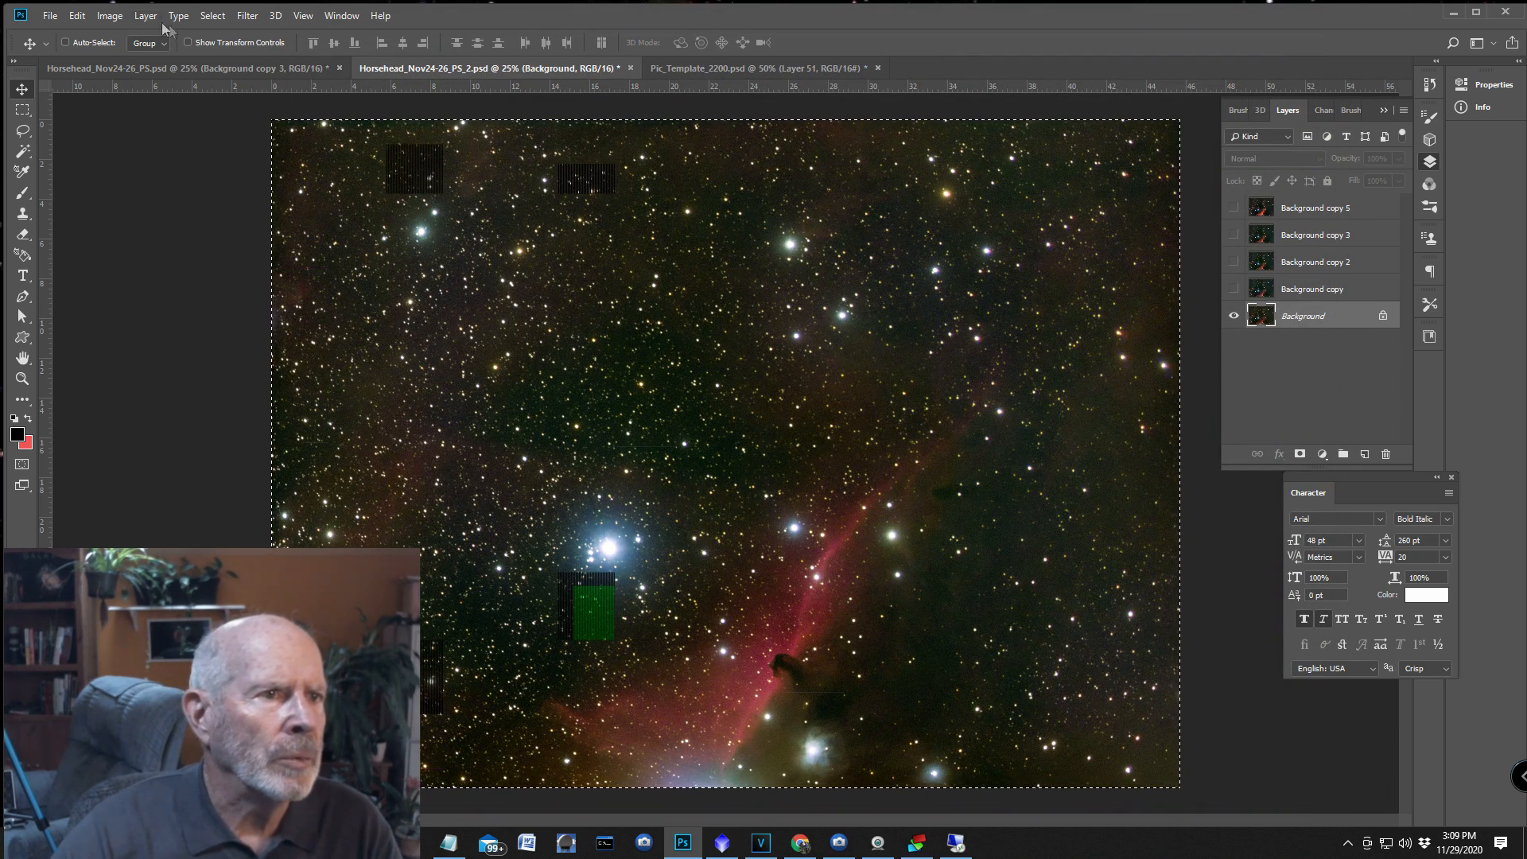
left_click(95, 15)
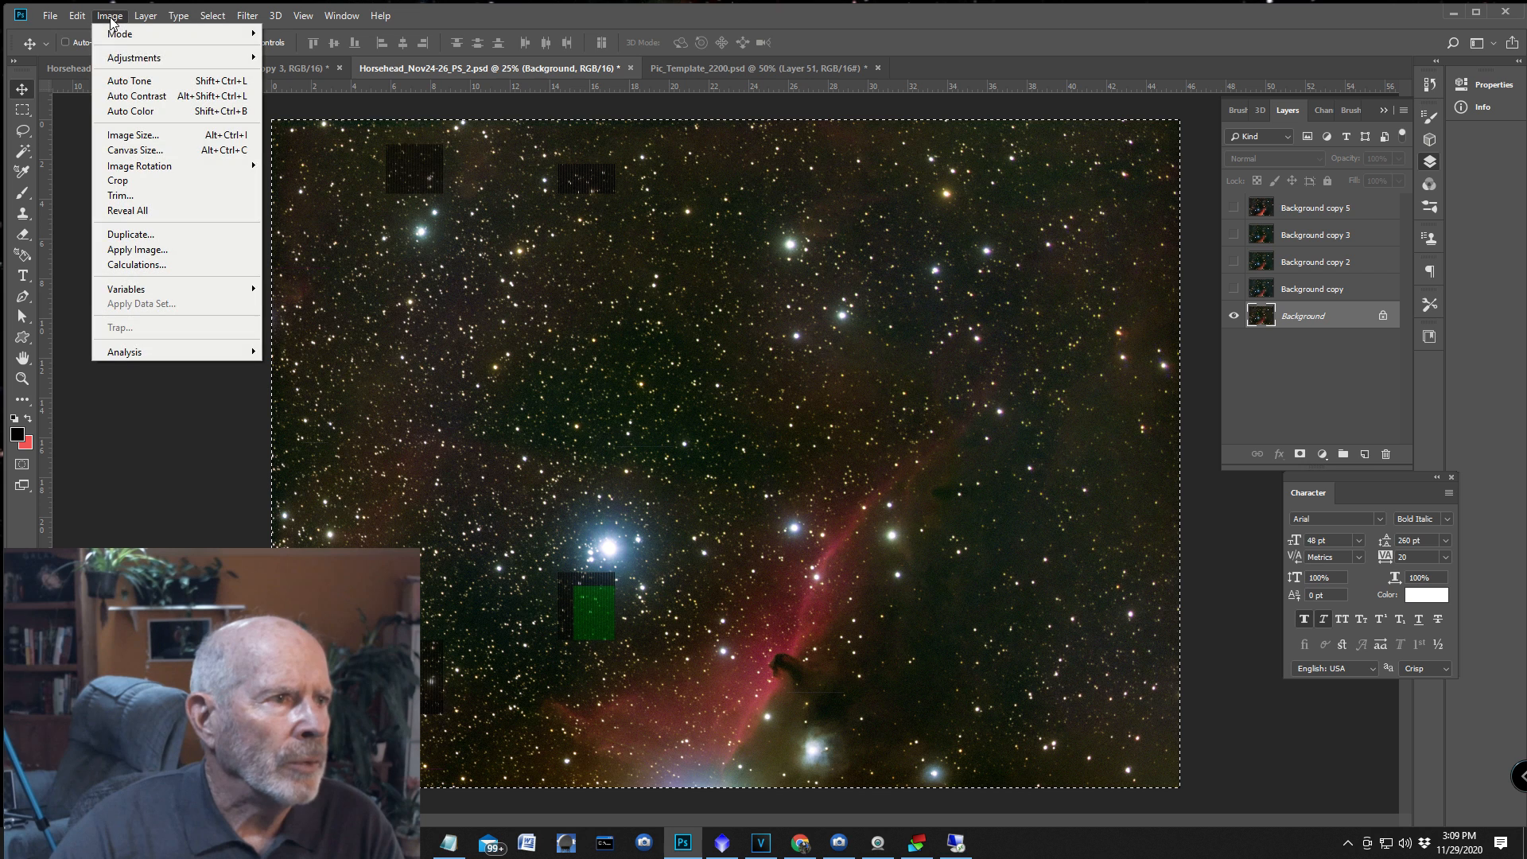
mouse_move(150, 57)
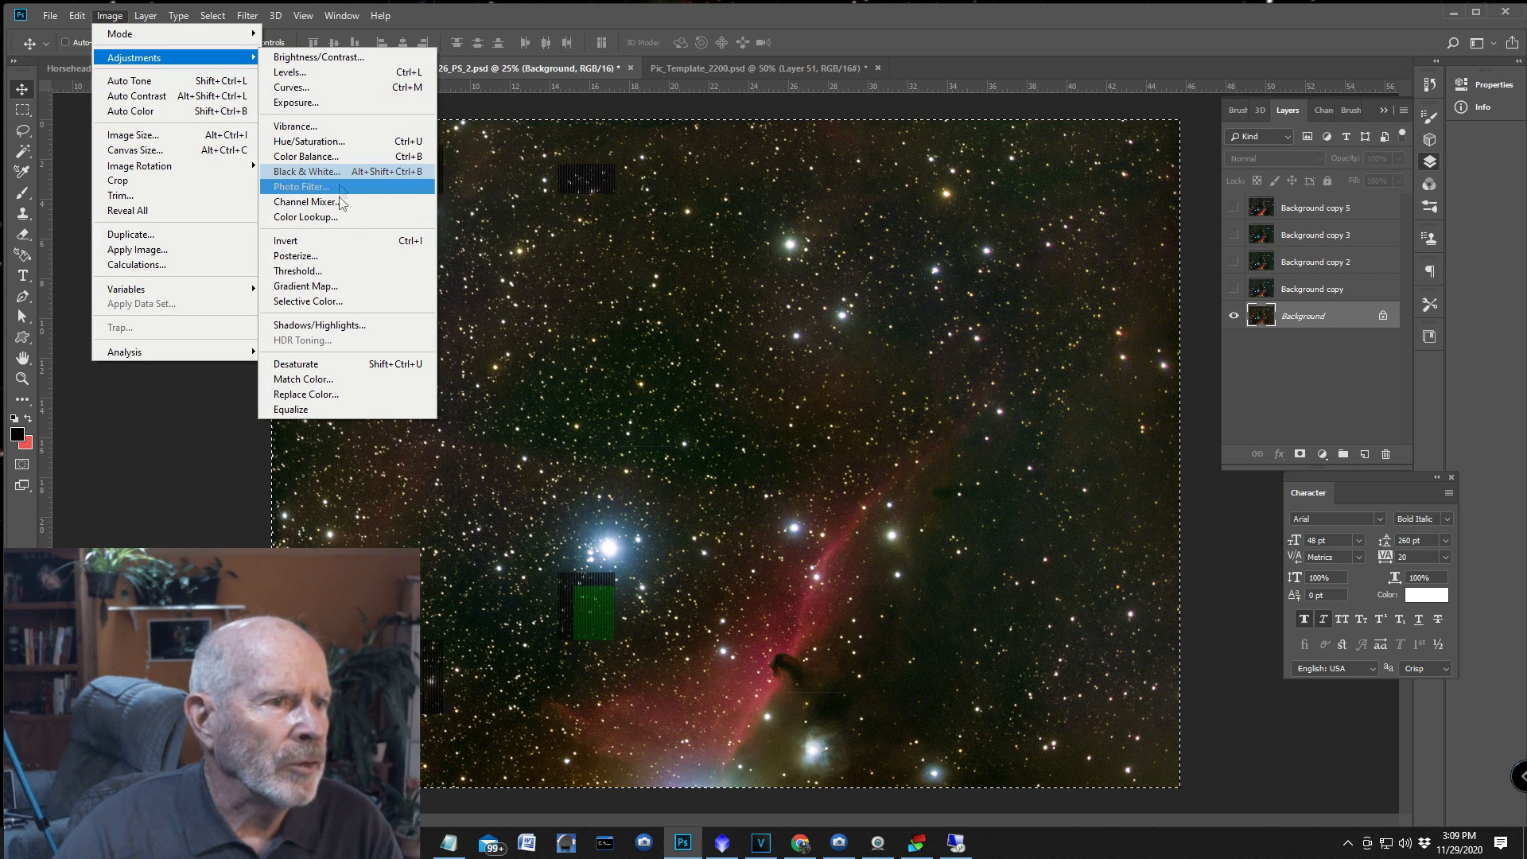
mouse_move(325, 303)
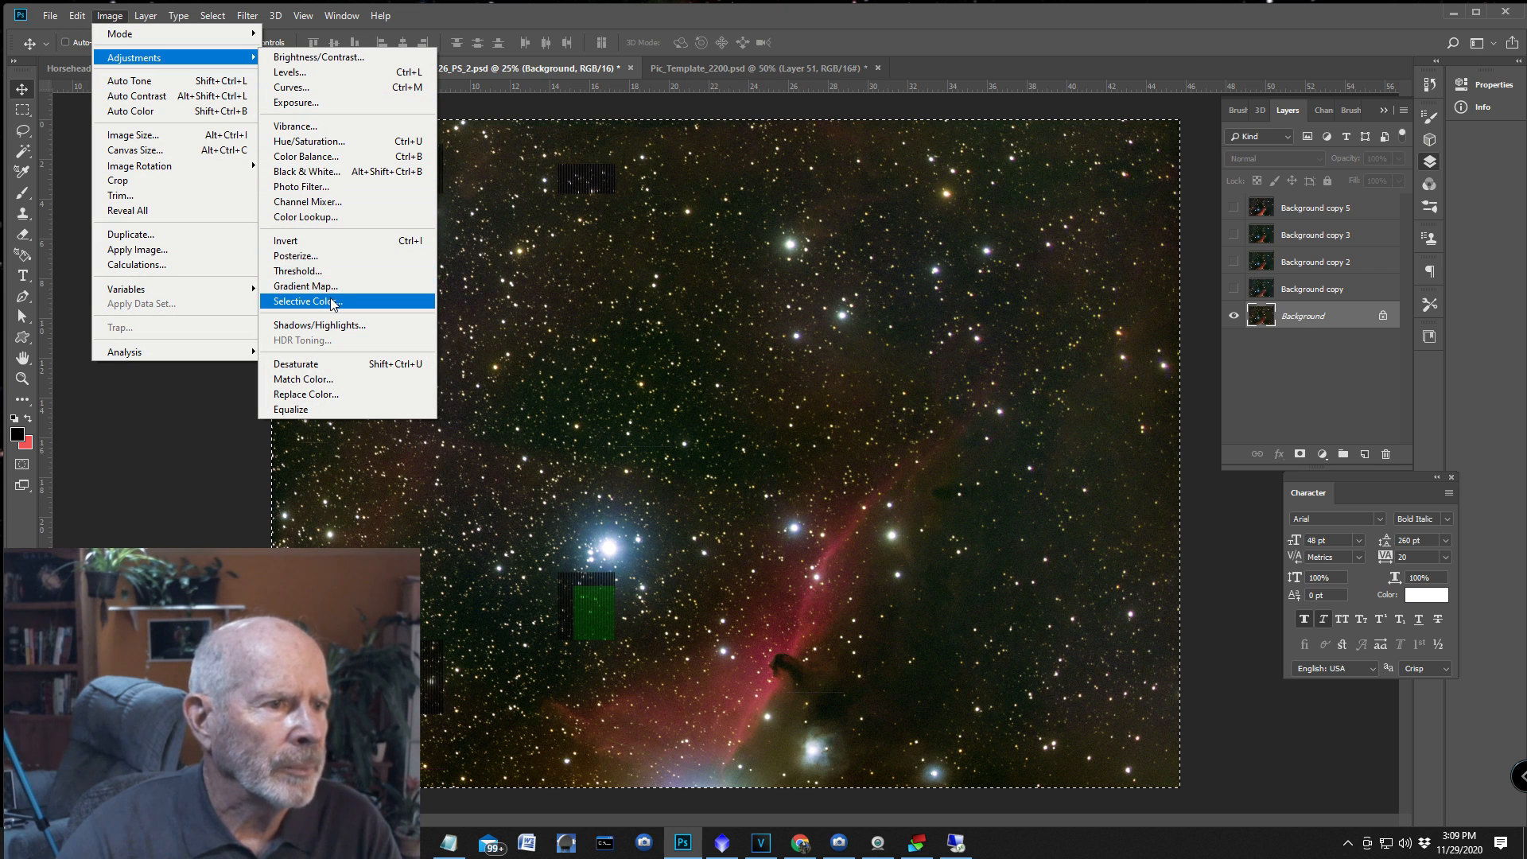
Apply a Selective Color adjustment setting Cyan in the Reds to -50 for a more vivid red nebula.
left_click(306, 302)
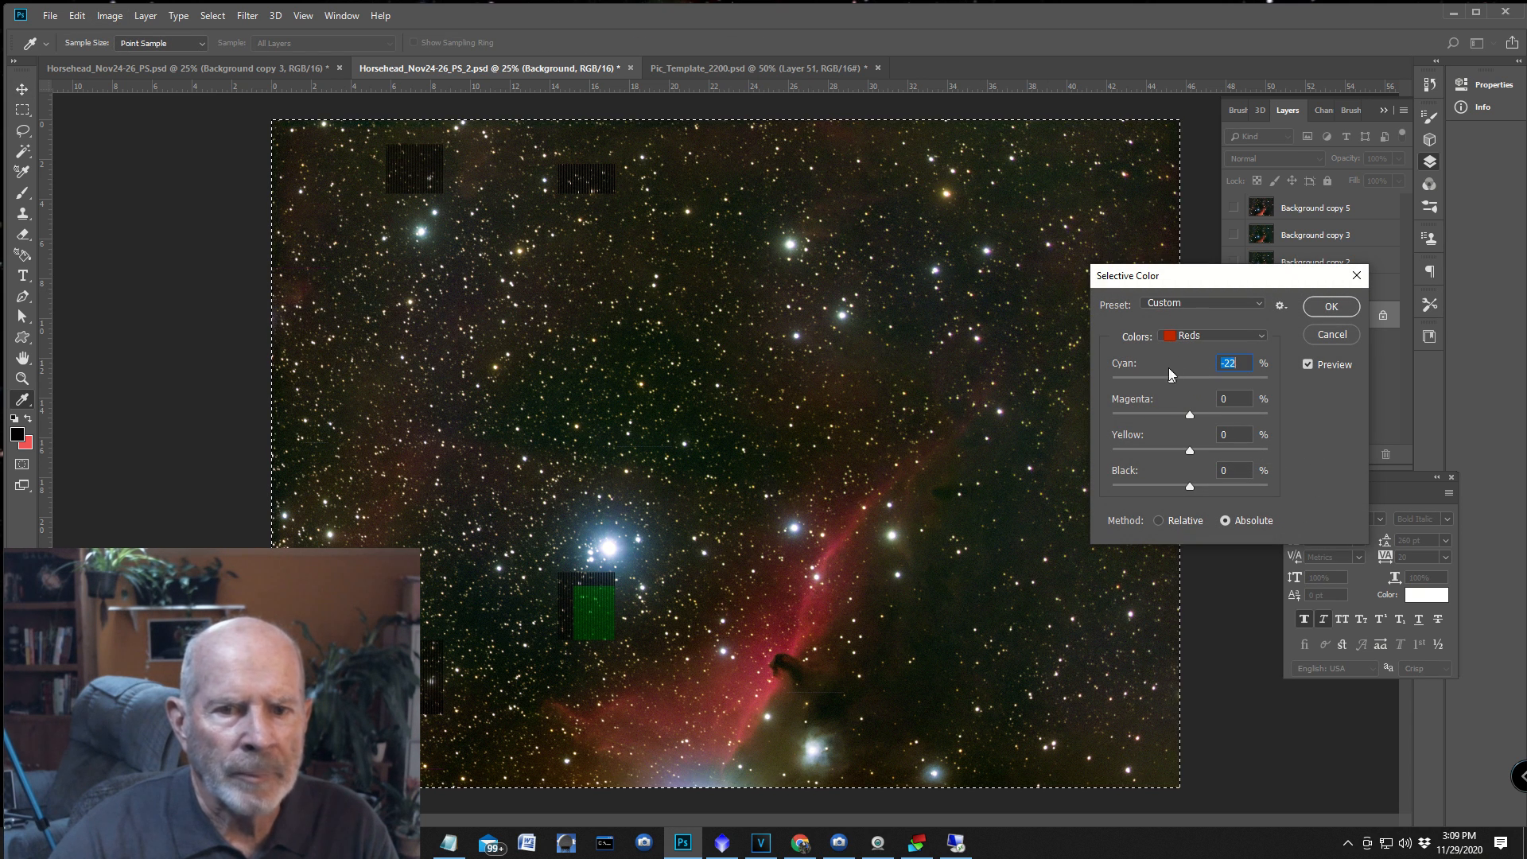
left_click_drag(1229, 377, 1137, 377)
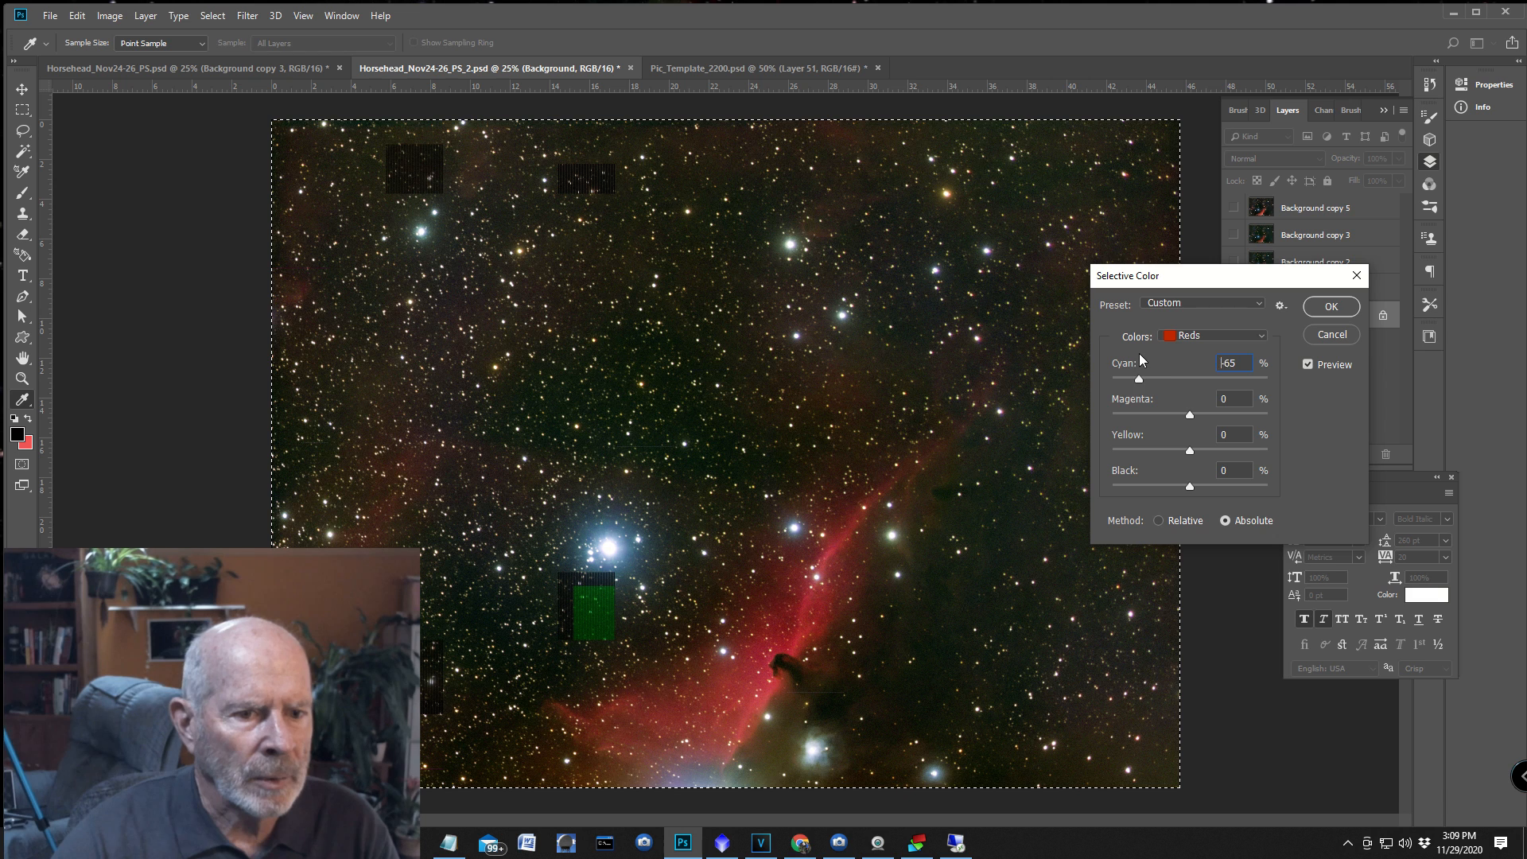
left_click_drag(1137, 378, 1150, 378)
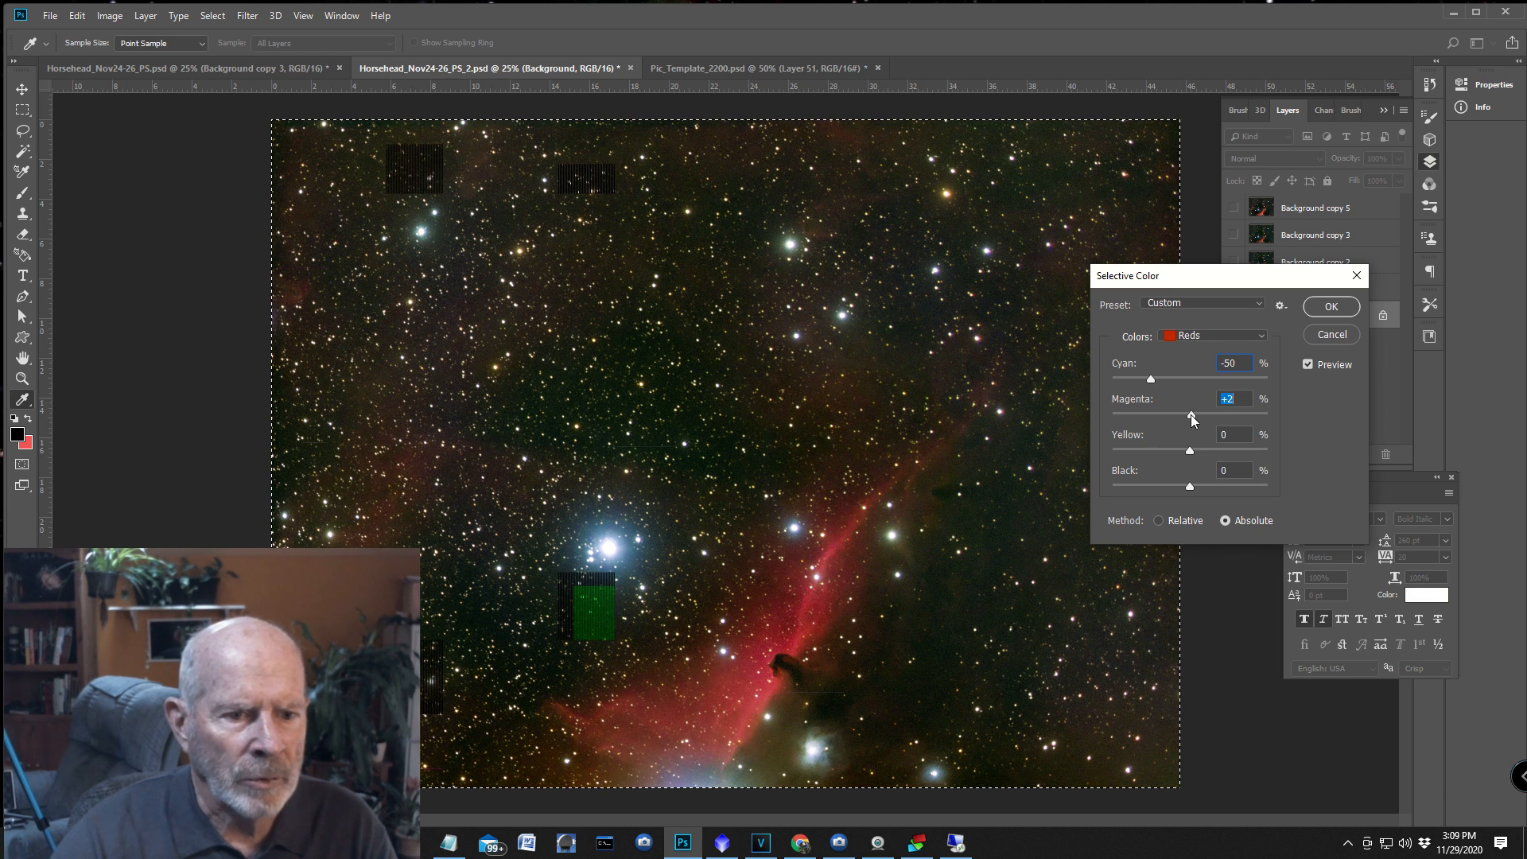
left_click(1330, 307)
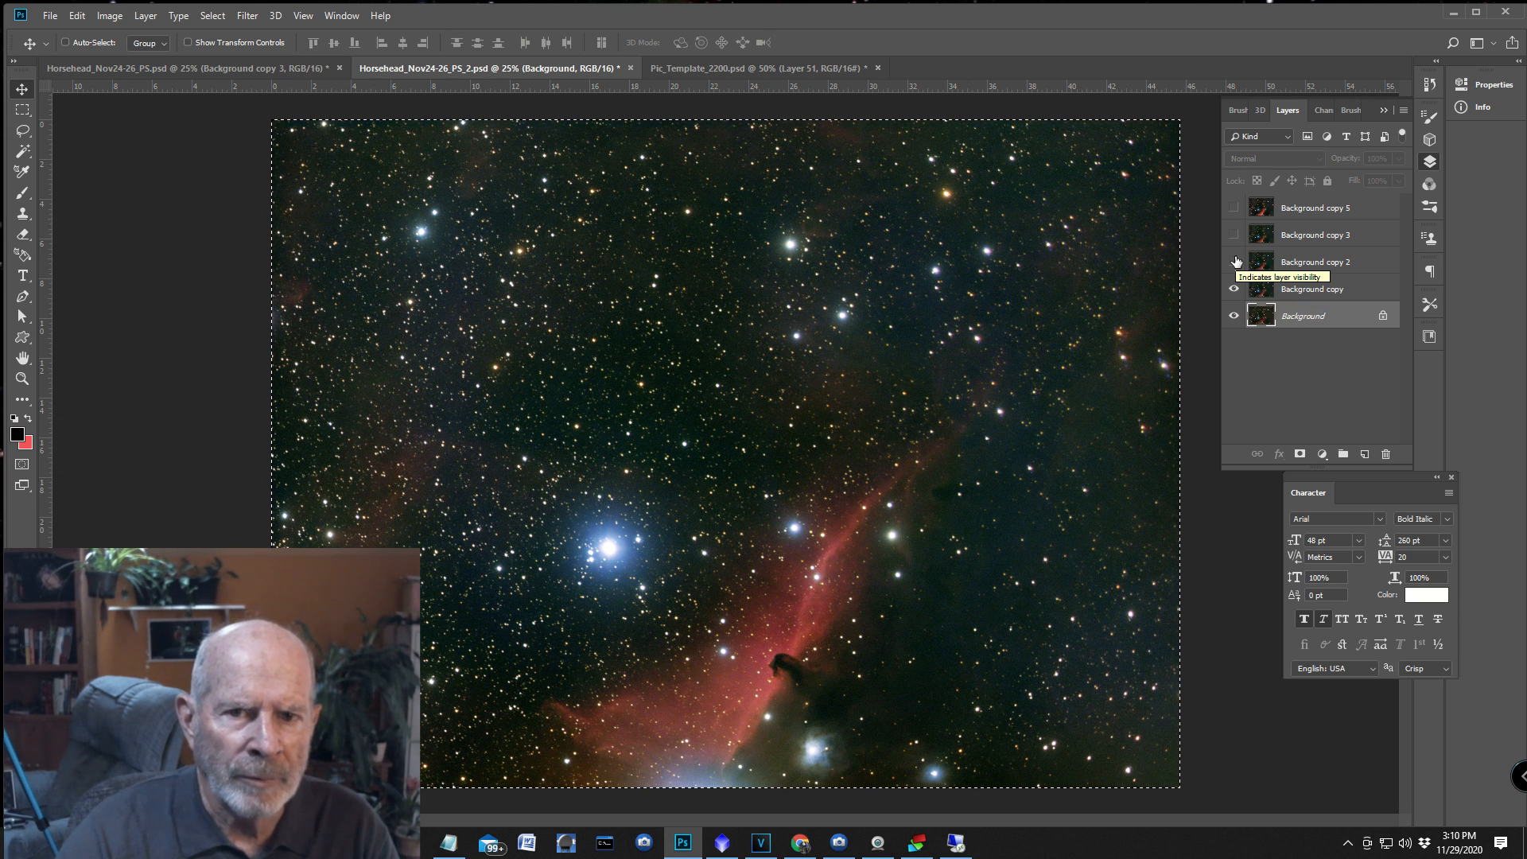
Turn on the Background copy layers so all five Horsehead layers show the vivid red composite.
left_click(1233, 261)
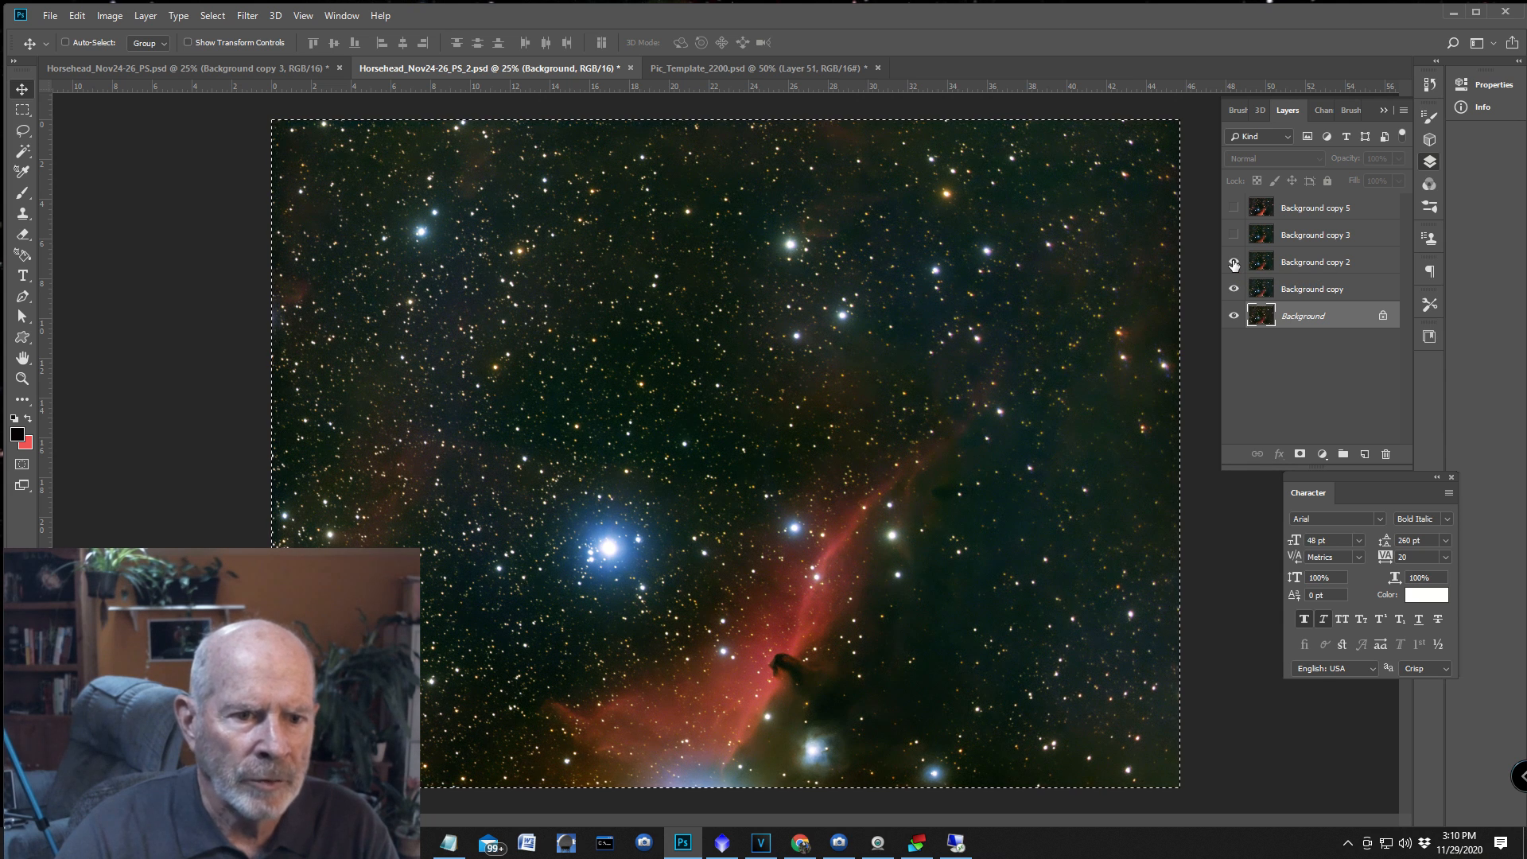
left_click(1233, 234)
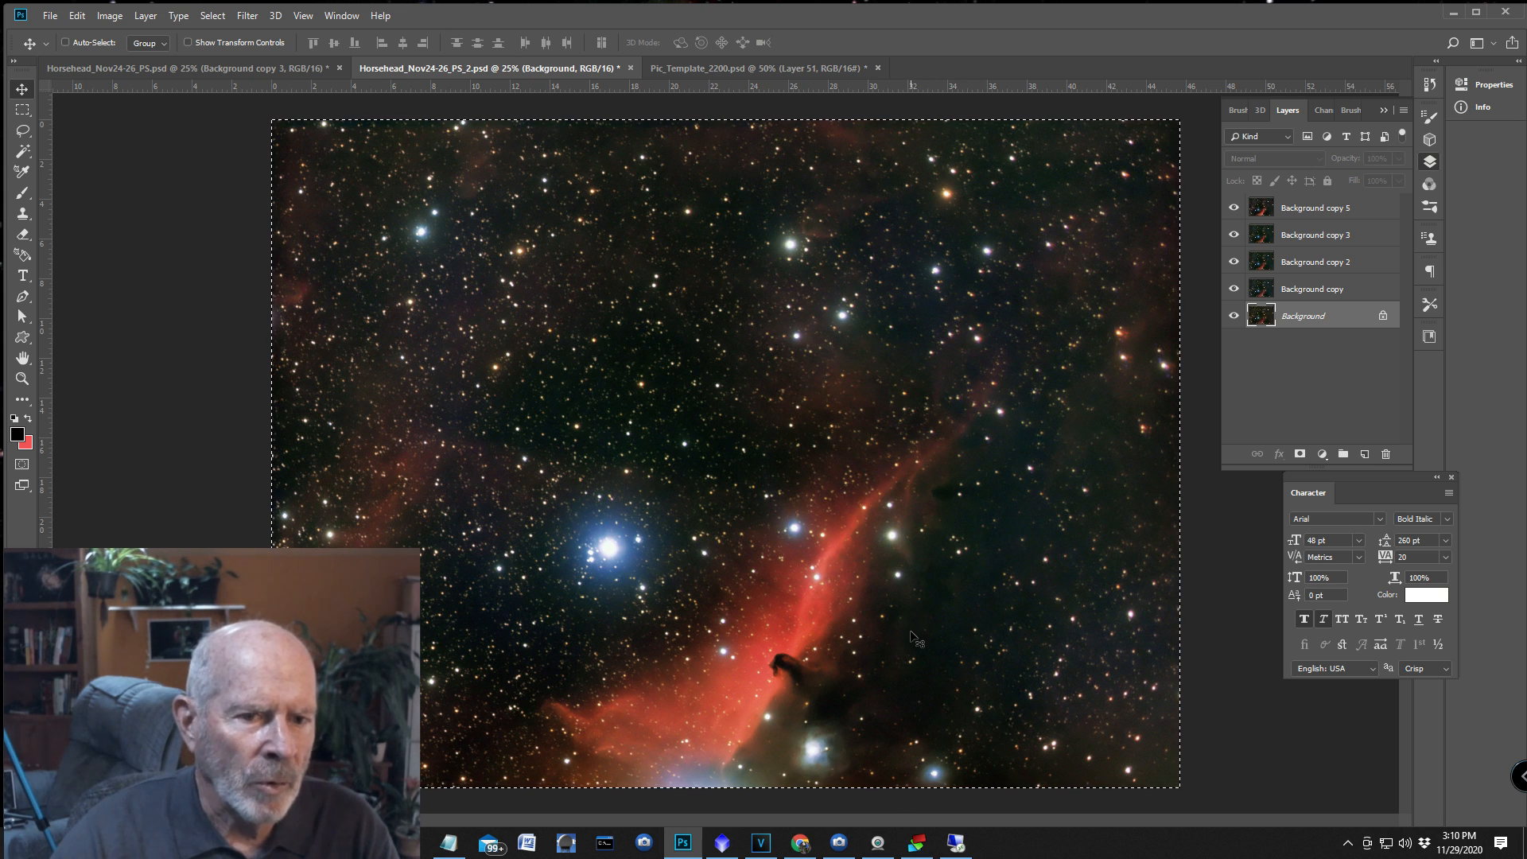
mouse_move(1240, 127)
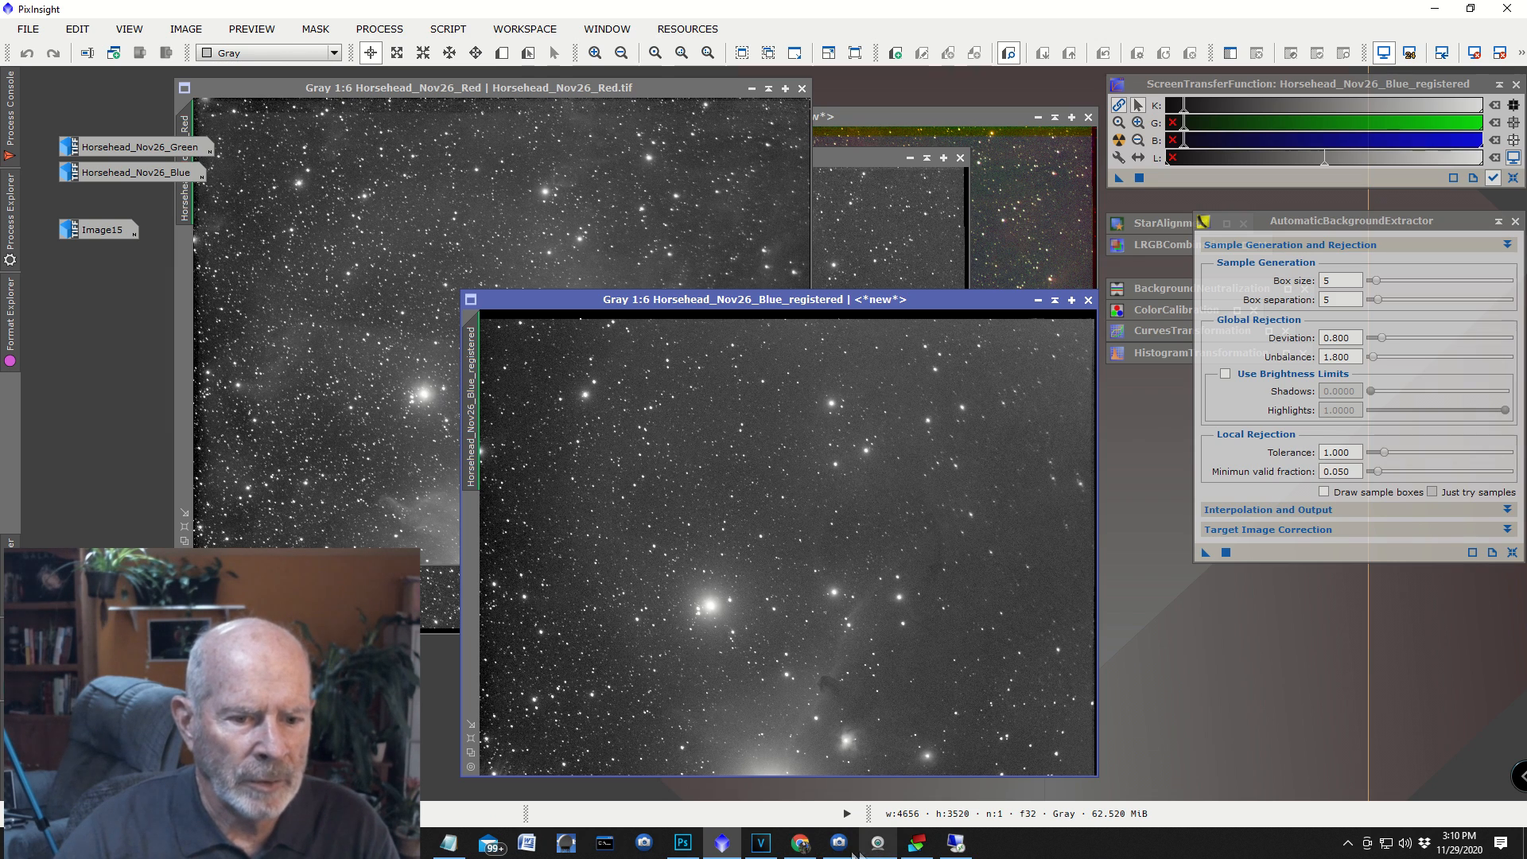
left_click(683, 843)
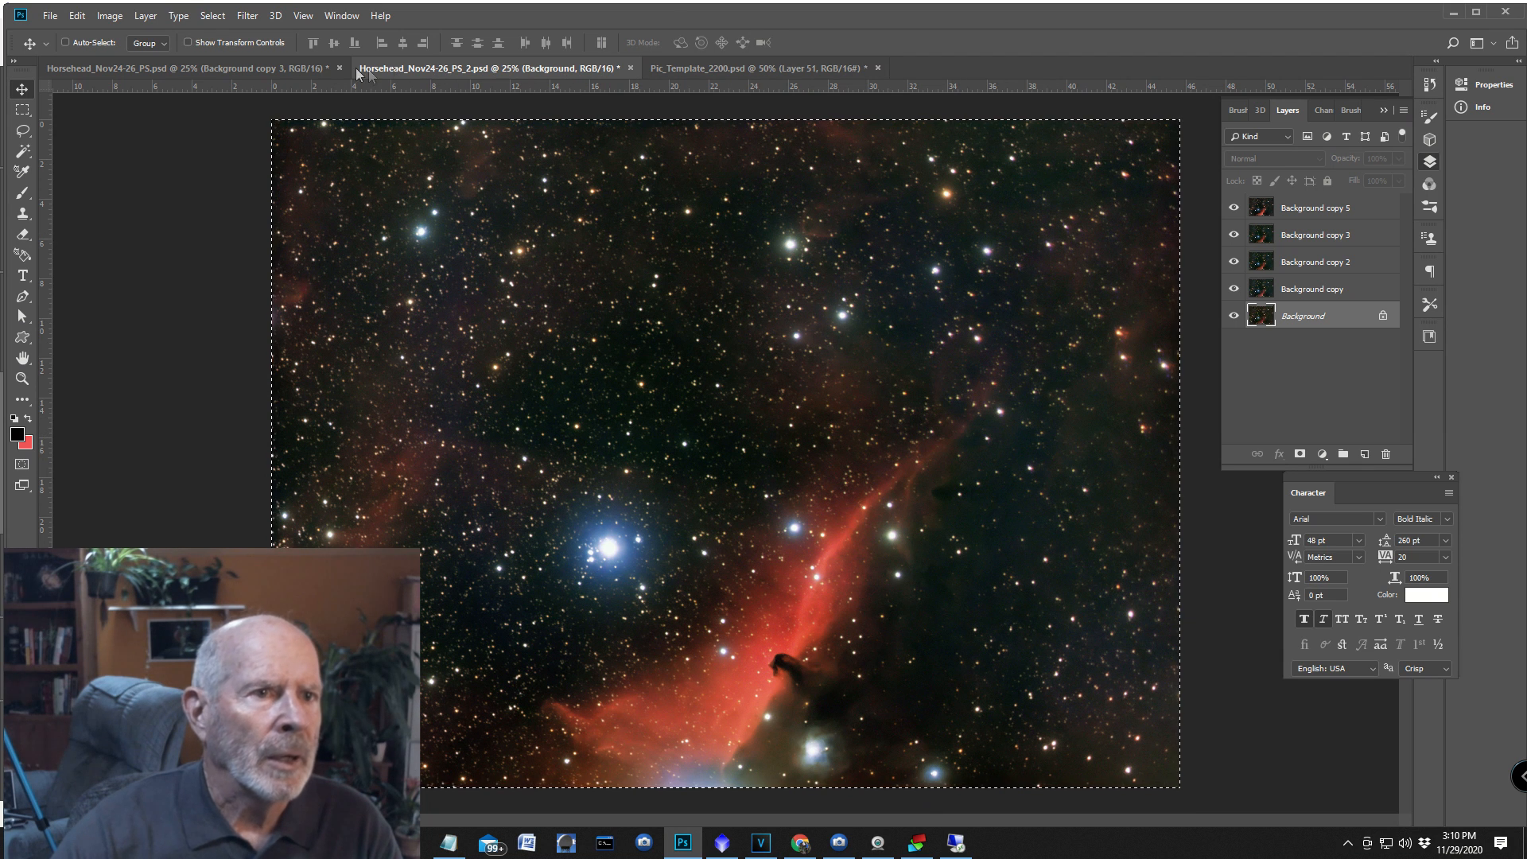
Toggle the top Background copy 3 layer to compare refined and original, then bring up Pic_Template_2200.psd.
left_click(160, 70)
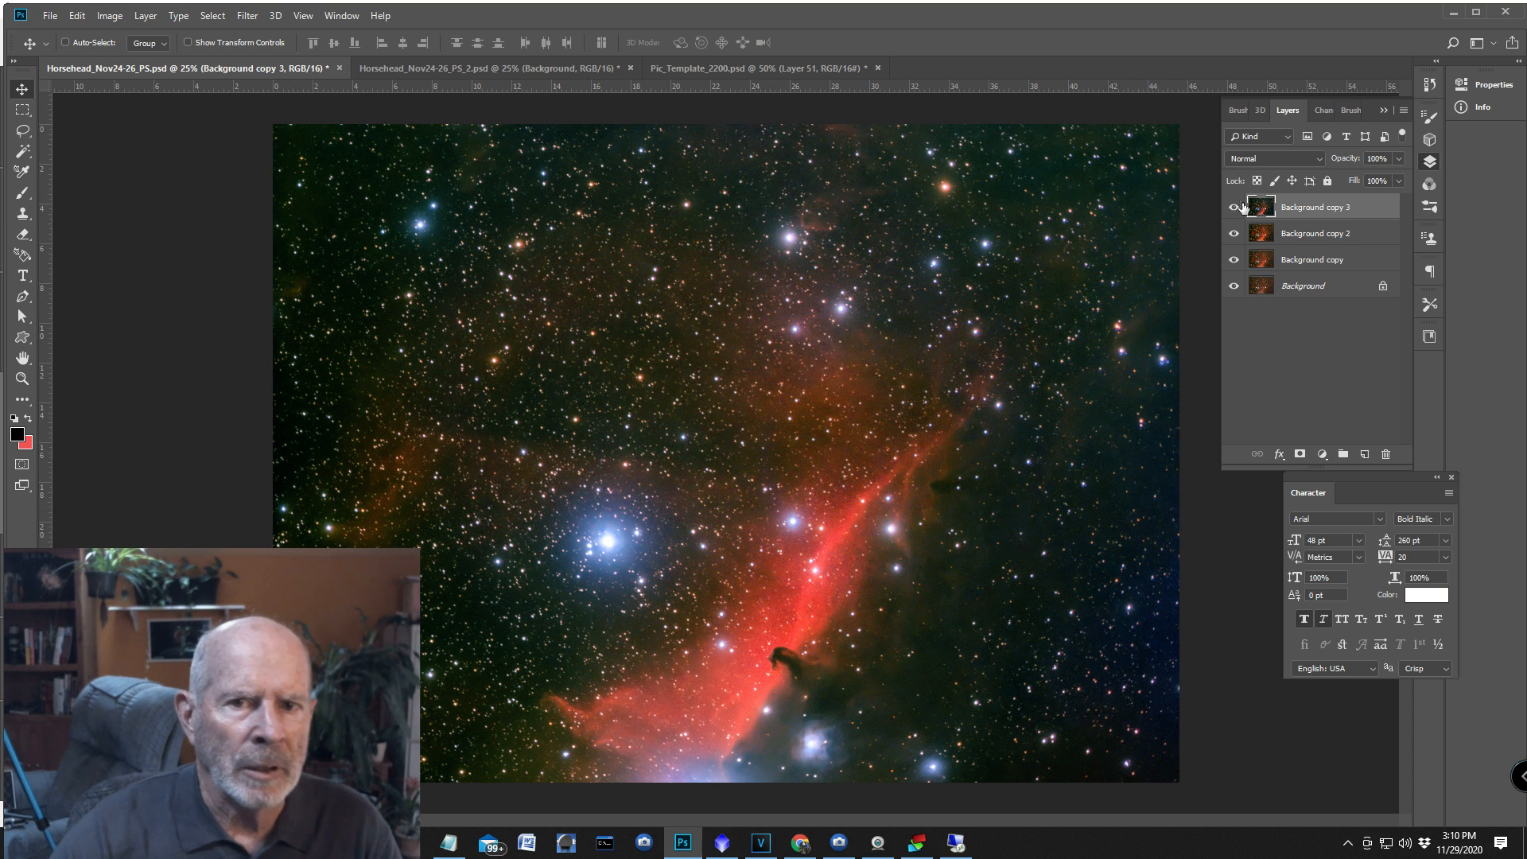
left_click(1232, 205)
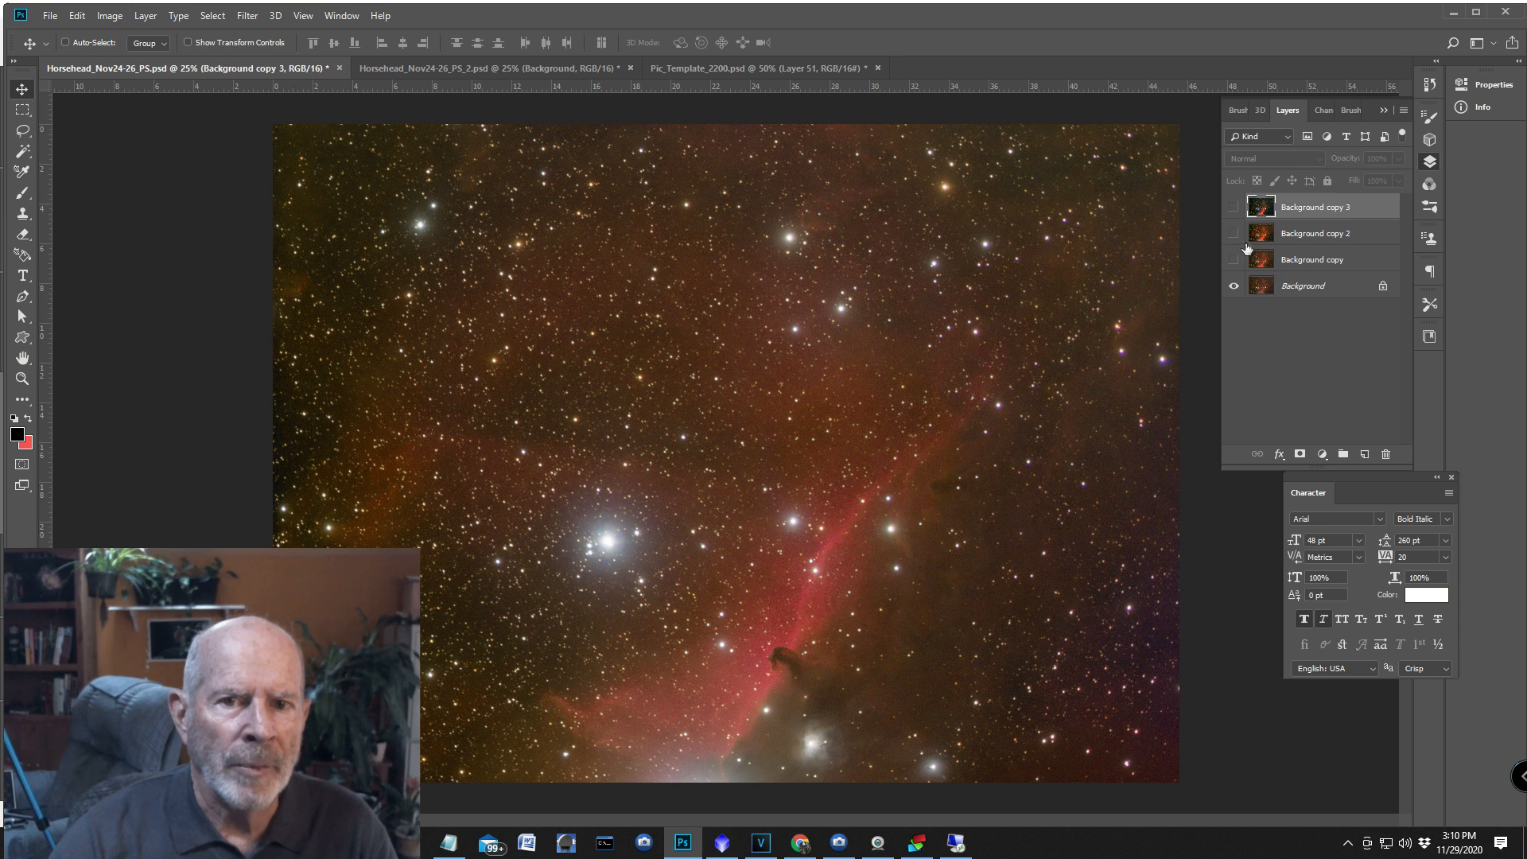
left_click(1235, 206)
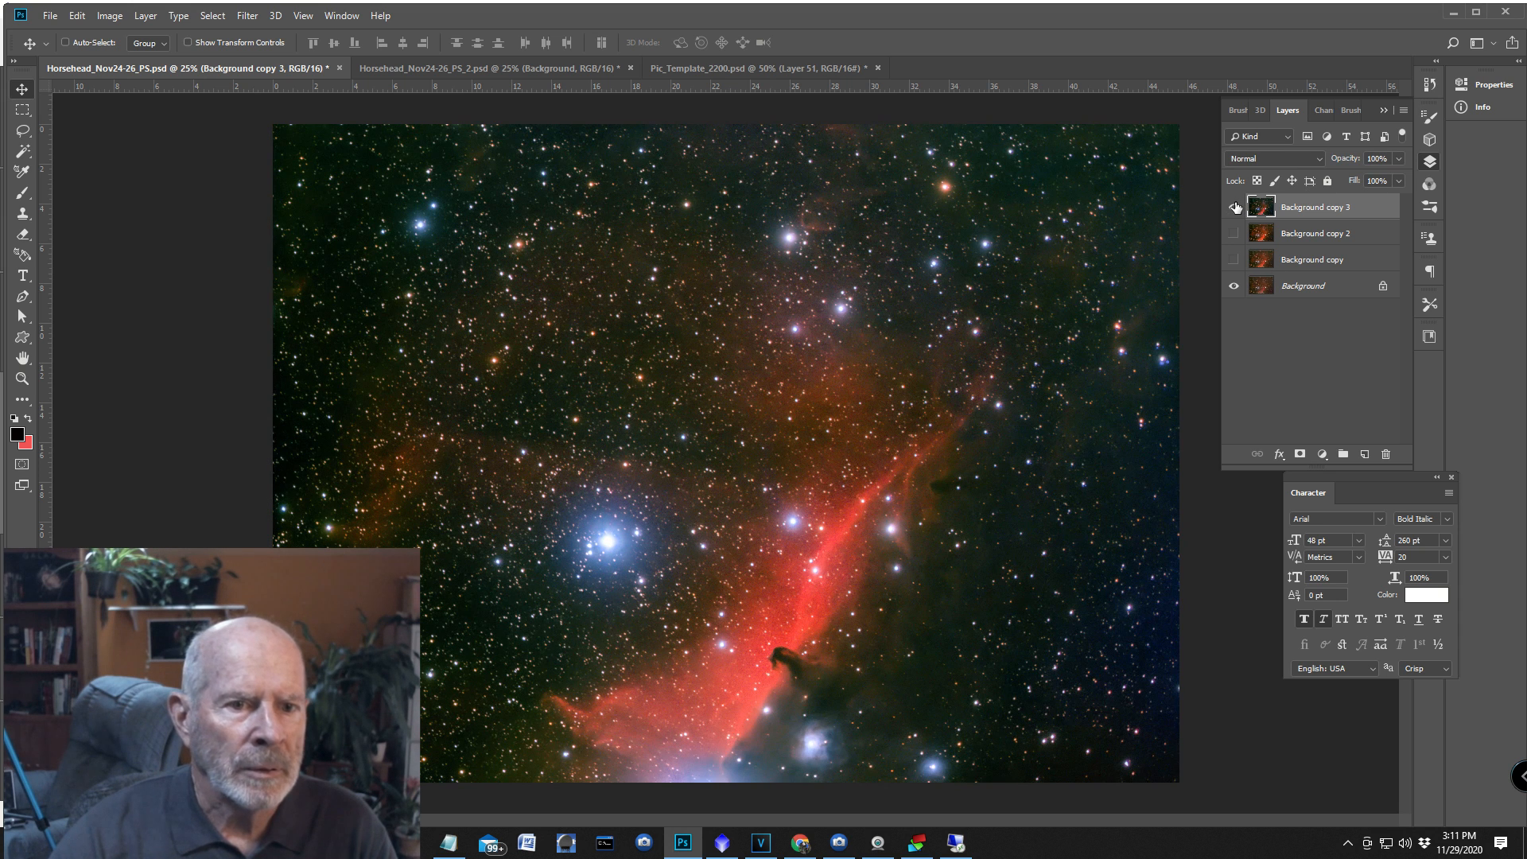
left_click(1233, 207)
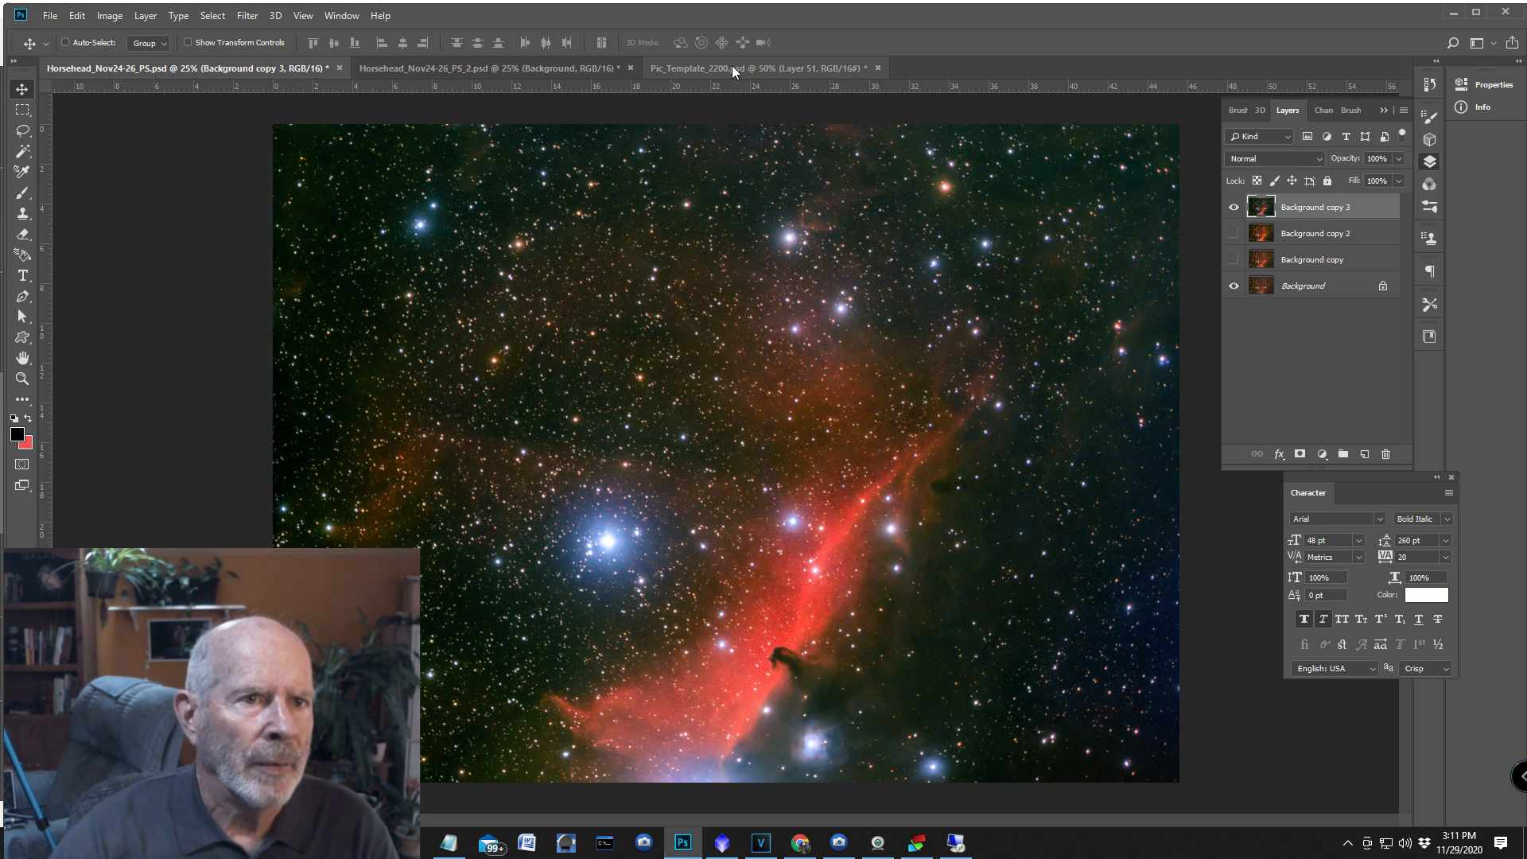
left_click(487, 67)
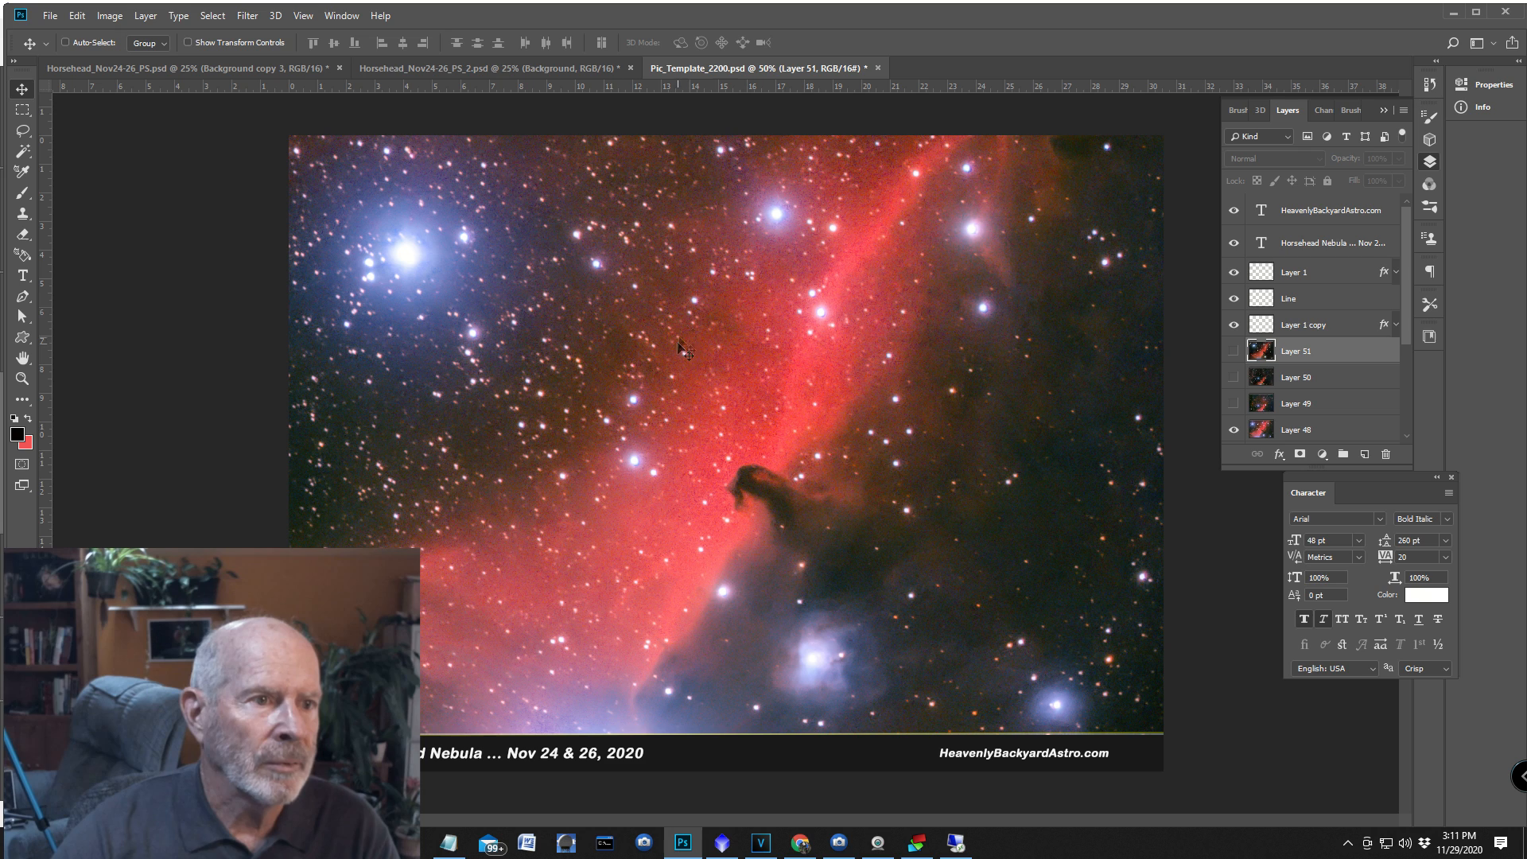
Hide Layer 51 and show Layer 50 so the refined Horsehead appears inside the captioned frame.
left_click(493, 67)
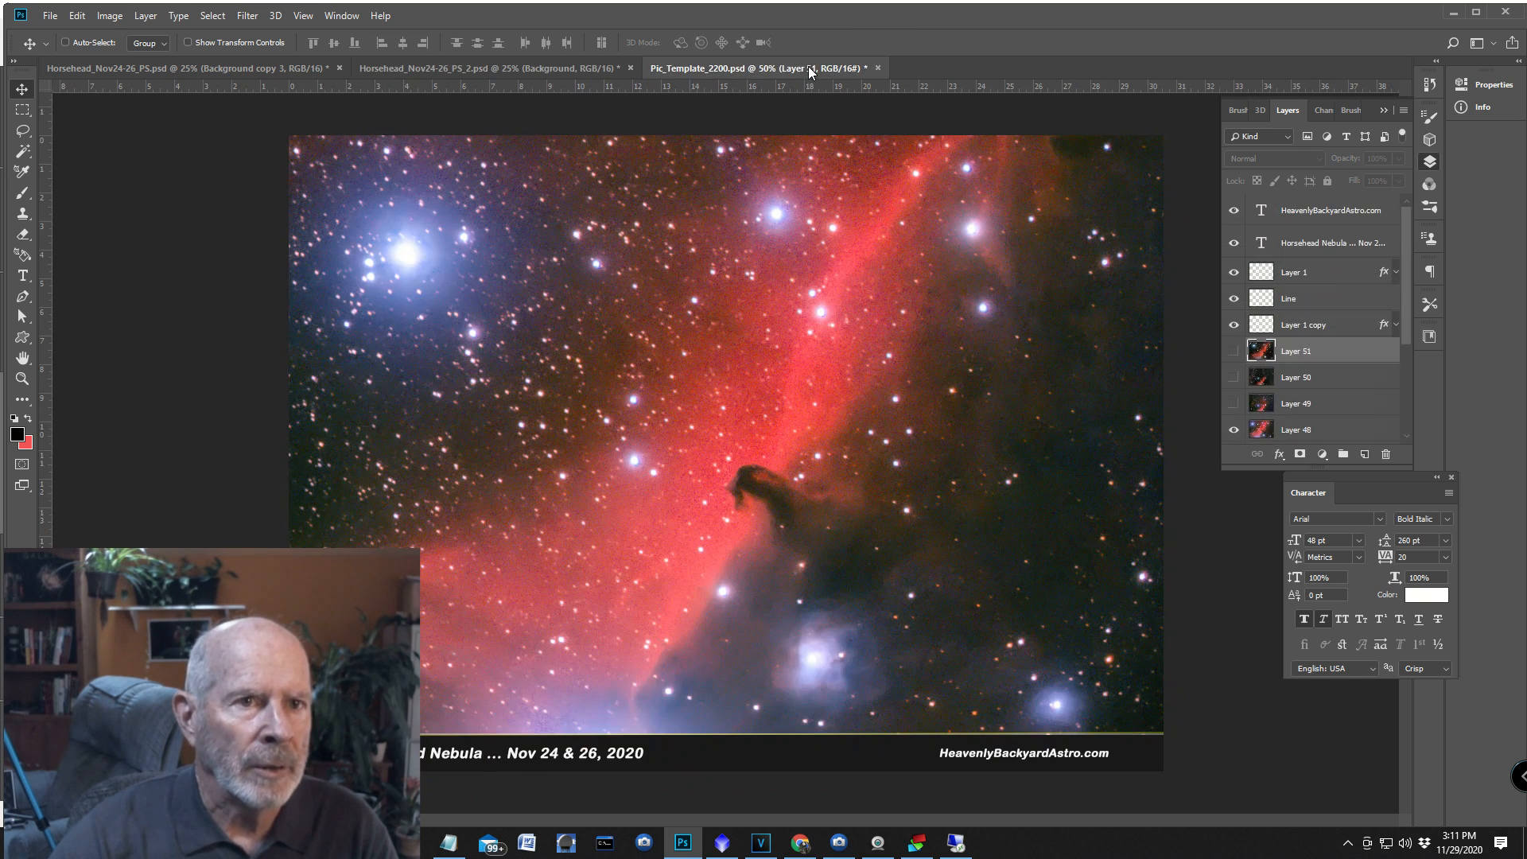
left_click(1233, 430)
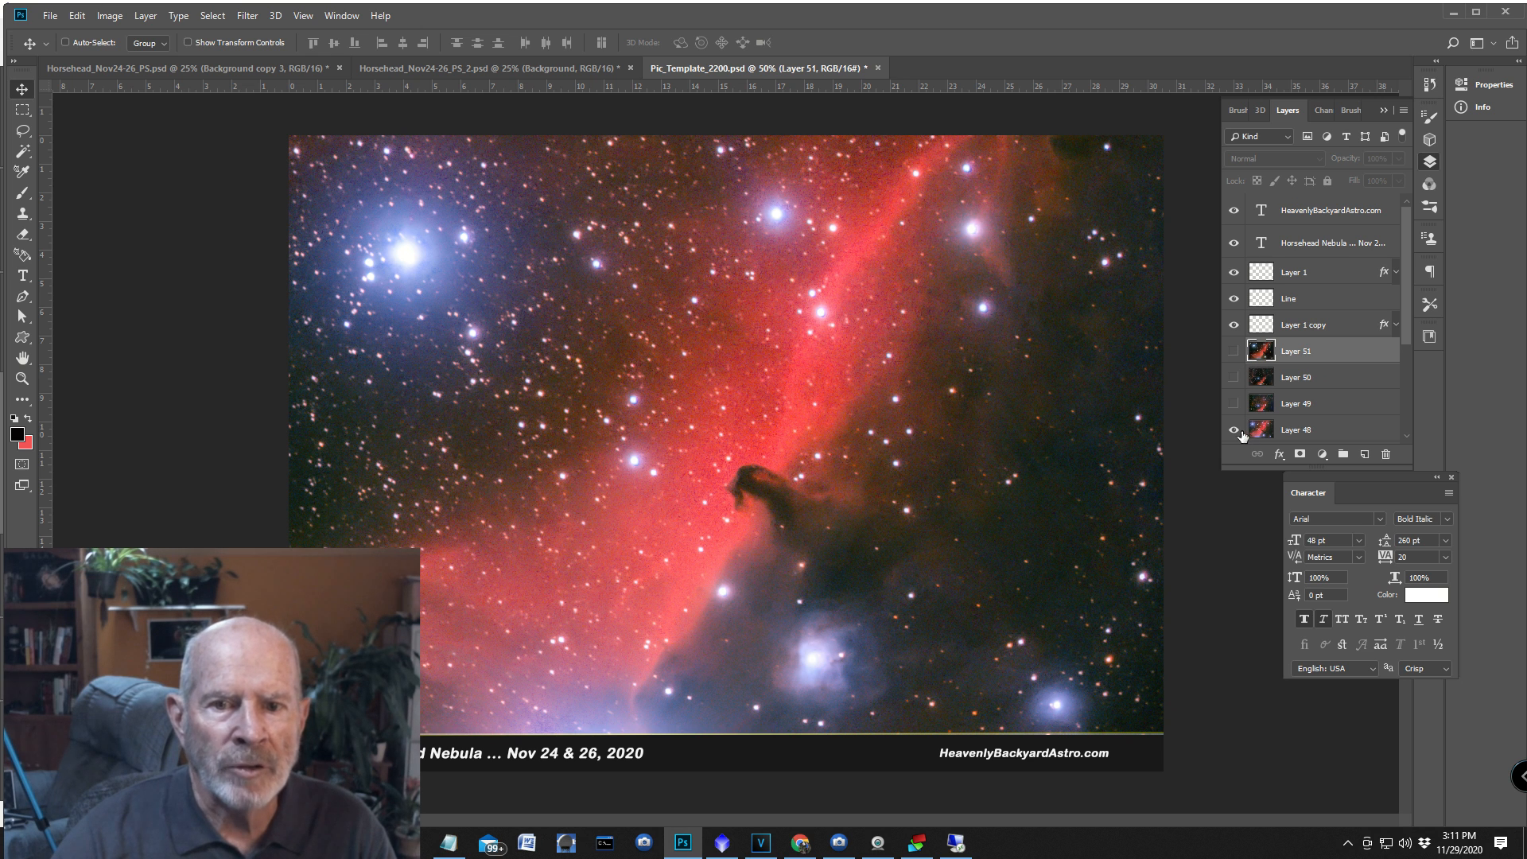
left_click(159, 69)
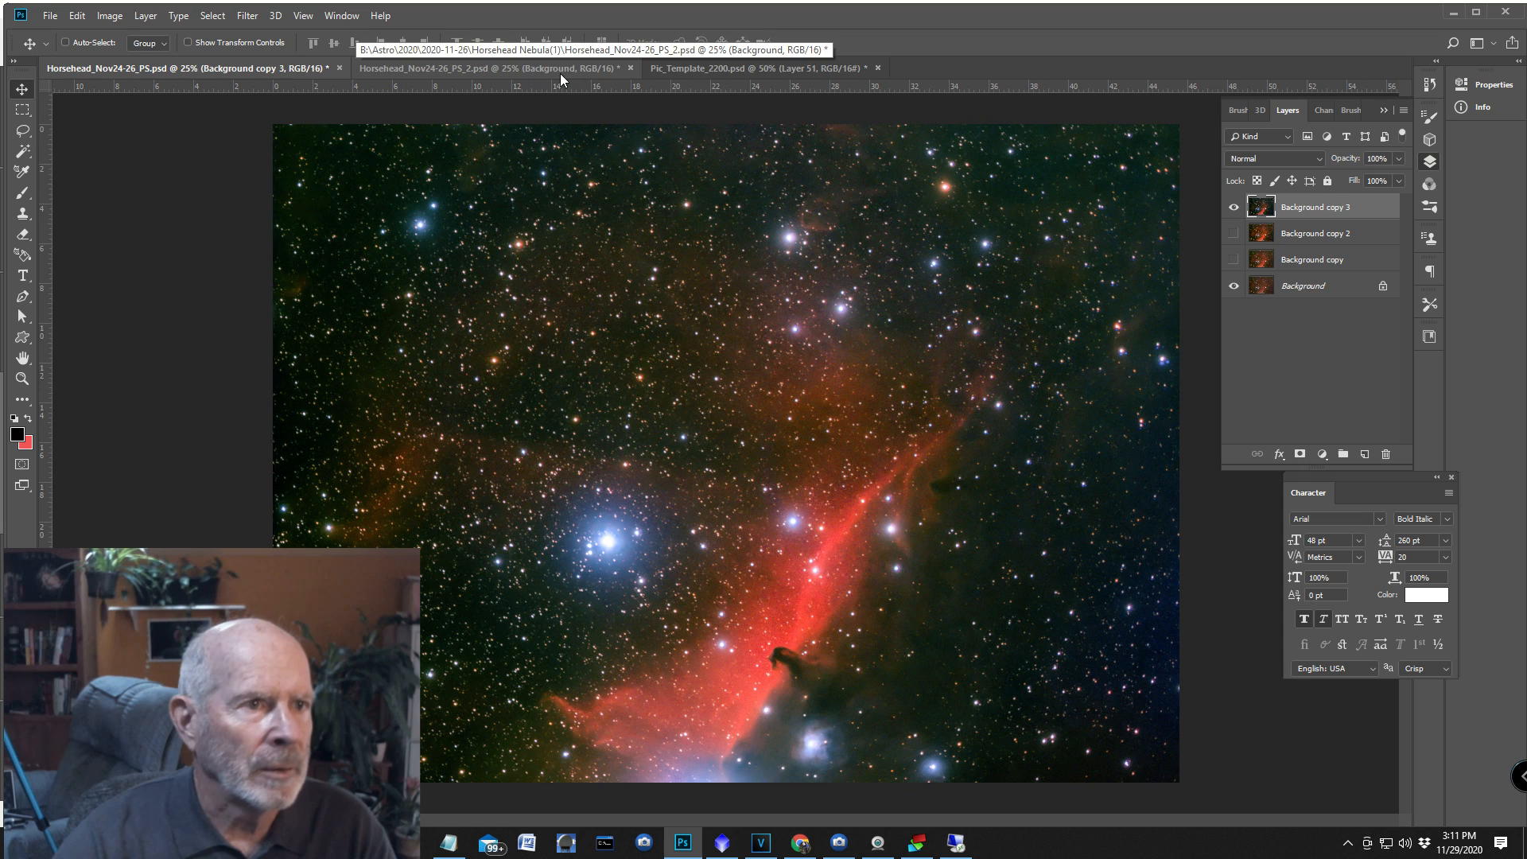
left_click(767, 67)
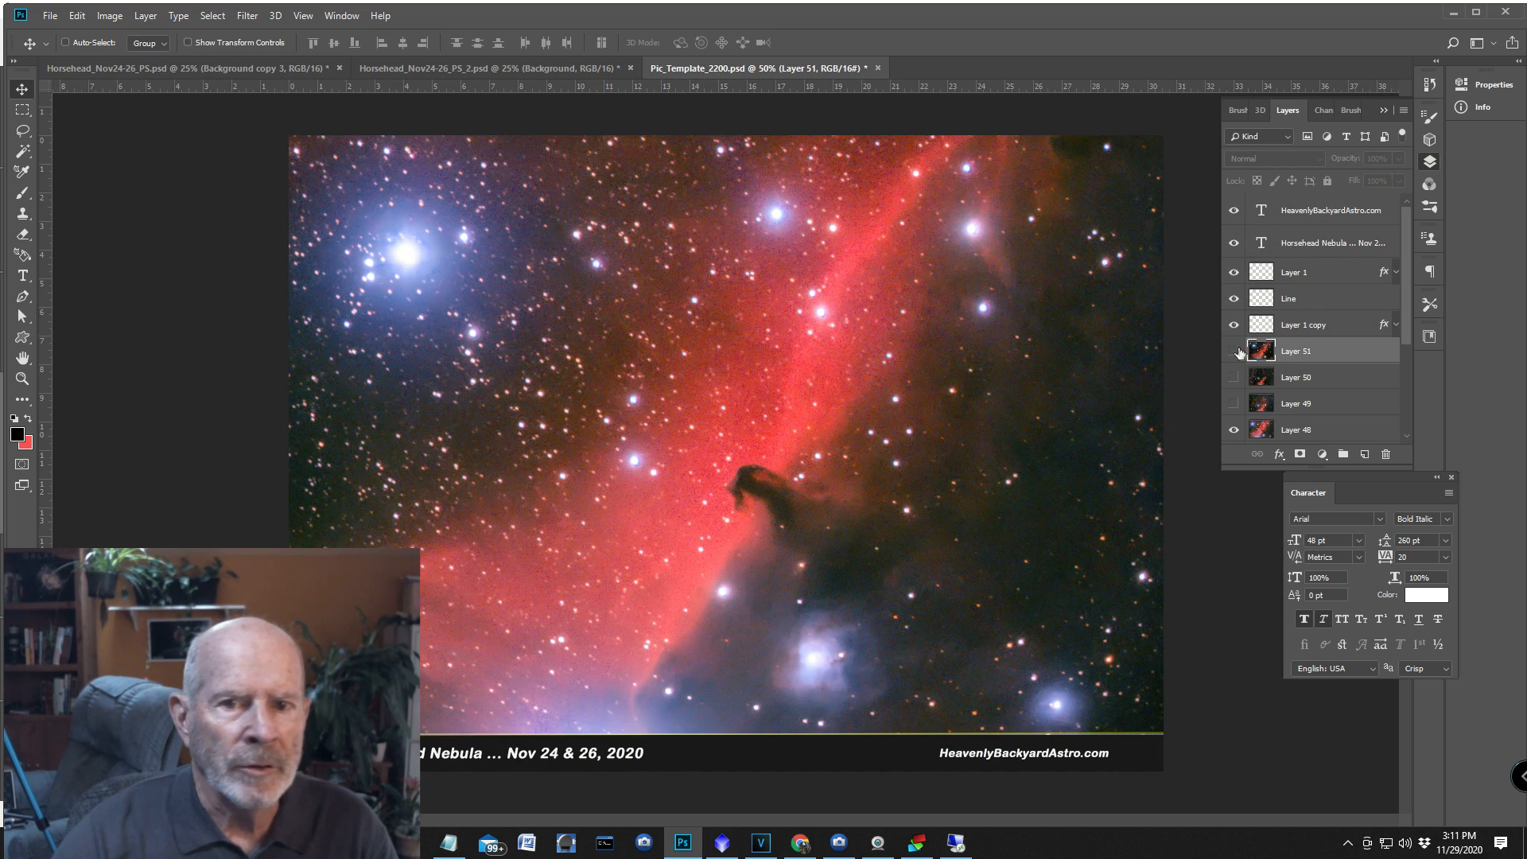
left_click(1233, 350)
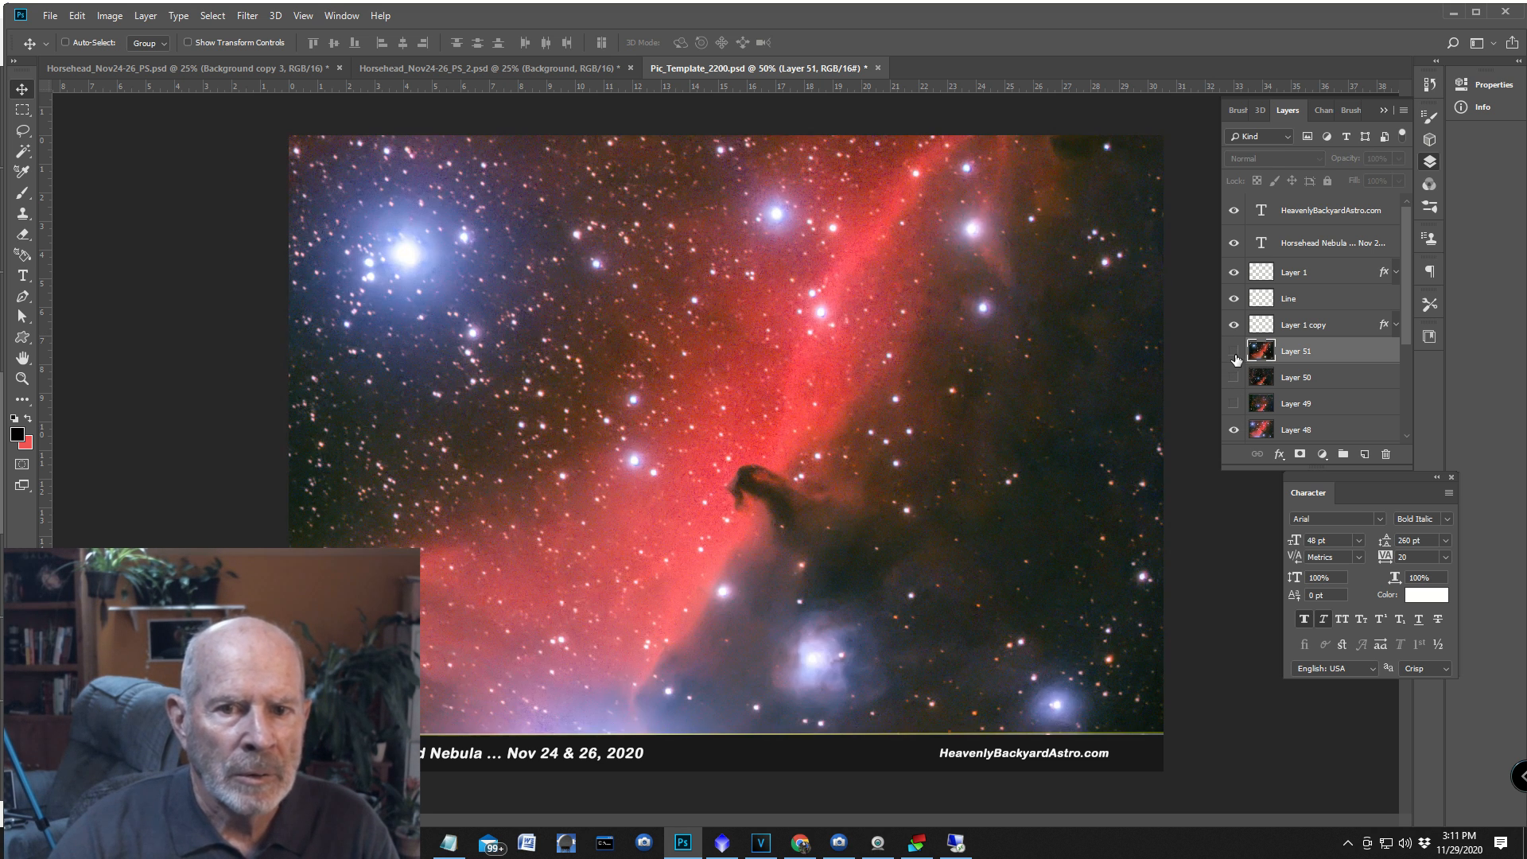
left_click(1233, 350)
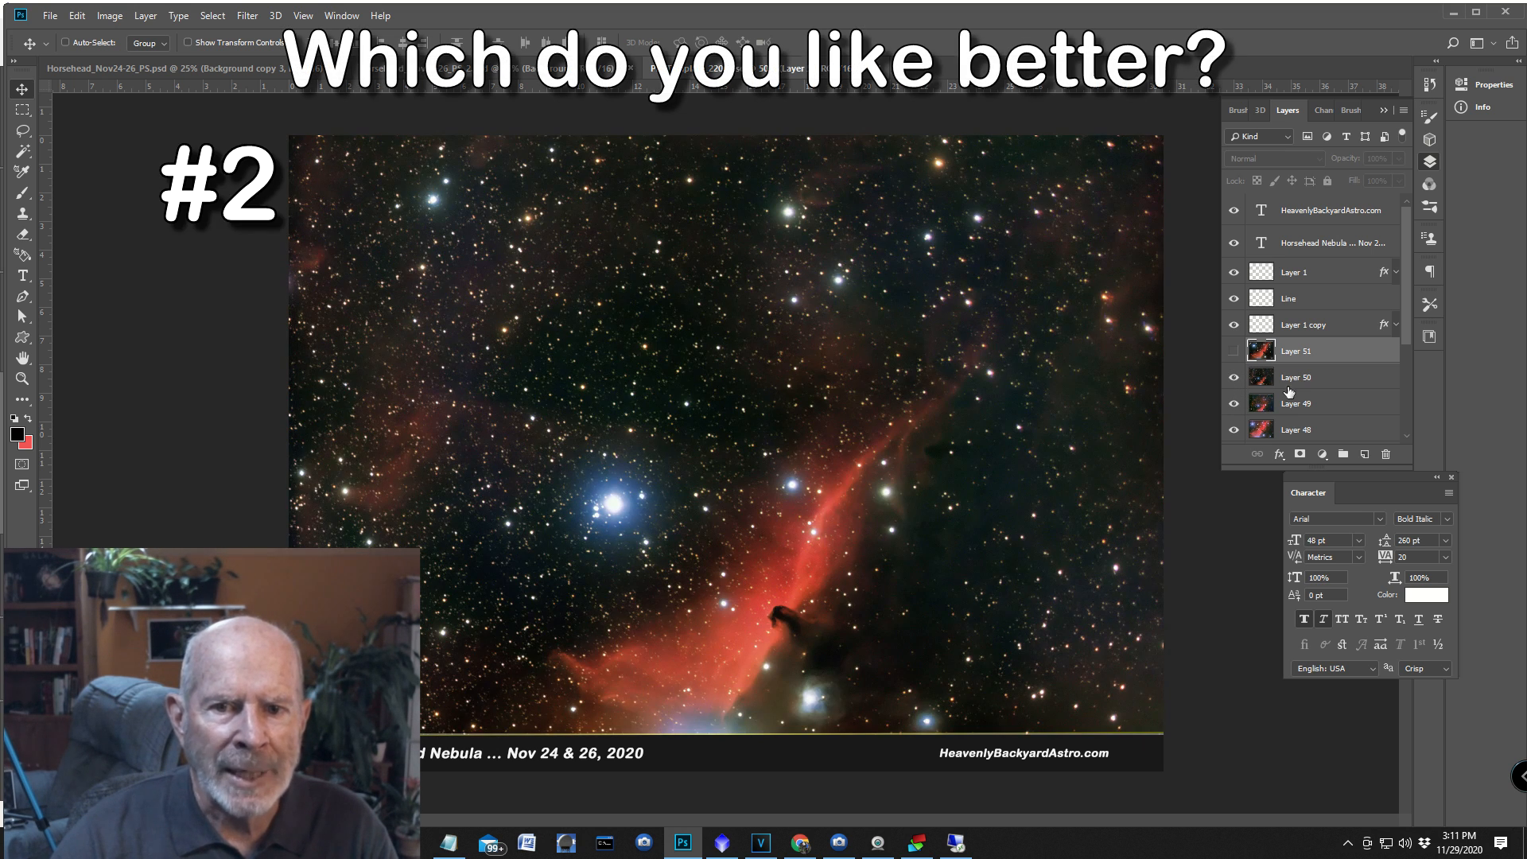
mouse_move(1291, 386)
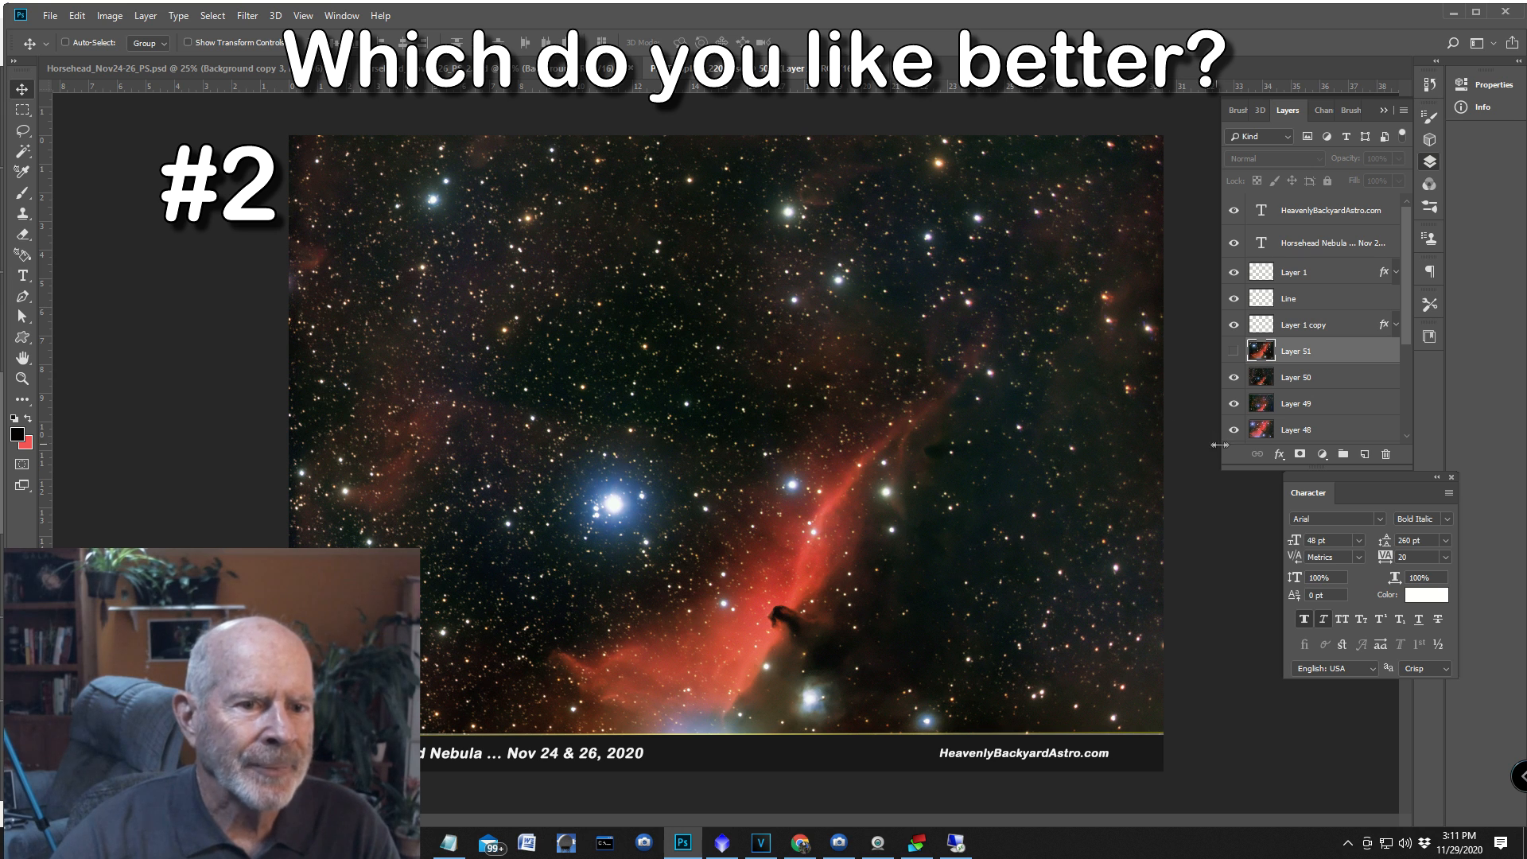
left_click(1233, 377)
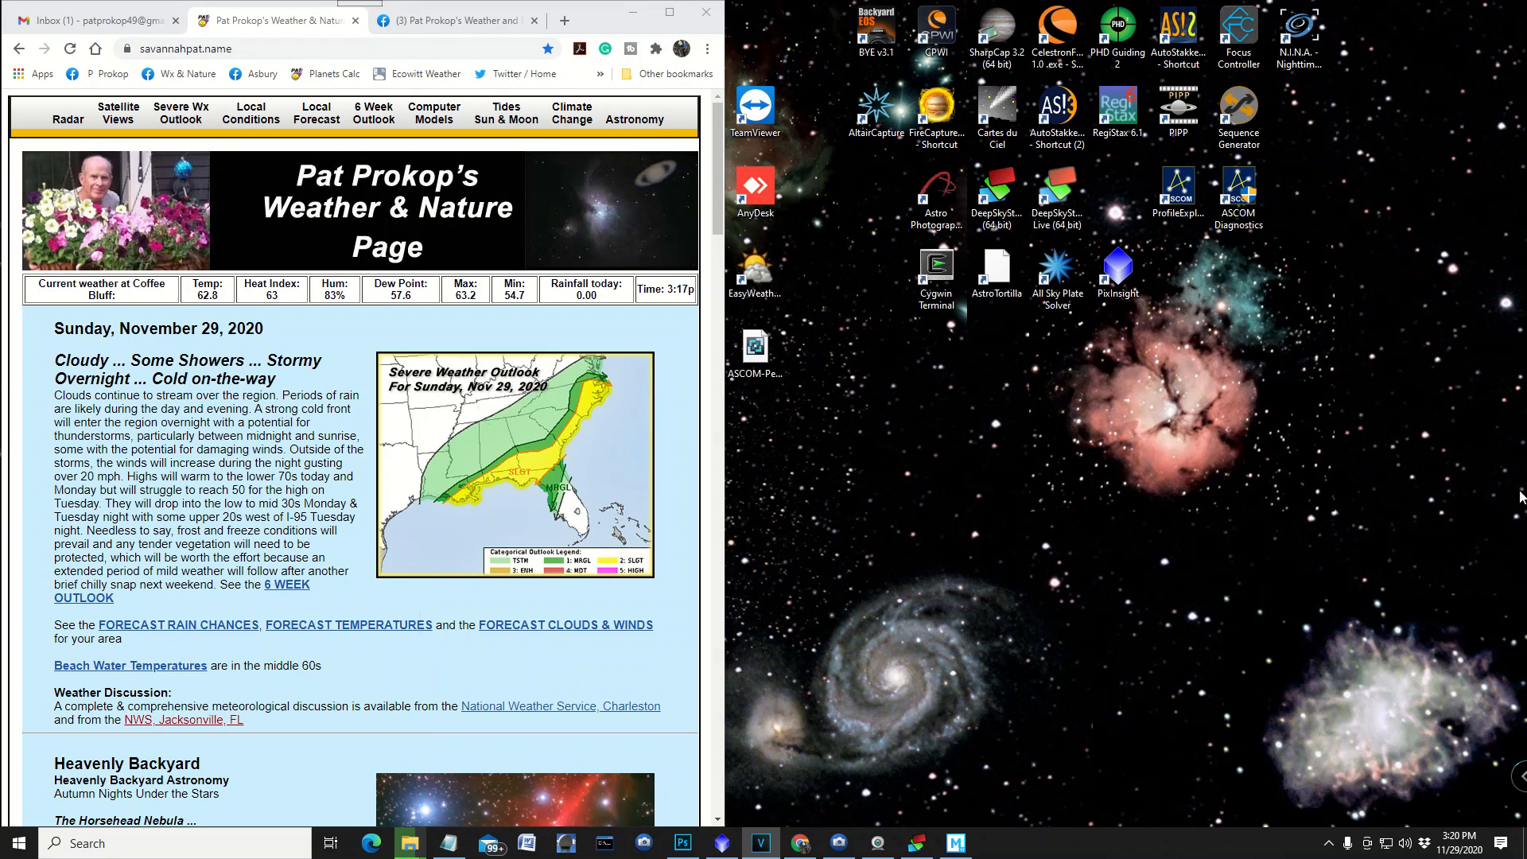
mouse_move(1280, 478)
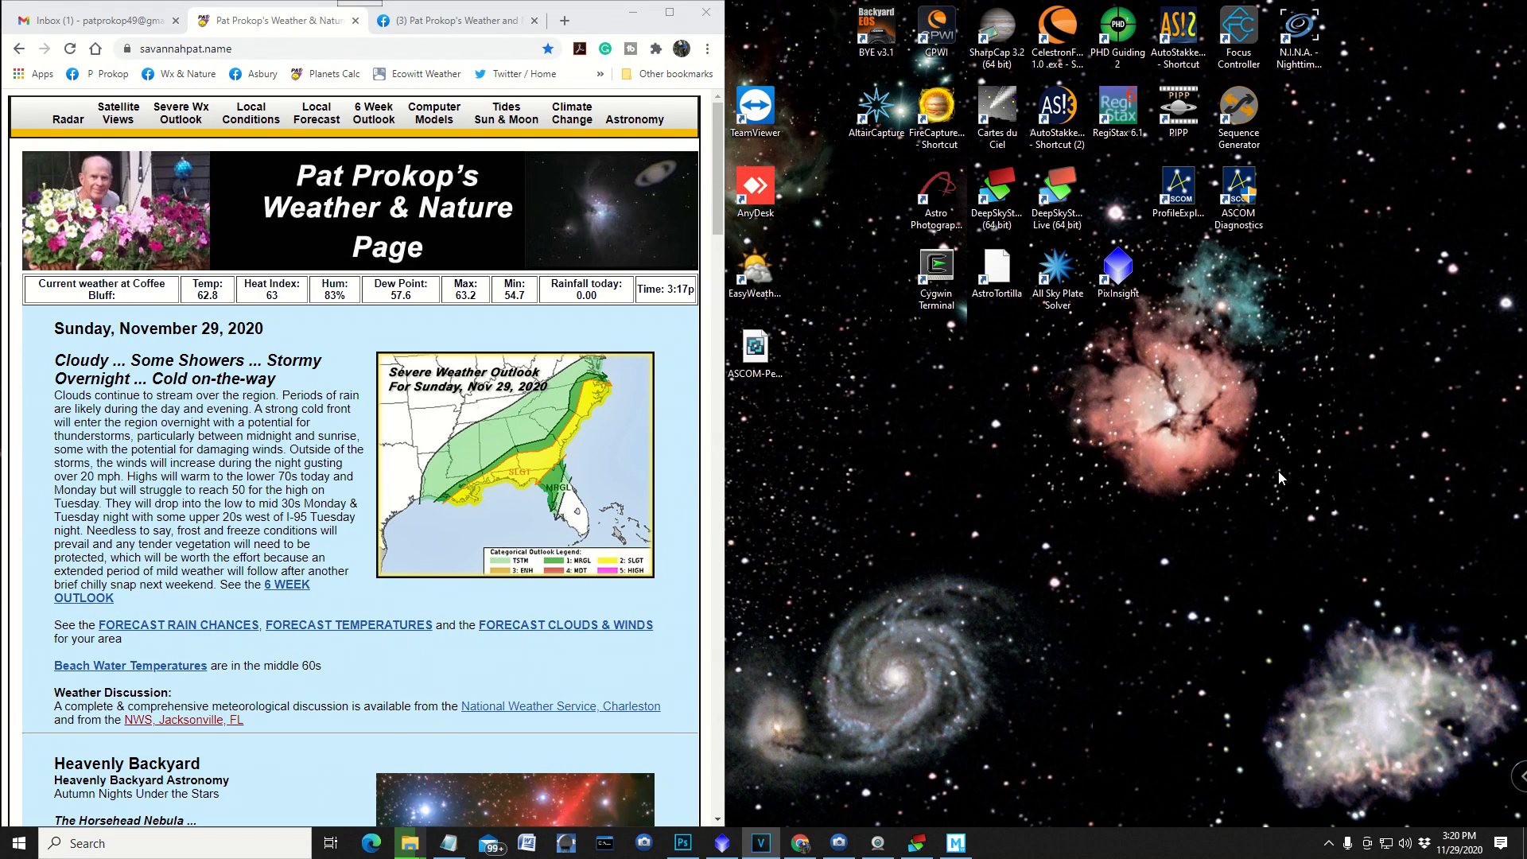
mouse_move(369, 191)
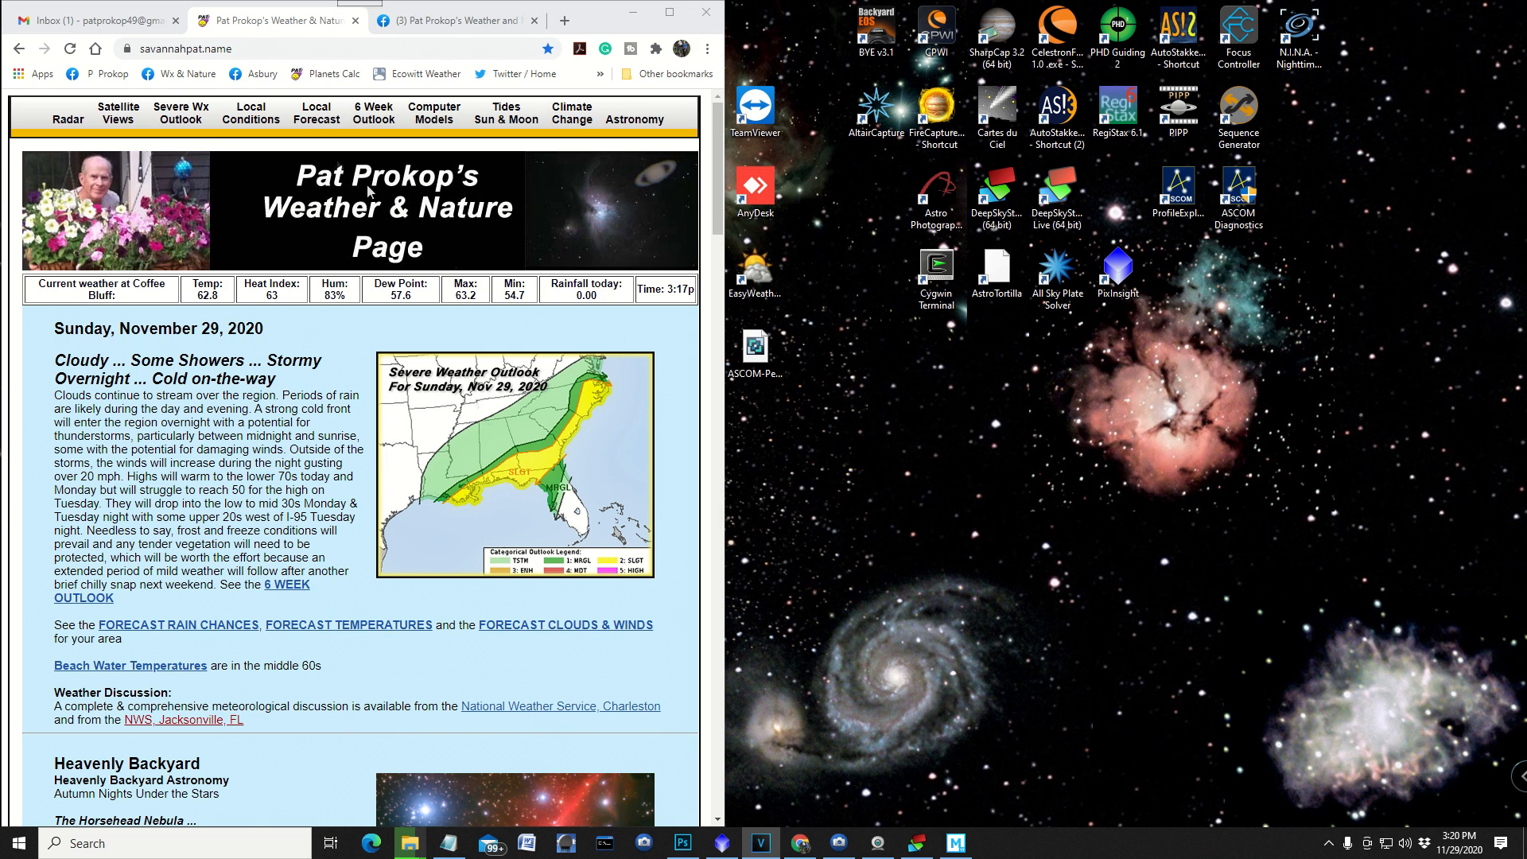
mouse_move(639, 125)
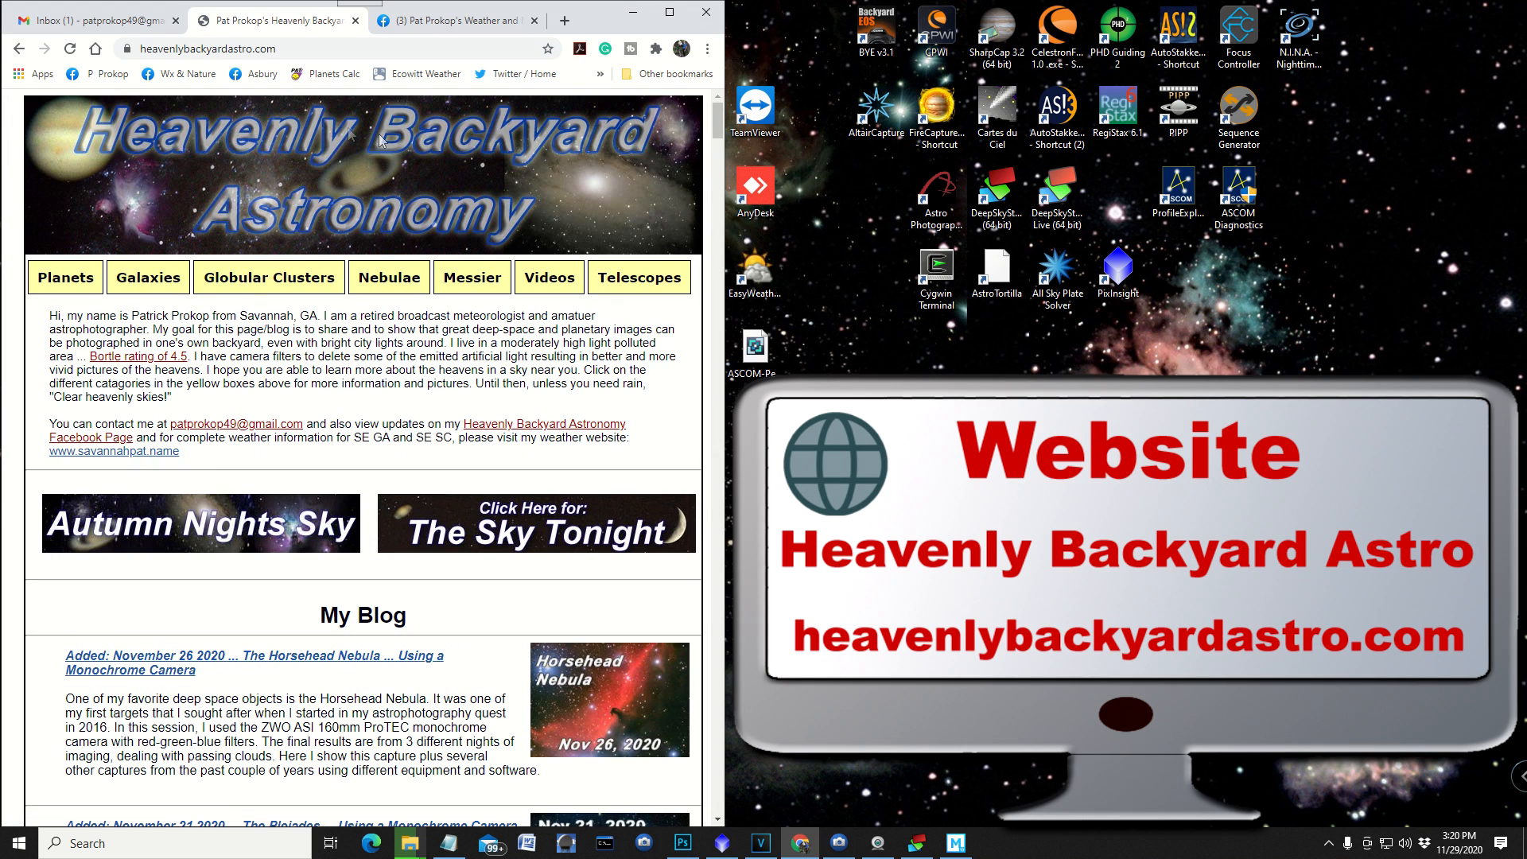
mouse_move(515, 208)
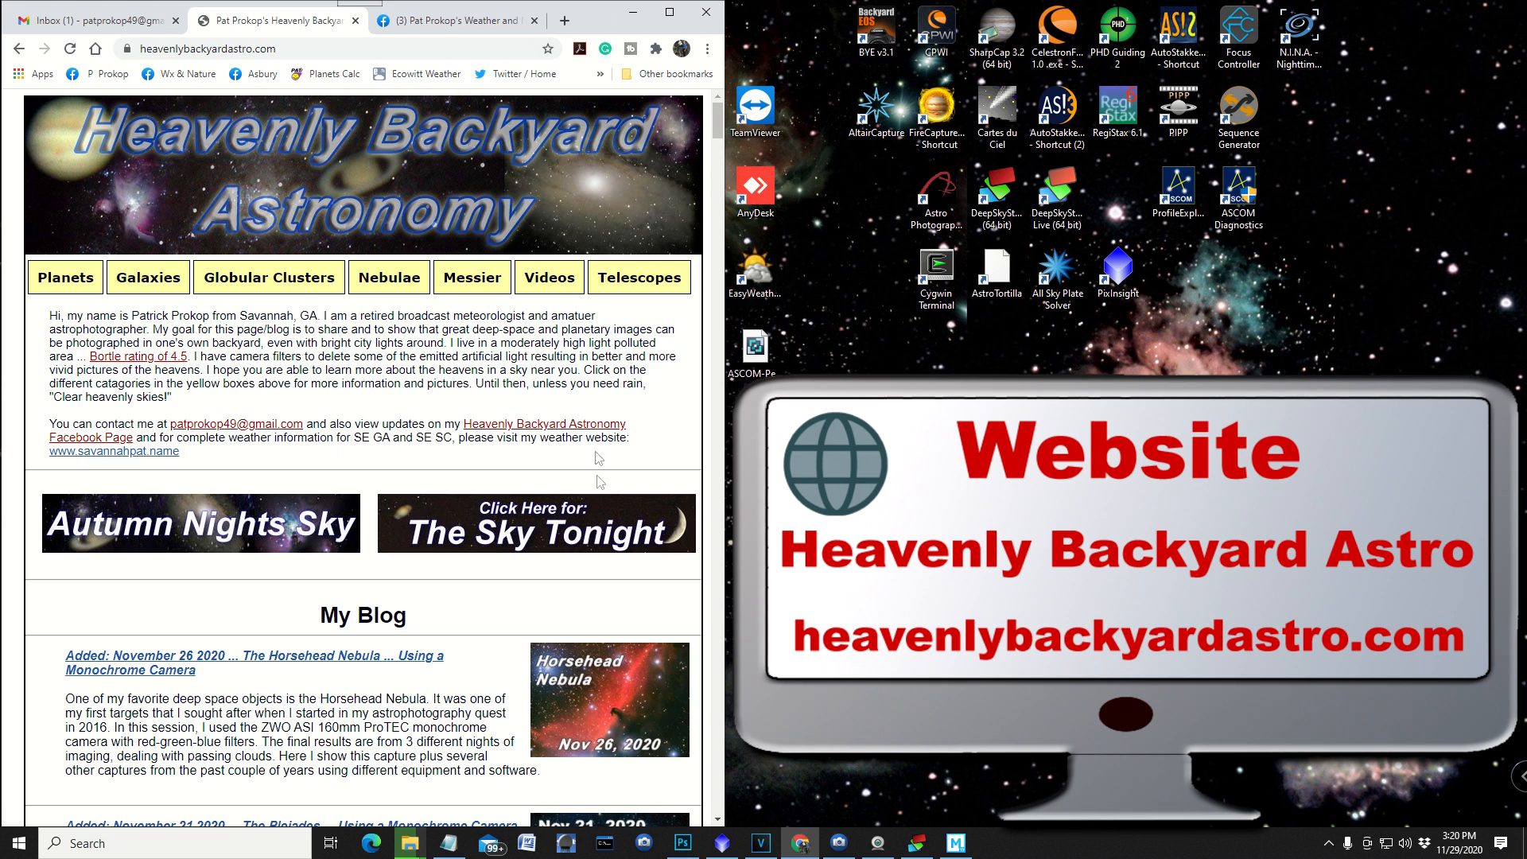
mouse_move(130, 239)
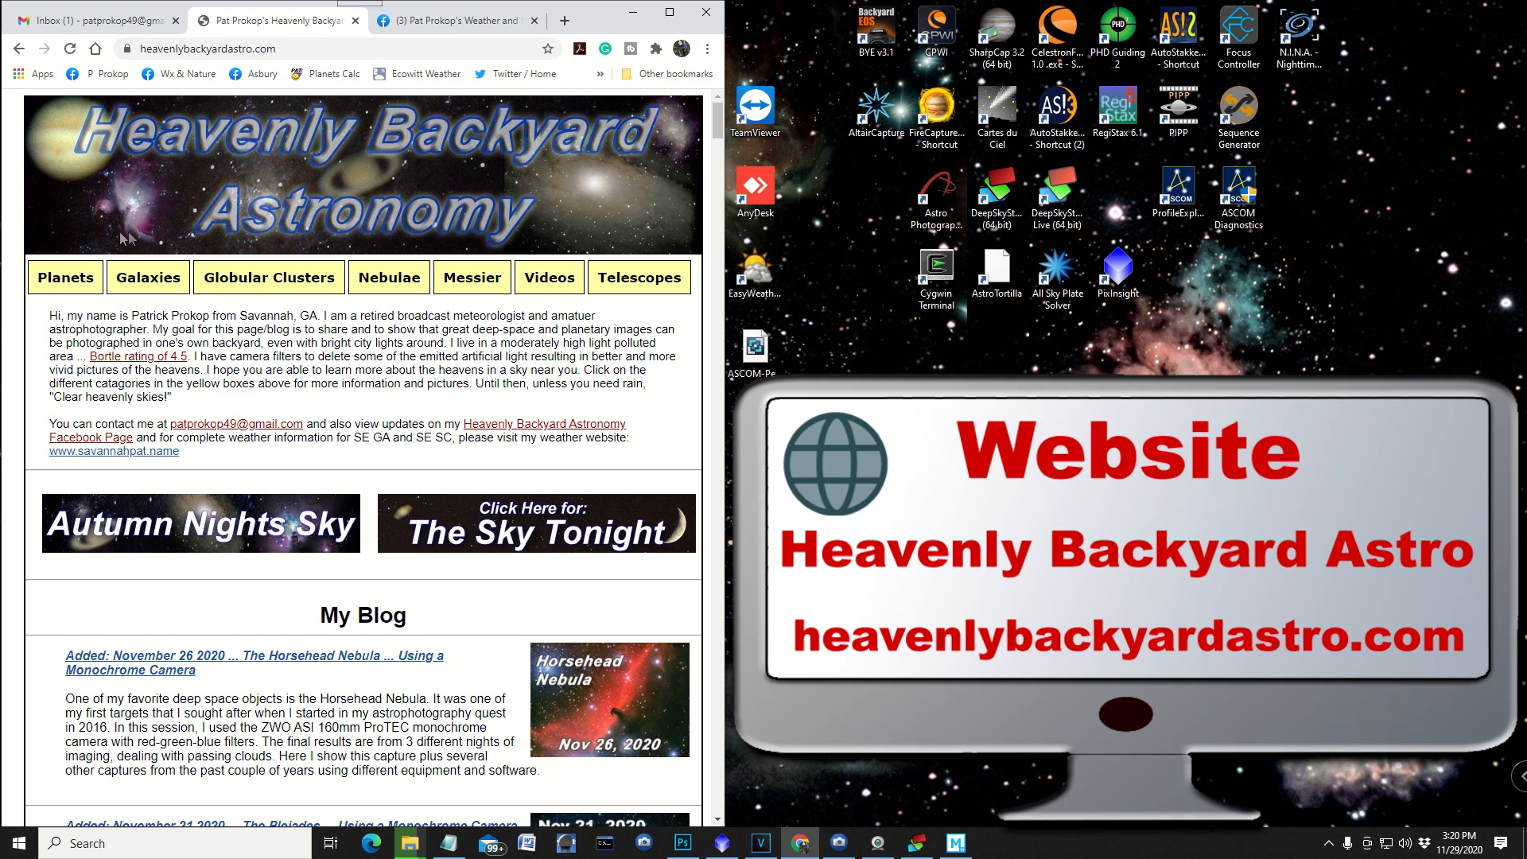
On heavenlybackyardastro.com, go to the Nebulae gallery and open the Horsehead & Flame Nebulae page.
left_click(65, 276)
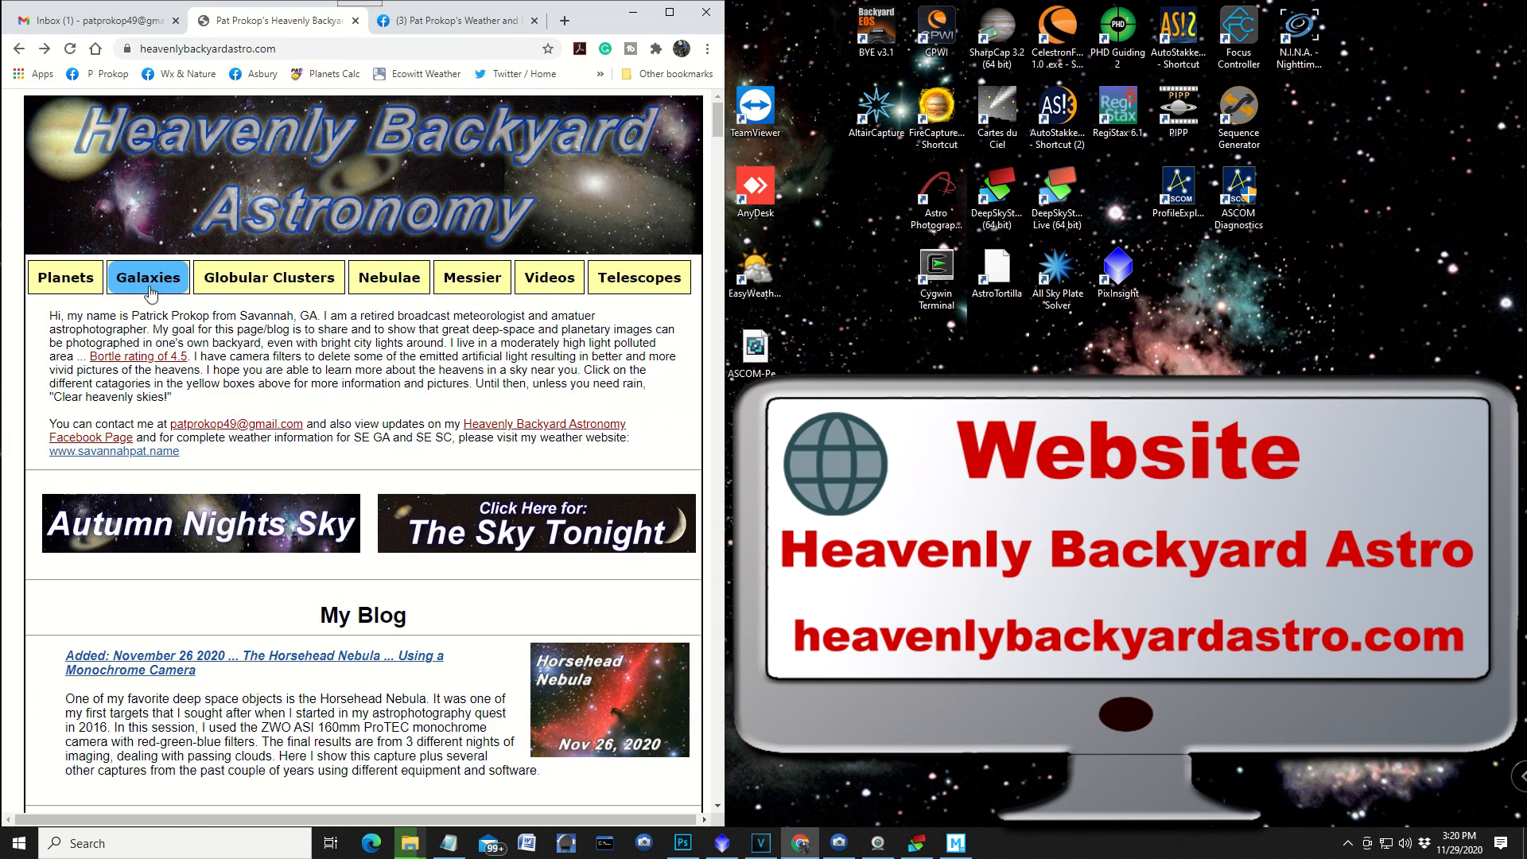
left_click(149, 277)
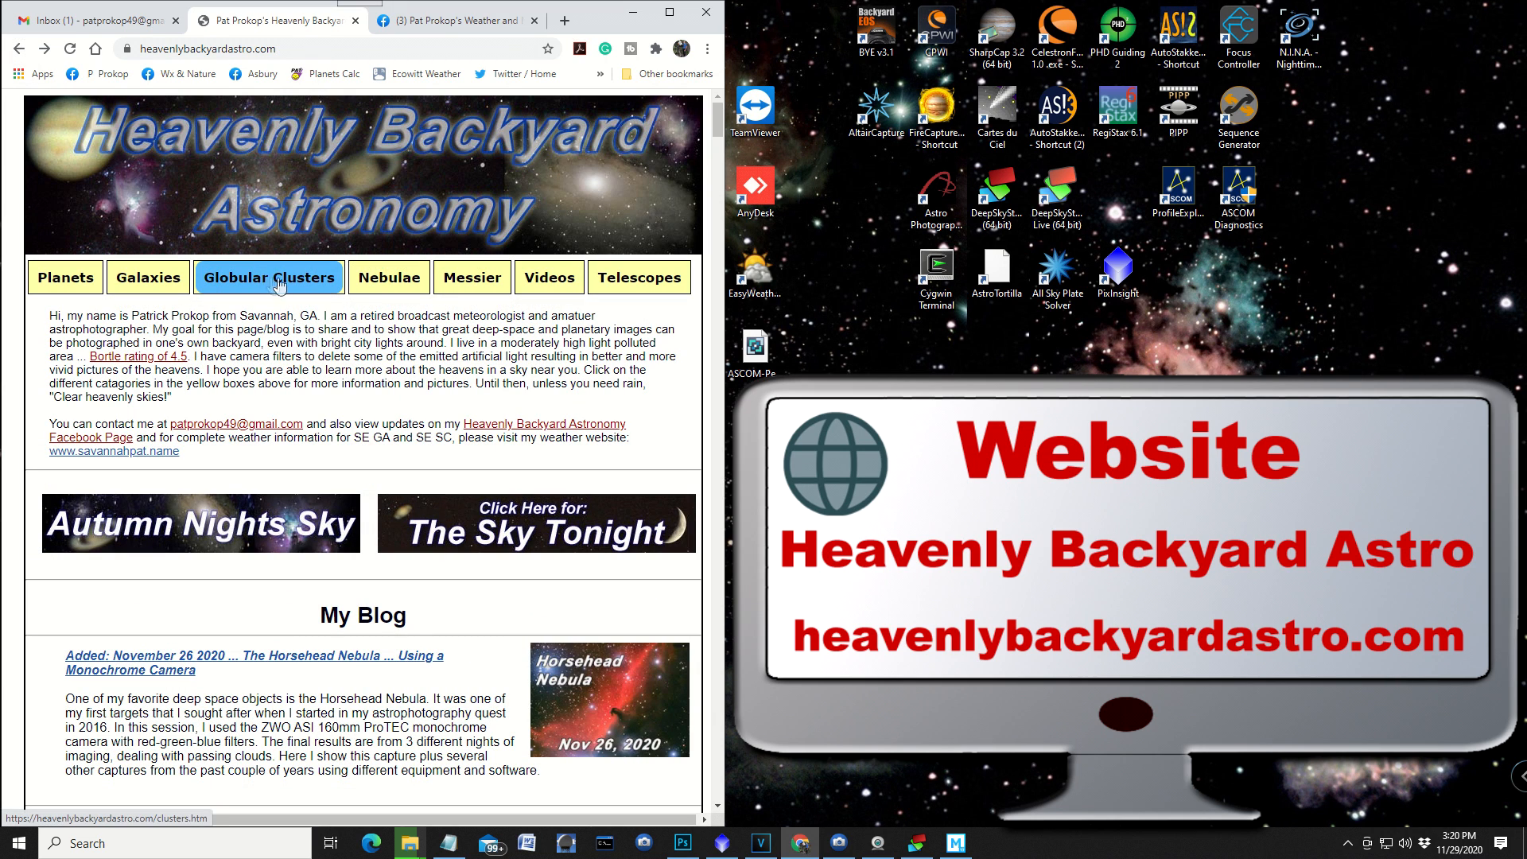
left_click(388, 277)
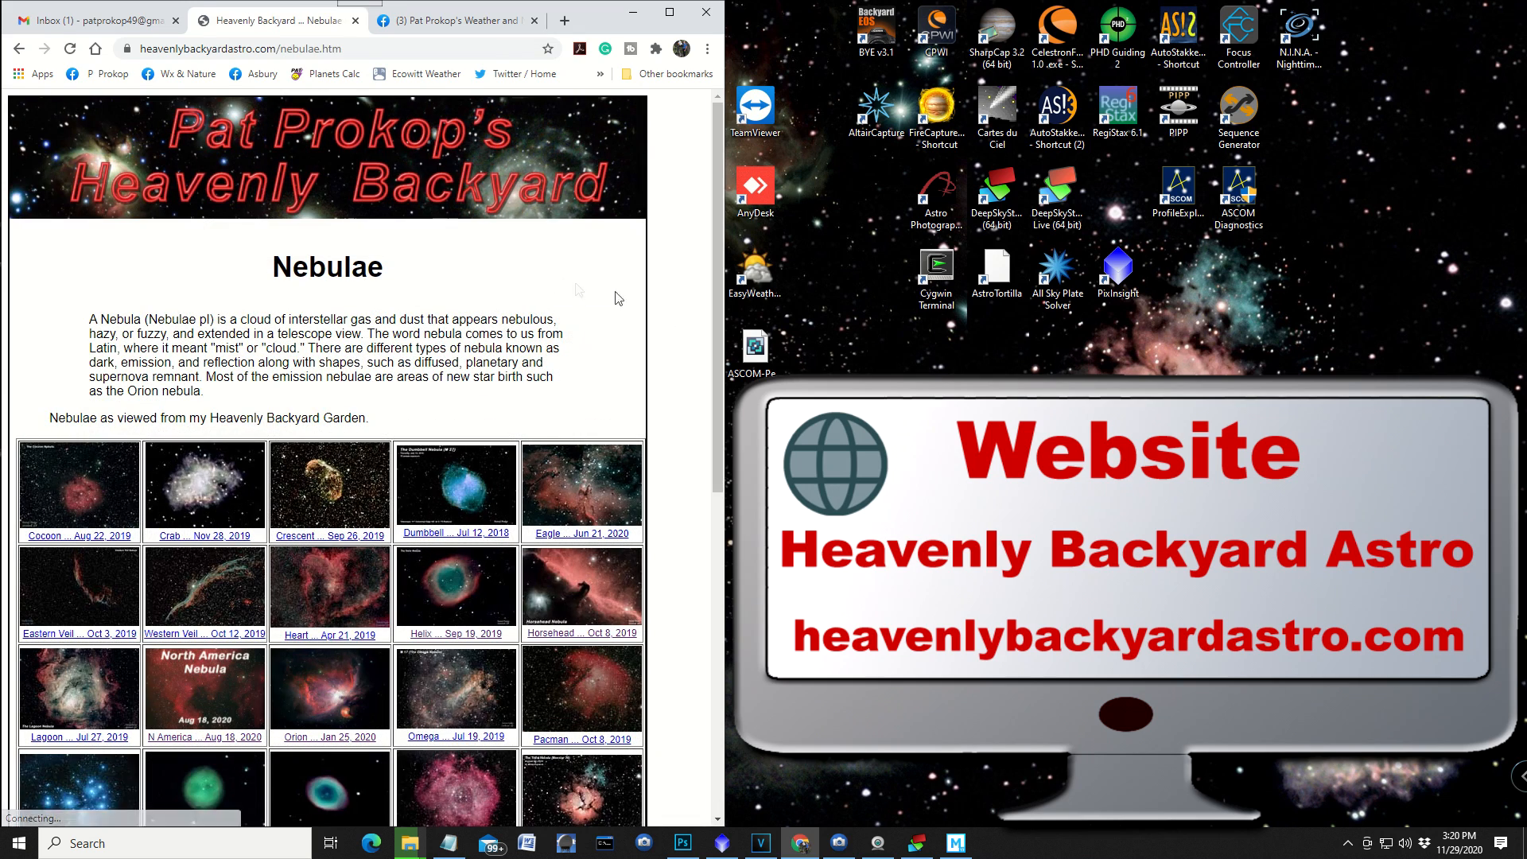
left_click(582, 633)
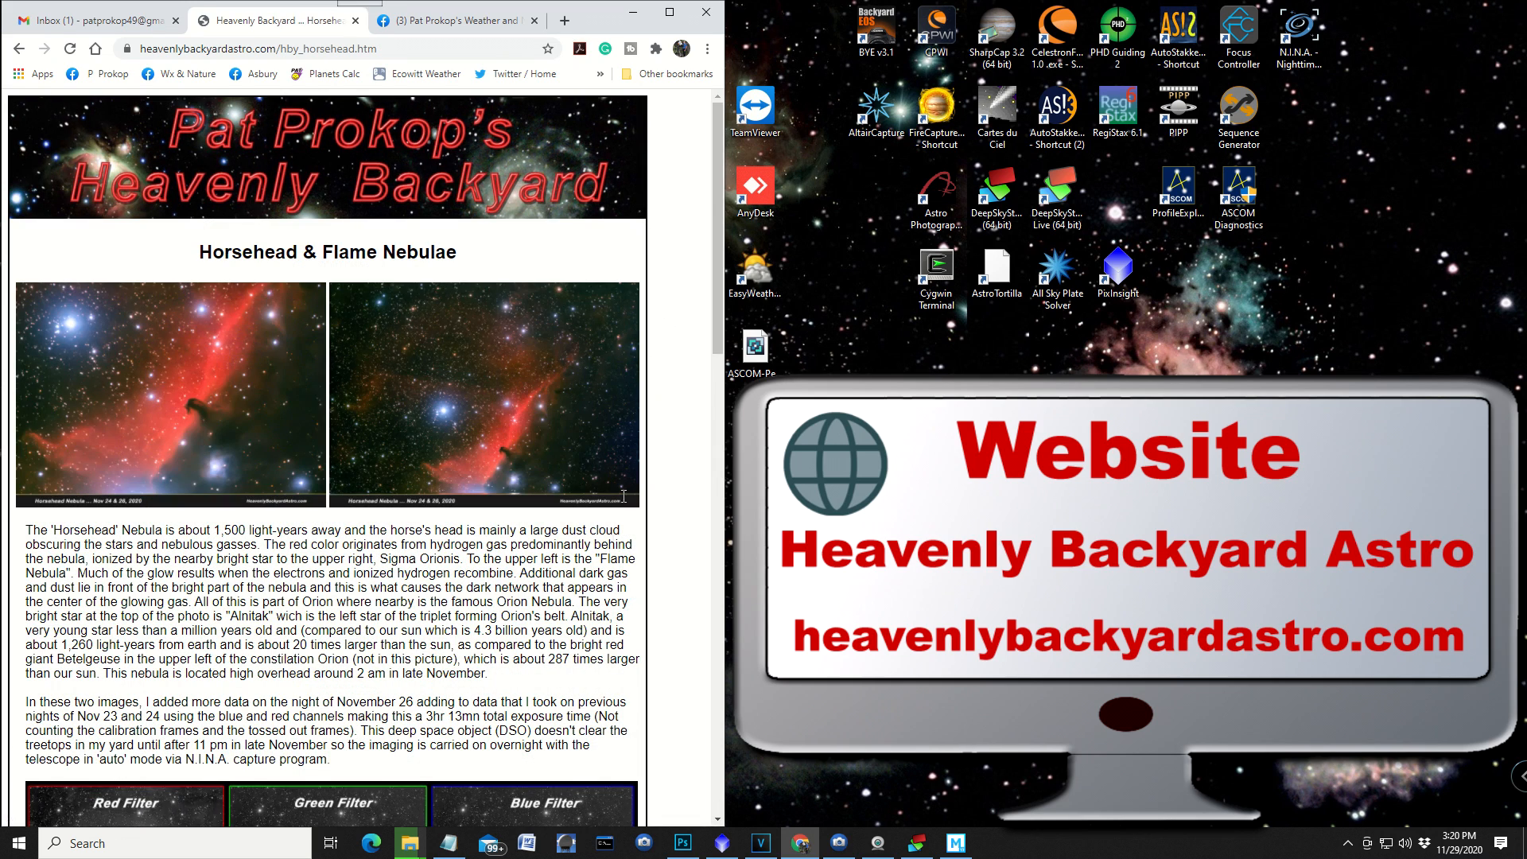
scroll("down", 3)
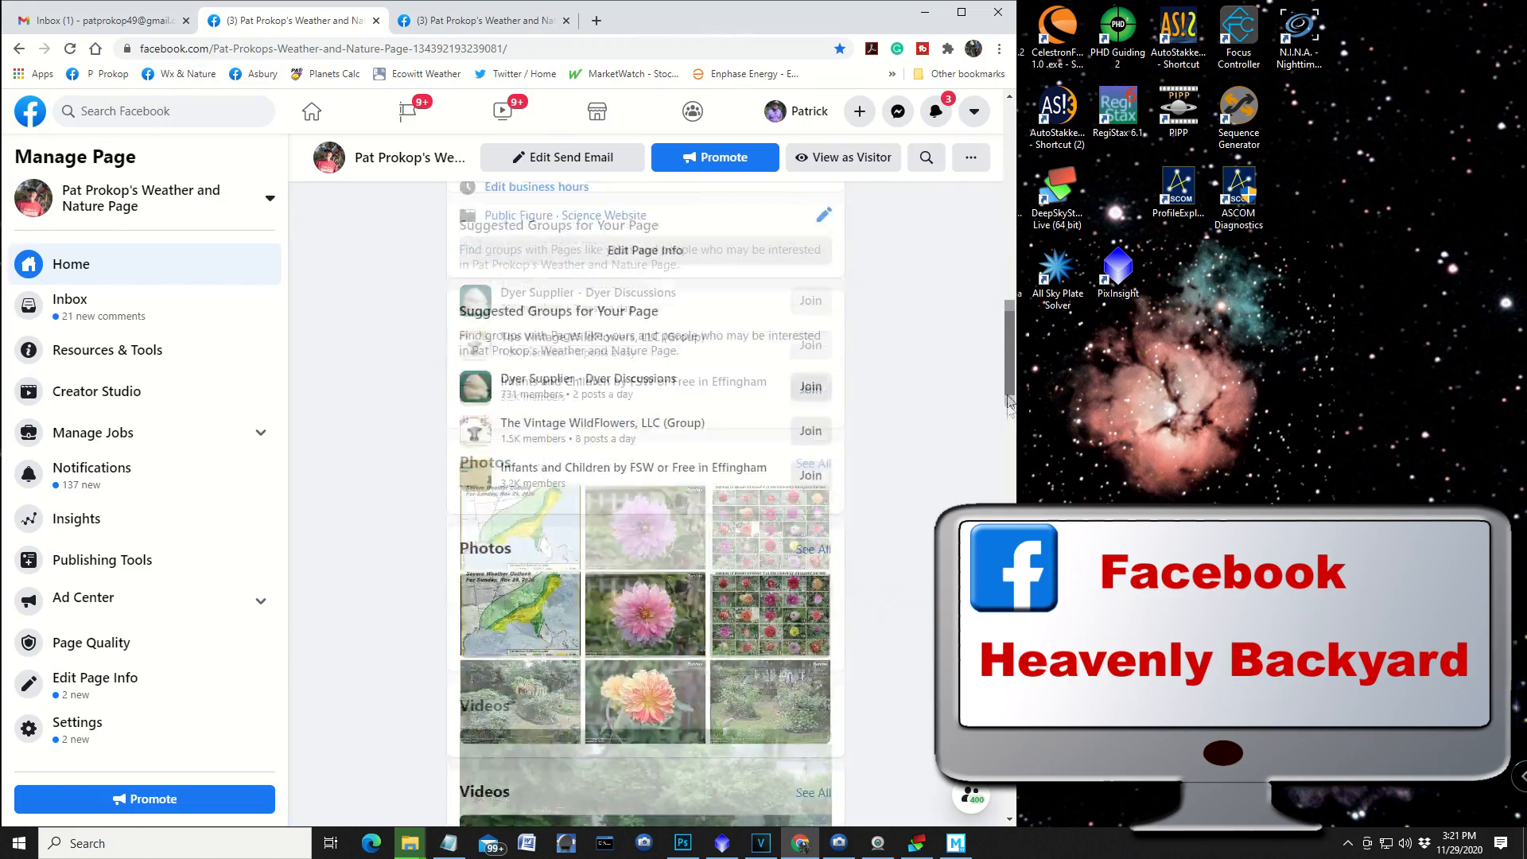
Scroll the weather page post, then switch to the Heavenly Backyard Facebook page and scroll its feed.
scroll("down", 3)
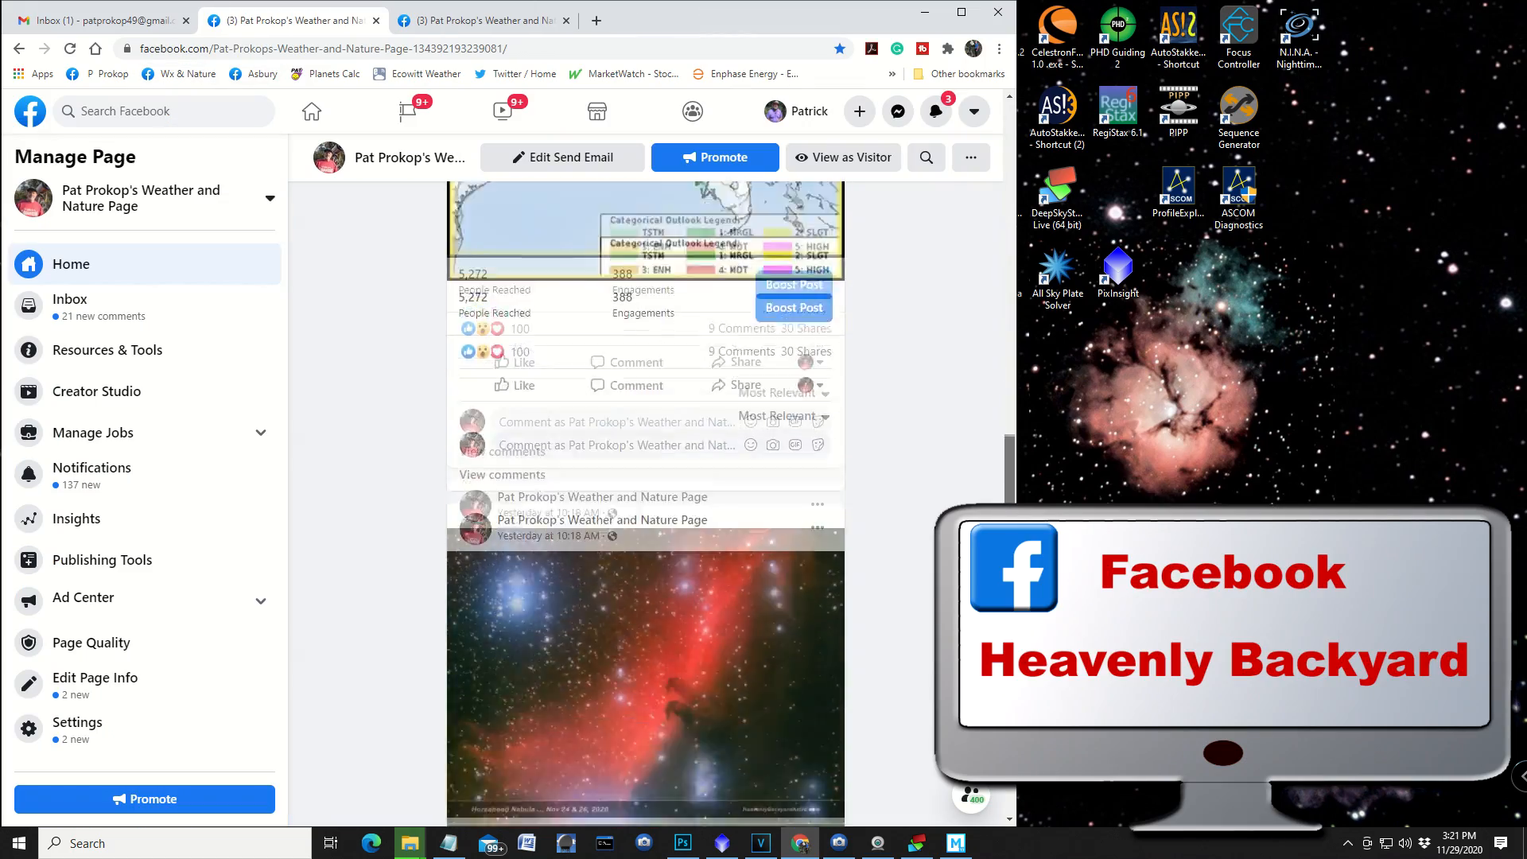
scroll("down", 3)
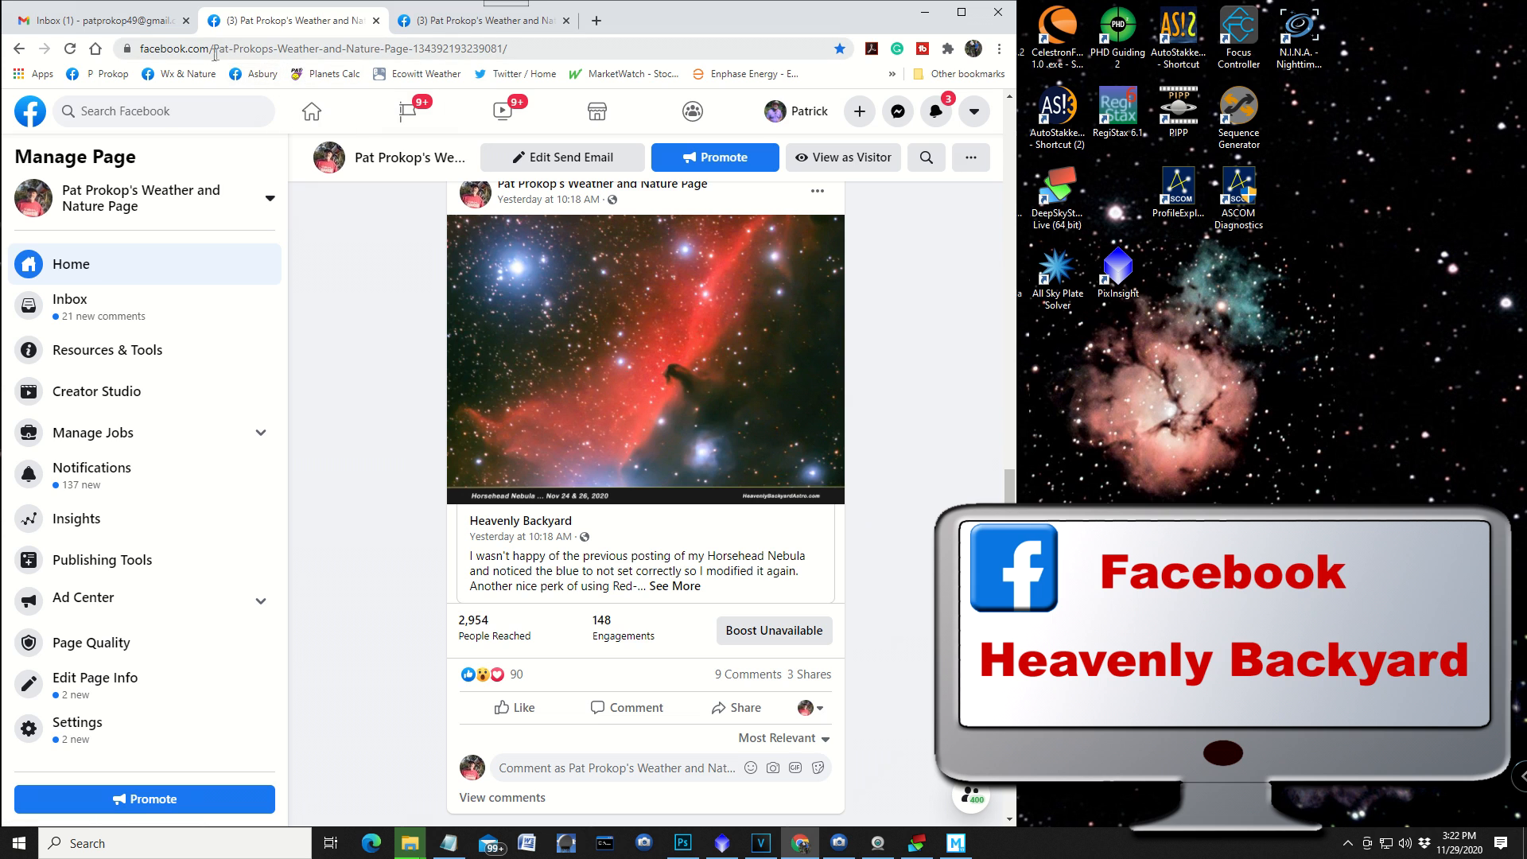
mouse_move(717, 111)
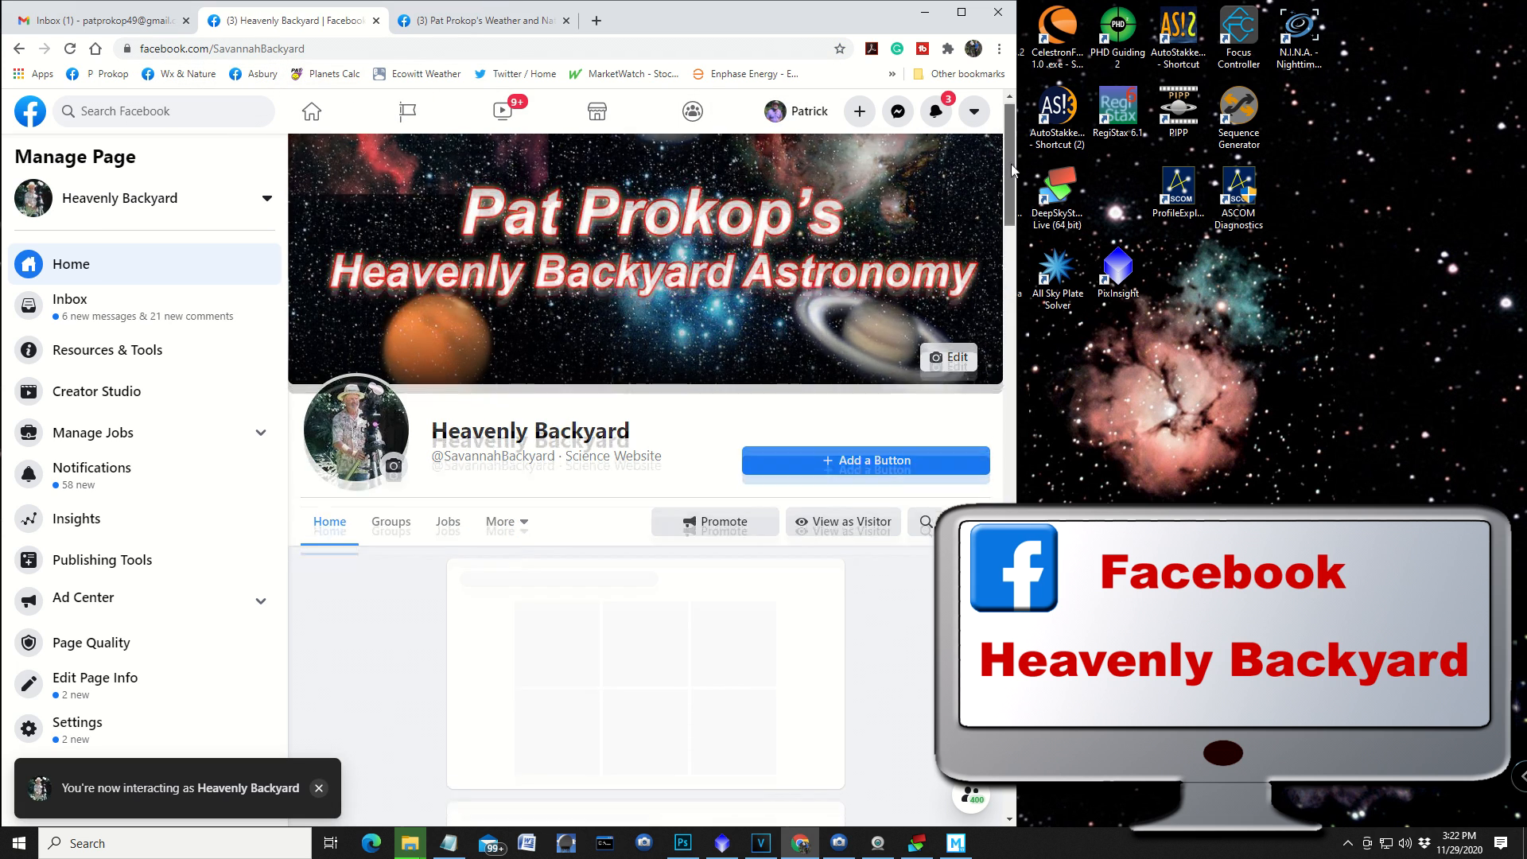
scroll("down", 3)
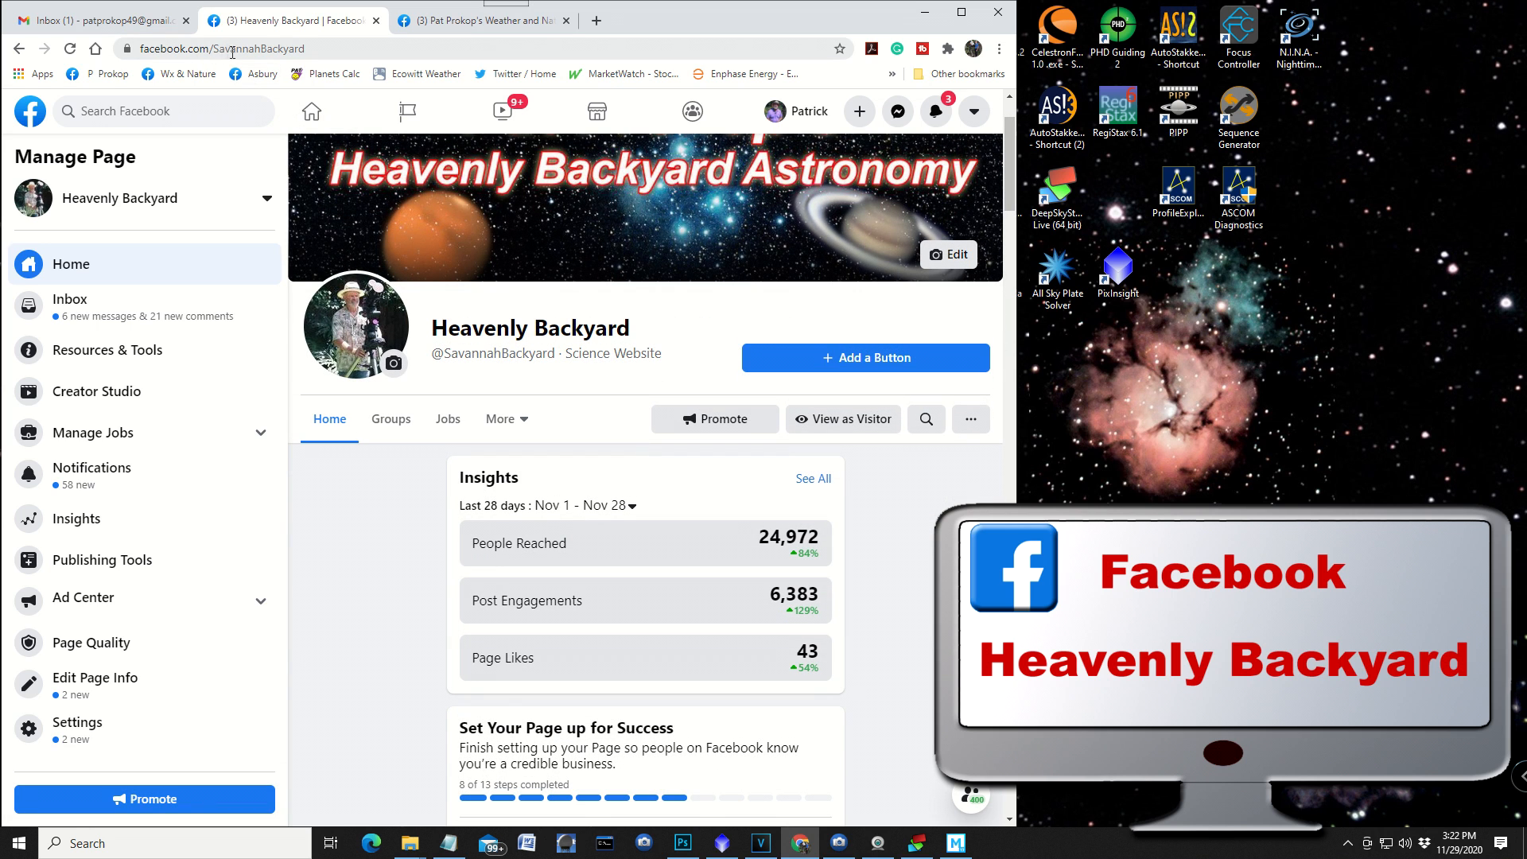
left_click(230, 47)
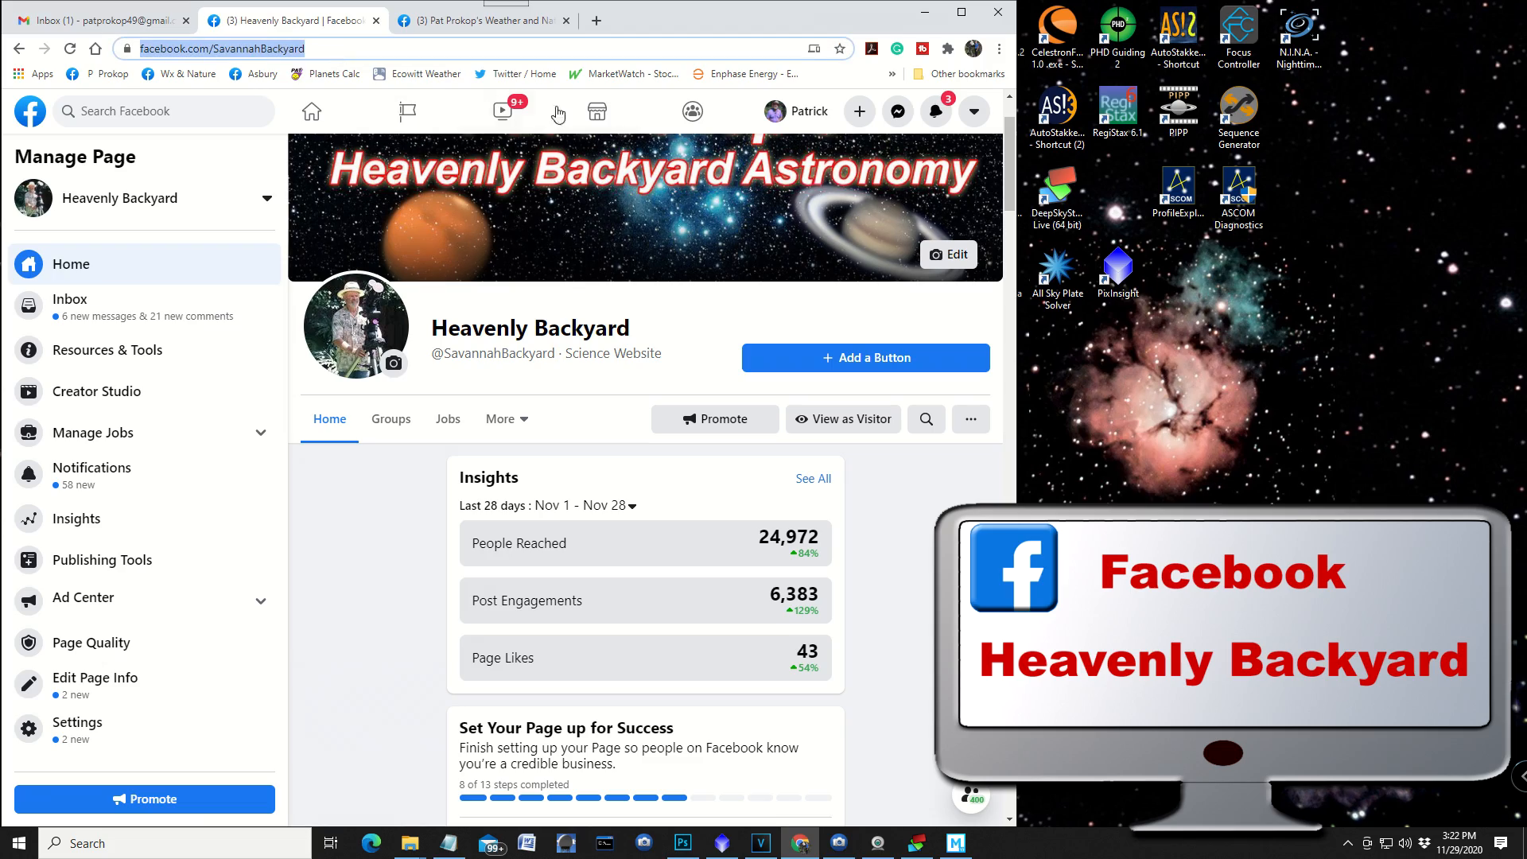
scroll("down", 3)
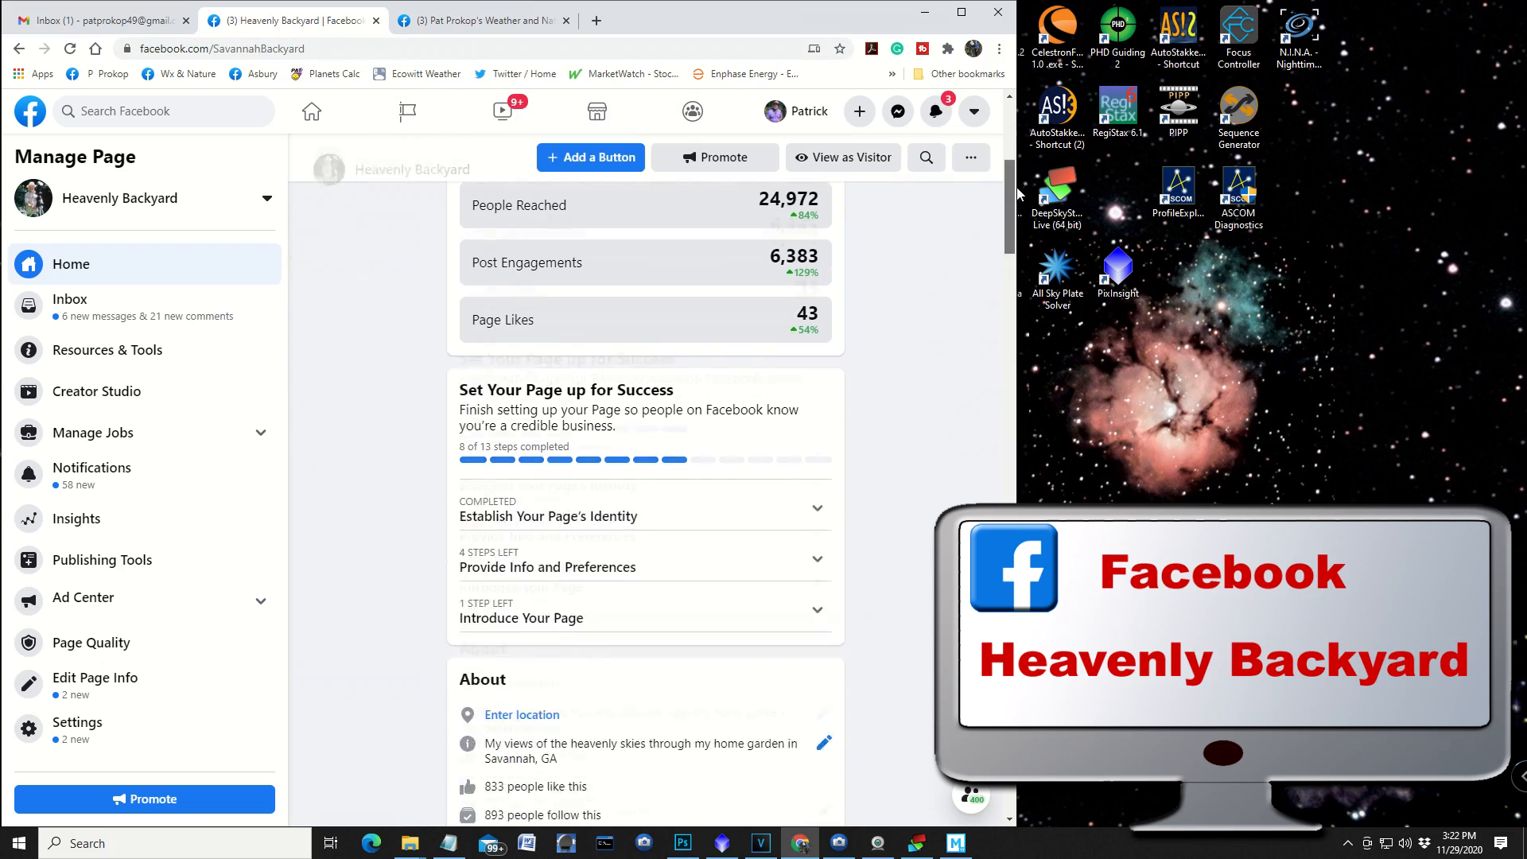